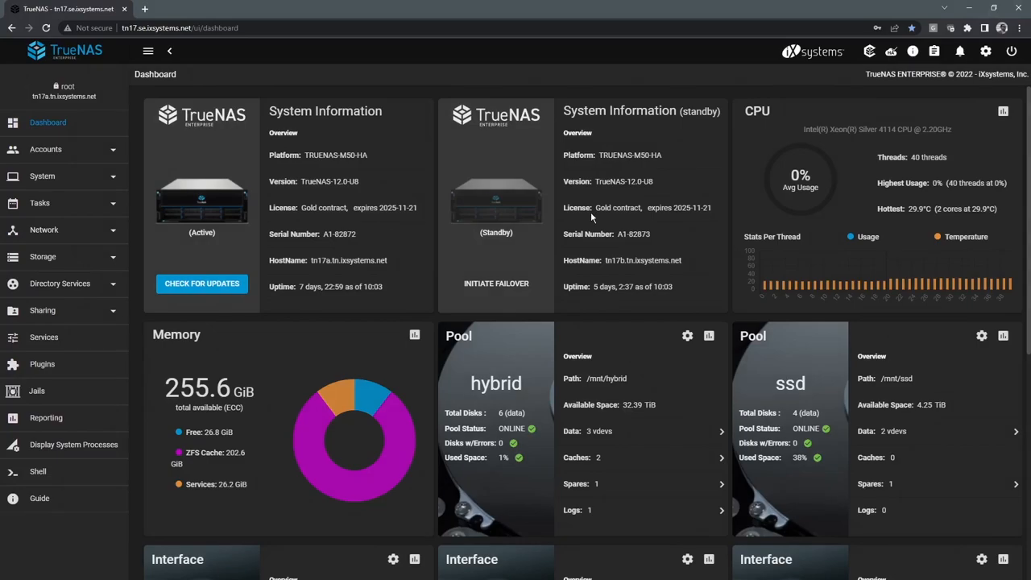
mouse_move(568, 195)
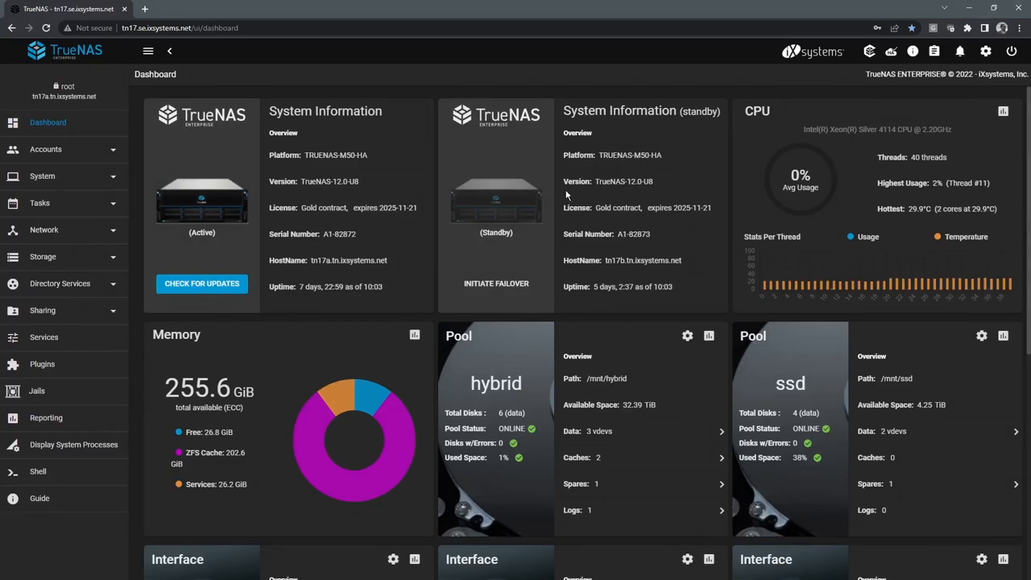
mouse_move(635, 158)
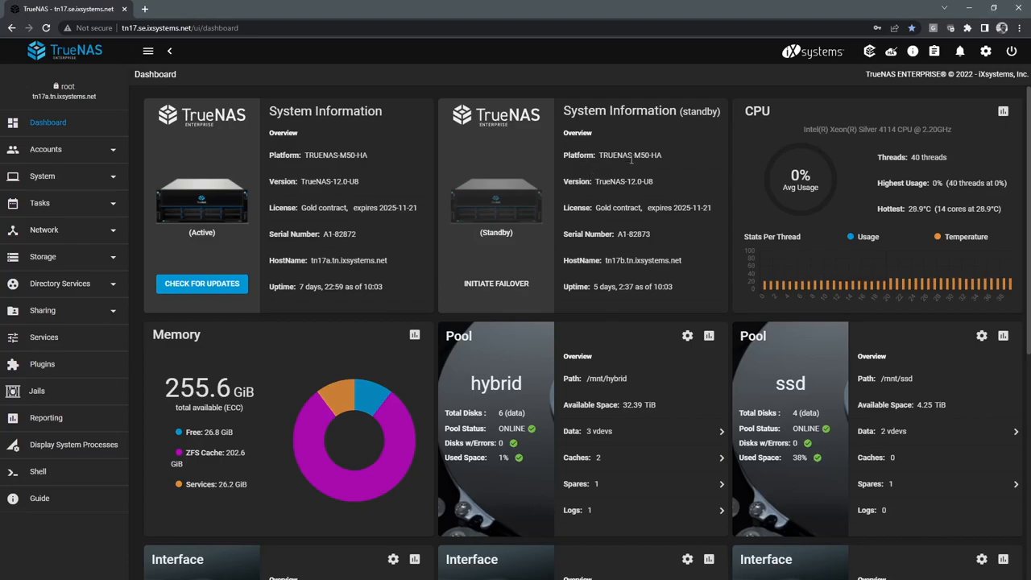
mouse_move(870, 50)
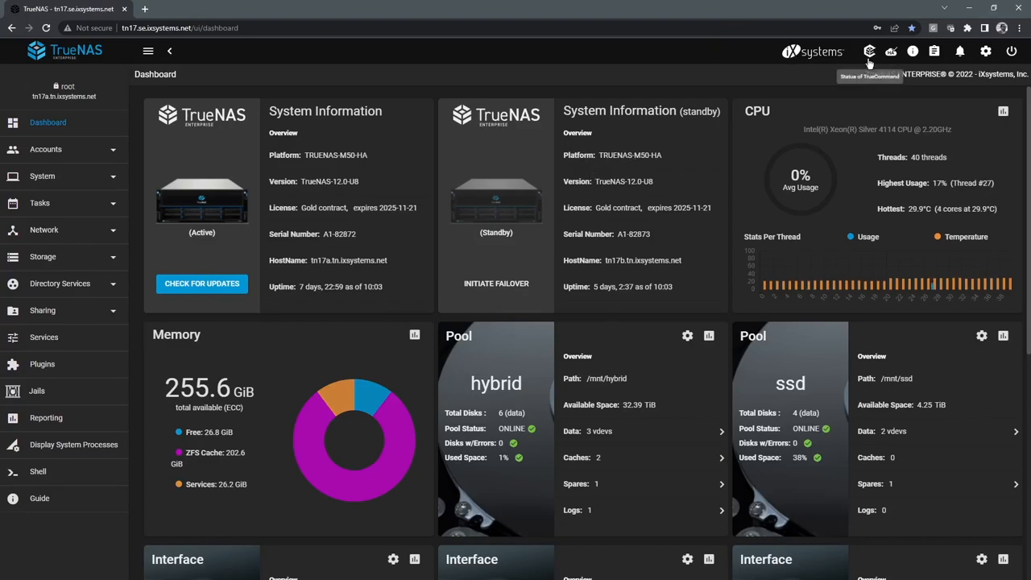
mouse_move(96, 169)
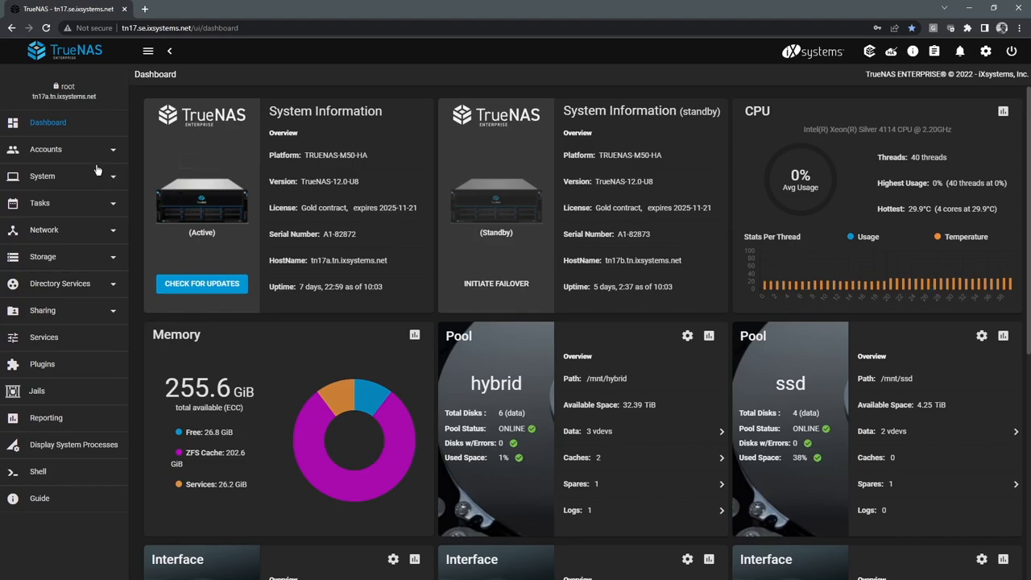
mouse_move(74, 211)
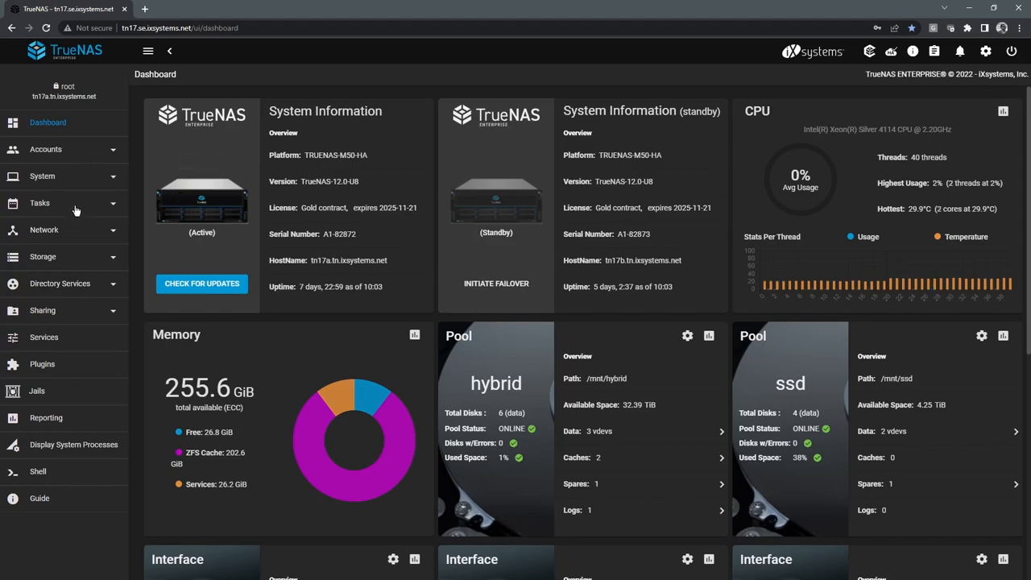
Step: Review the top-bar status indicators for TrueCommand connection, high availability and directory services
click(42, 256)
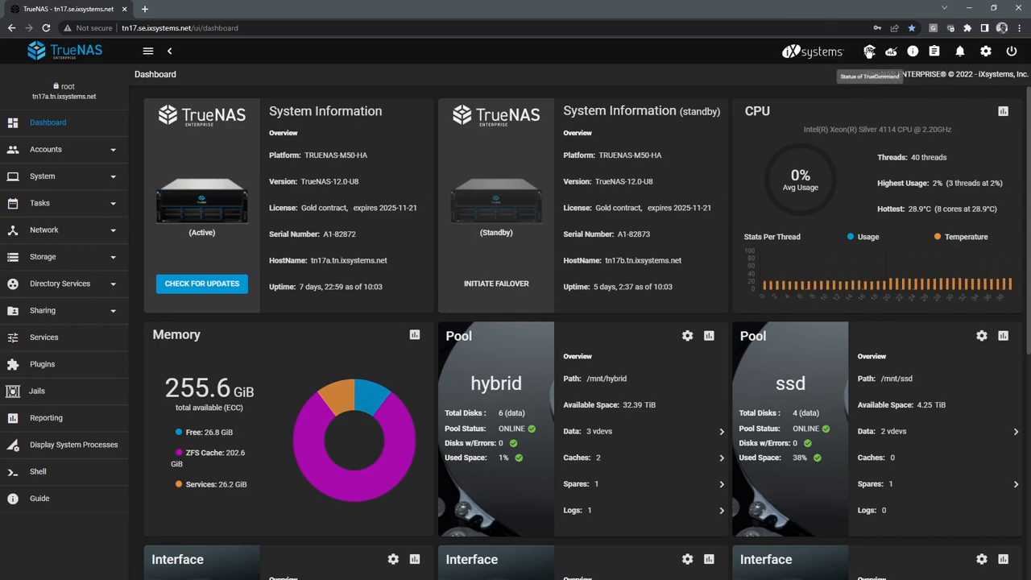
click(870, 50)
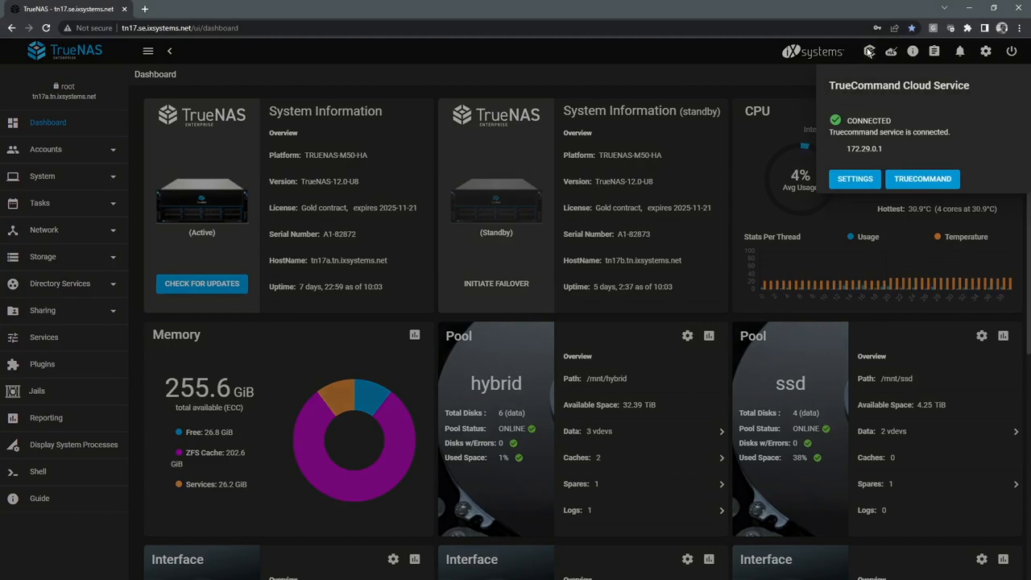
mouse_move(759, 71)
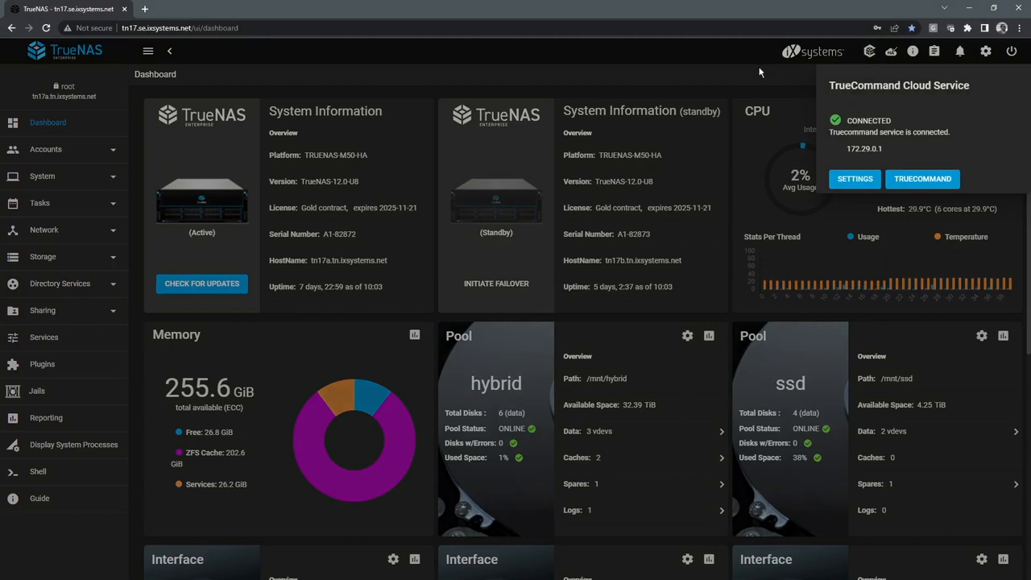
mouse_move(774, 78)
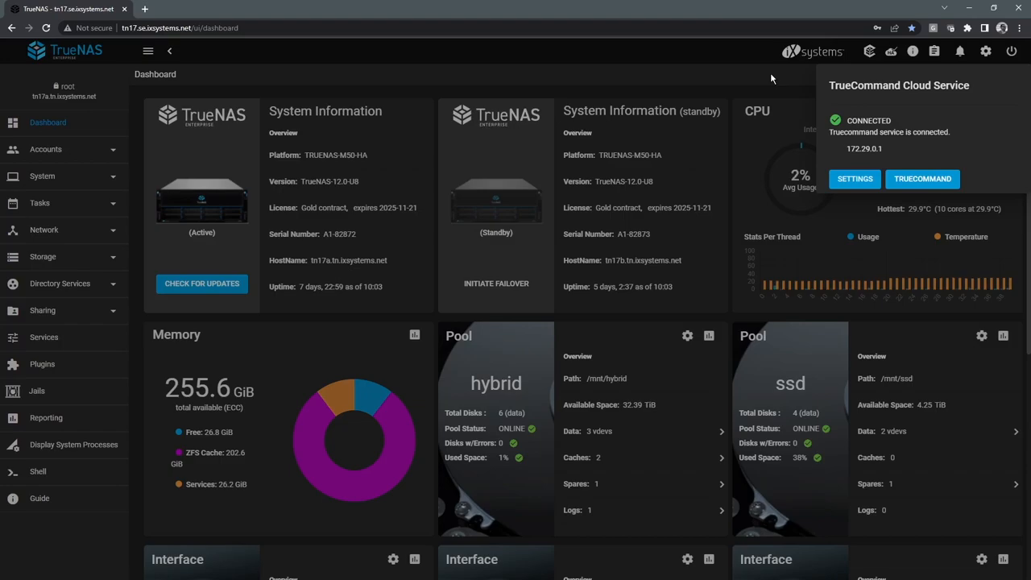
click(892, 51)
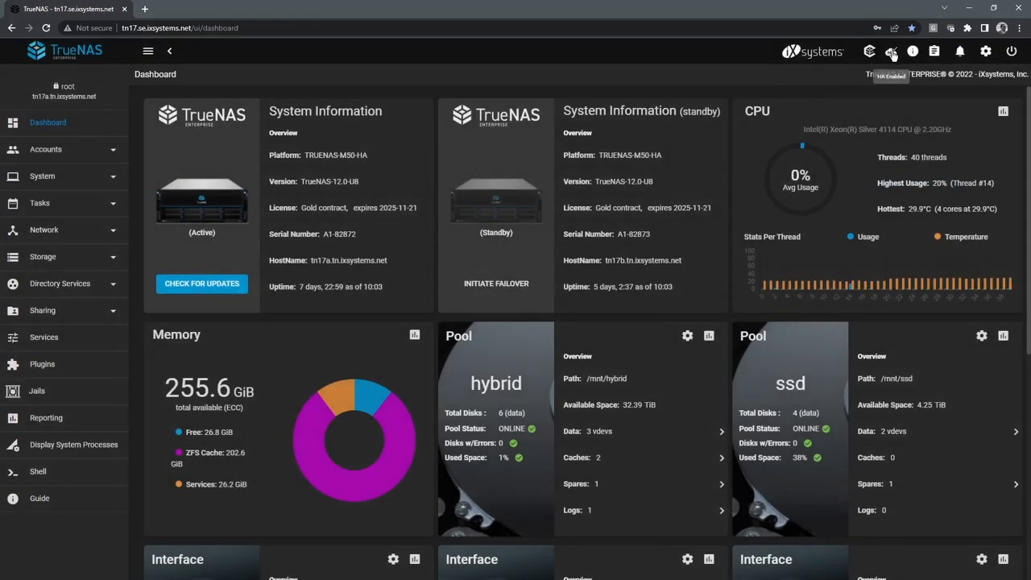
click(891, 50)
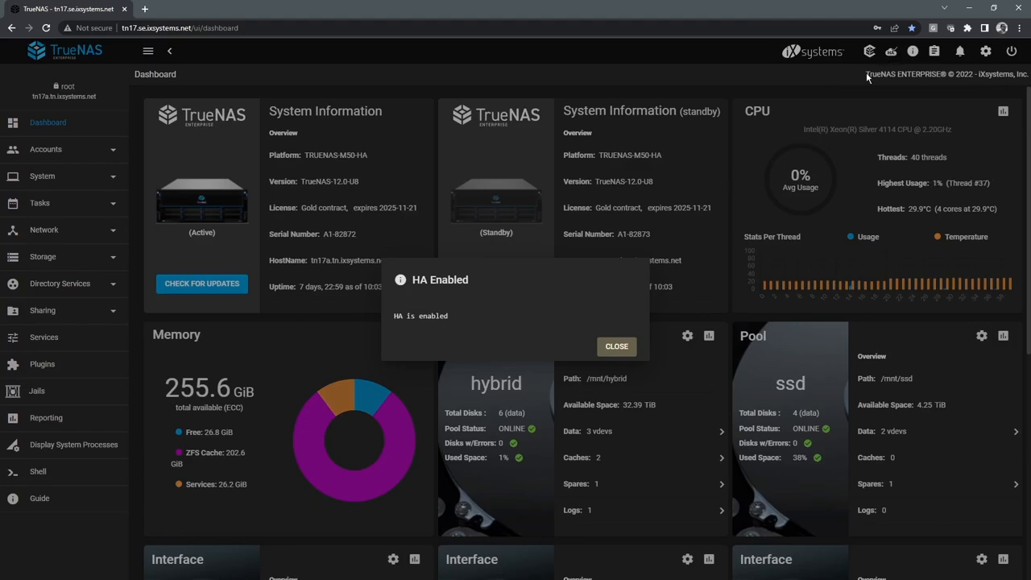
click(615, 345)
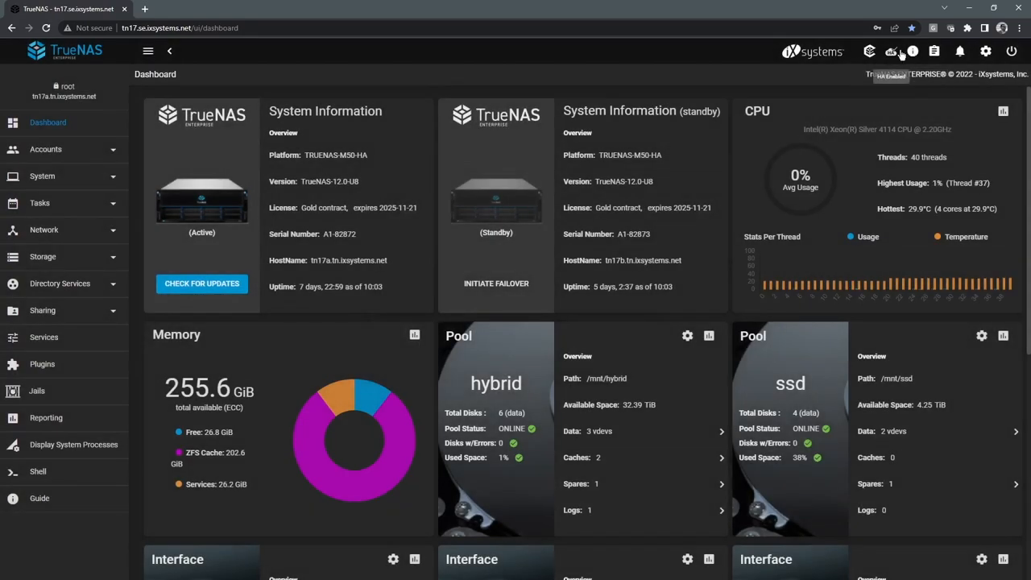
mouse_move(912, 52)
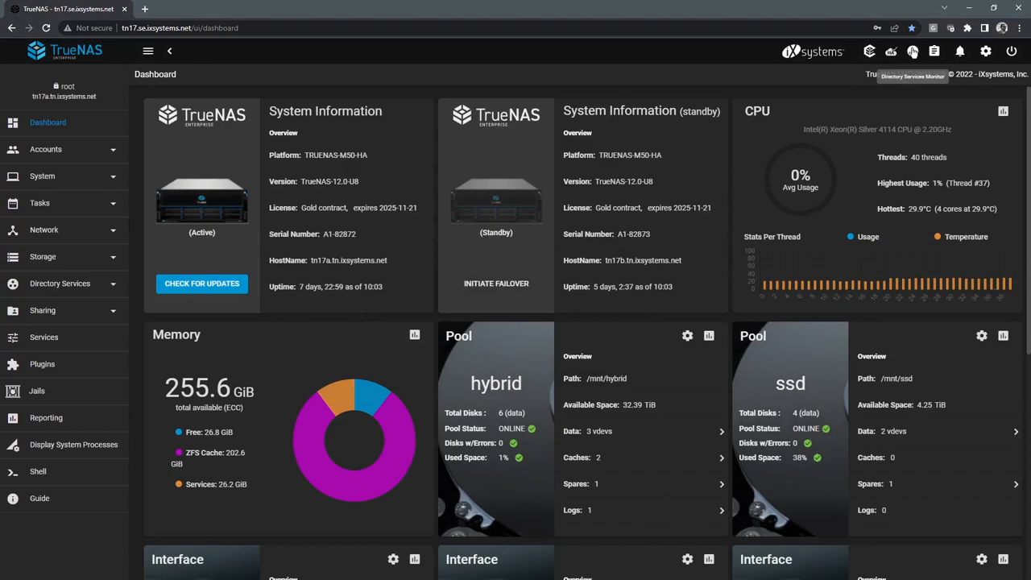
click(912, 50)
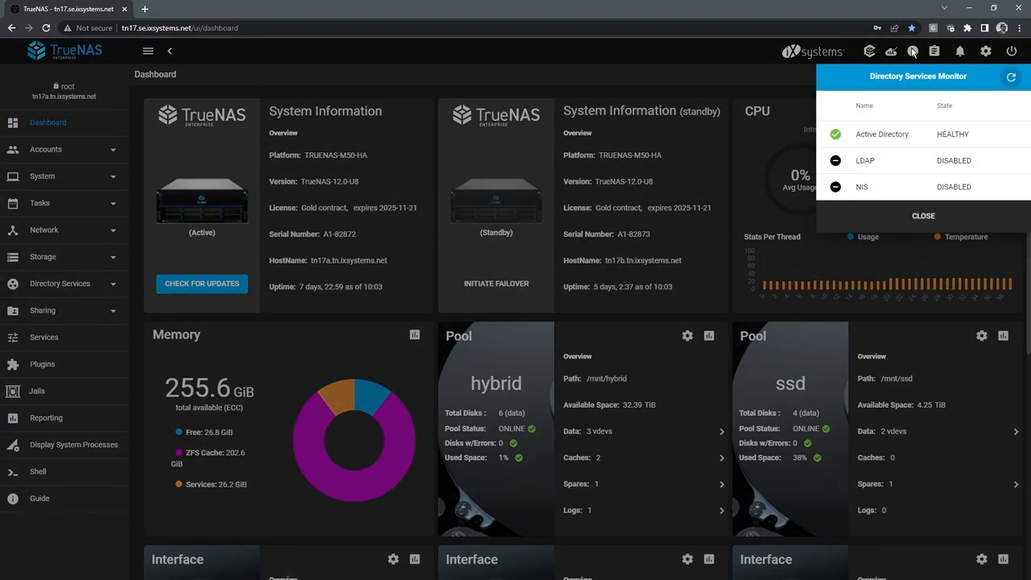
mouse_move(870, 160)
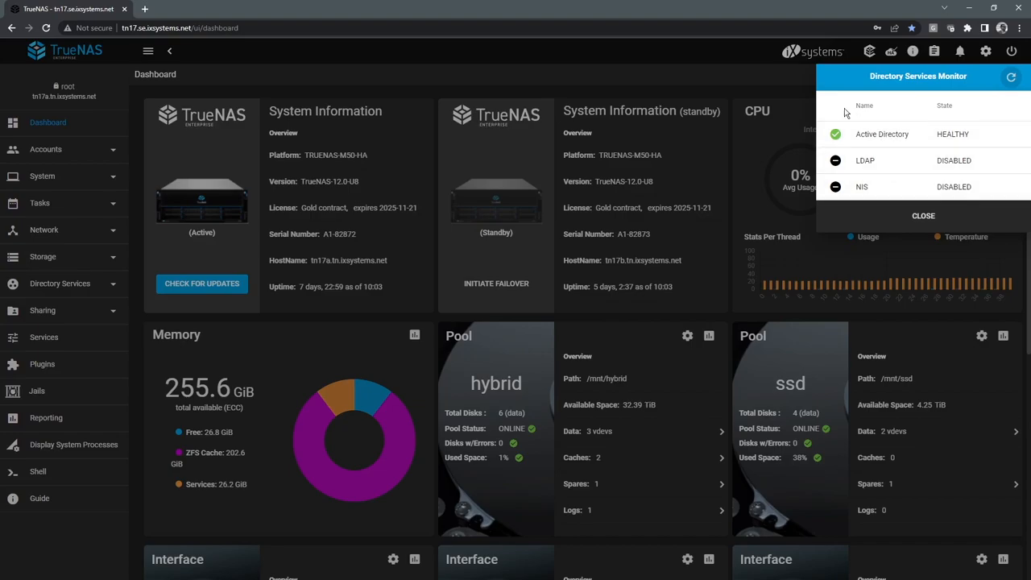
Step: Review the completed cloud sync jobs, system alerts, interface settings and power options menus
click(935, 50)
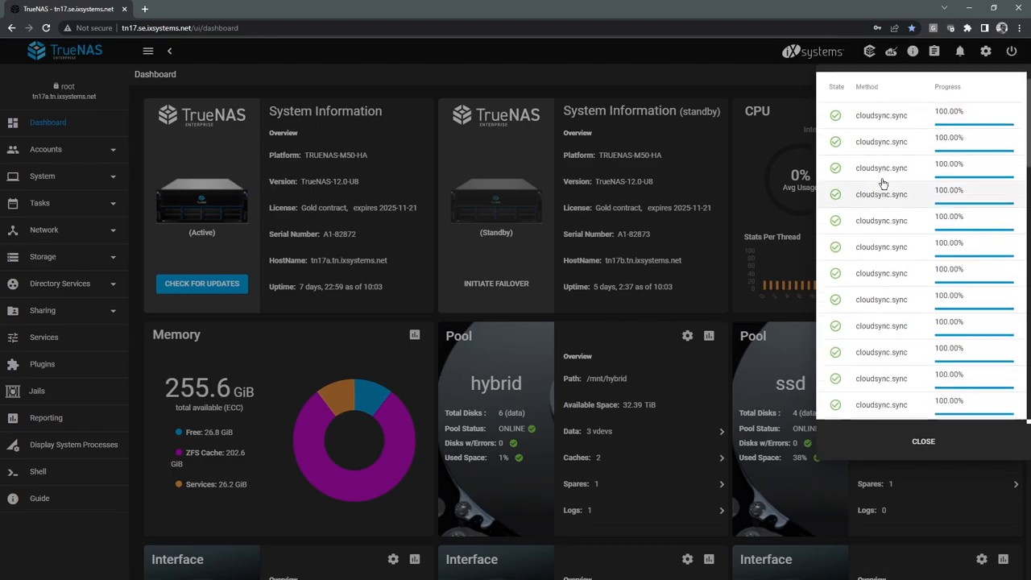
click(923, 441)
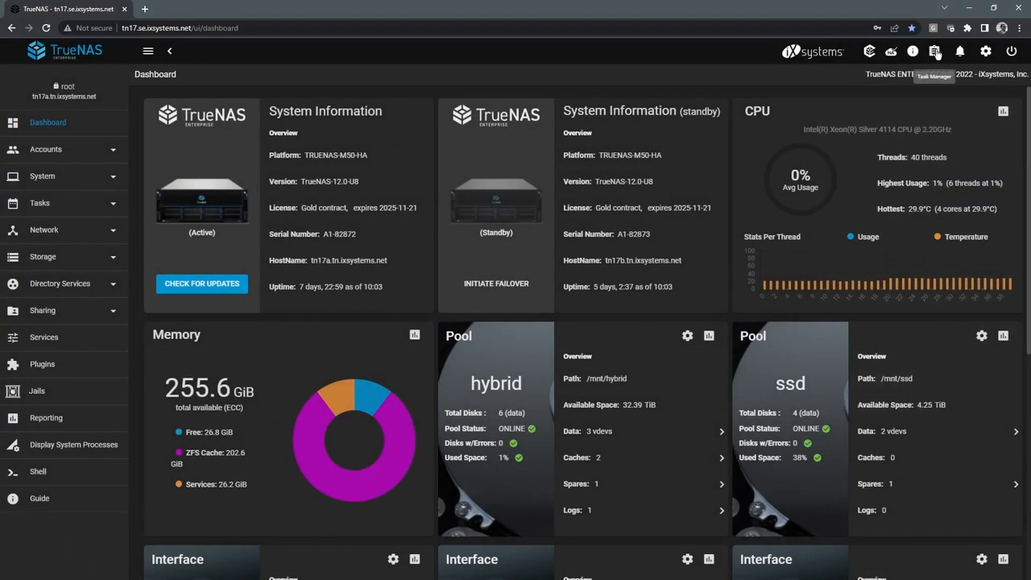
click(960, 50)
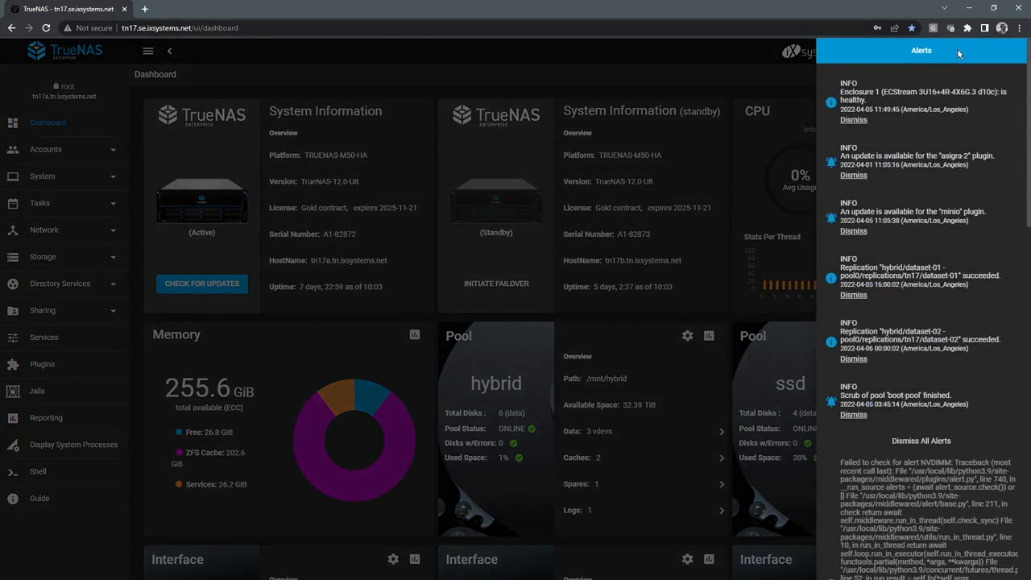
mouse_move(924, 111)
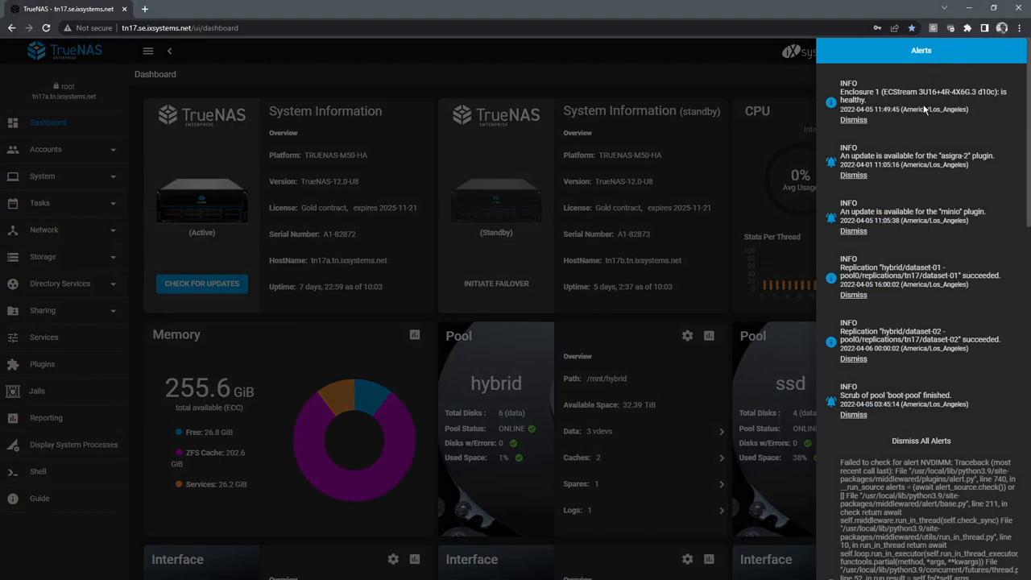
mouse_move(905, 121)
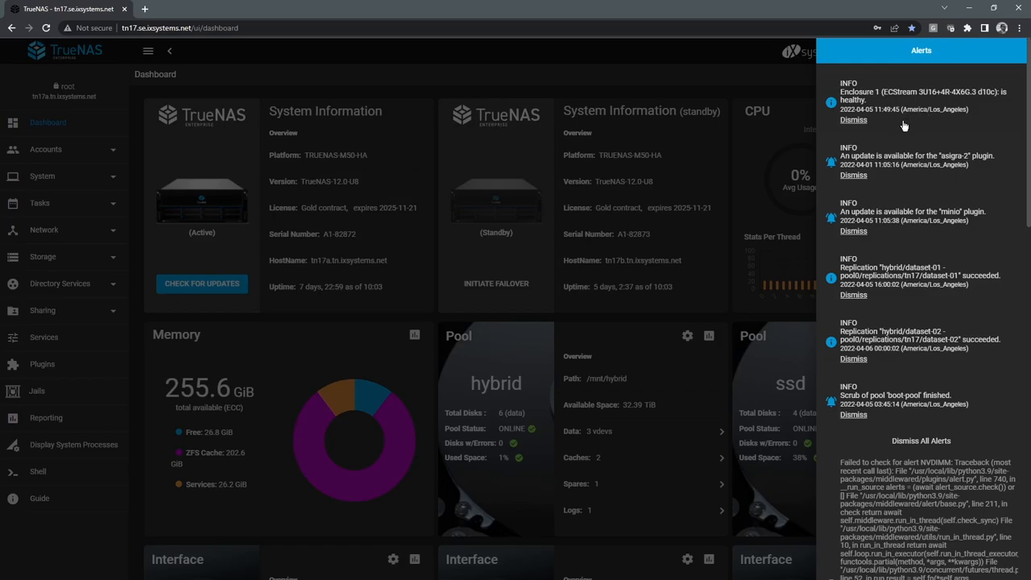
mouse_move(890, 145)
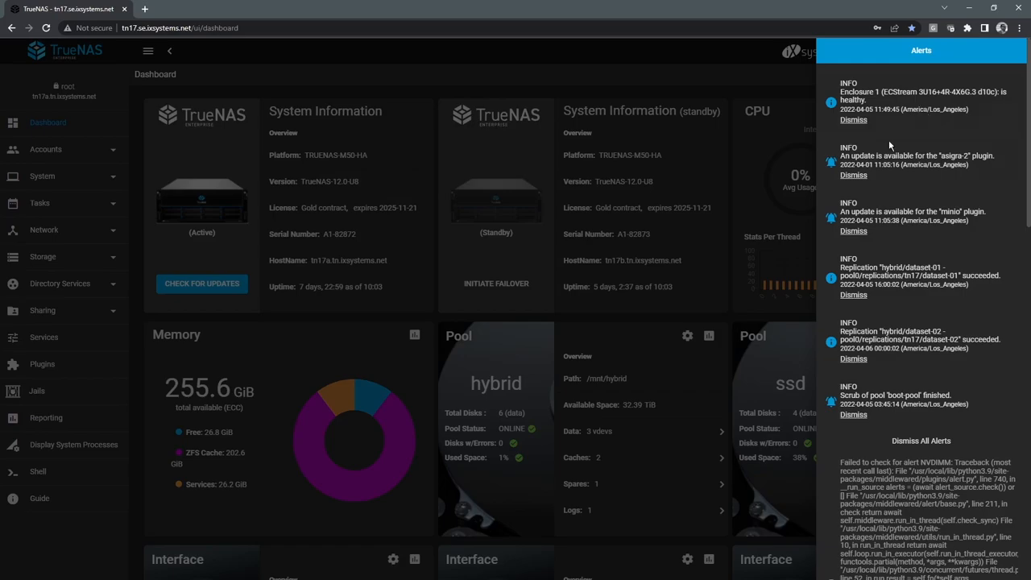
click(961, 50)
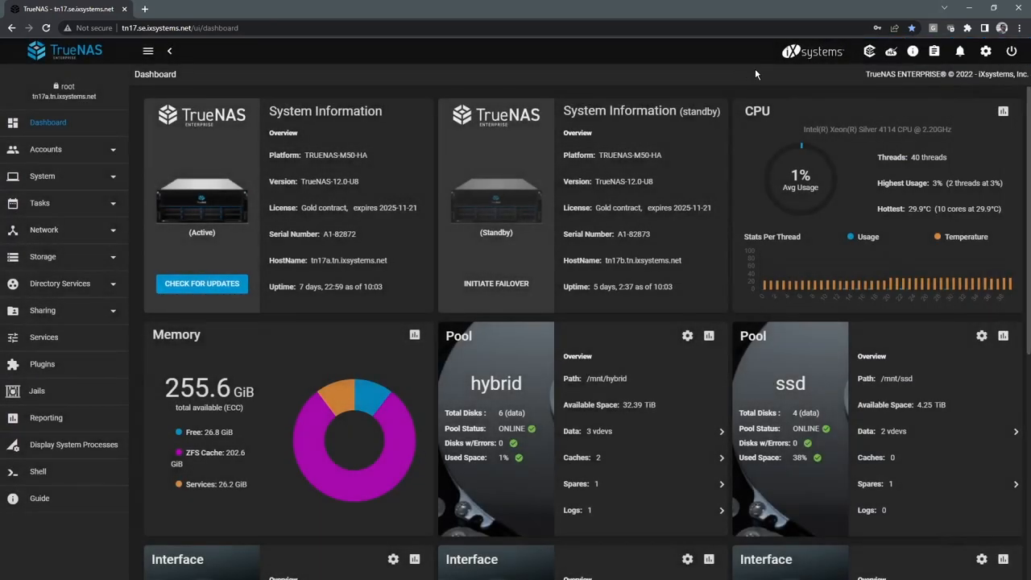
click(986, 50)
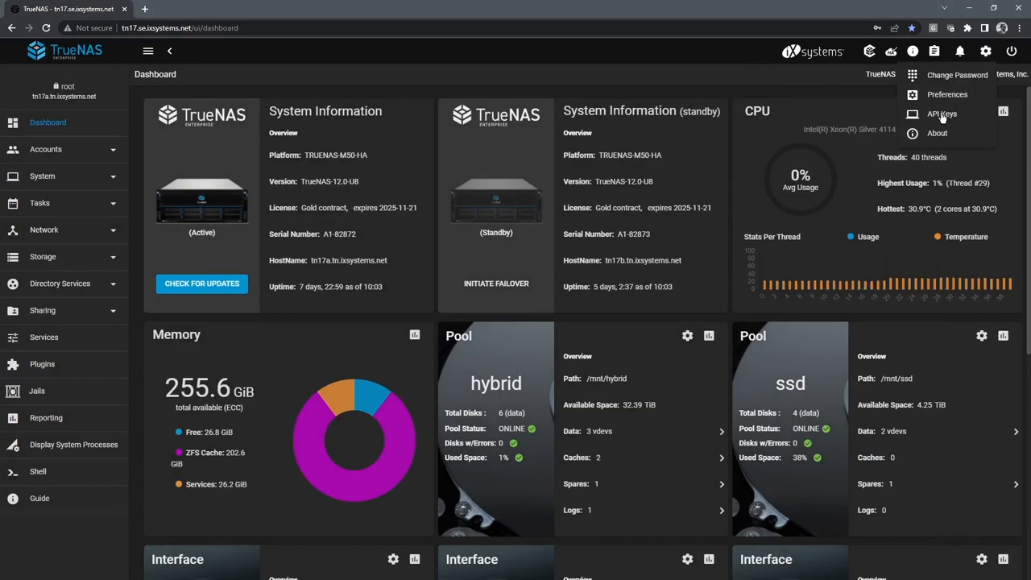
mouse_move(947, 94)
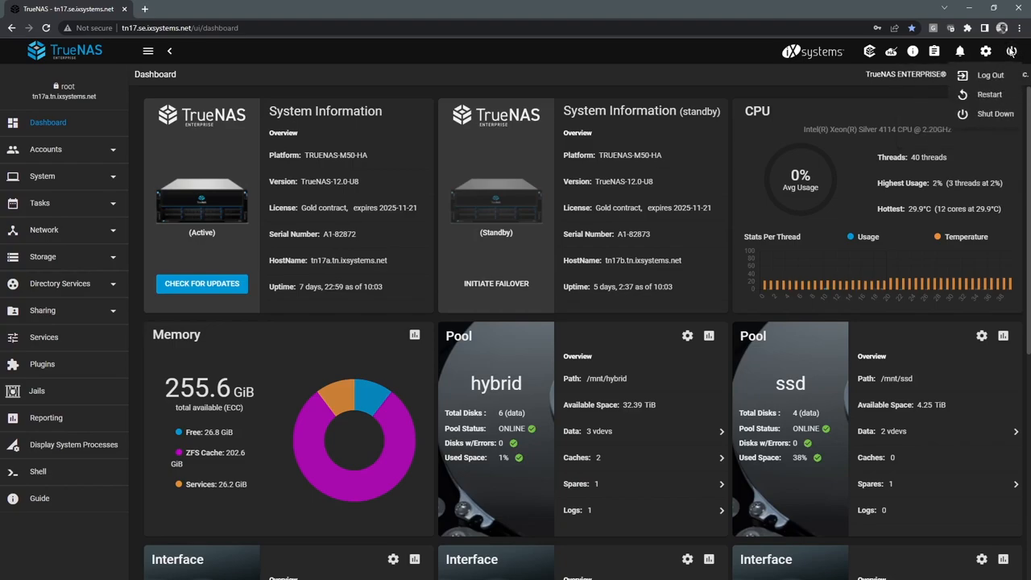
click(1012, 50)
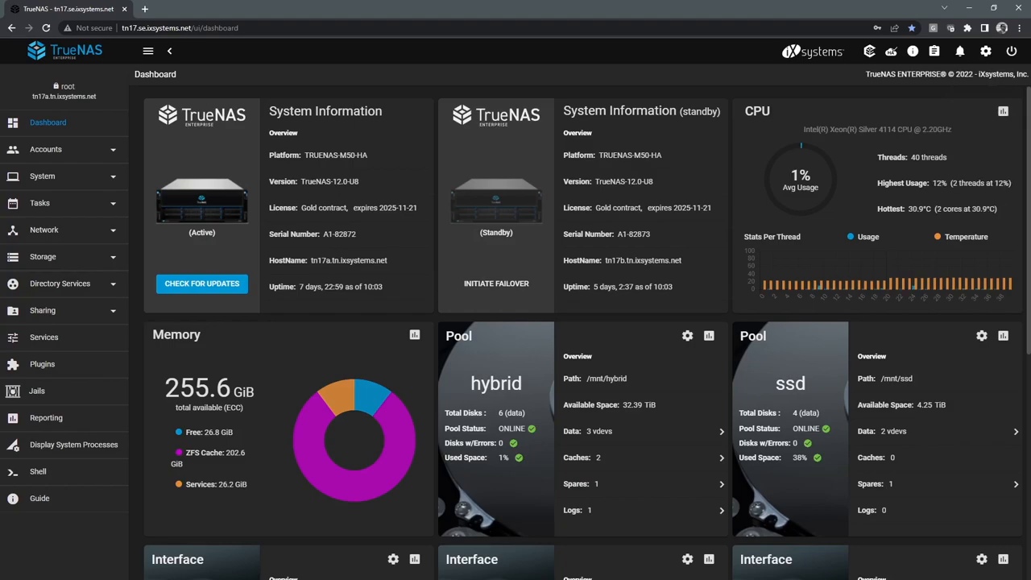
mouse_move(497, 200)
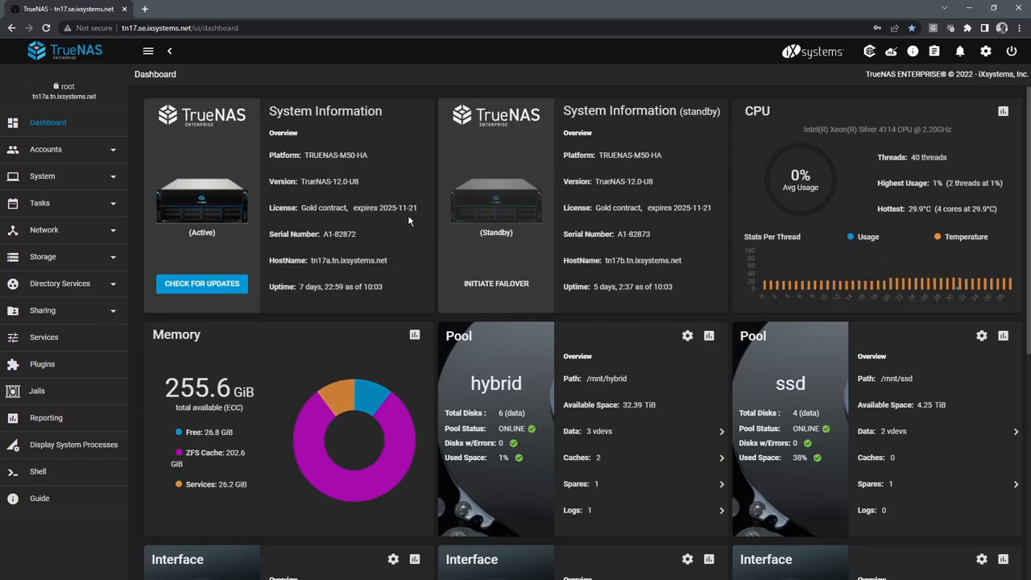
mouse_move(235, 5)
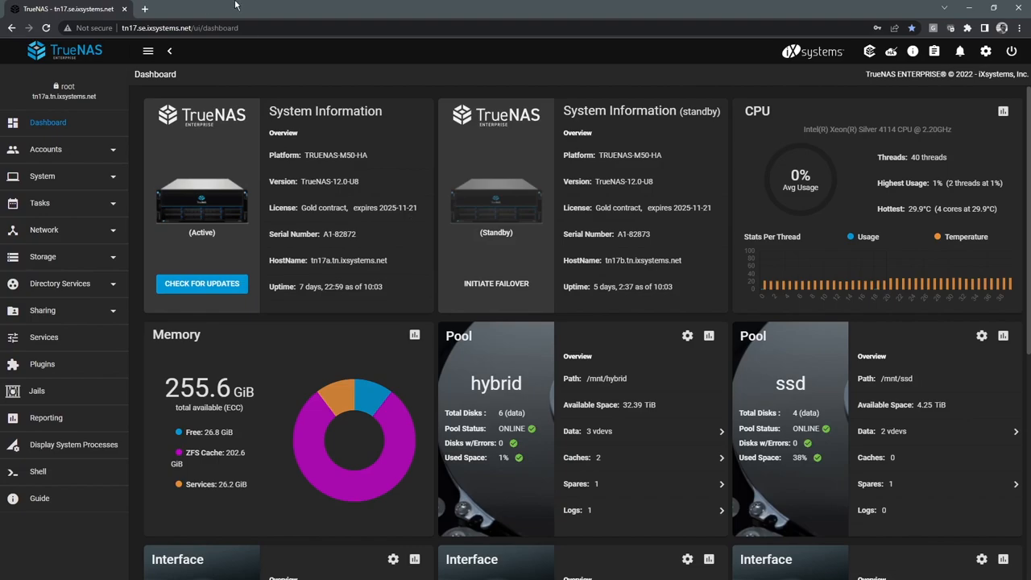
mouse_move(371, 245)
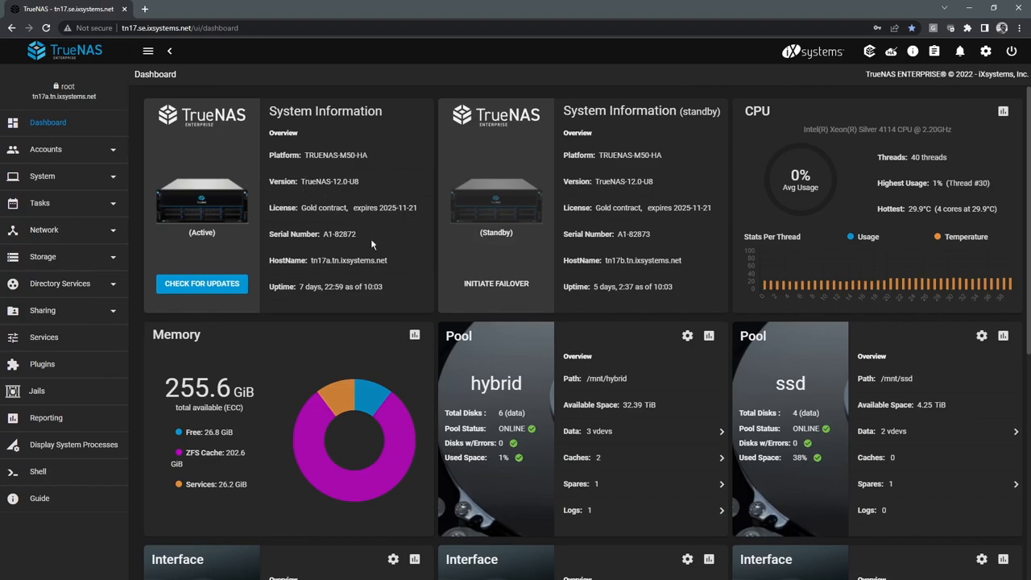
mouse_move(393, 261)
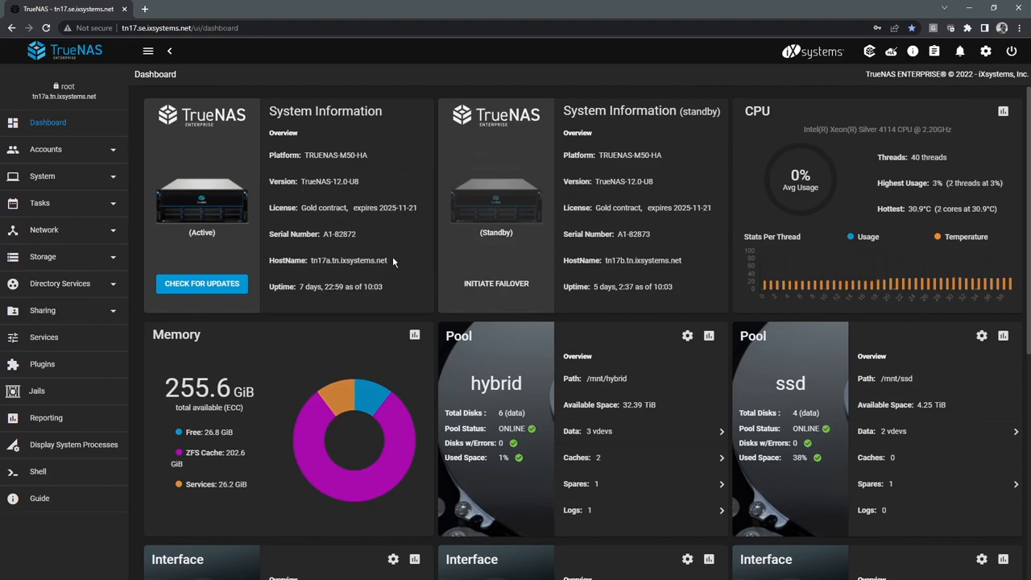
Step: Look over the dashboard cards and run Check For Updates, confirming none on the 12.0-STABLE train
scroll(down, 3)
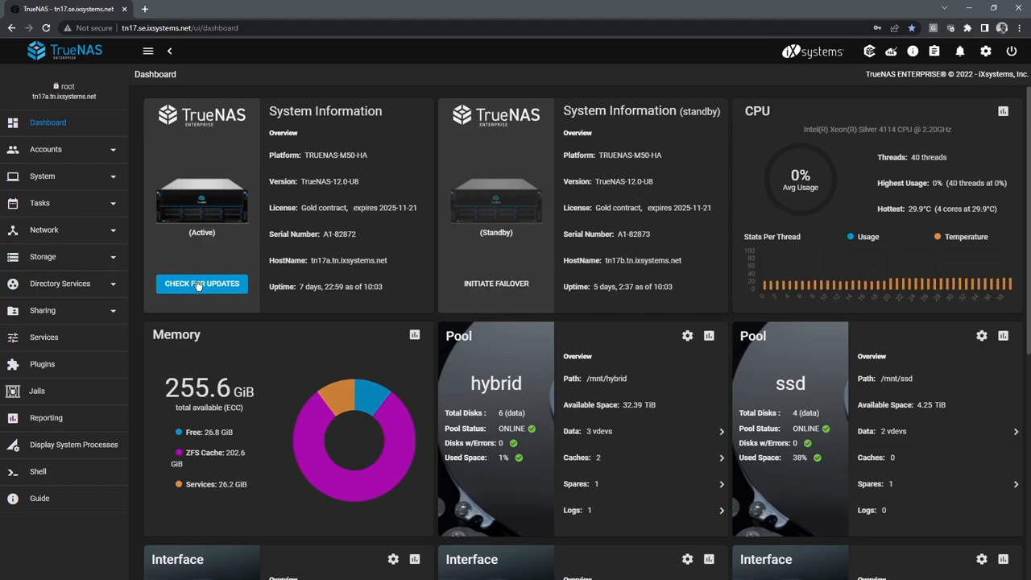
mouse_move(508, 196)
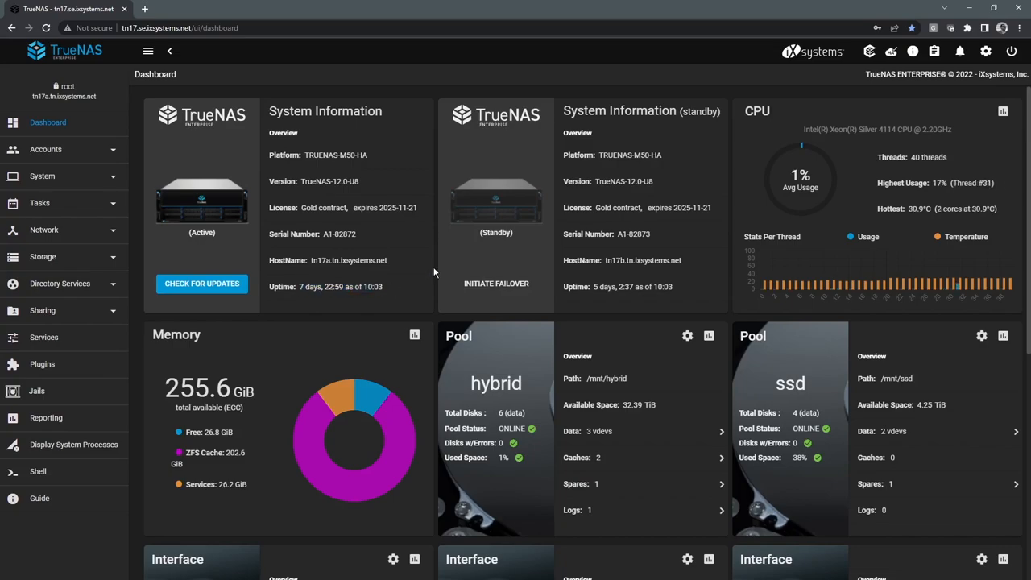
mouse_move(761, 129)
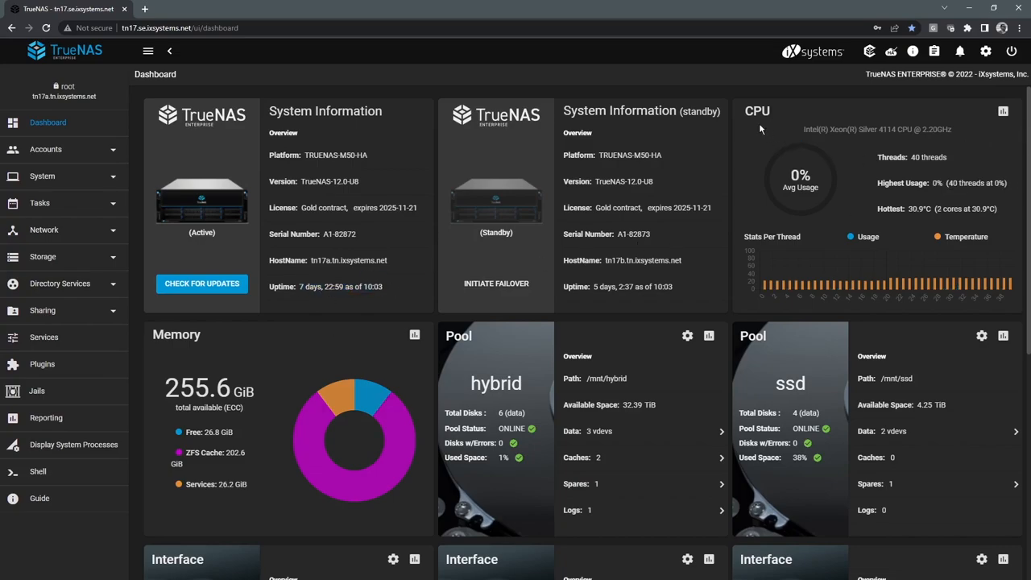
mouse_move(780, 187)
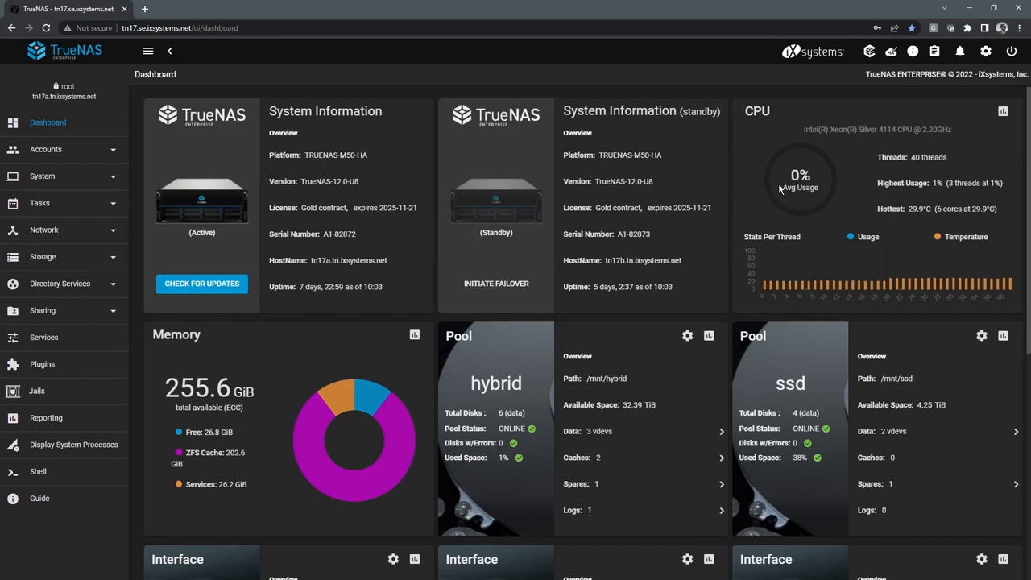
scroll(down, 3)
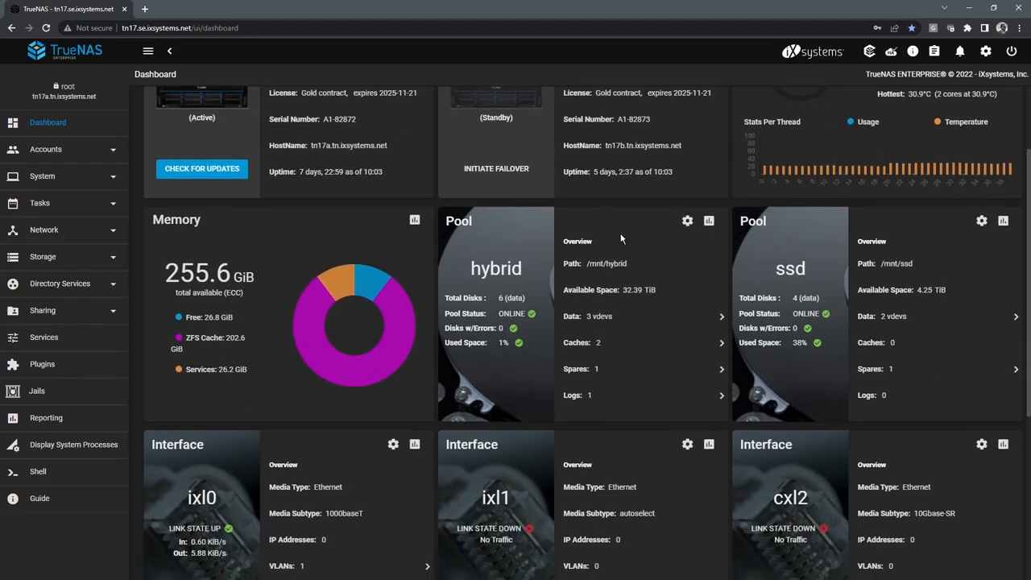
scroll(down, 3)
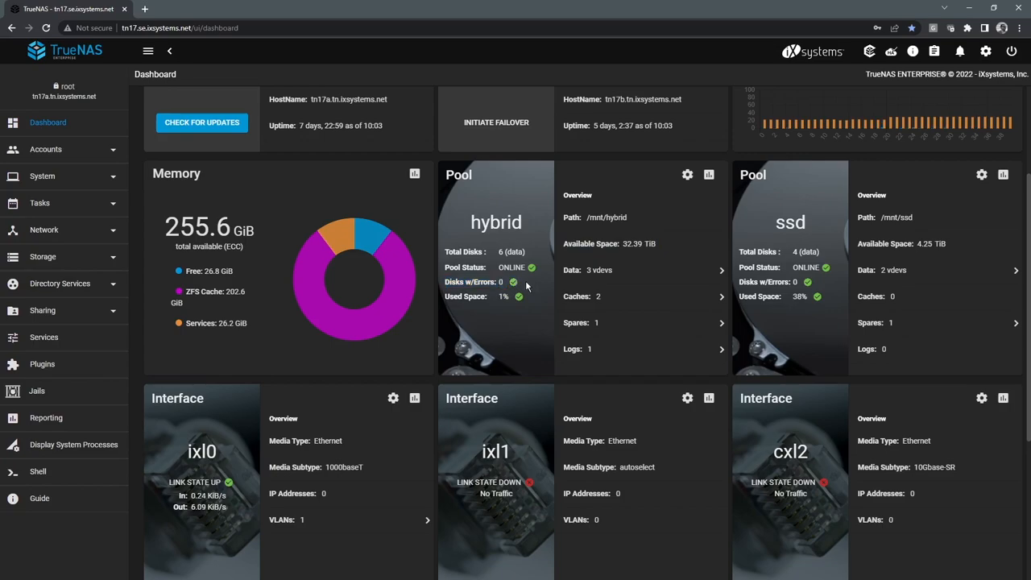
scroll(down, 3)
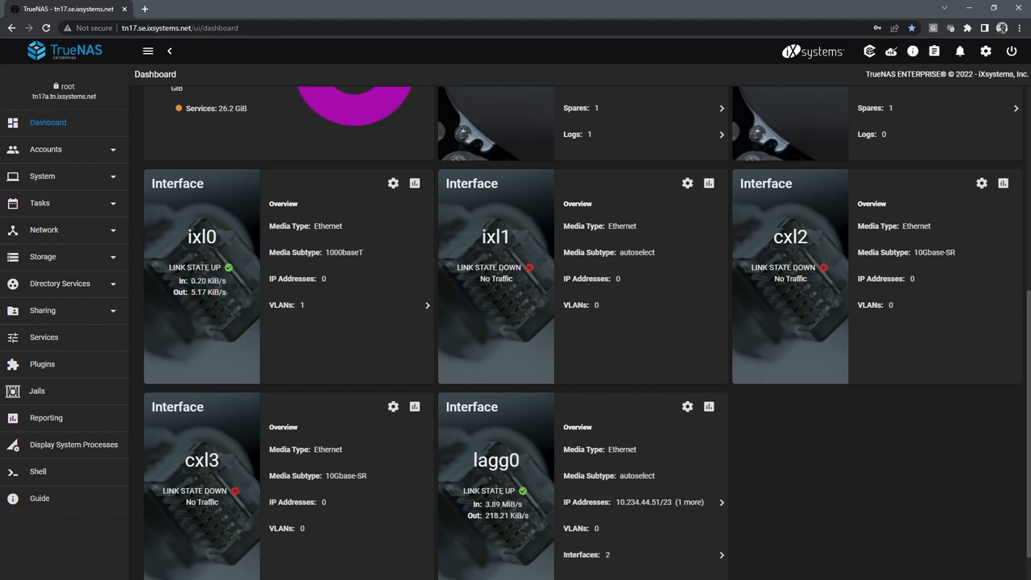
scroll(up, 3)
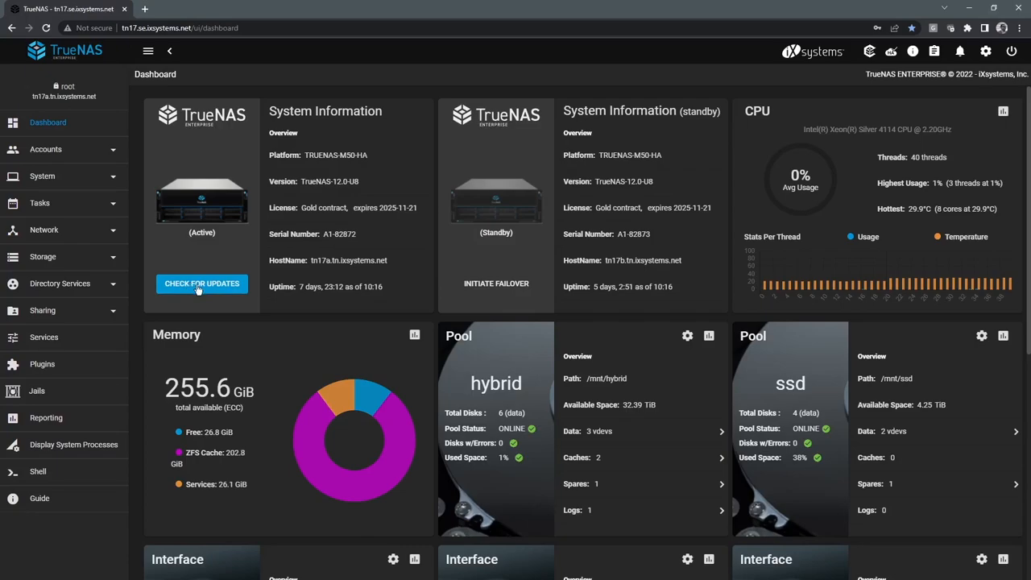
click(202, 284)
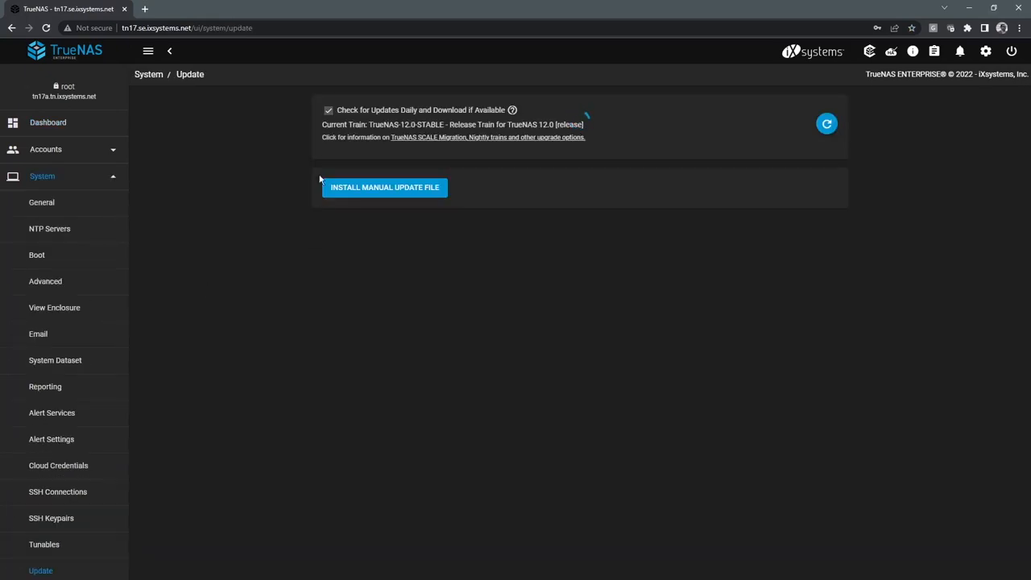
click(826, 123)
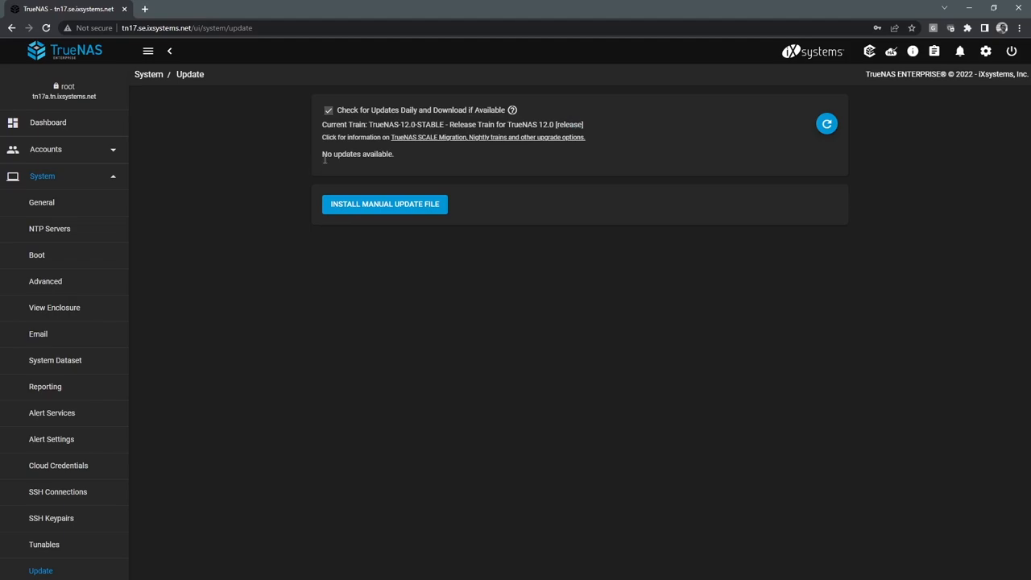
mouse_move(298, 174)
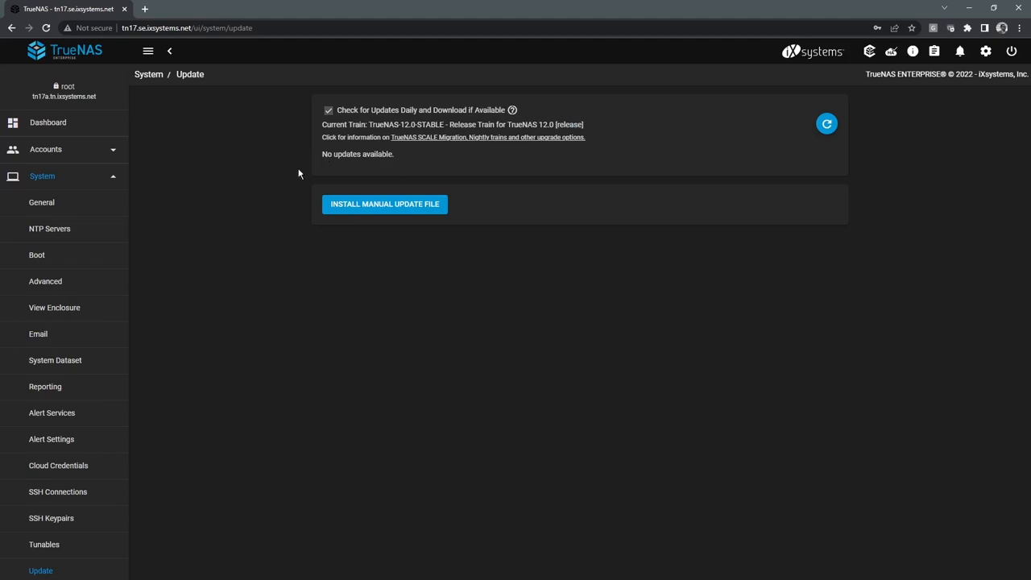
mouse_move(232, 174)
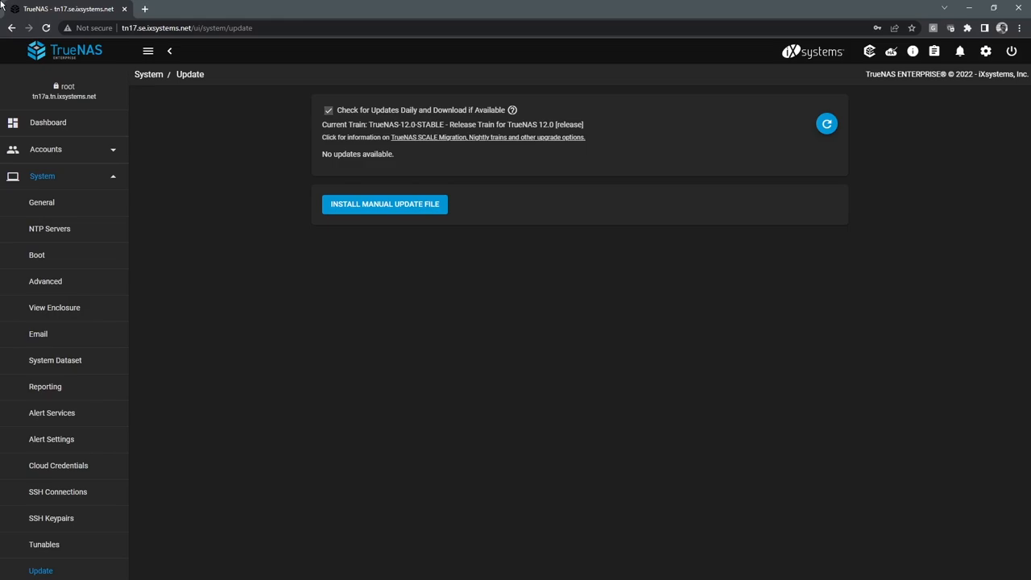
mouse_move(331, 255)
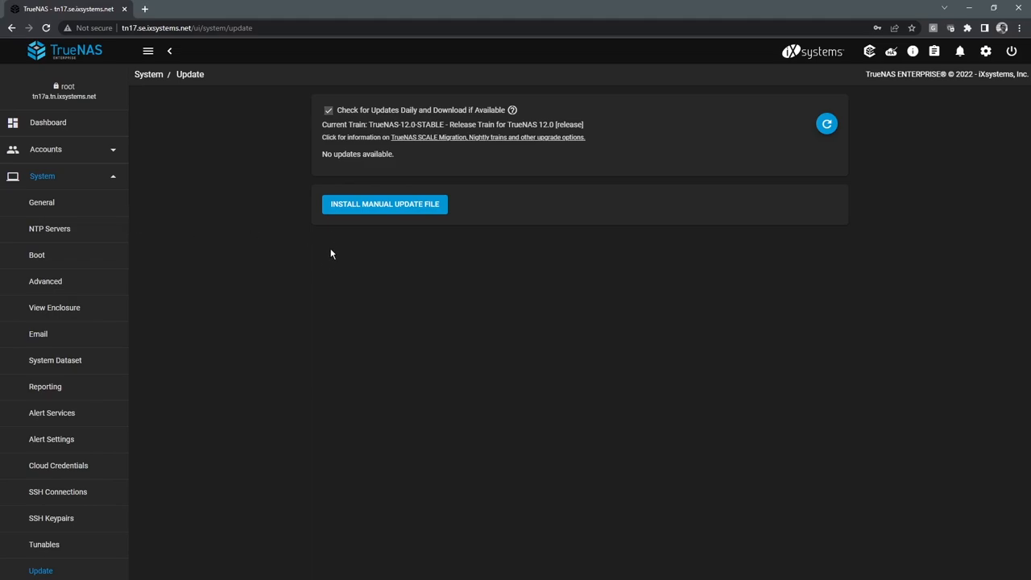
mouse_move(226, 206)
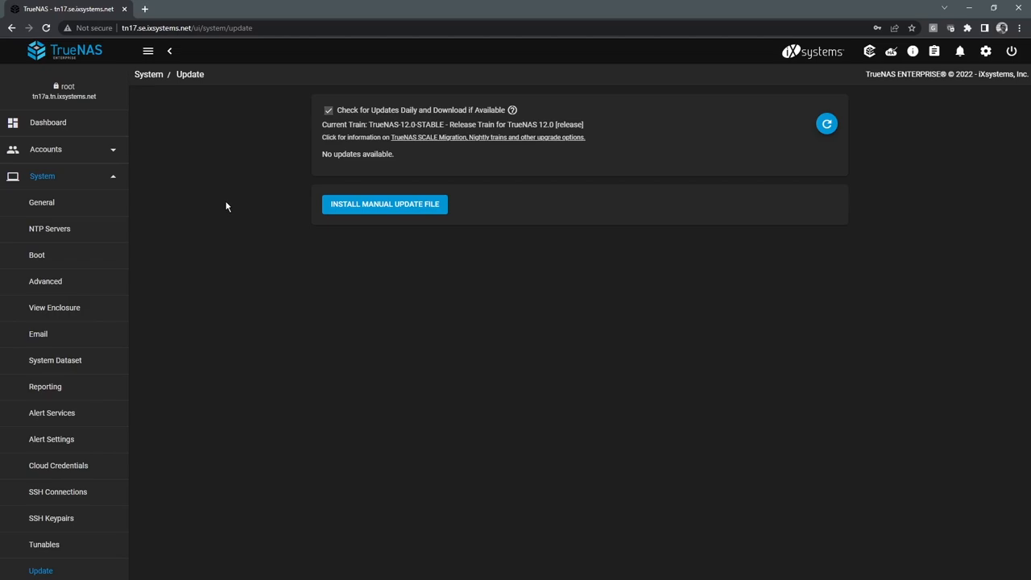
mouse_move(261, 395)
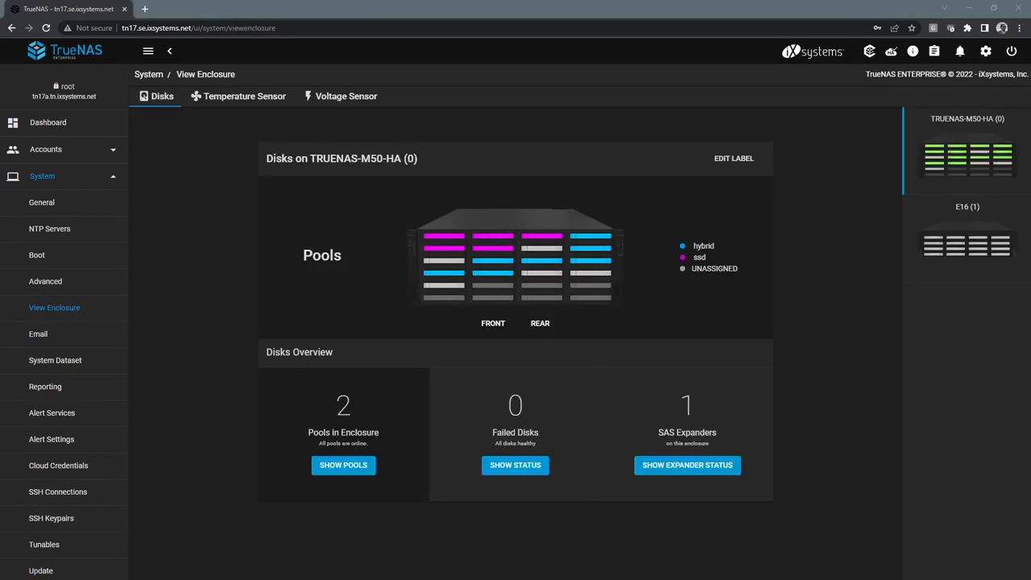
mouse_move(235, 270)
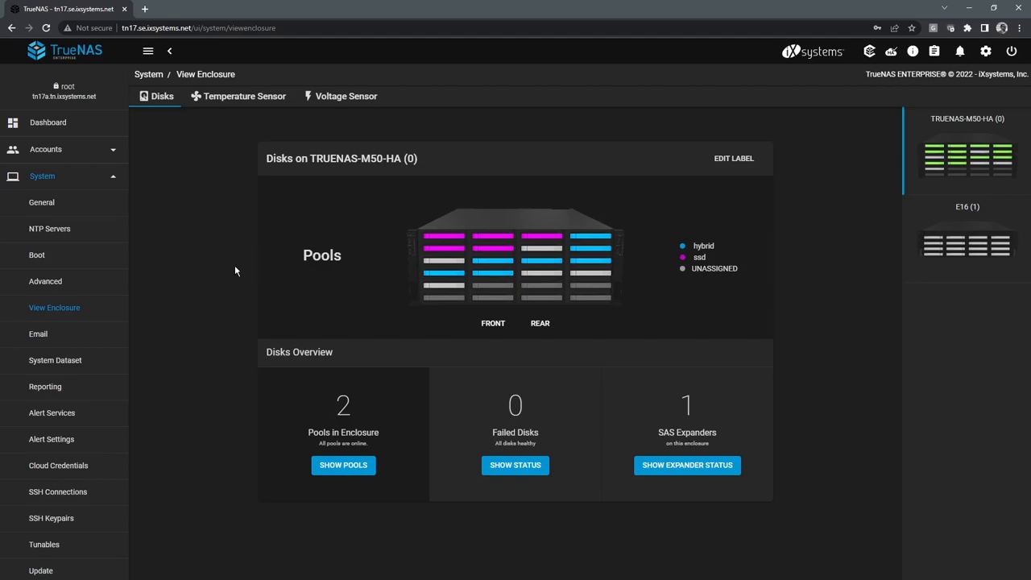
mouse_move(416, 239)
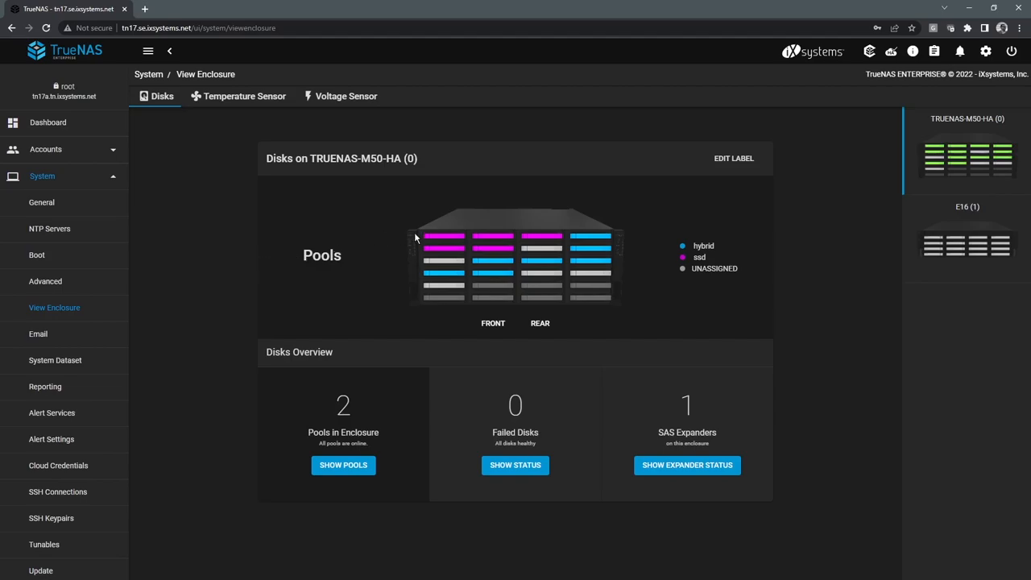
mouse_move(513, 297)
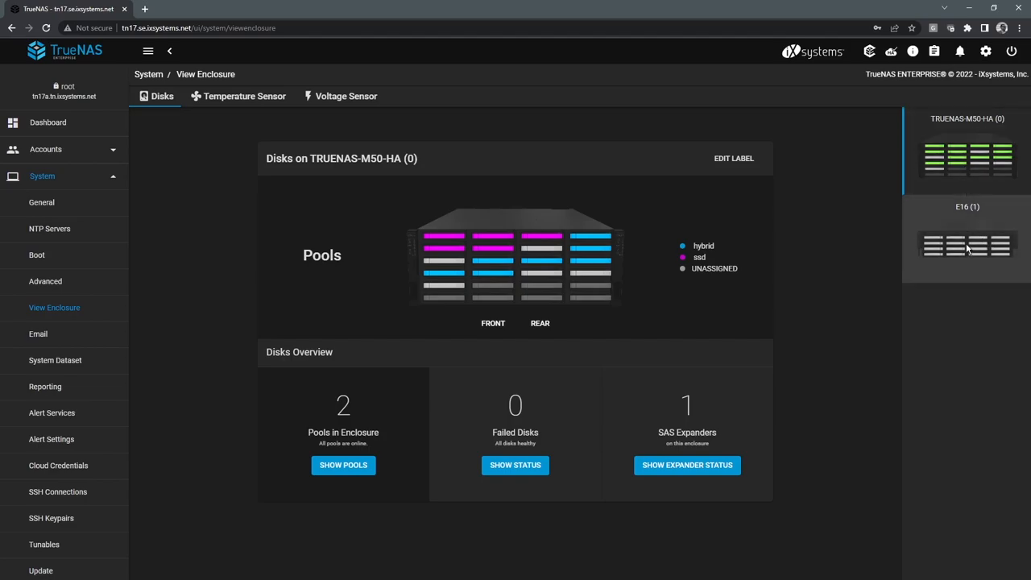
click(966, 242)
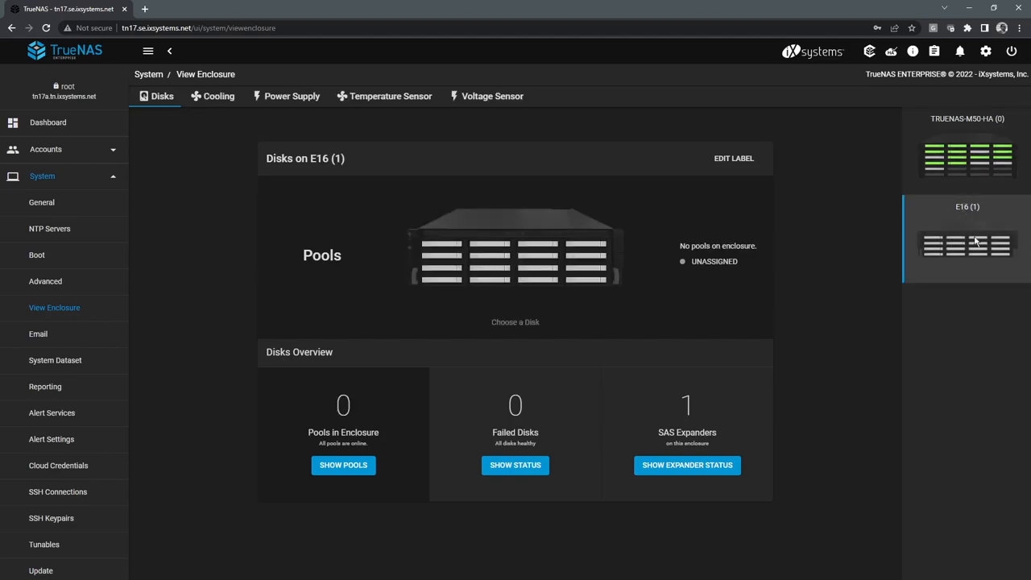
click(966, 159)
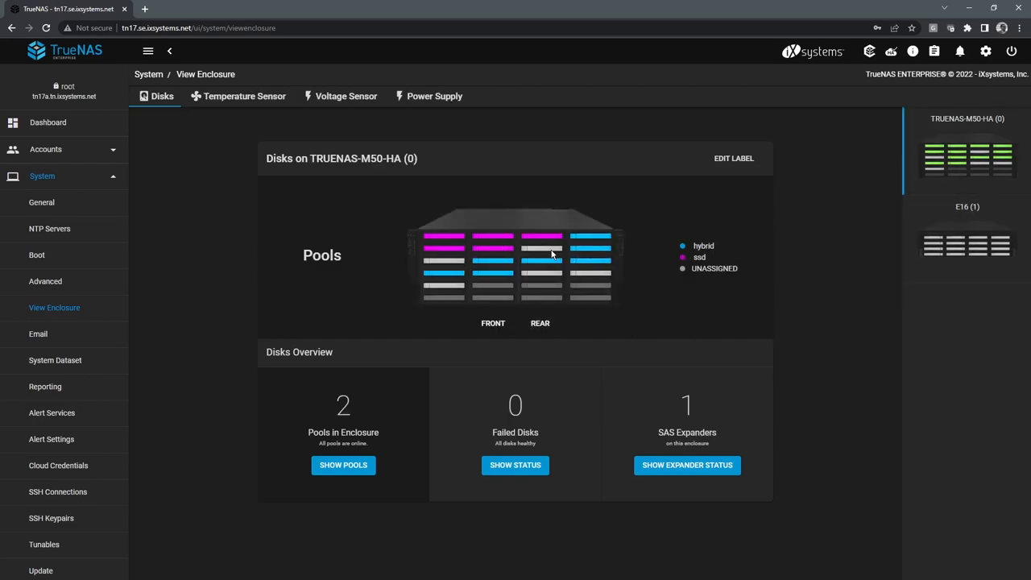
mouse_move(653, 251)
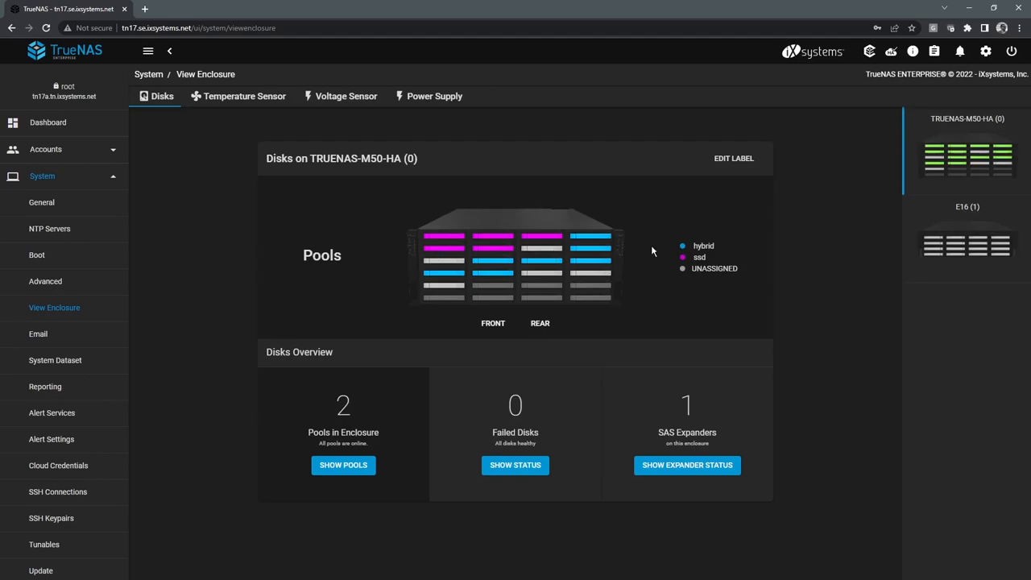
mouse_move(691, 264)
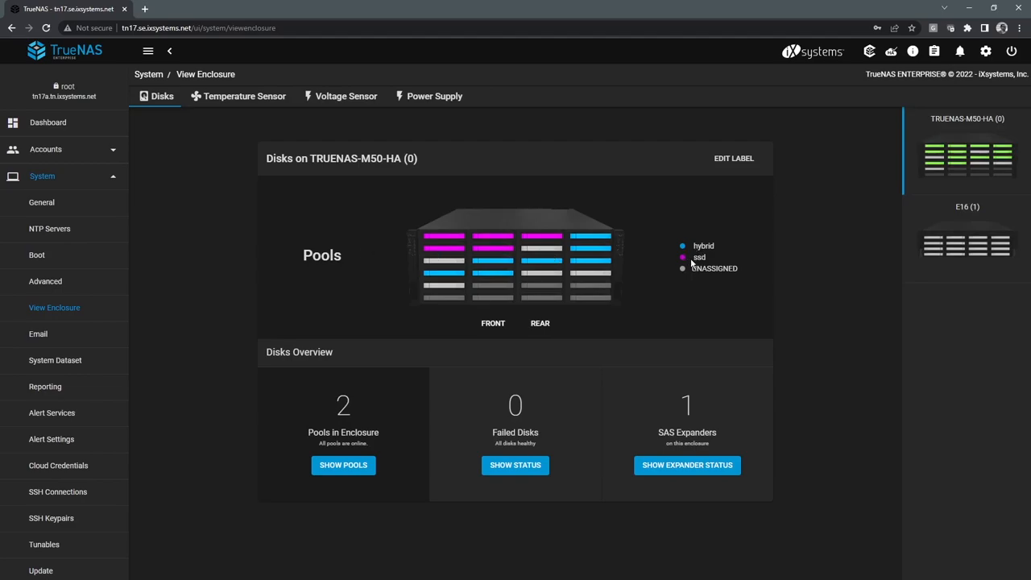
mouse_move(660, 255)
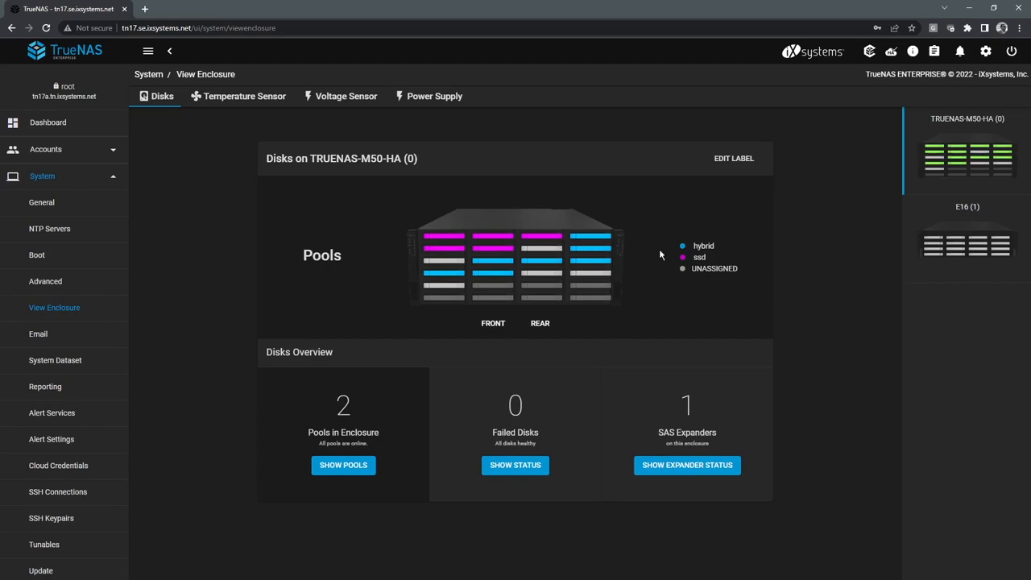
mouse_move(733, 272)
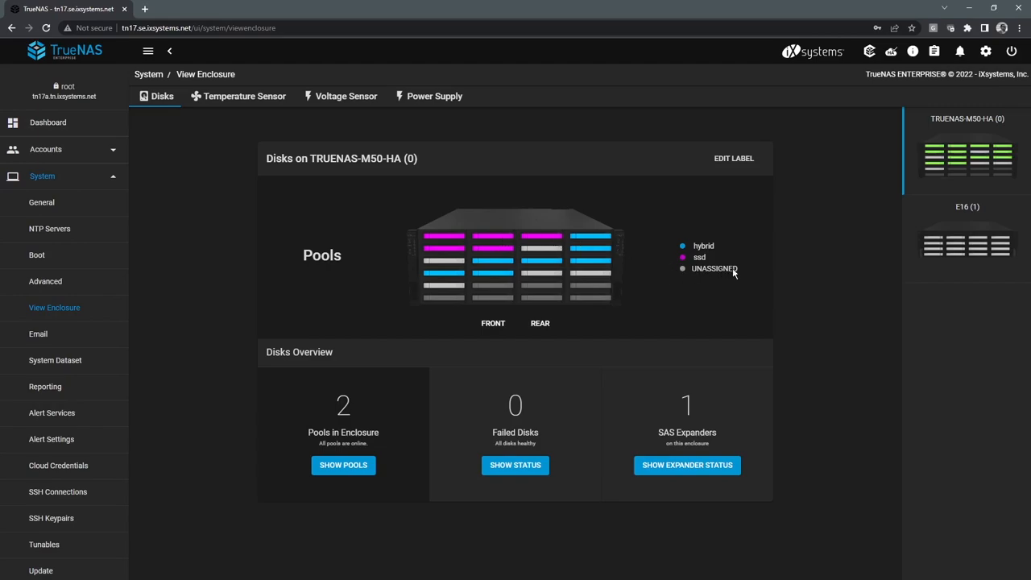
mouse_move(539, 277)
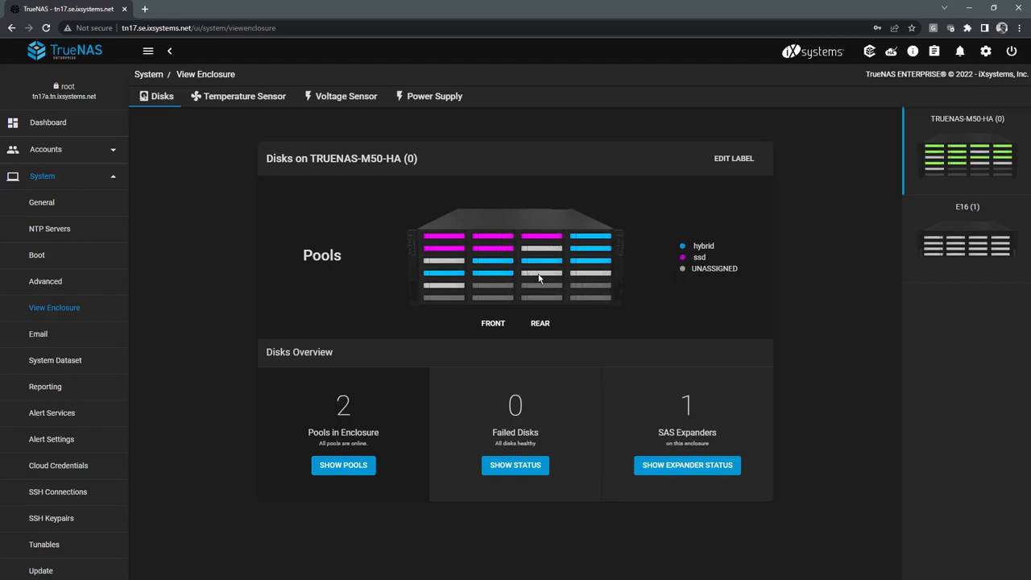
Step: Inspect disks da14, da4 and da5, then show da0's SSD mirror details and make it identify itself
click(540, 274)
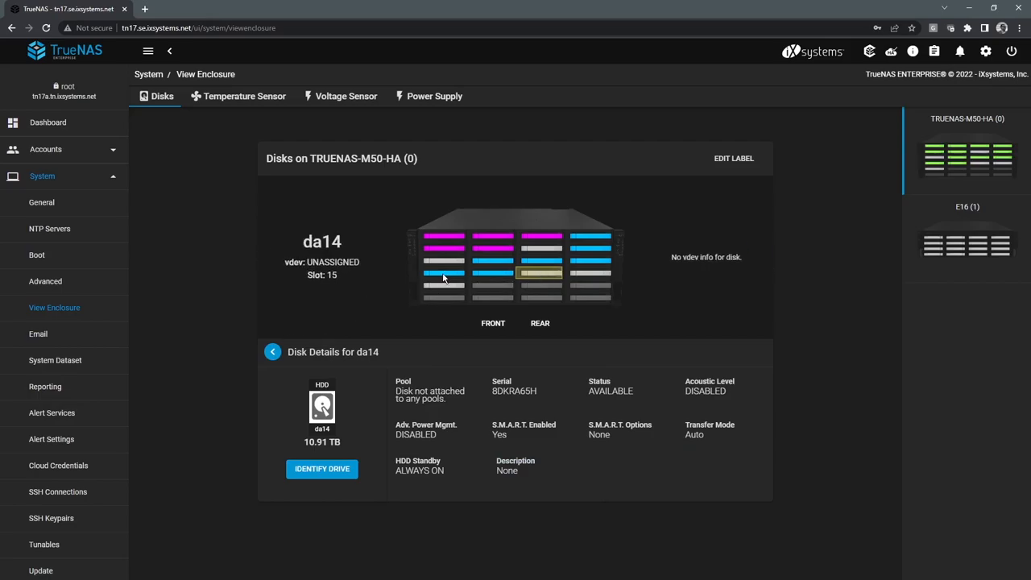
click(443, 248)
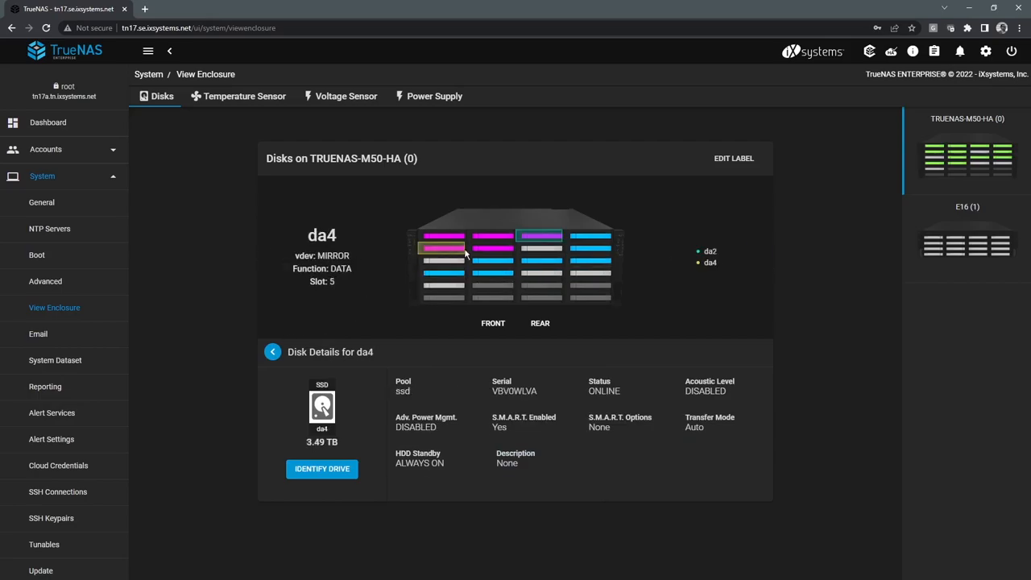
click(493, 248)
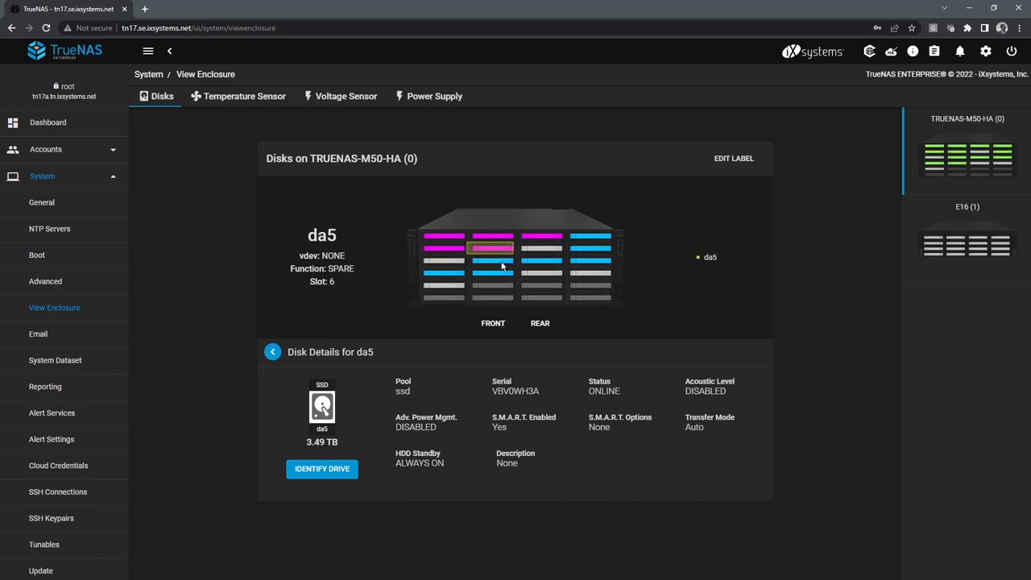
mouse_move(336, 277)
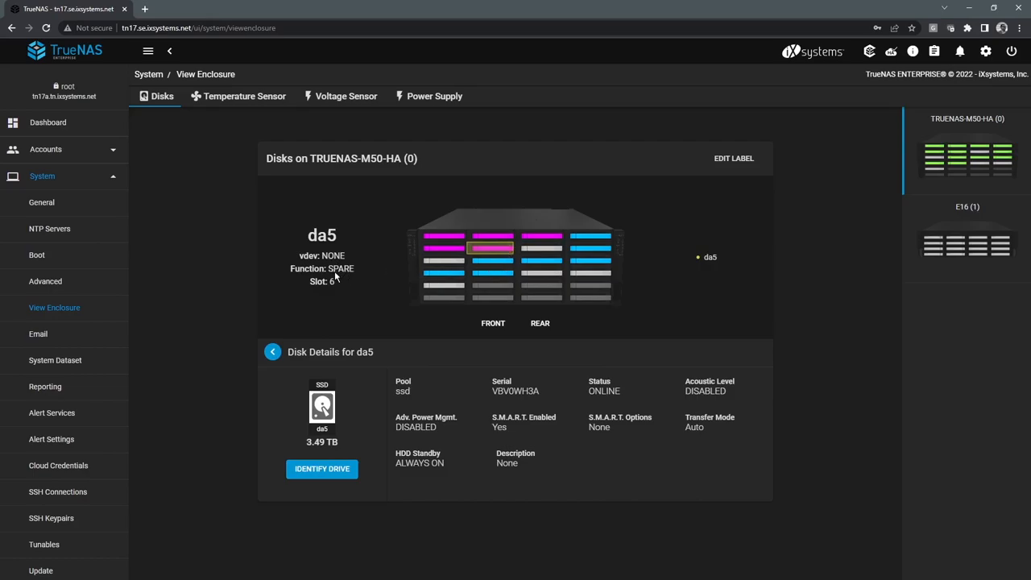
click(442, 236)
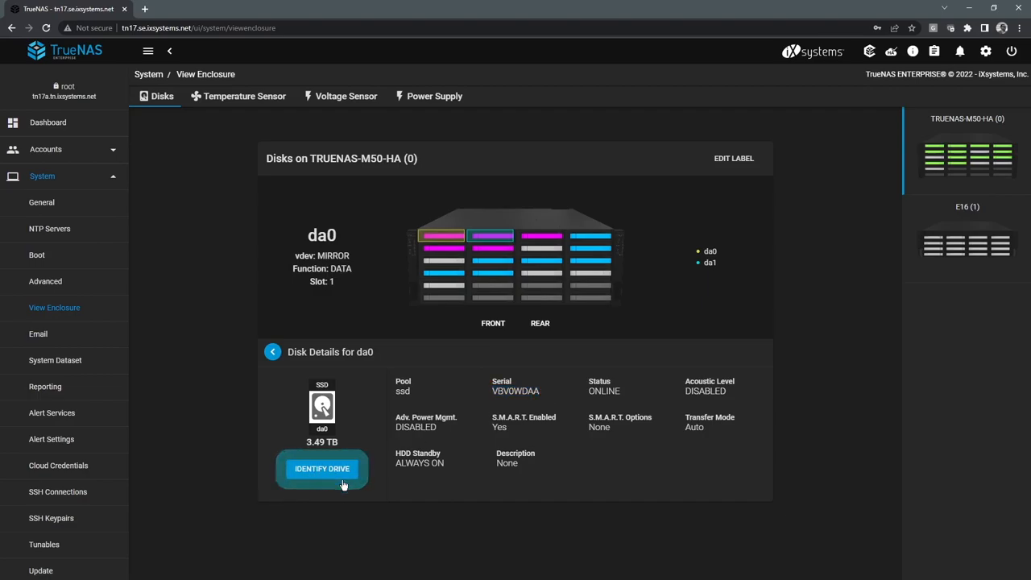
mouse_move(303, 484)
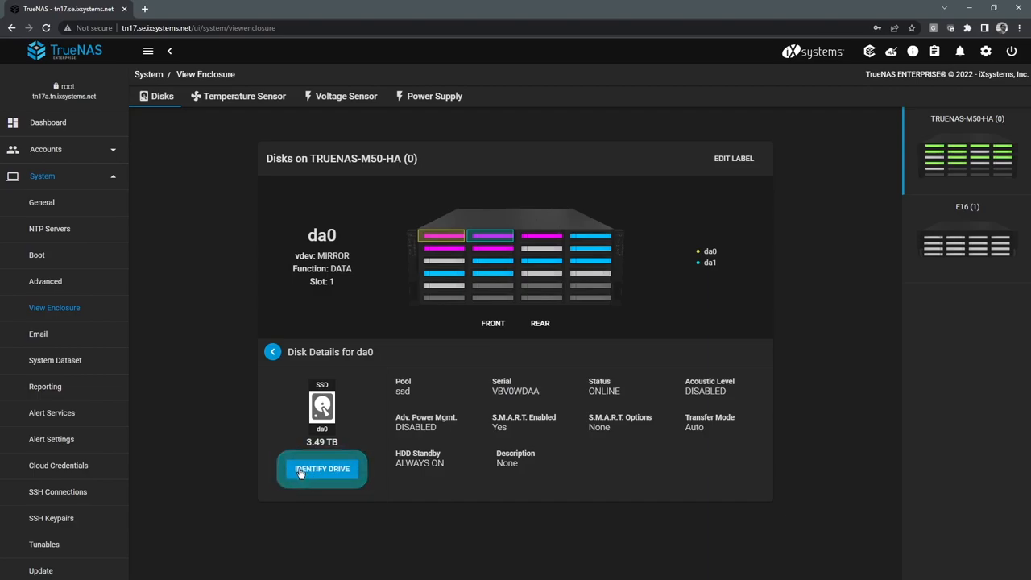
click(322, 467)
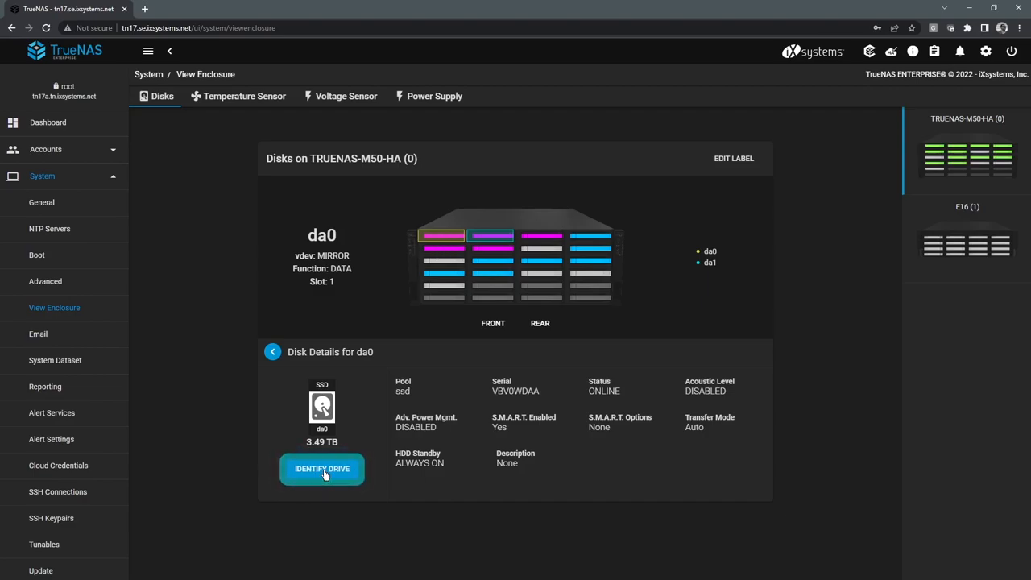
mouse_move(347, 464)
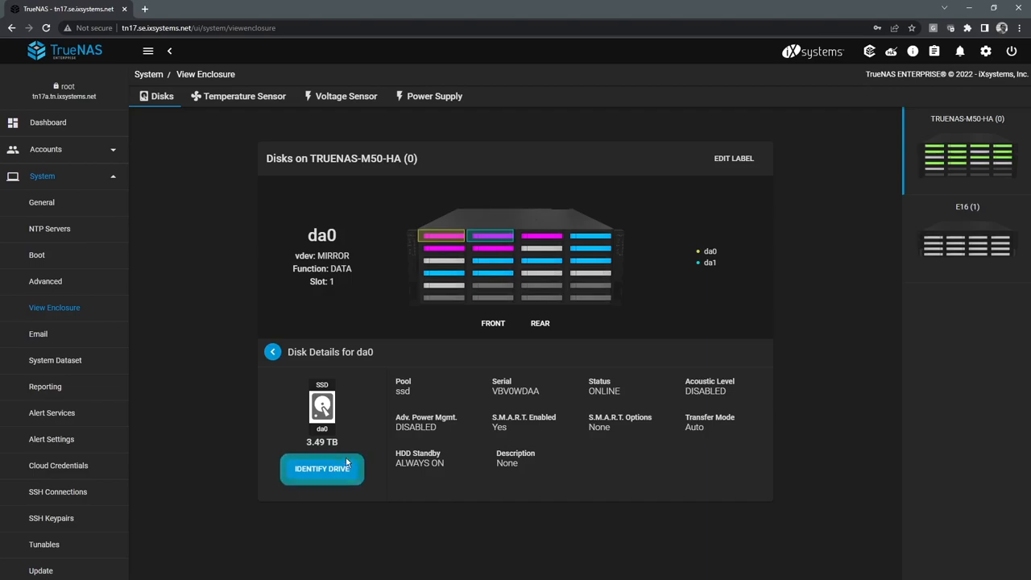
Step: Return from da0's disk details to the enclosure's pools overview
click(273, 352)
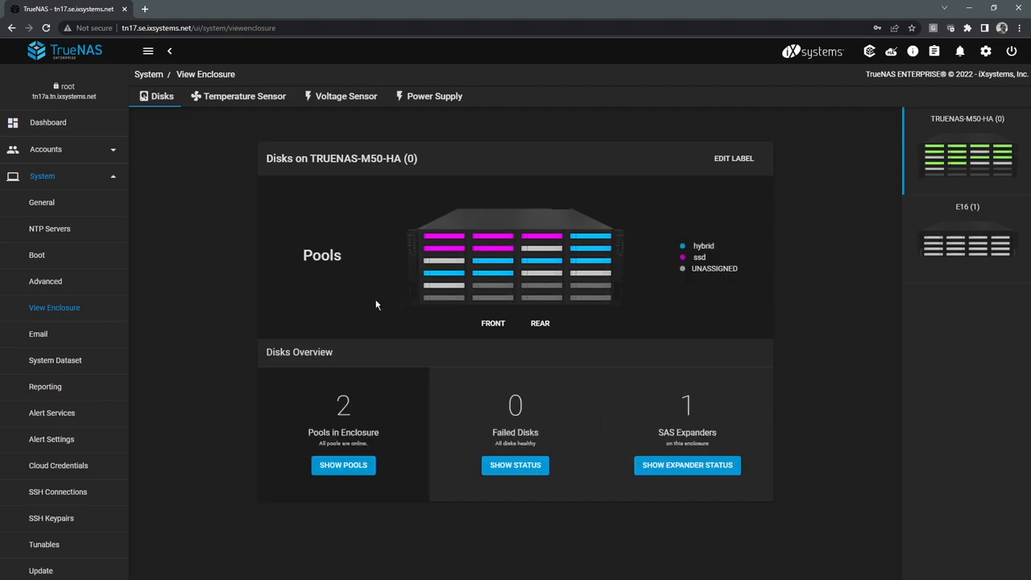
mouse_move(357, 297)
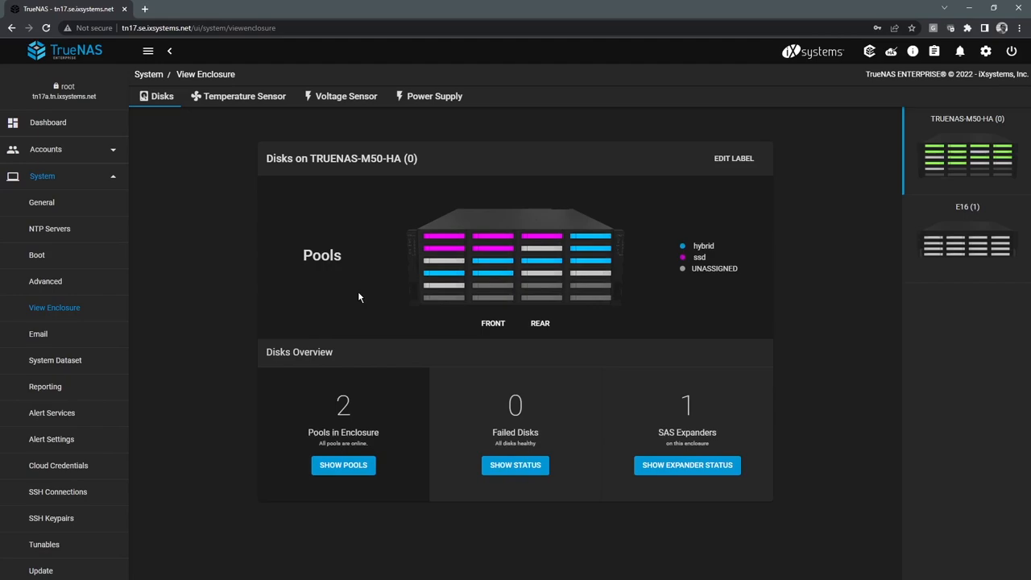
mouse_move(326, 274)
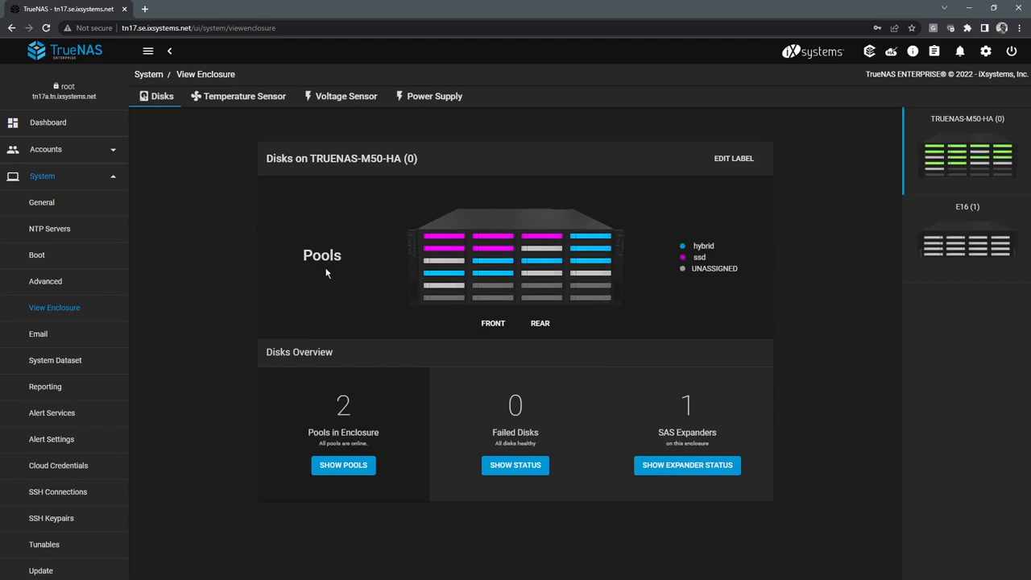
mouse_move(305, 261)
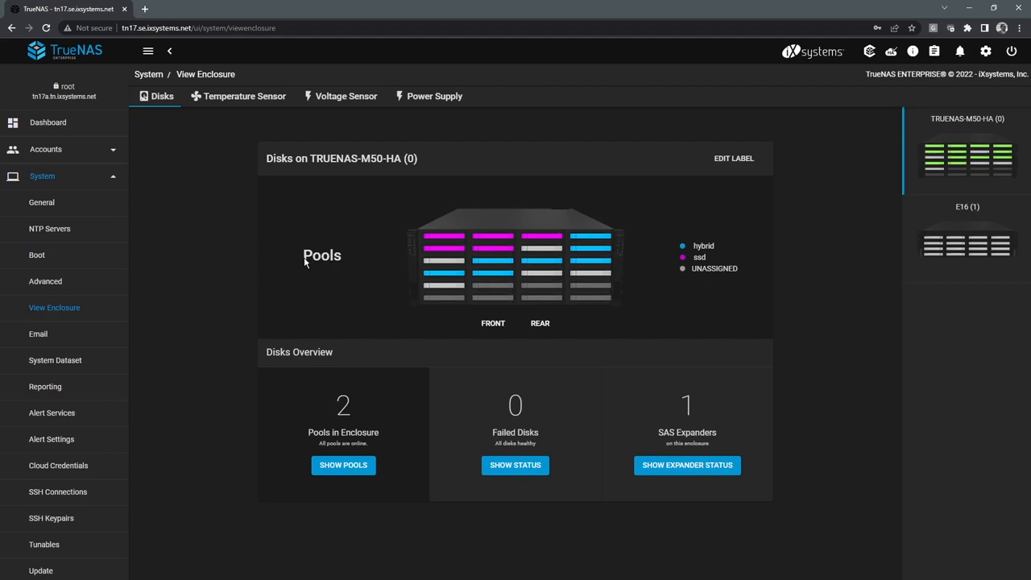
mouse_move(45, 394)
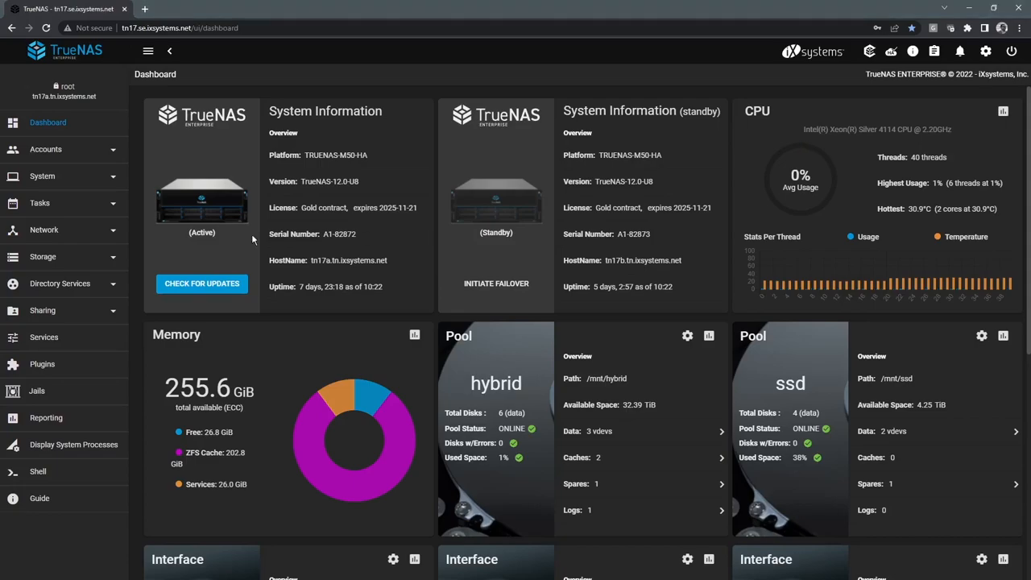
mouse_move(71, 207)
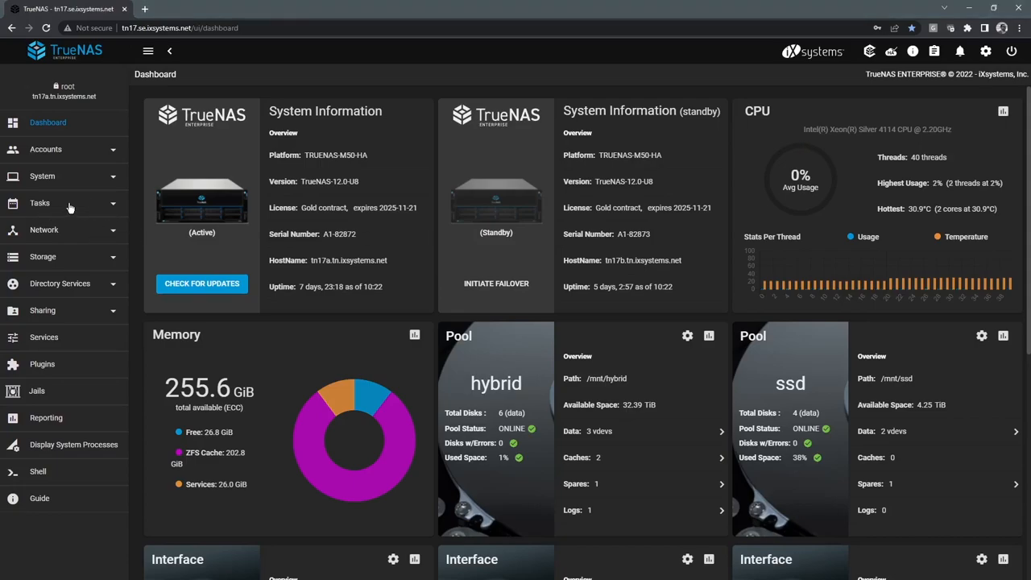
Step: Expand the Tasks section and show the empty Rsync Tasks list
click(38, 203)
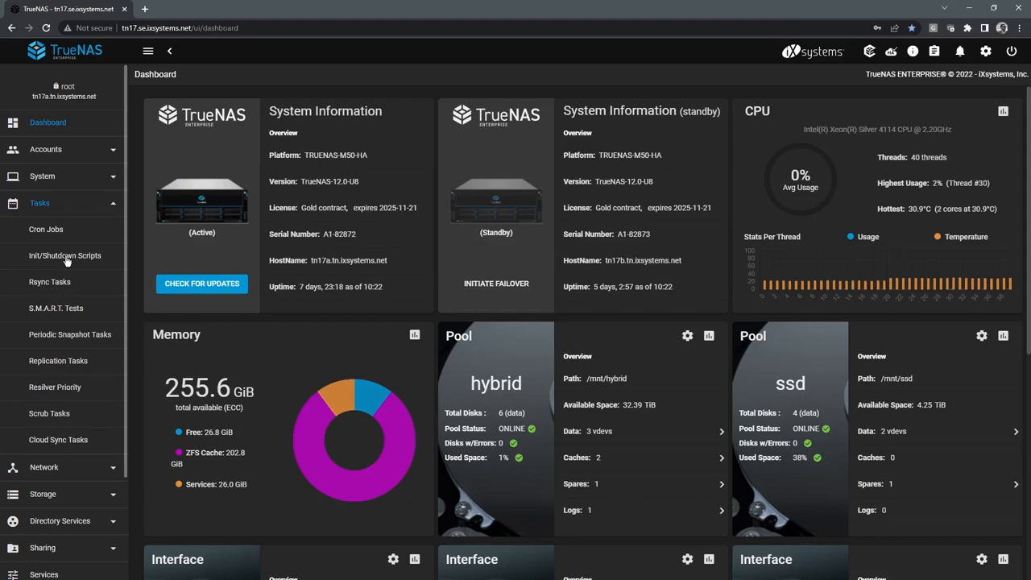
mouse_move(50, 292)
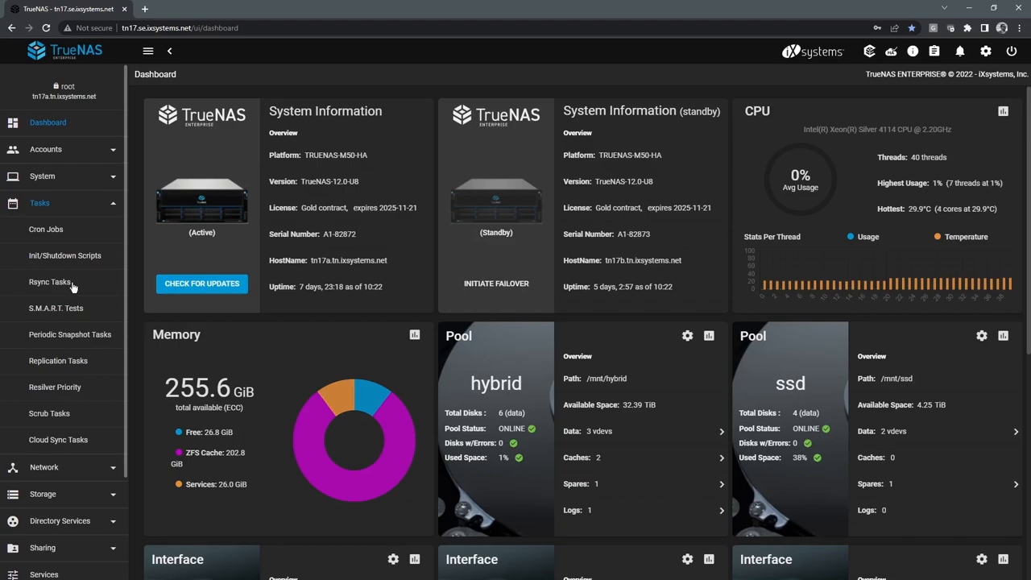
click(52, 282)
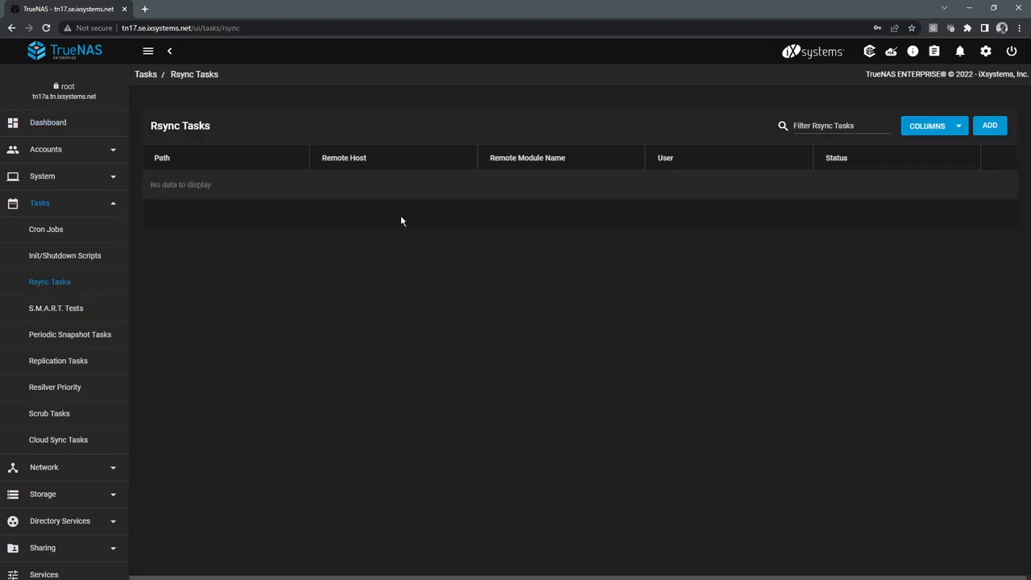
mouse_move(327, 263)
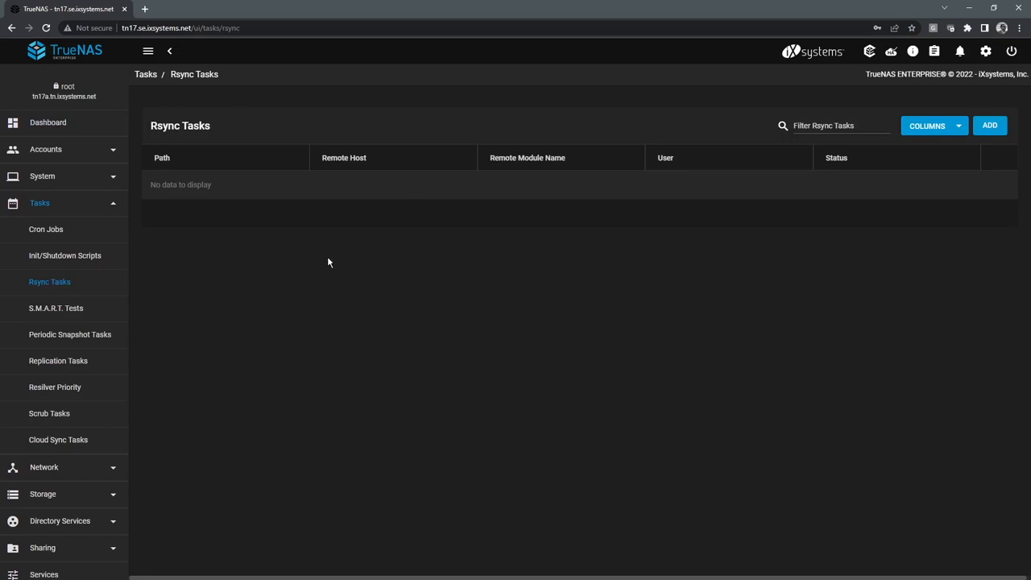
mouse_move(200, 293)
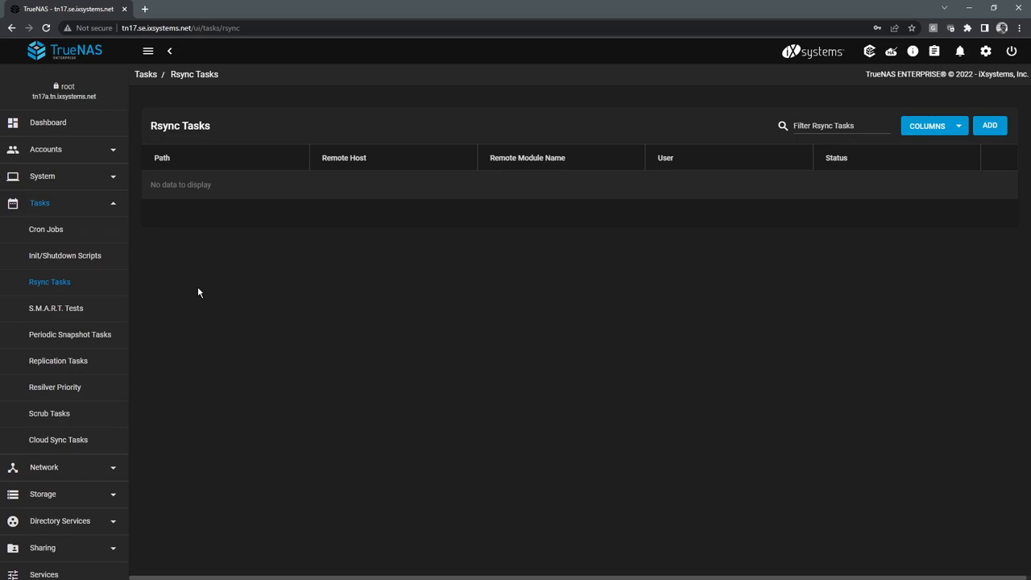
mouse_move(68, 364)
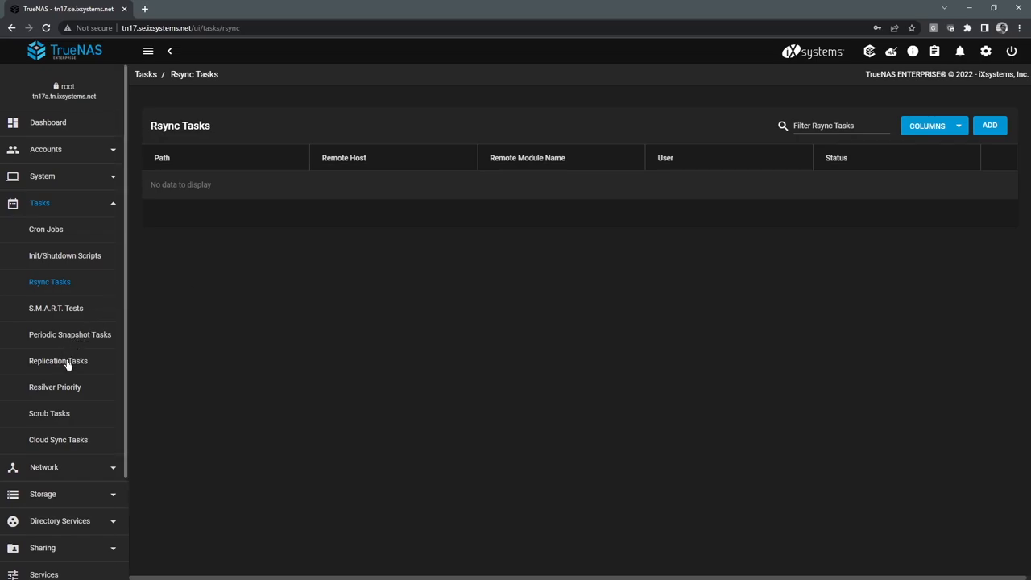
Step: List the replication tasks and edit the hybrid/dataset-01 push task
click(58, 361)
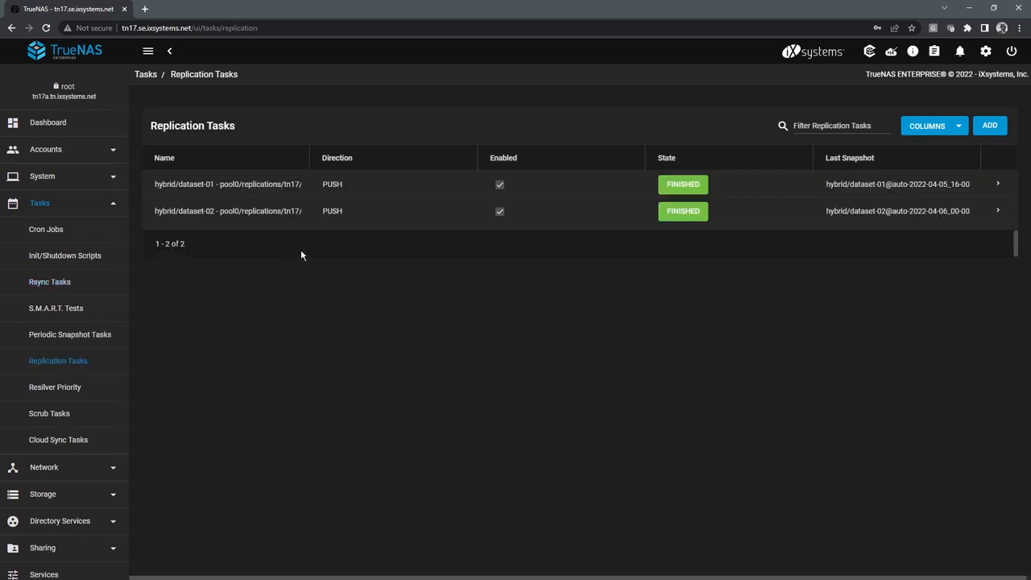
mouse_move(393, 198)
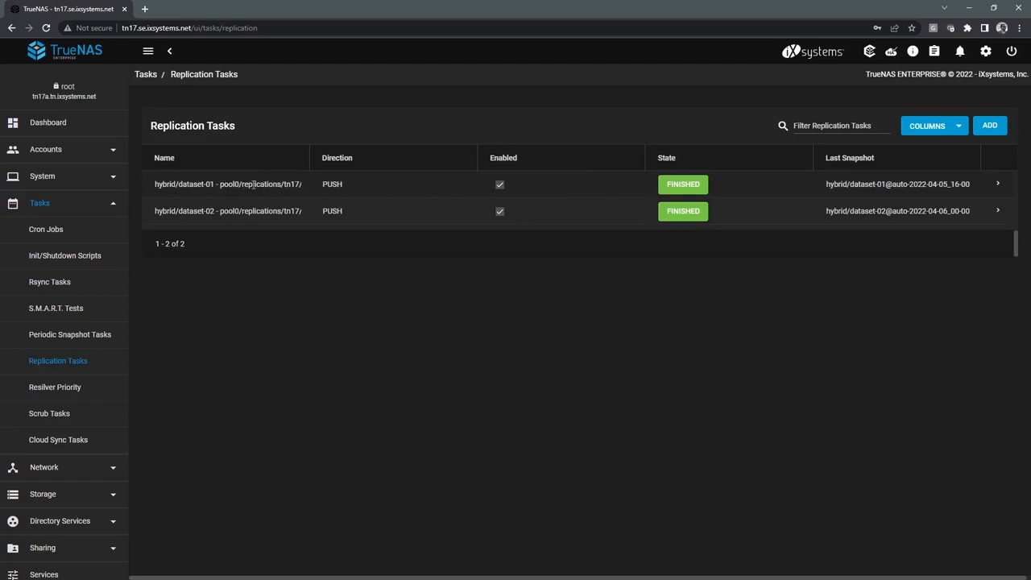
mouse_move(251, 194)
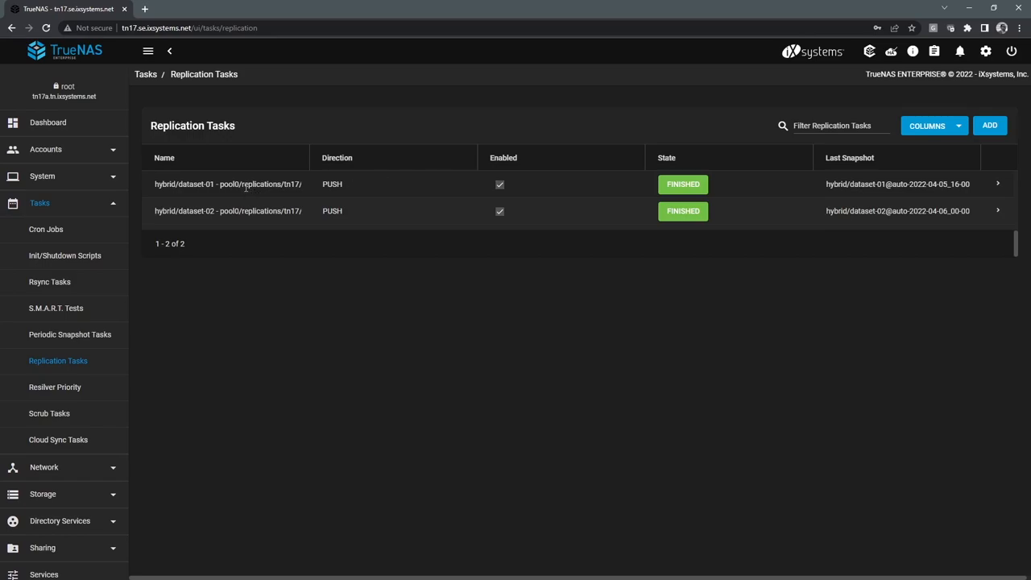
mouse_move(1002, 187)
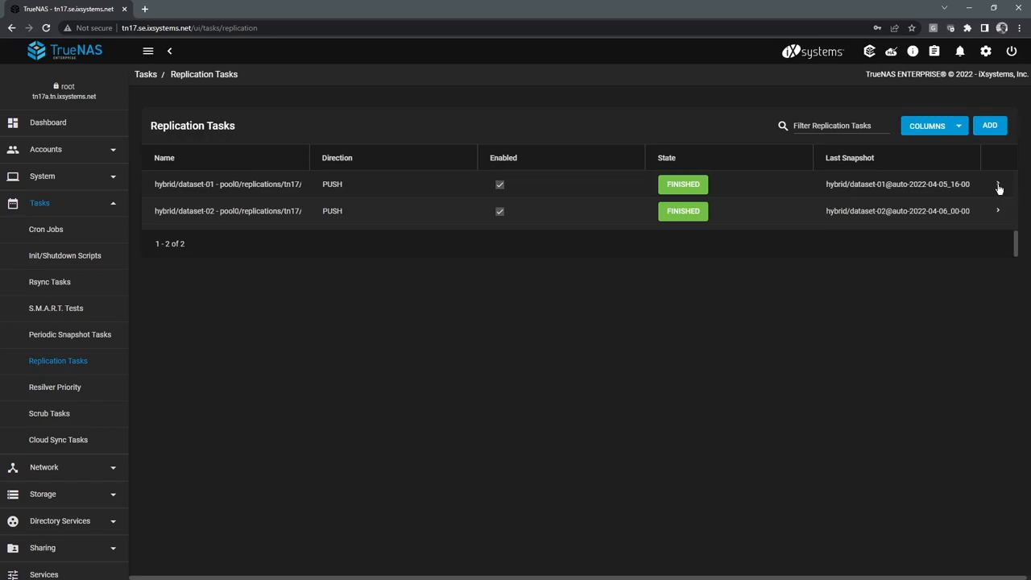
click(999, 184)
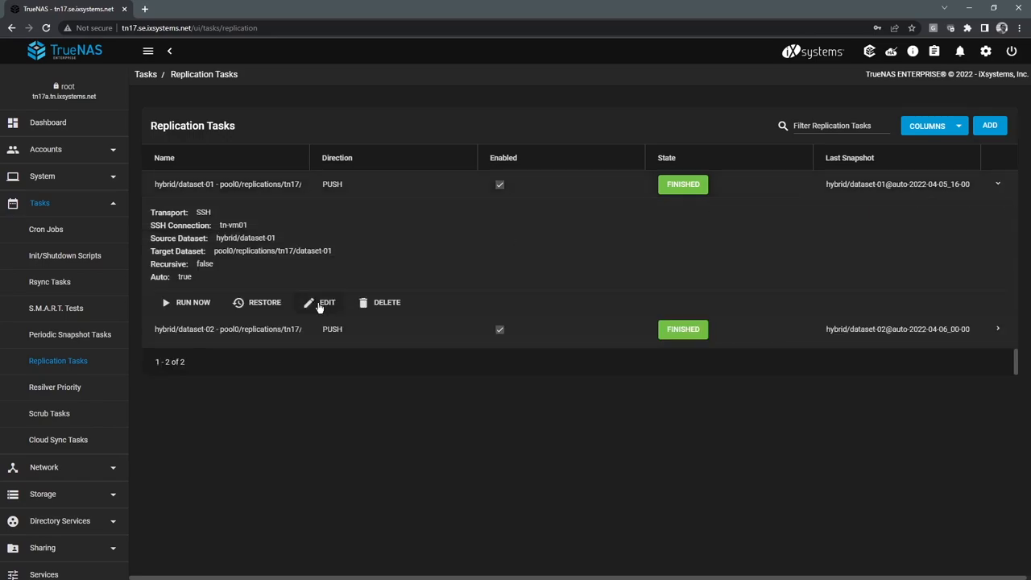
click(327, 303)
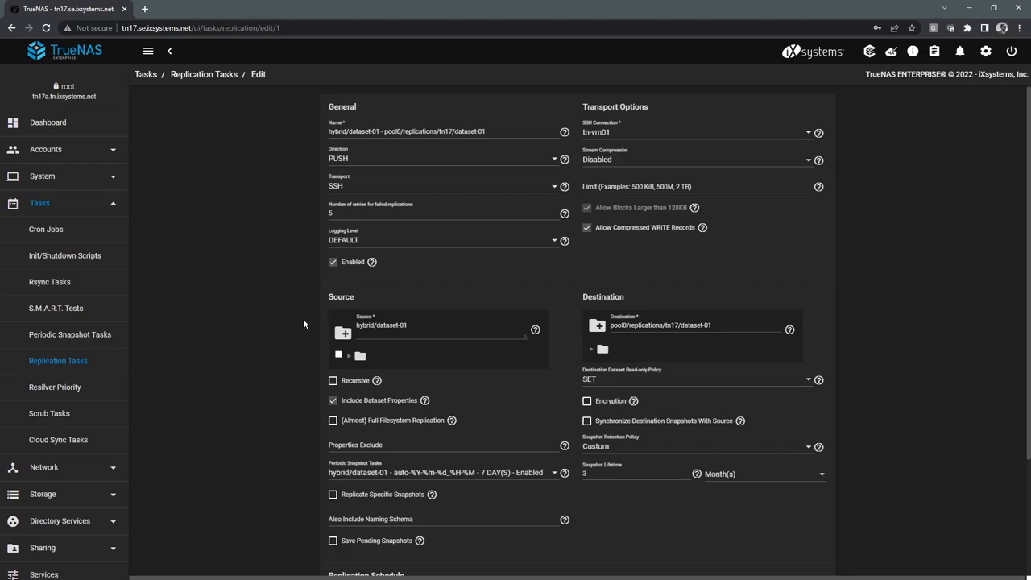
mouse_move(364, 170)
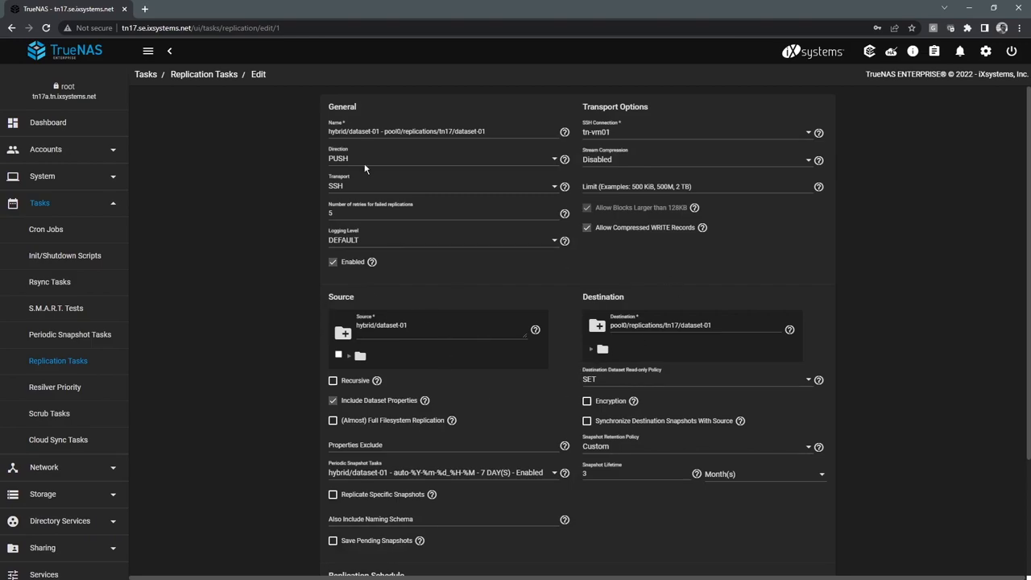
mouse_move(389, 346)
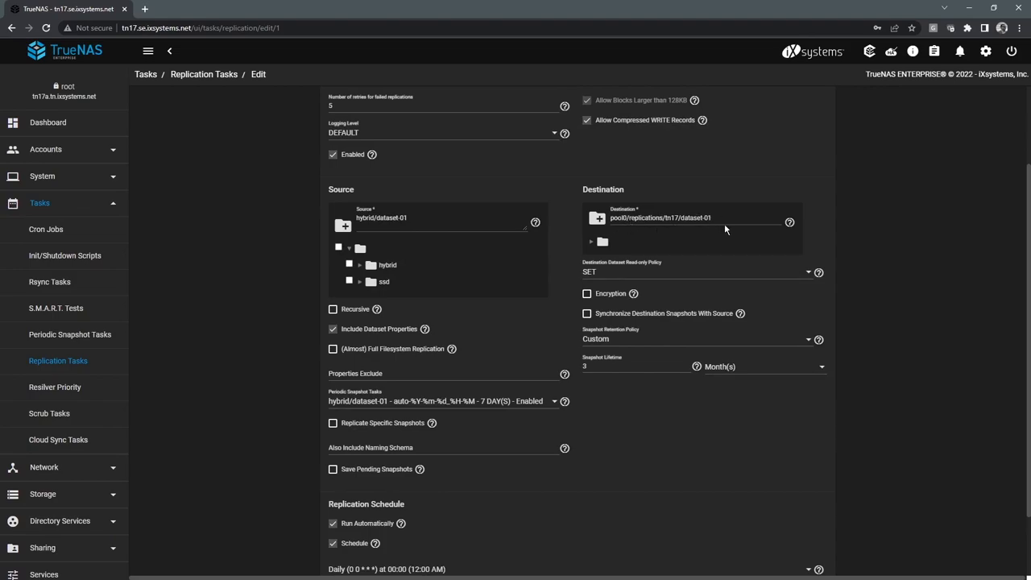
mouse_move(589, 364)
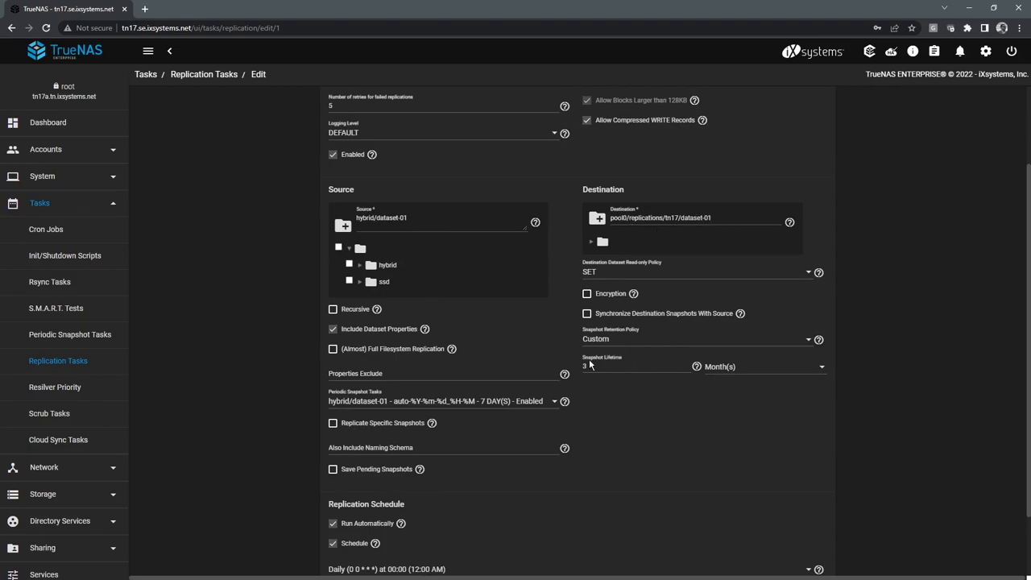
Step: Inspect the task's source, destination and Schedule choices, then return to the task list
click(632, 366)
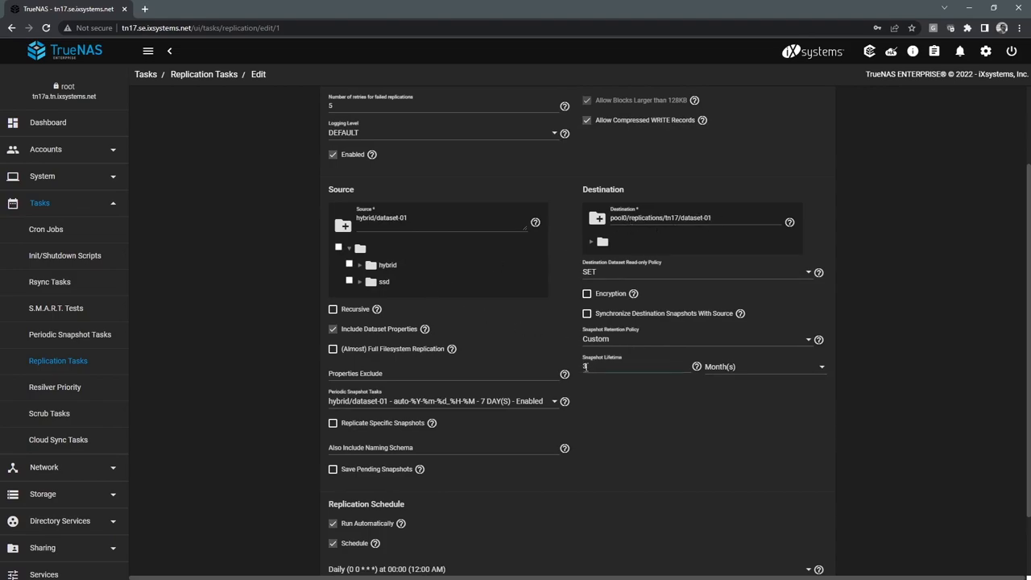
click(637, 367)
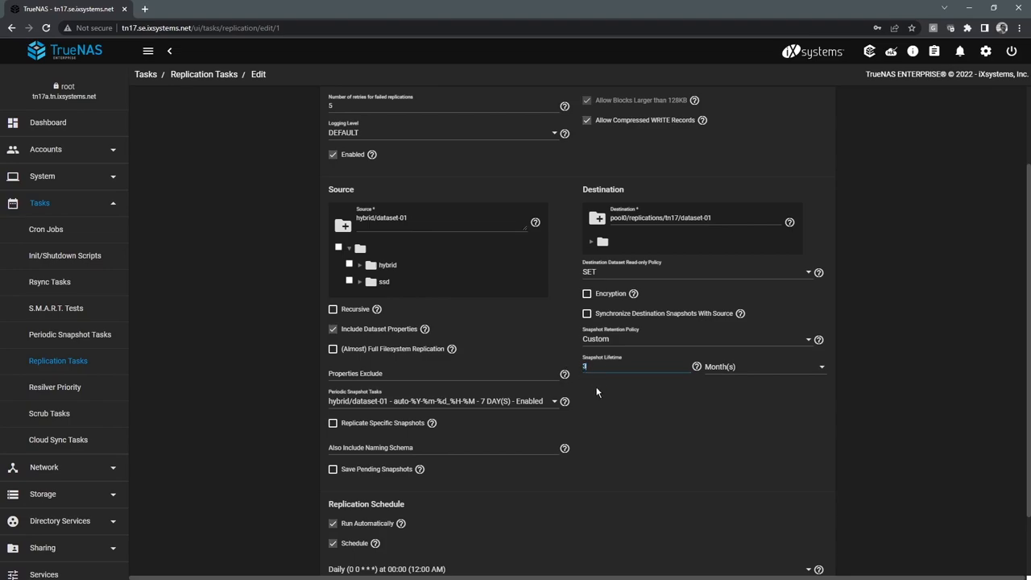
scroll(down, 3)
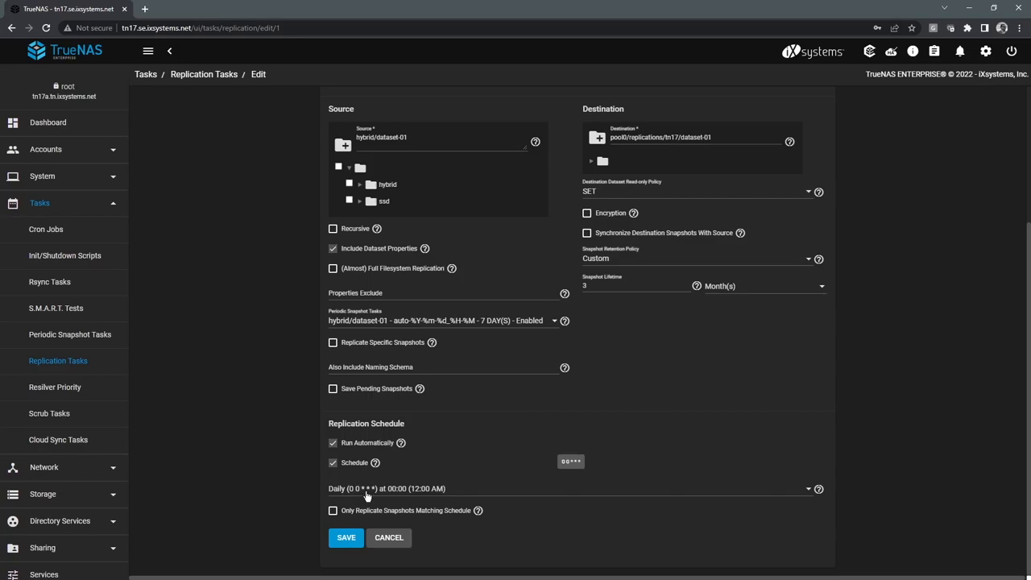
click(572, 489)
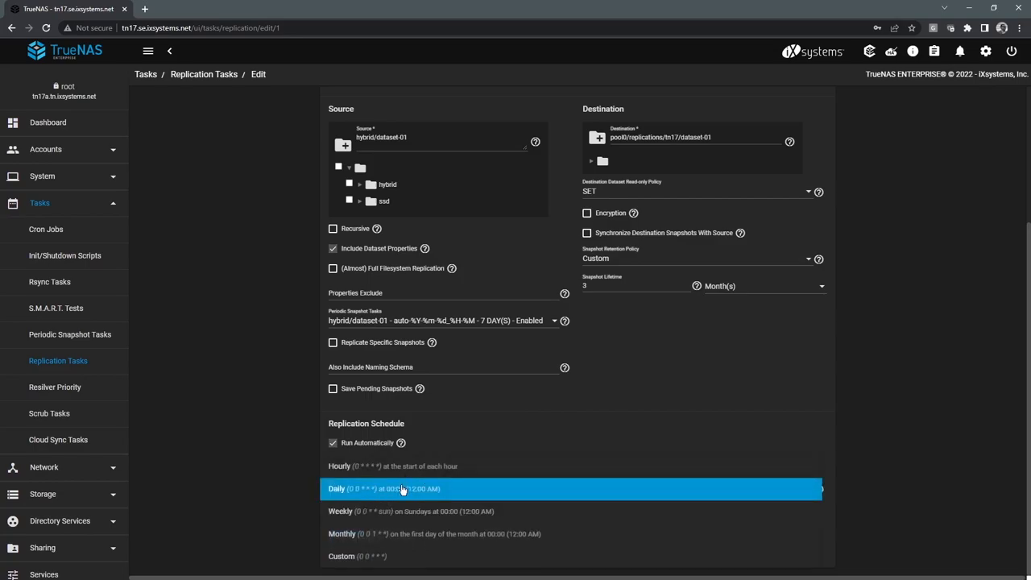
mouse_move(454, 499)
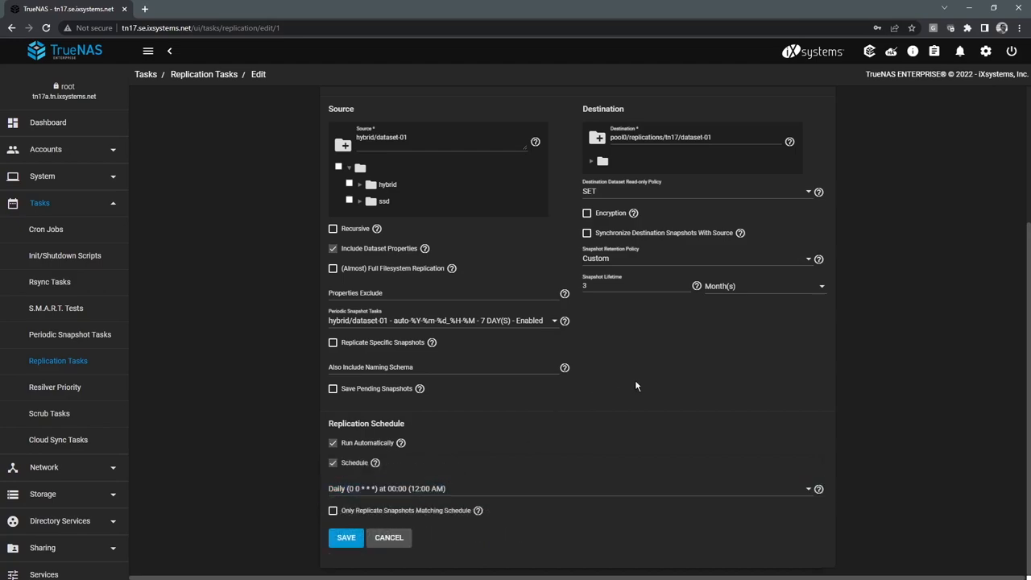
mouse_move(583, 422)
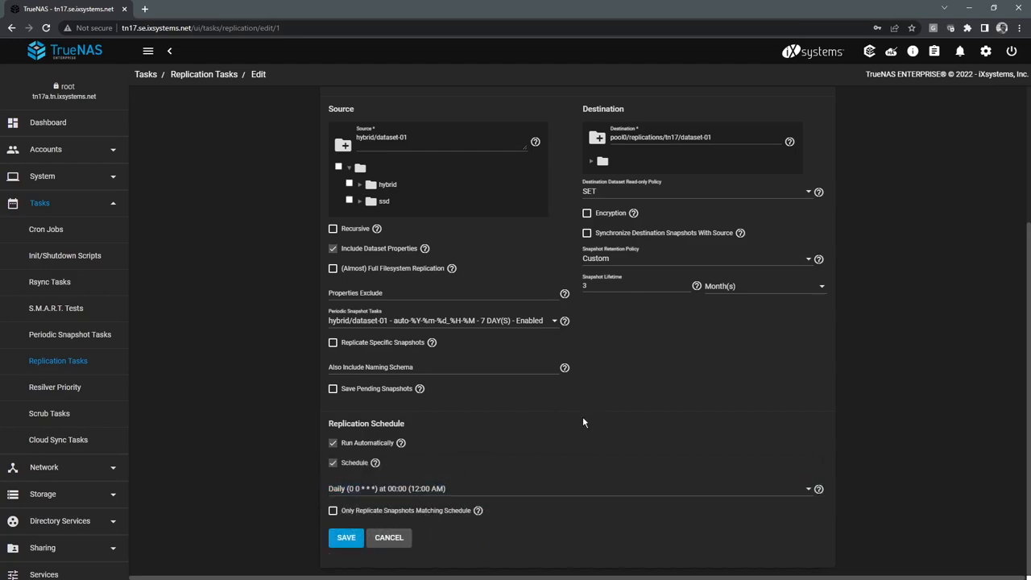
scroll(up, 3)
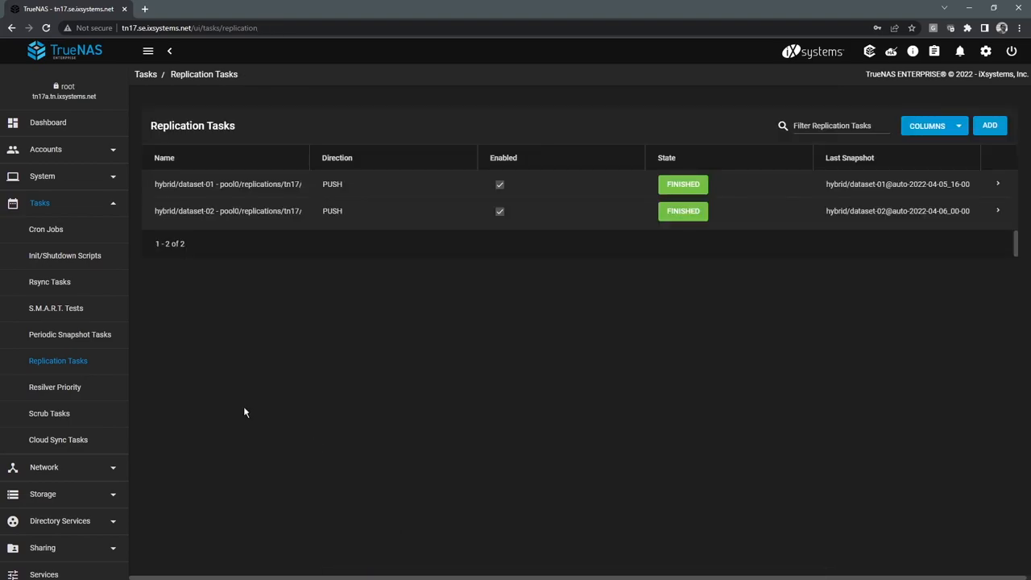
mouse_move(58, 440)
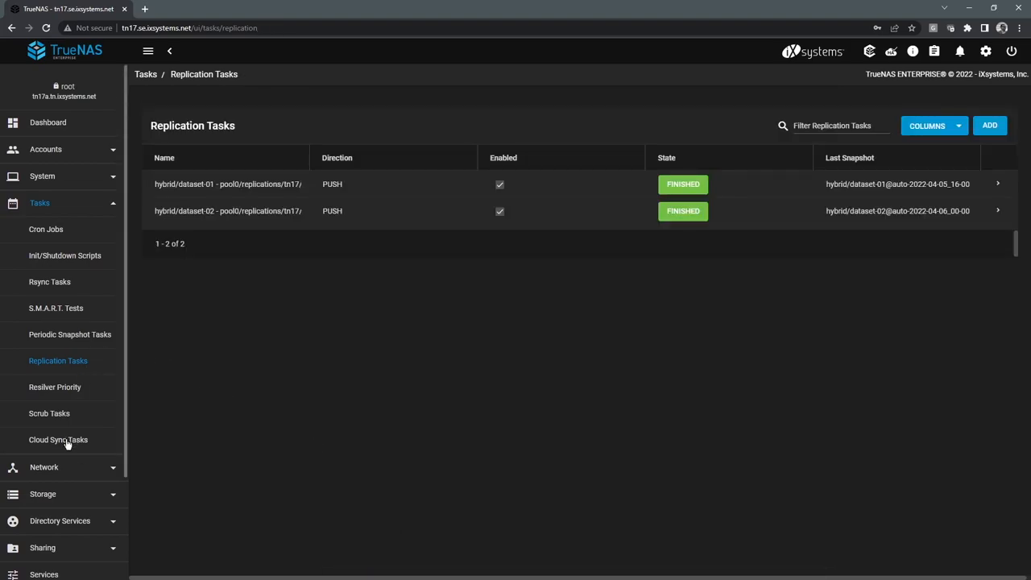
Step: Show the cloud sync tasks and collapse the b2-sync-pull task's hourly schedule details
click(58, 440)
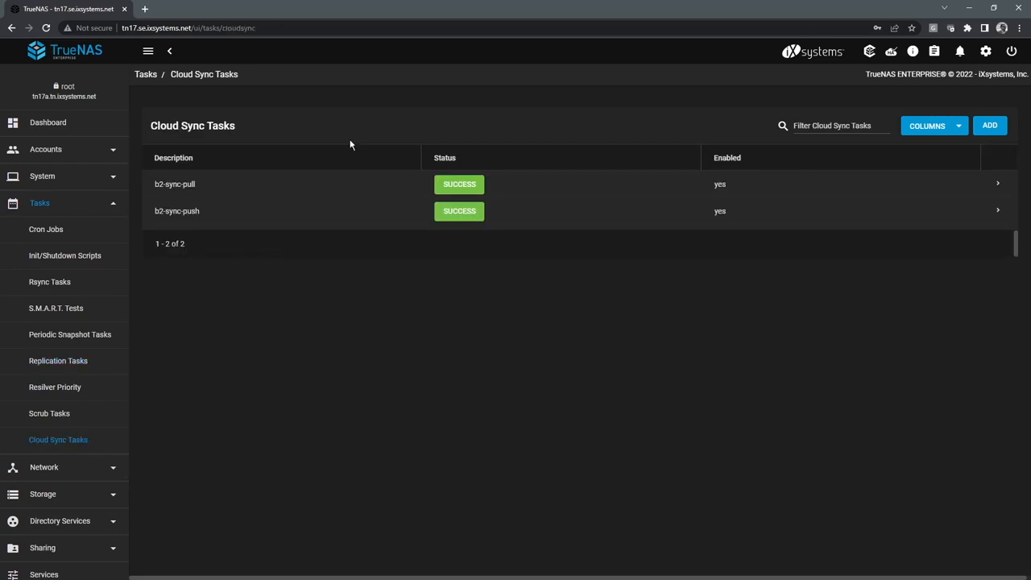
mouse_move(359, 200)
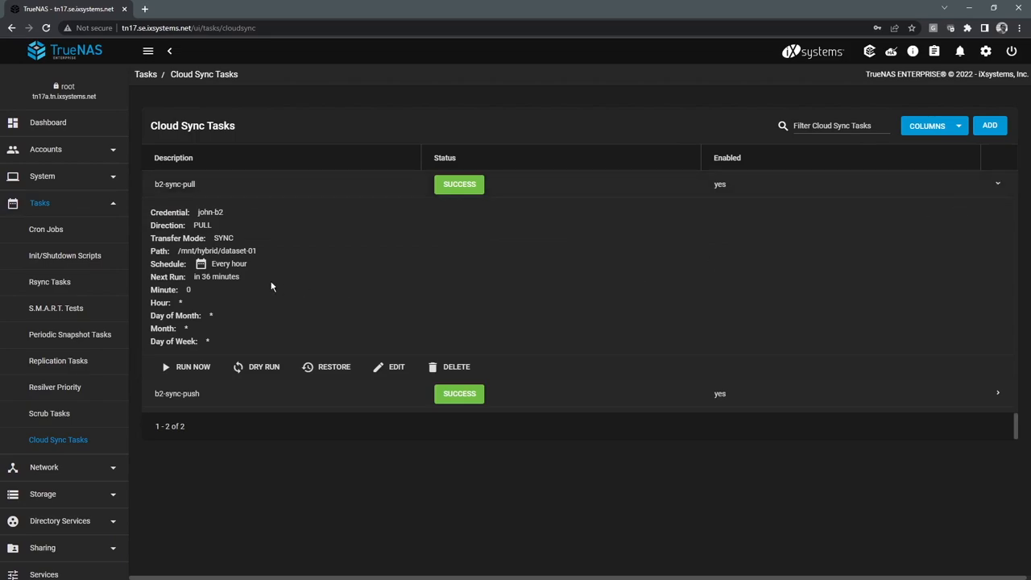
mouse_move(219, 248)
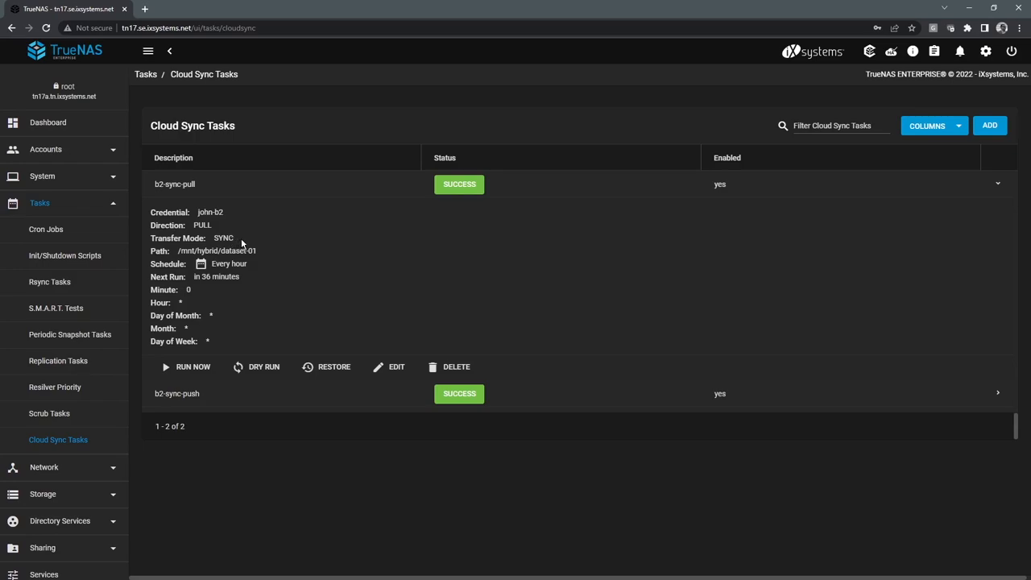
mouse_move(242, 243)
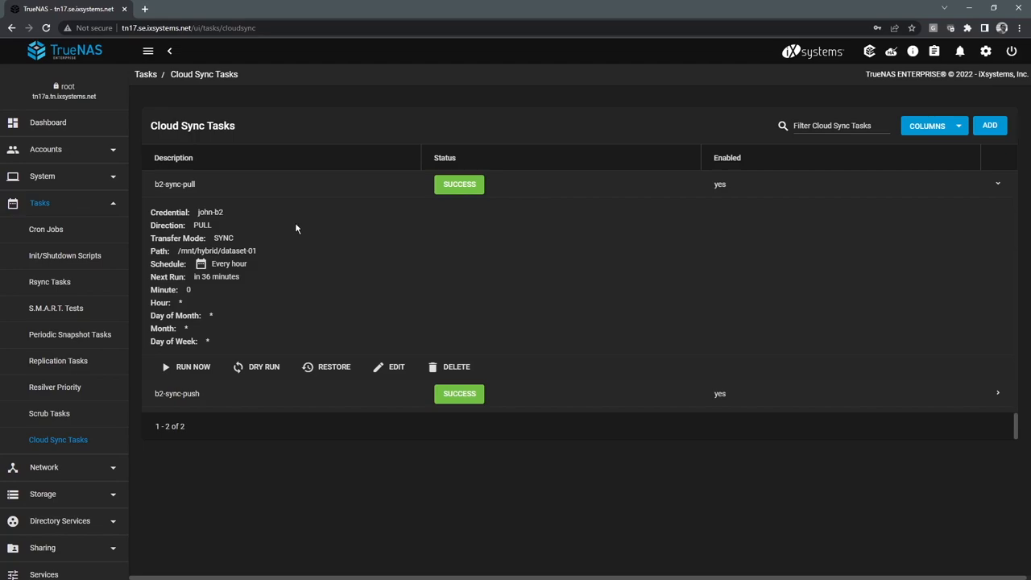
mouse_move(314, 197)
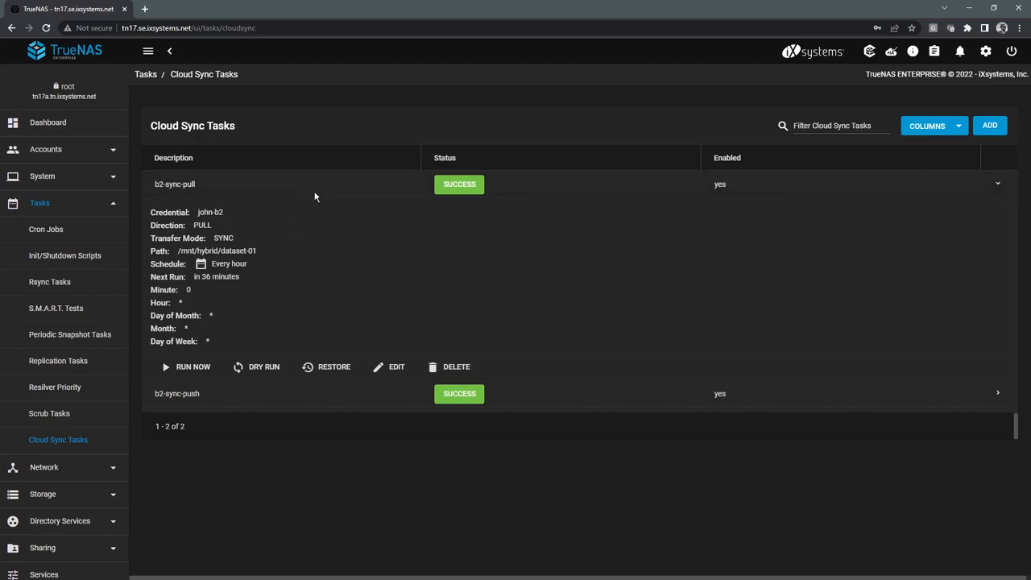
mouse_move(311, 244)
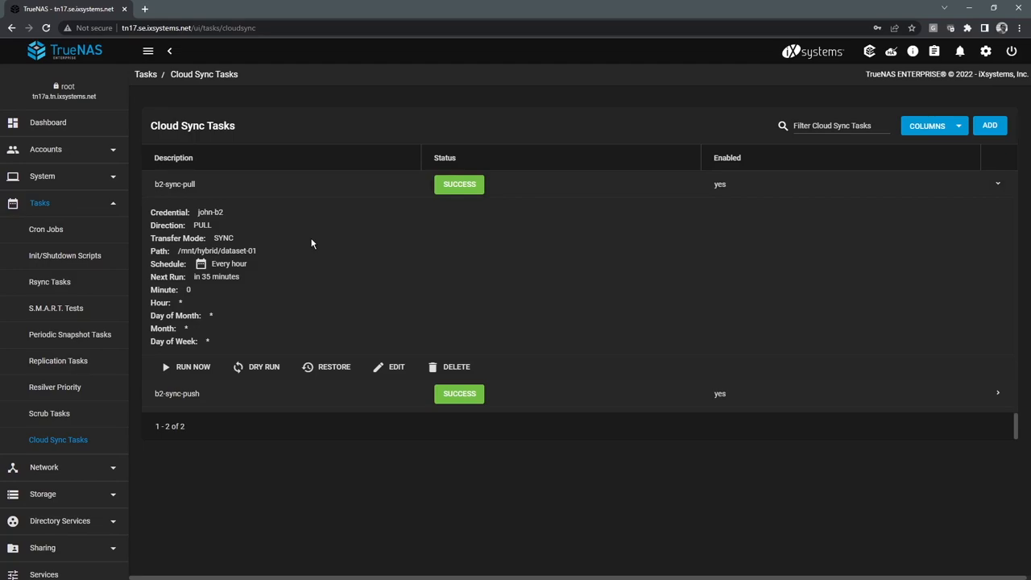
mouse_move(235, 248)
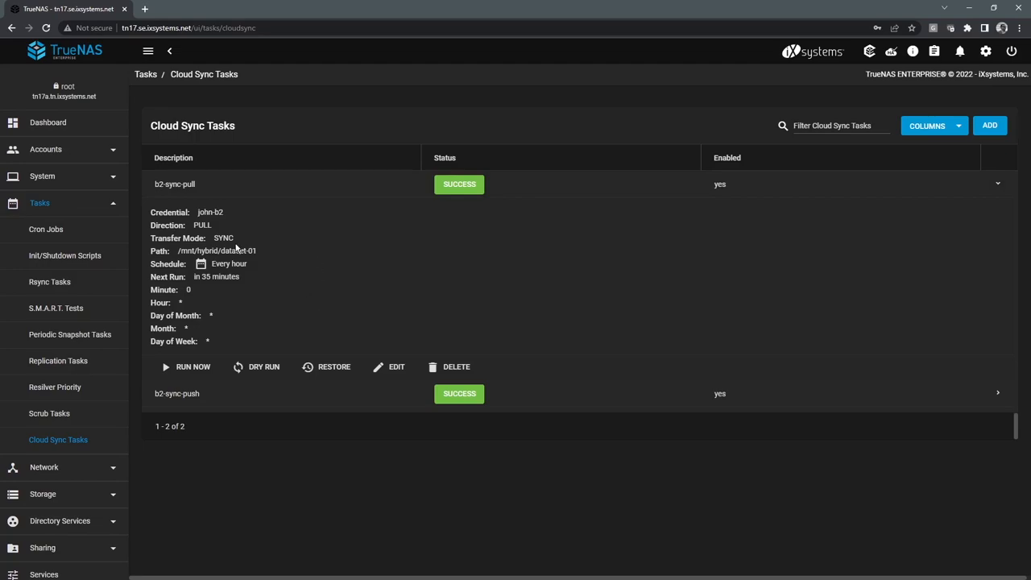
click(174, 184)
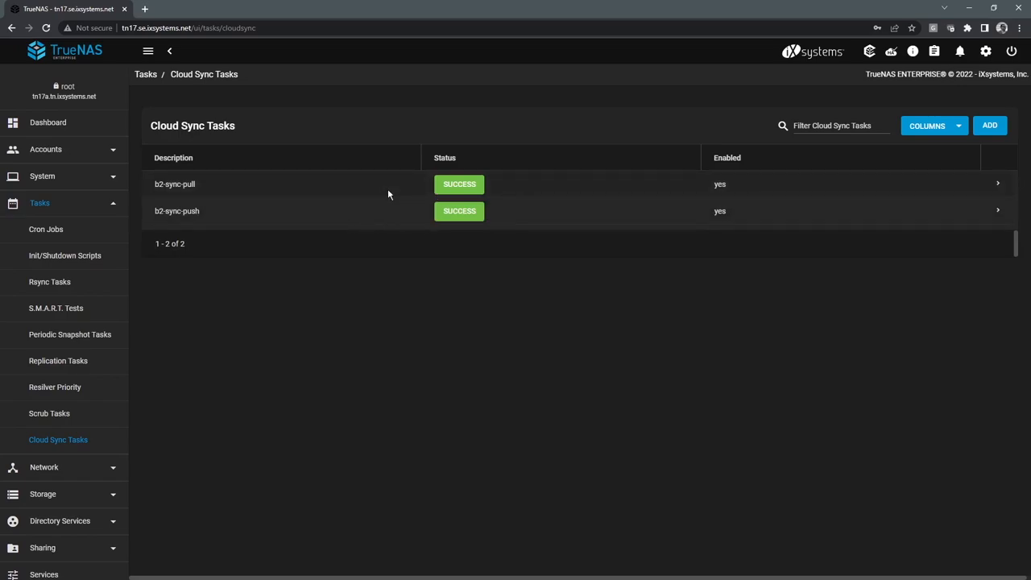
mouse_move(290, 203)
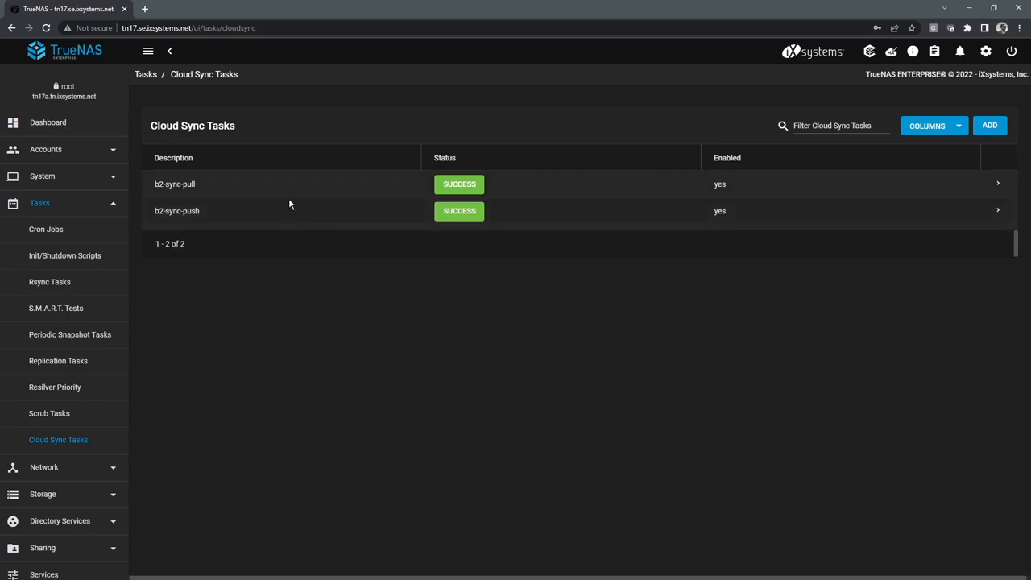
mouse_move(270, 208)
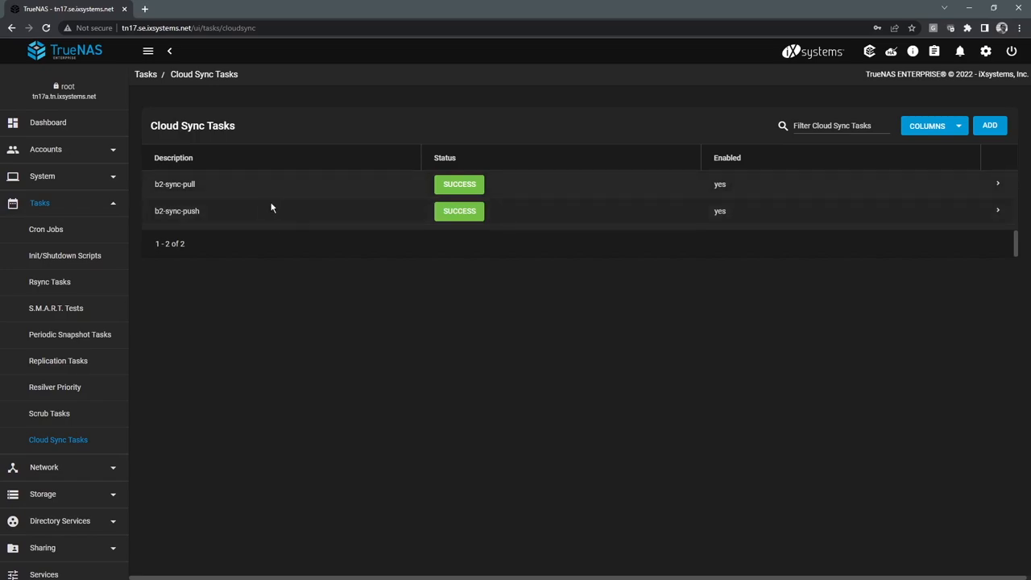
Step: List the periodic snapshot tasks and expand the hybrid/Veeam task's one-day retention details
click(70, 333)
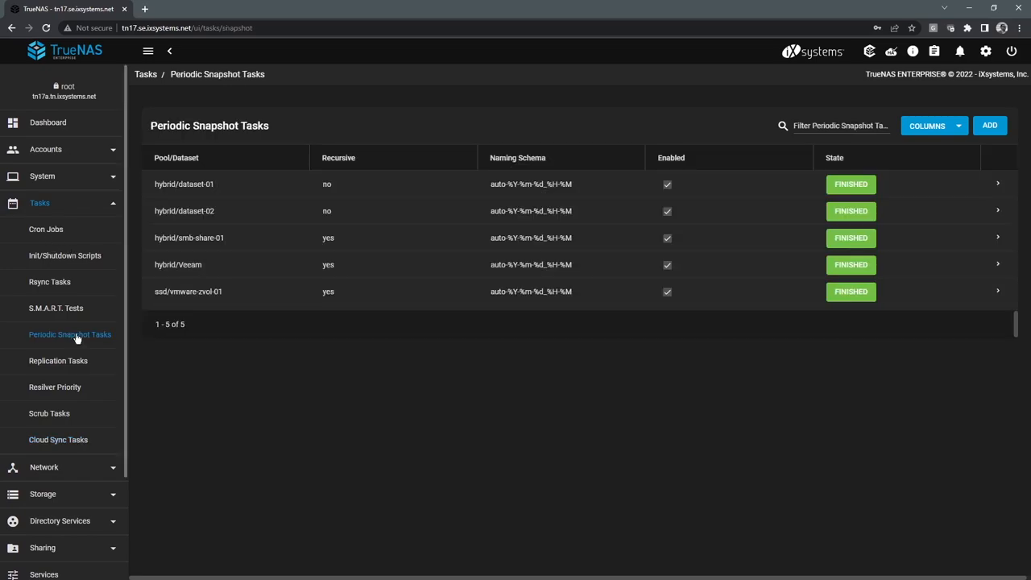
mouse_move(293, 255)
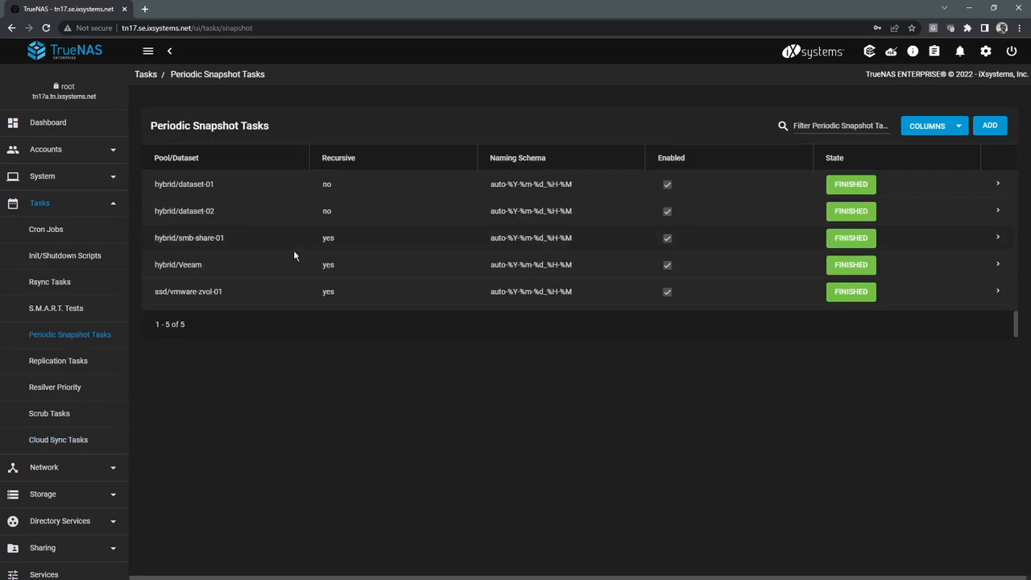
mouse_move(470, 180)
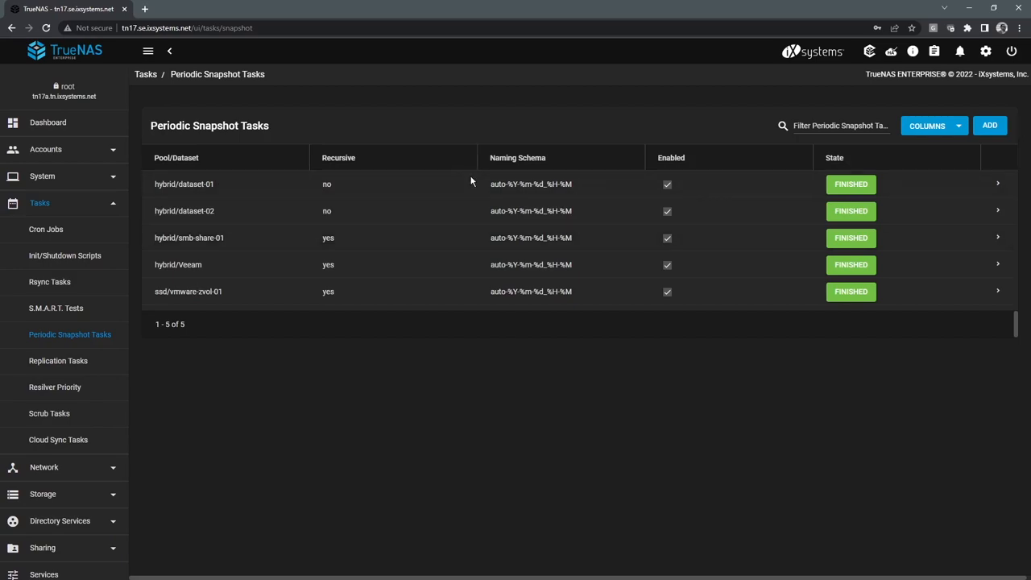
mouse_move(498, 183)
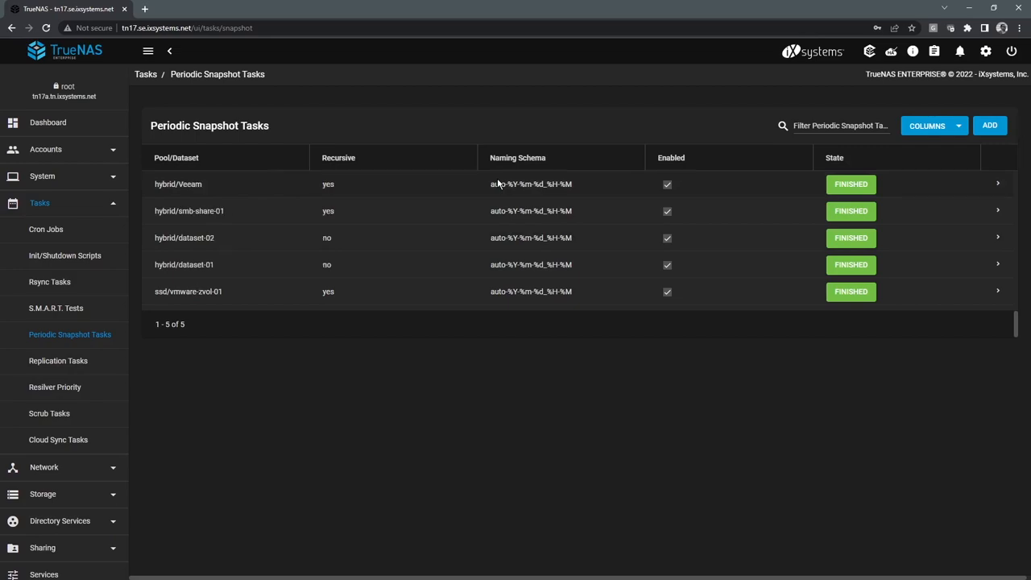
mouse_move(497, 181)
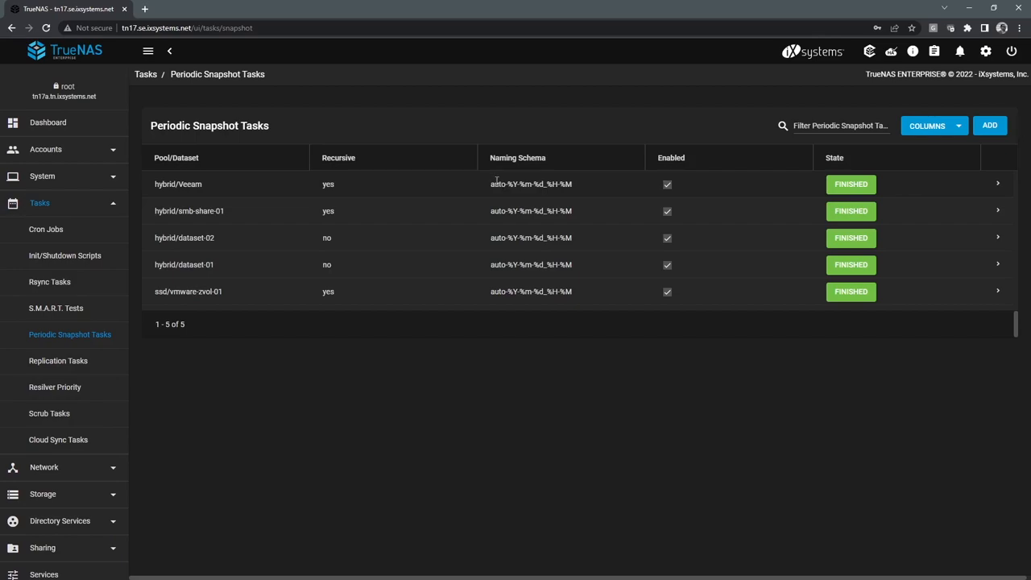
mouse_move(564, 307)
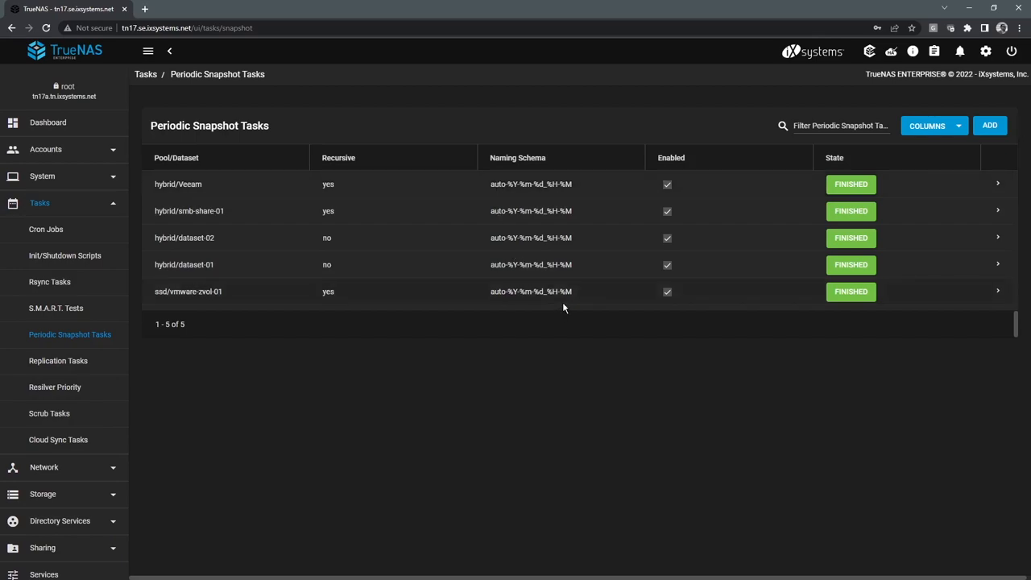
mouse_move(558, 375)
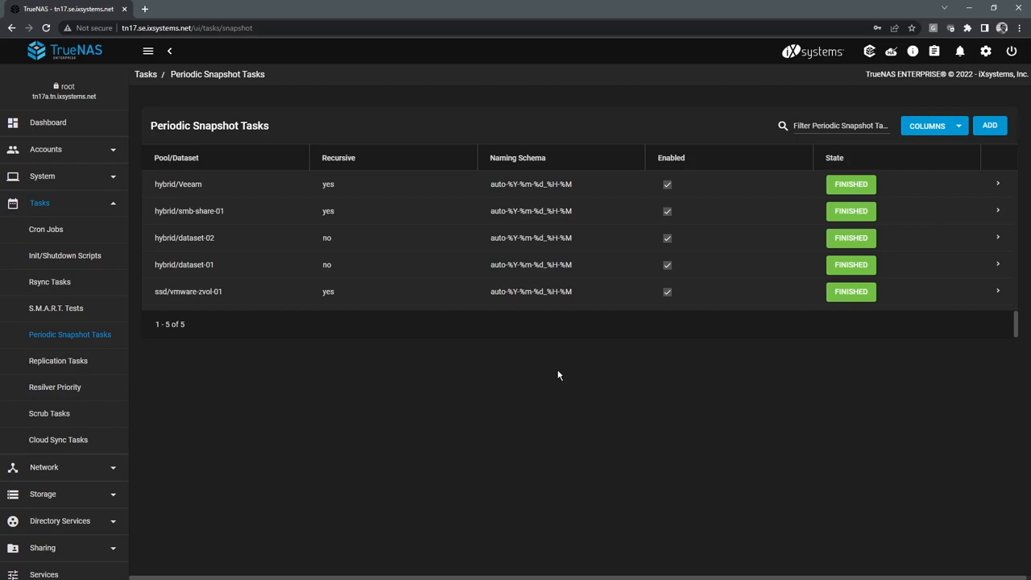
mouse_move(593, 187)
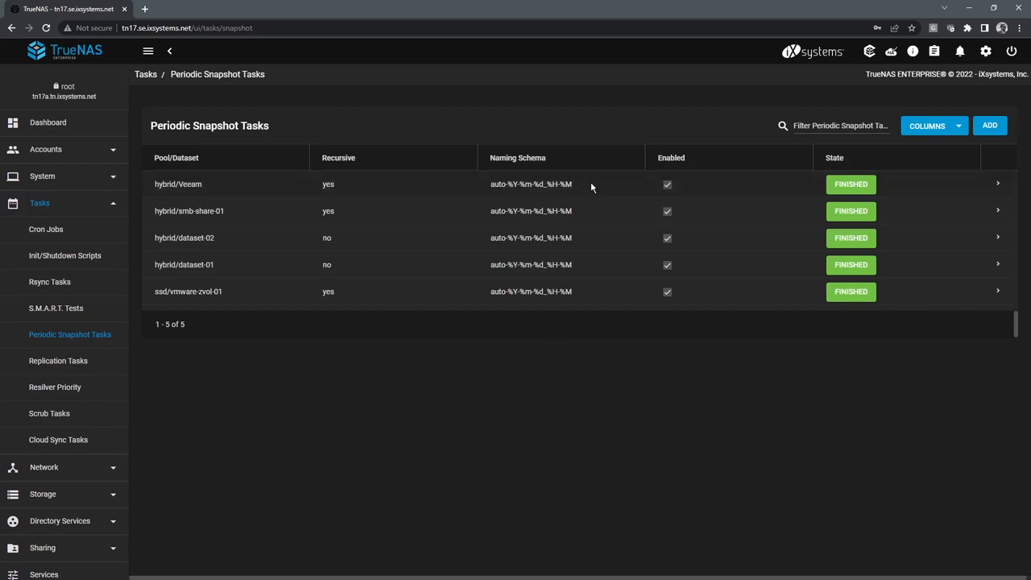
mouse_move(999, 190)
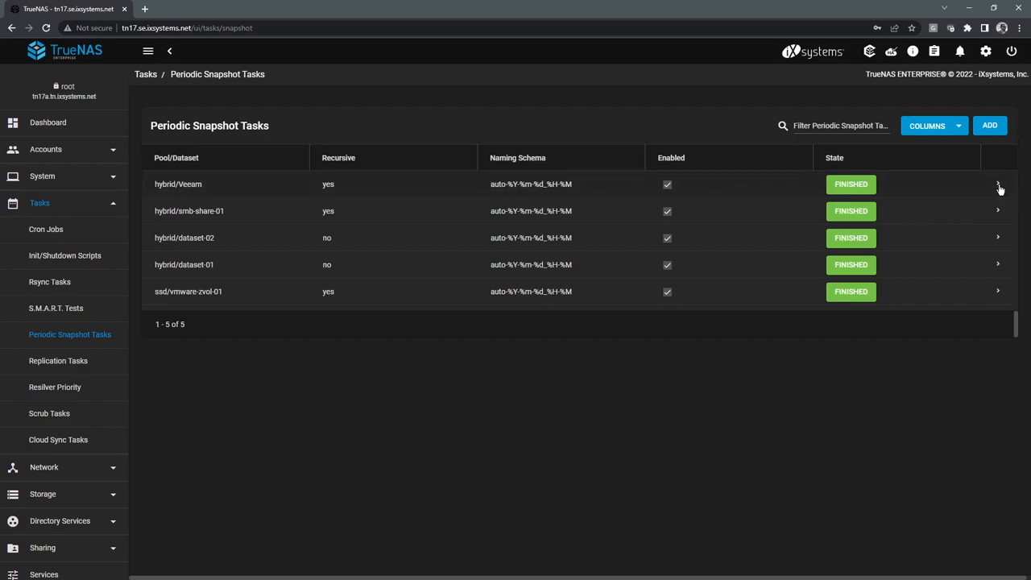
click(998, 184)
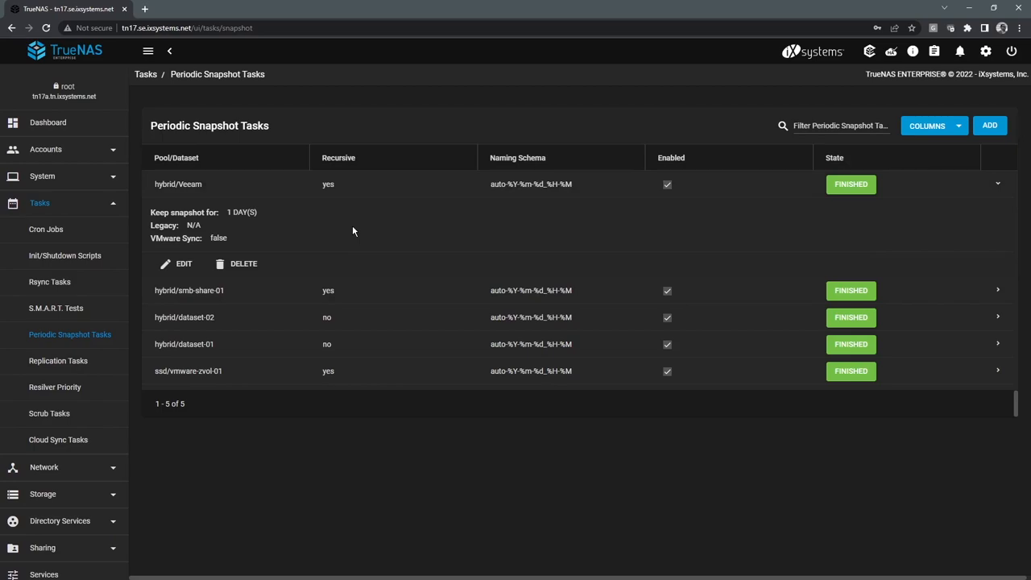
mouse_move(304, 231)
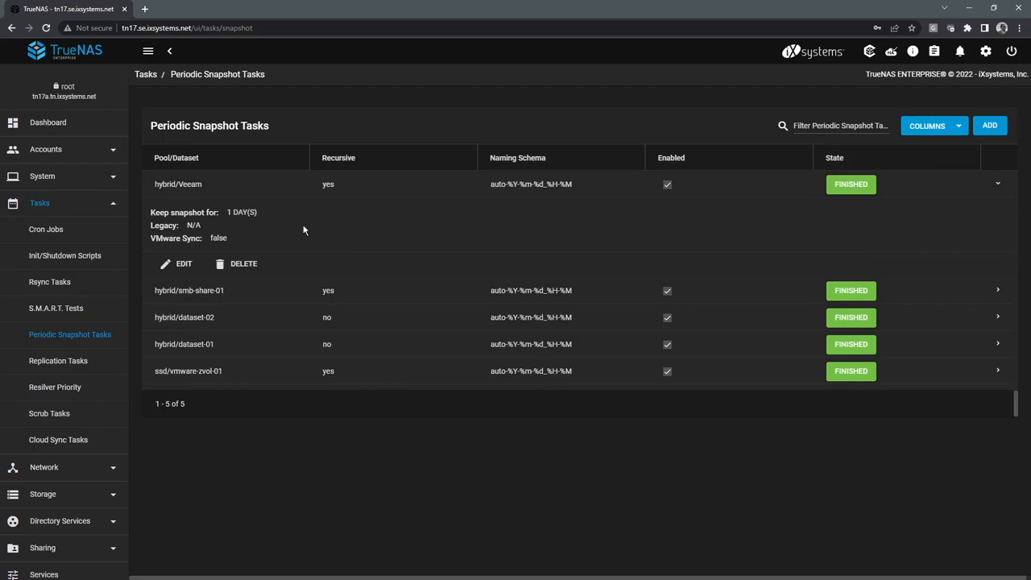
mouse_move(268, 222)
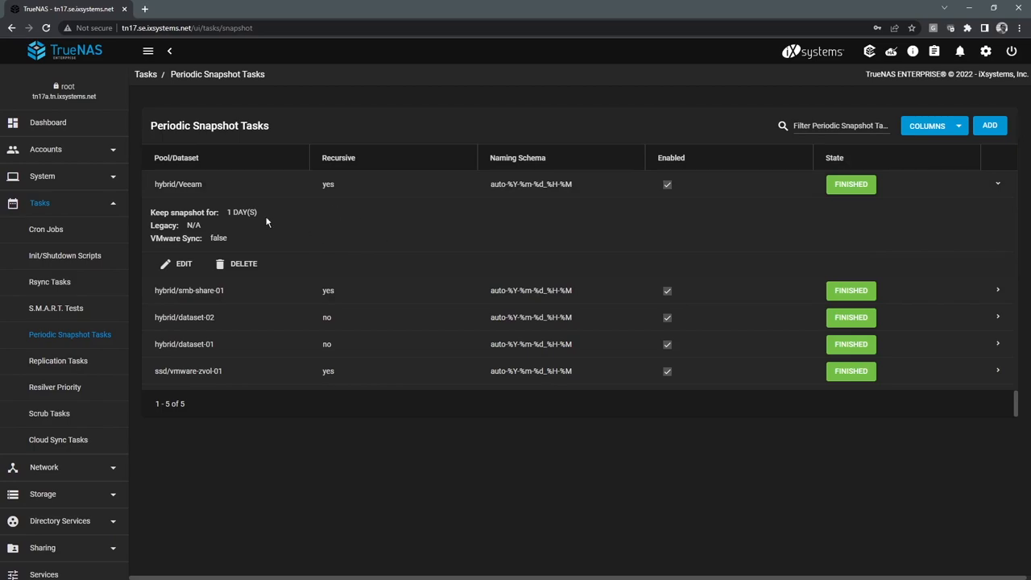
mouse_move(260, 222)
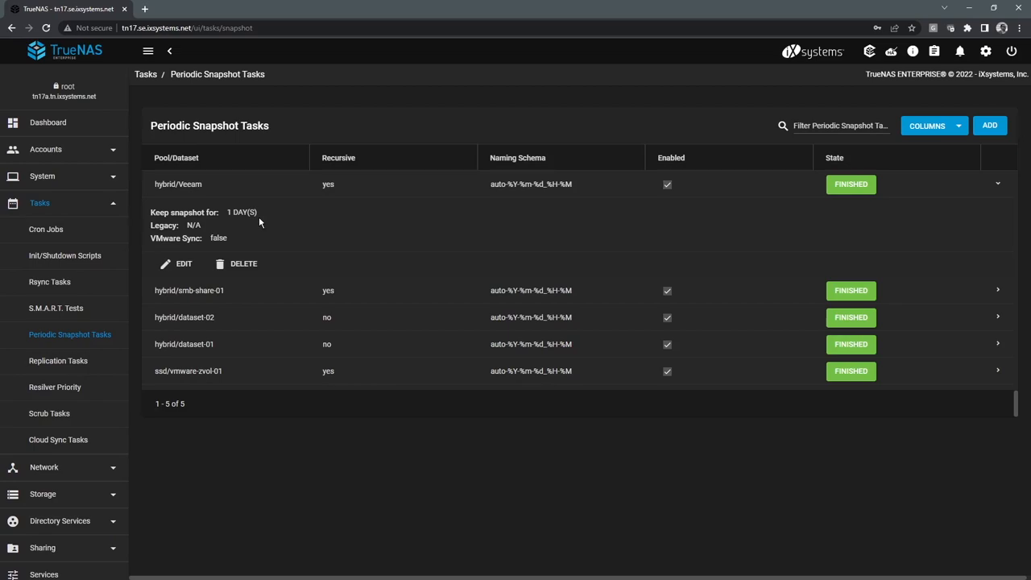
mouse_move(213, 207)
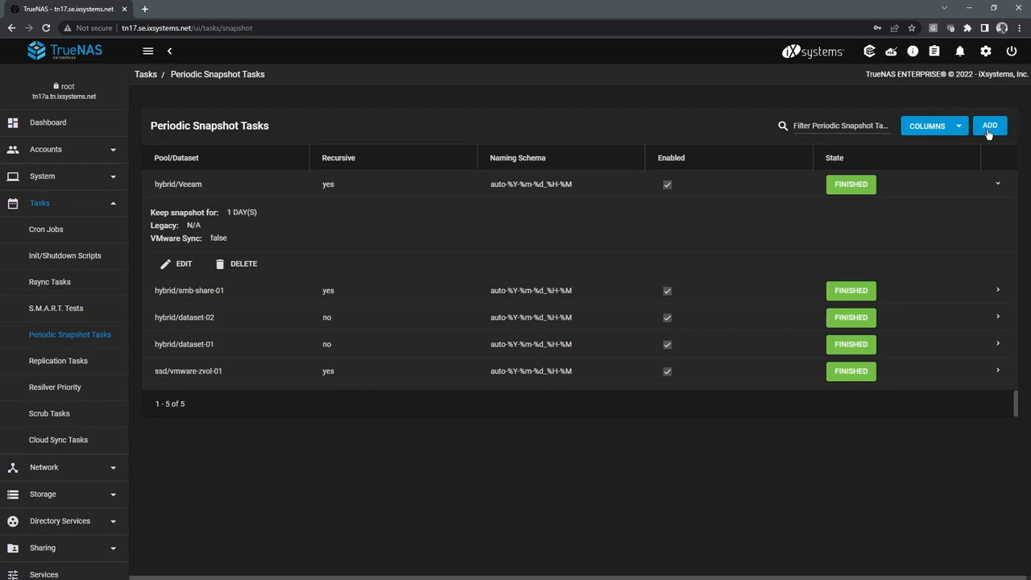
click(990, 126)
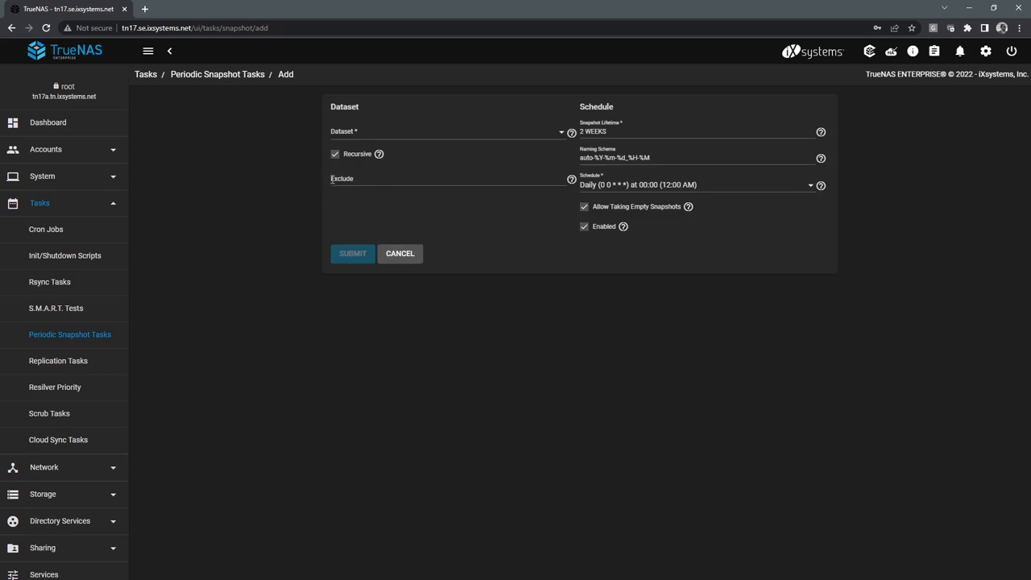
mouse_move(348, 139)
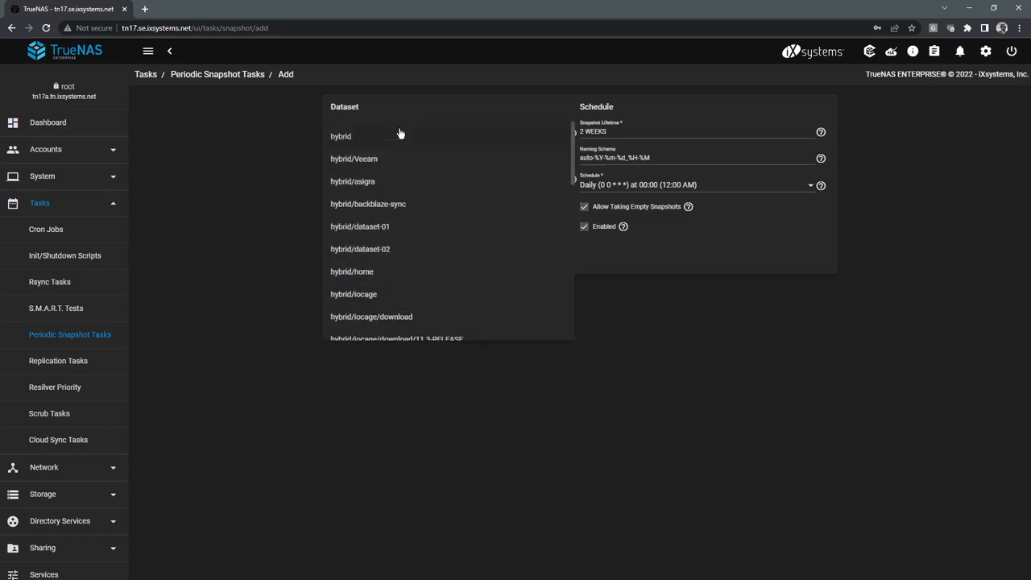
scroll(down, 3)
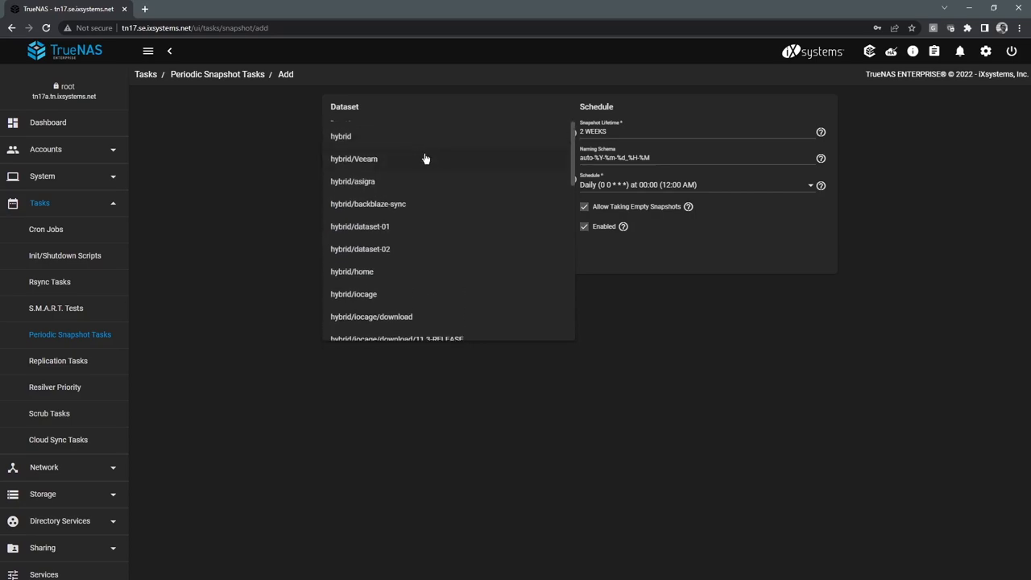
click(354, 160)
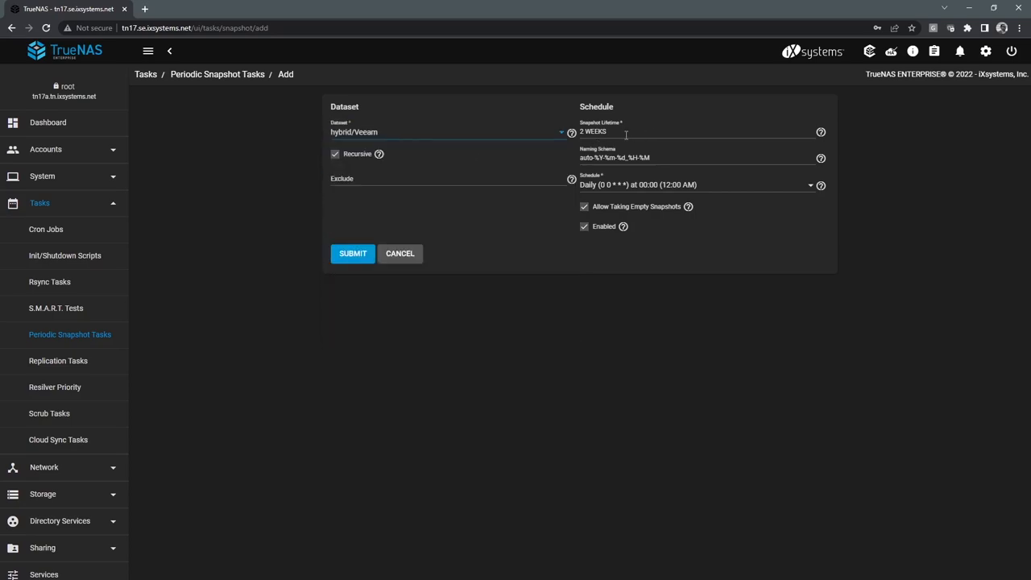
click(821, 132)
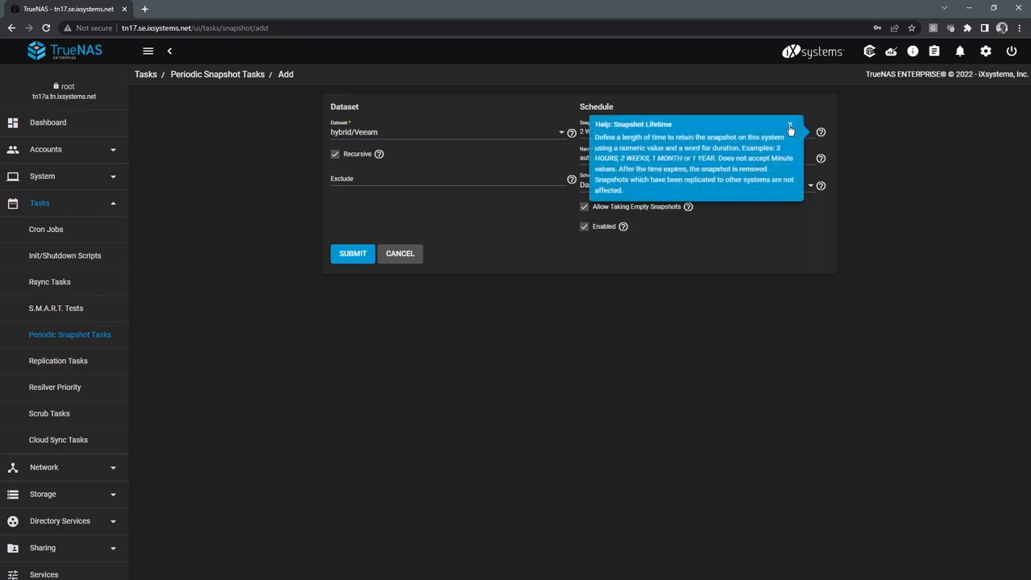
click(790, 125)
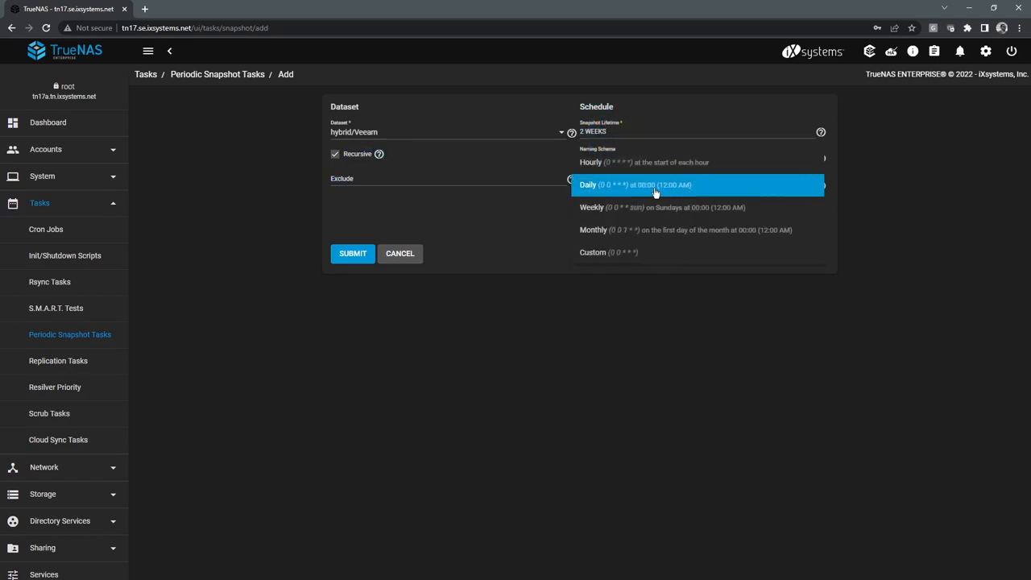
mouse_move(609, 189)
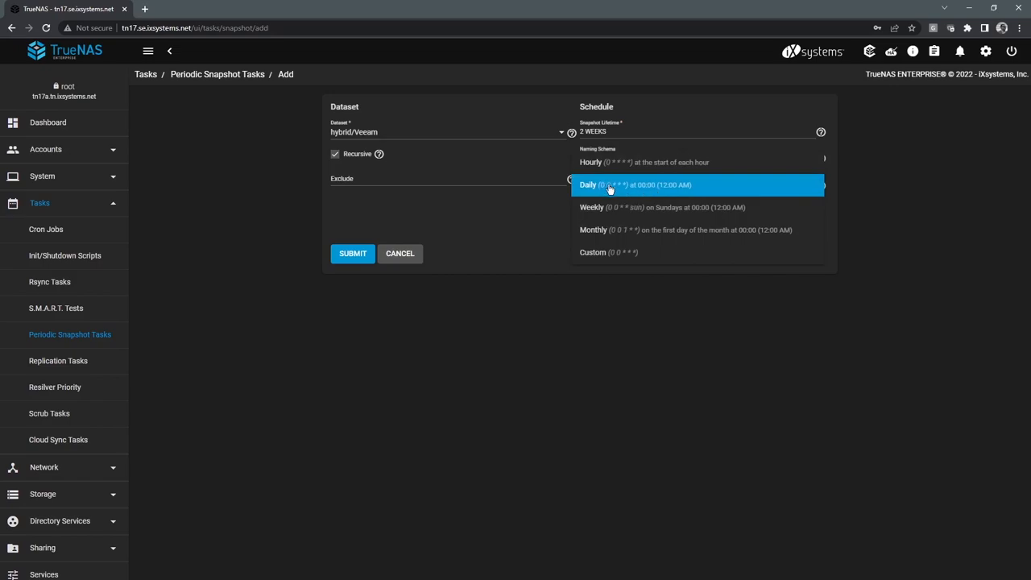
click(609, 184)
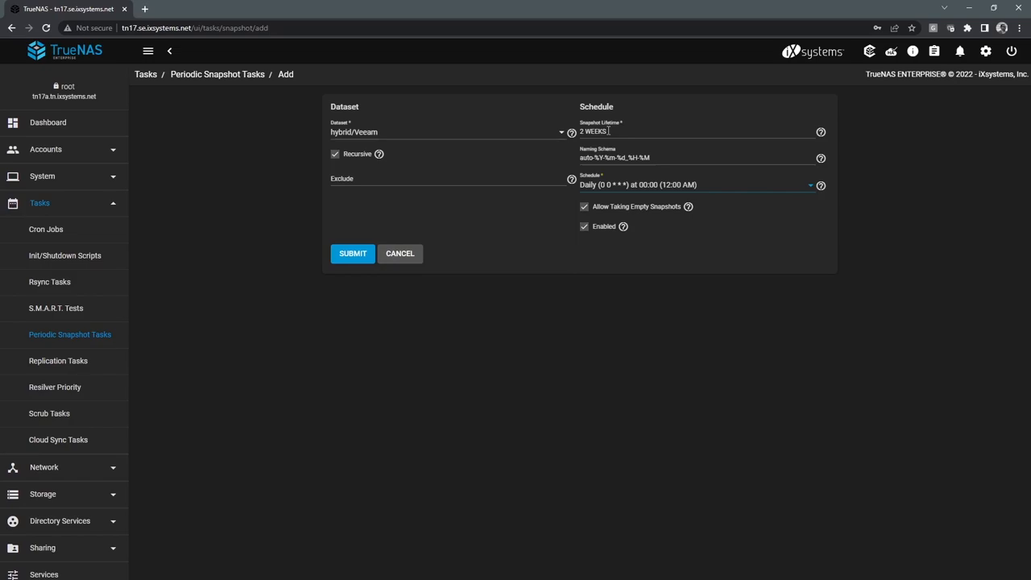
click(352, 253)
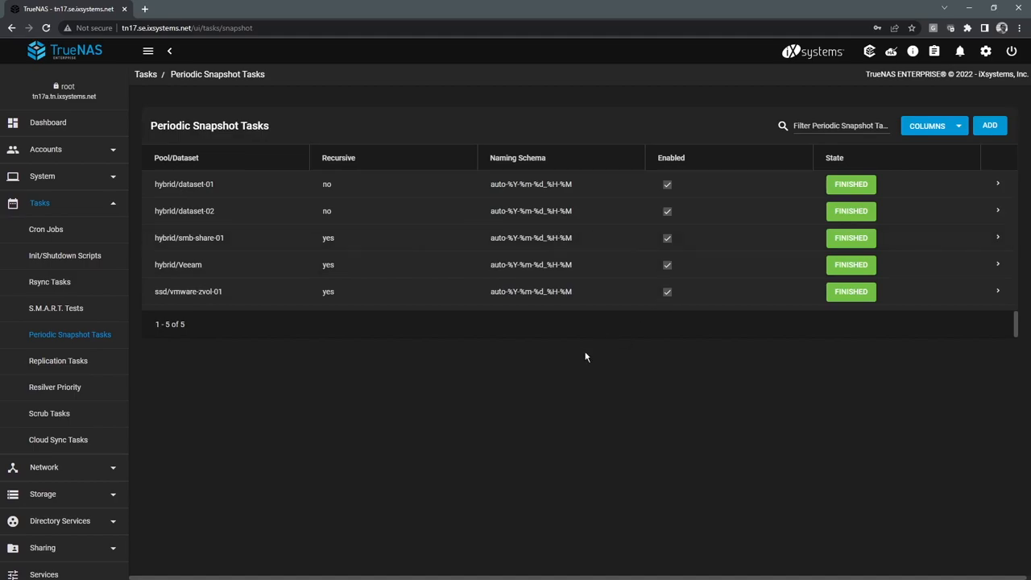
mouse_move(439, 231)
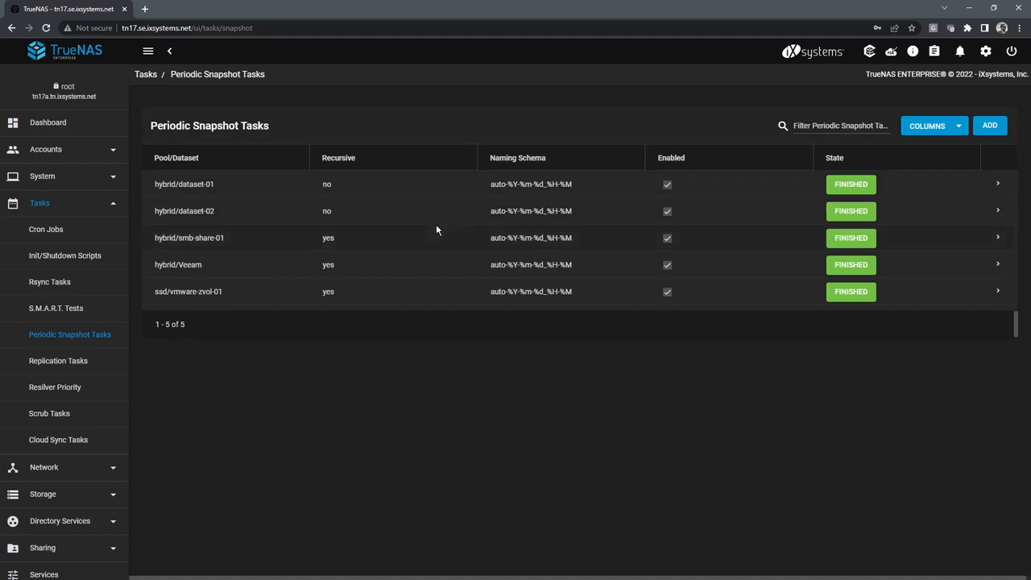
mouse_move(459, 305)
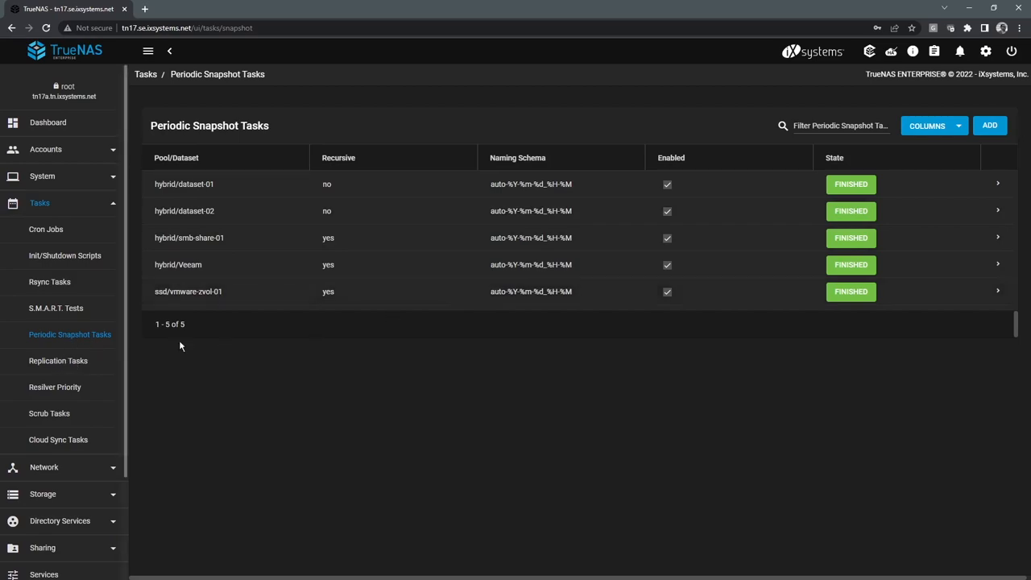
mouse_move(564, 364)
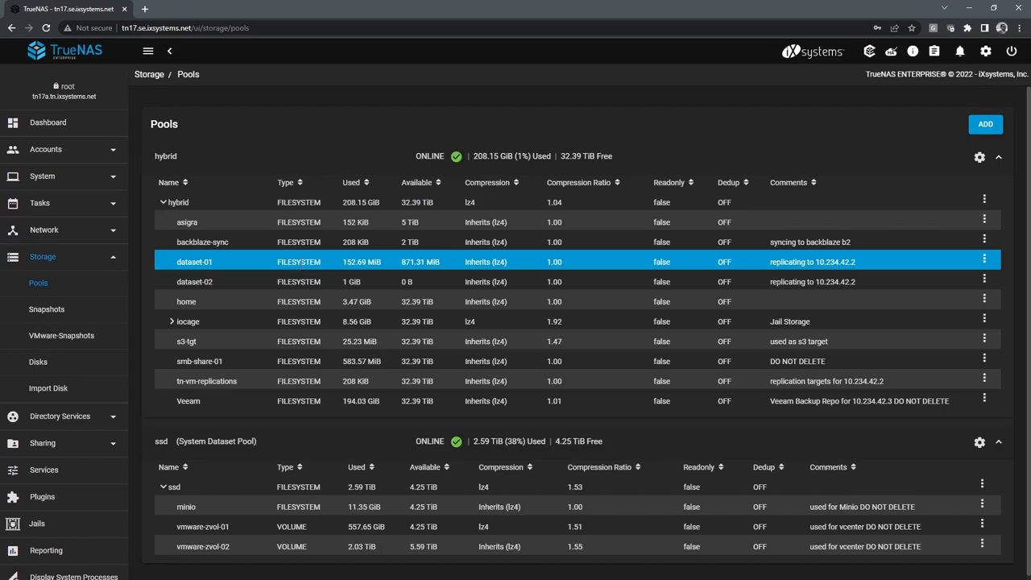
Step: Highlight vmware-zvol-01, asigra, backblaze-sync, the hybrid root and dataset-01 rows in the Pools list
click(193, 280)
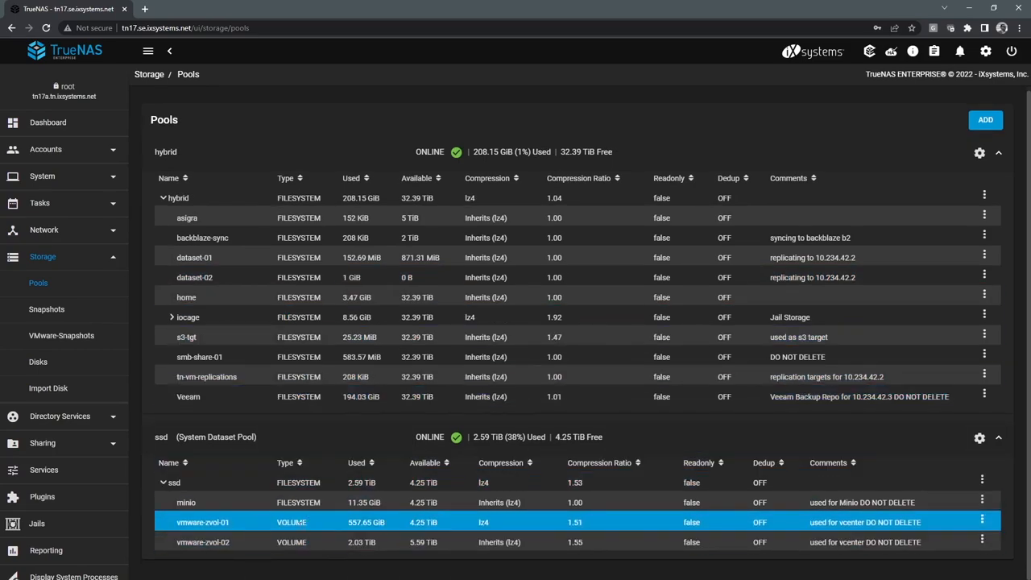
click(187, 315)
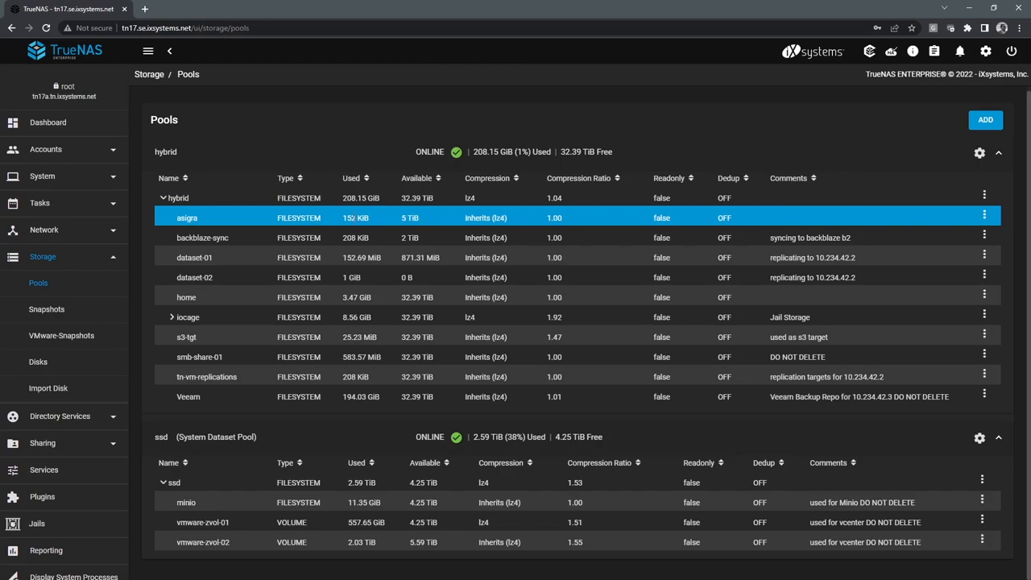
click(203, 237)
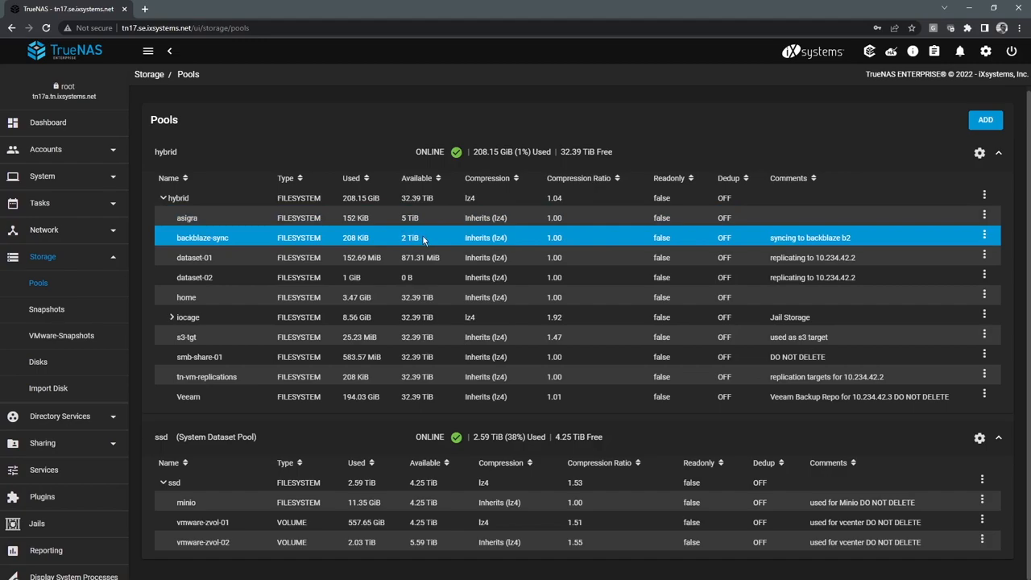
click(177, 197)
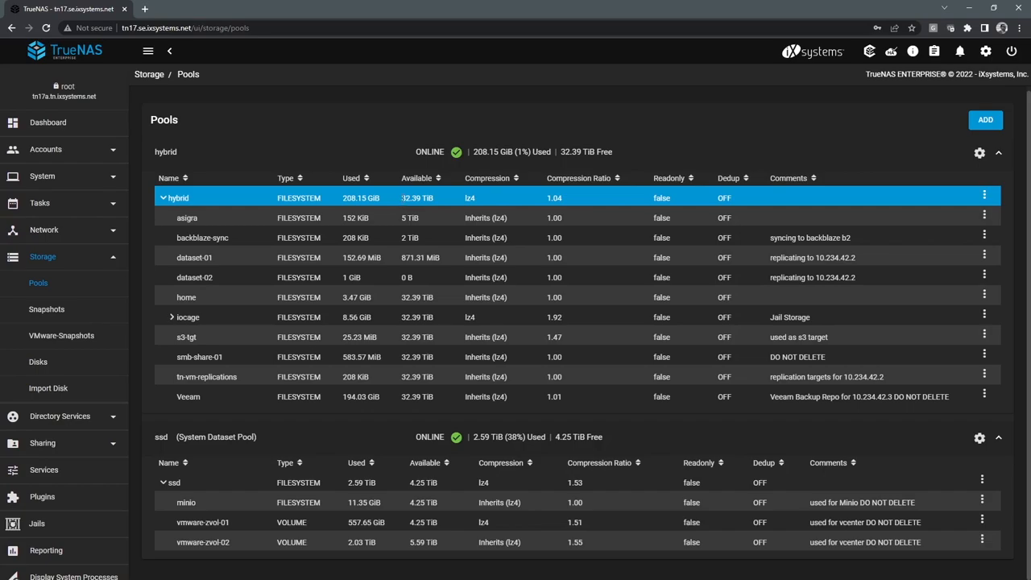
mouse_move(535, 199)
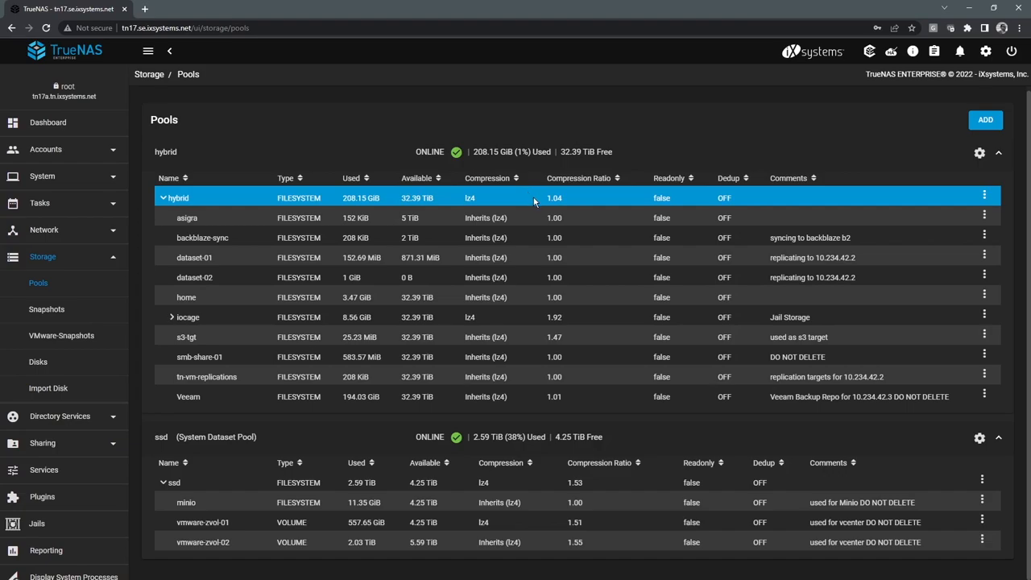
mouse_move(709, 200)
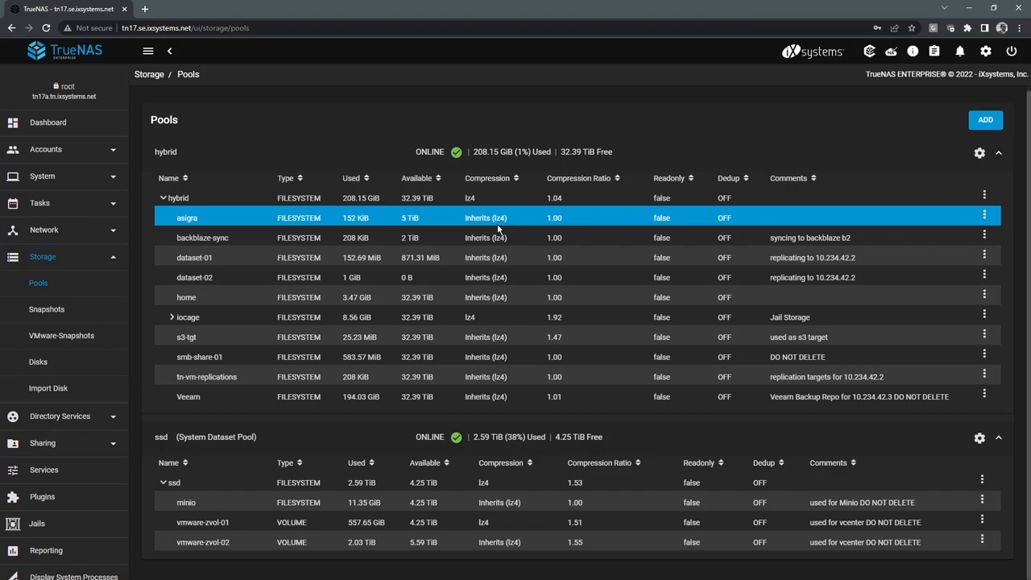
click(194, 258)
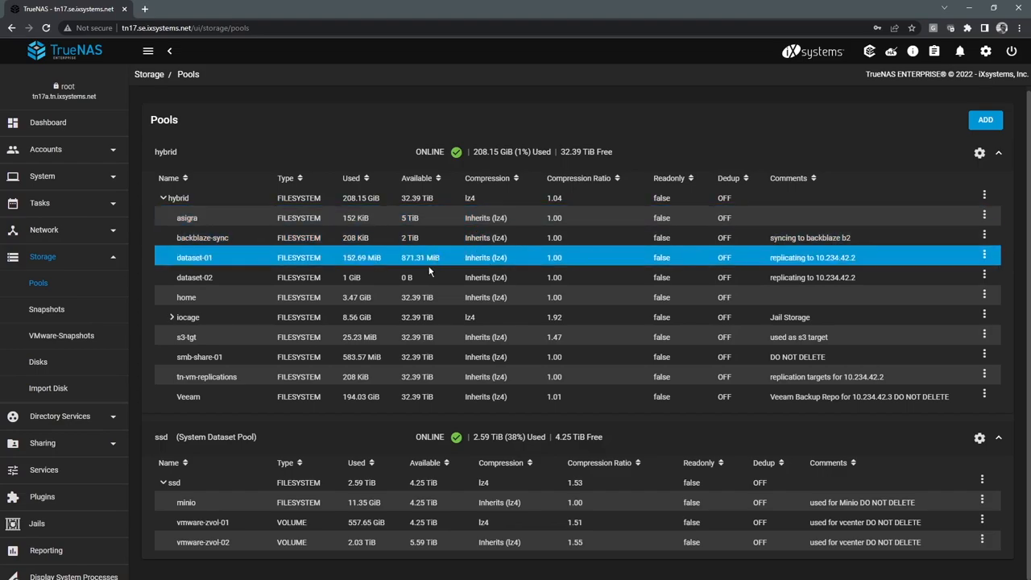
click(187, 296)
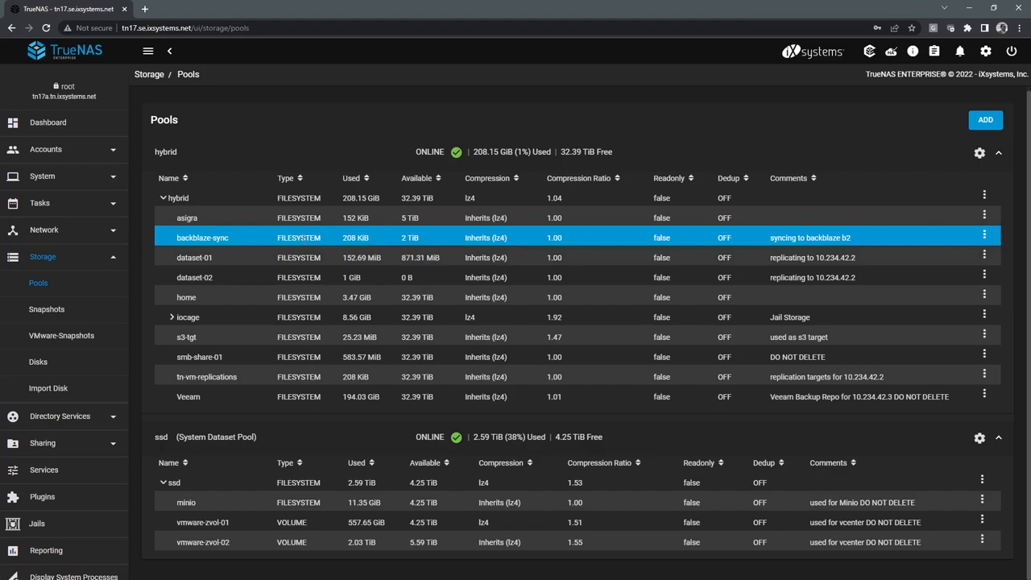
mouse_move(306, 250)
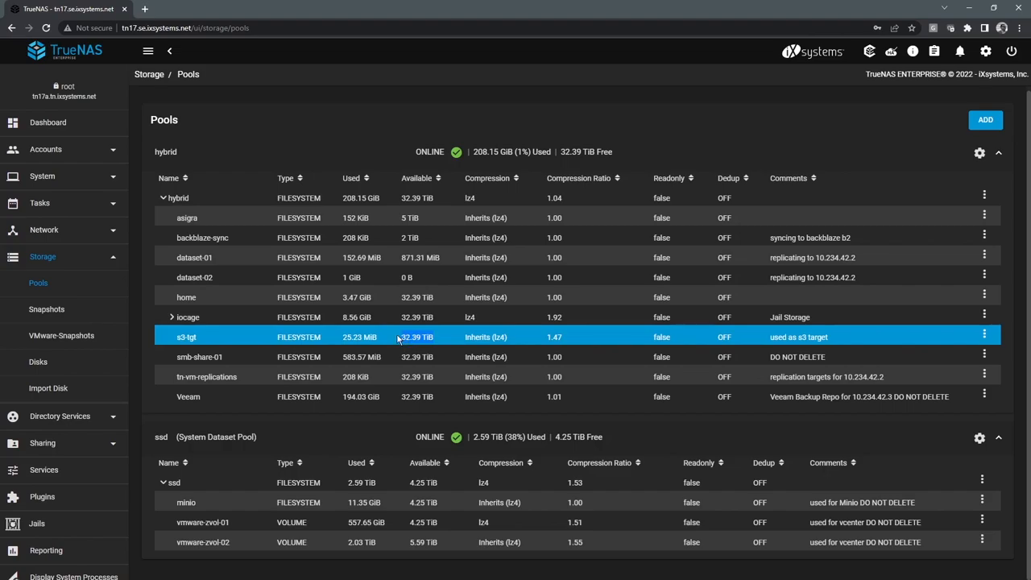
mouse_move(458, 337)
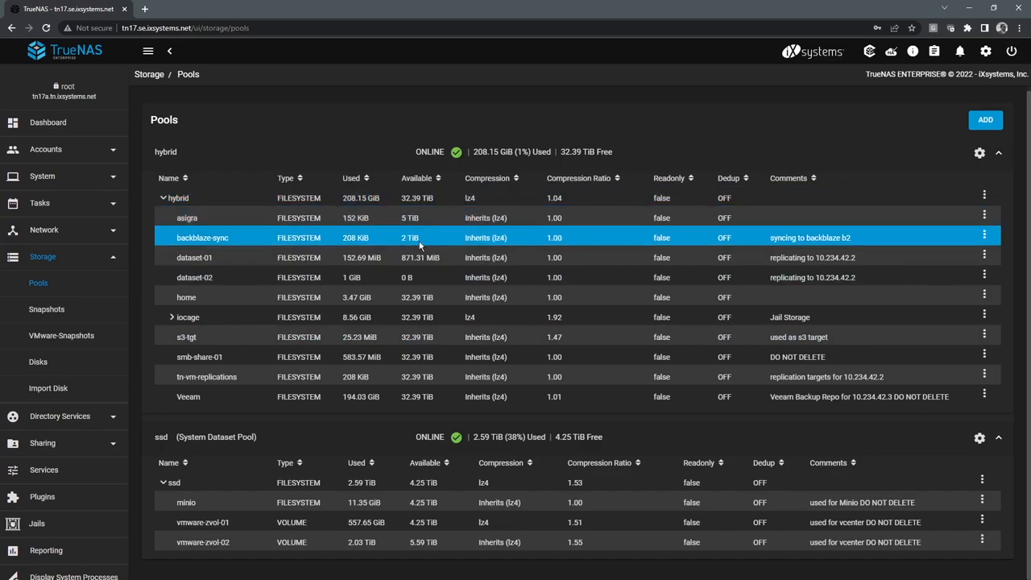
click(983, 237)
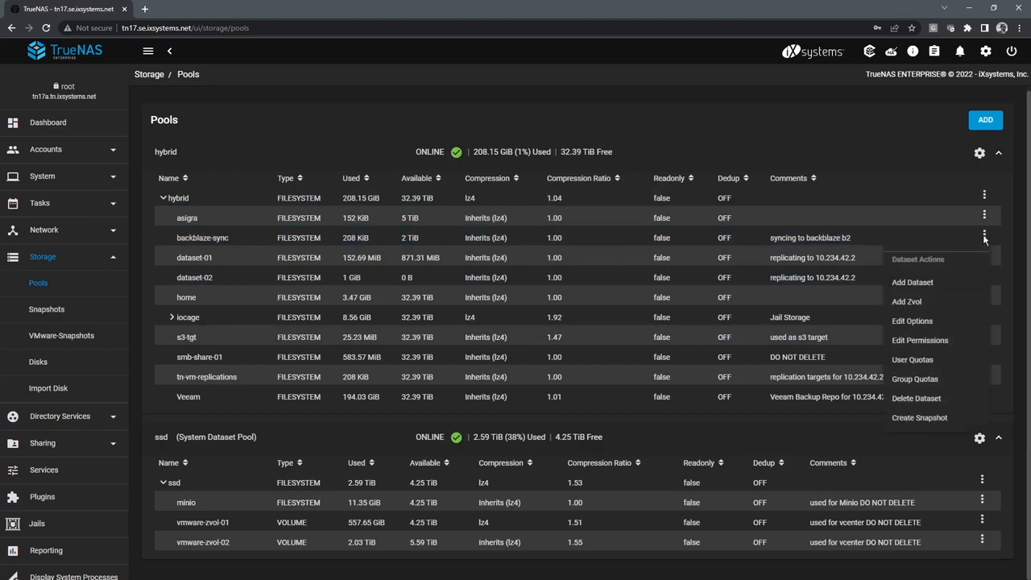
mouse_move(983, 241)
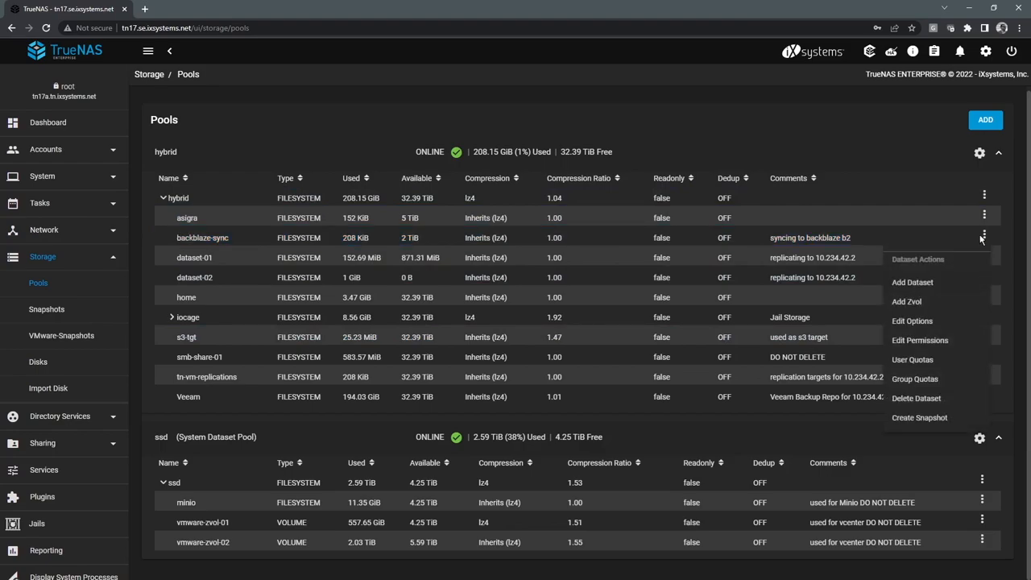
mouse_move(919, 329)
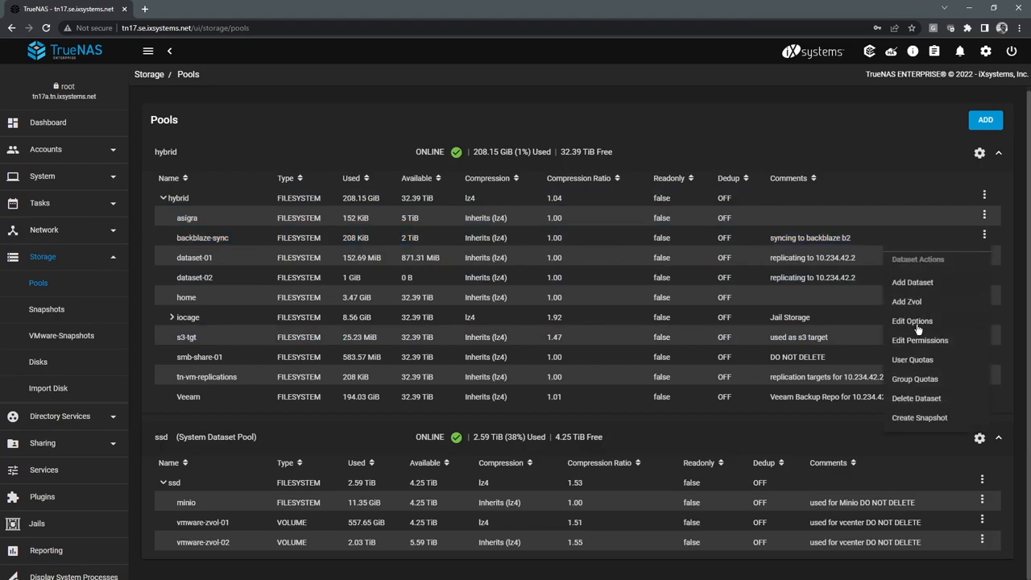
click(912, 321)
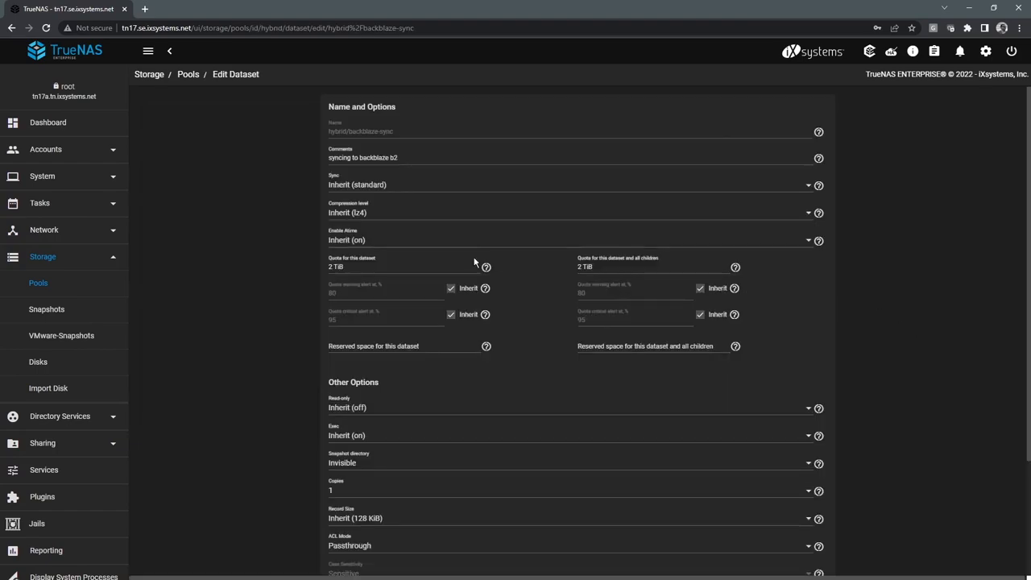
double_click(335, 267)
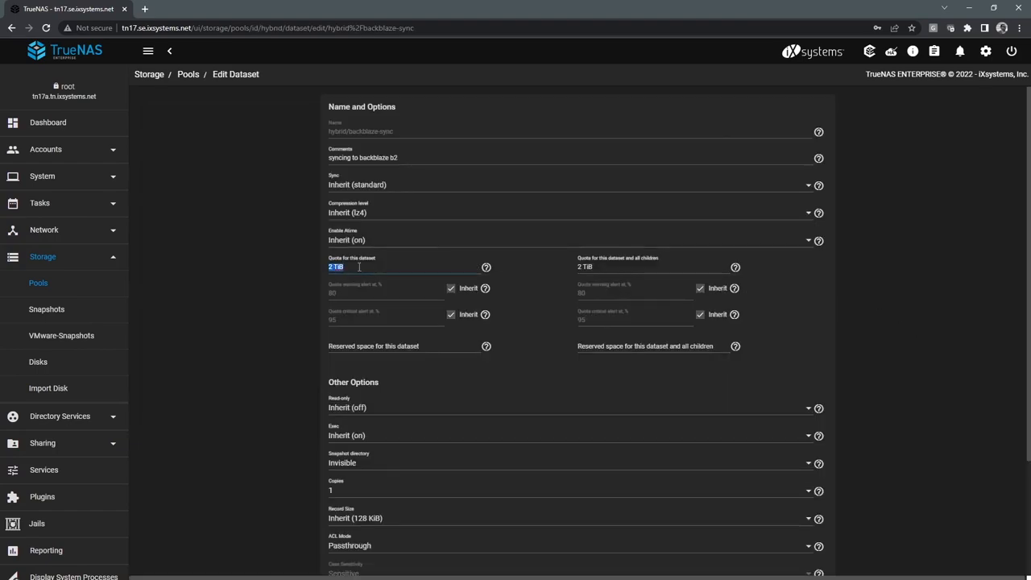
mouse_move(322, 274)
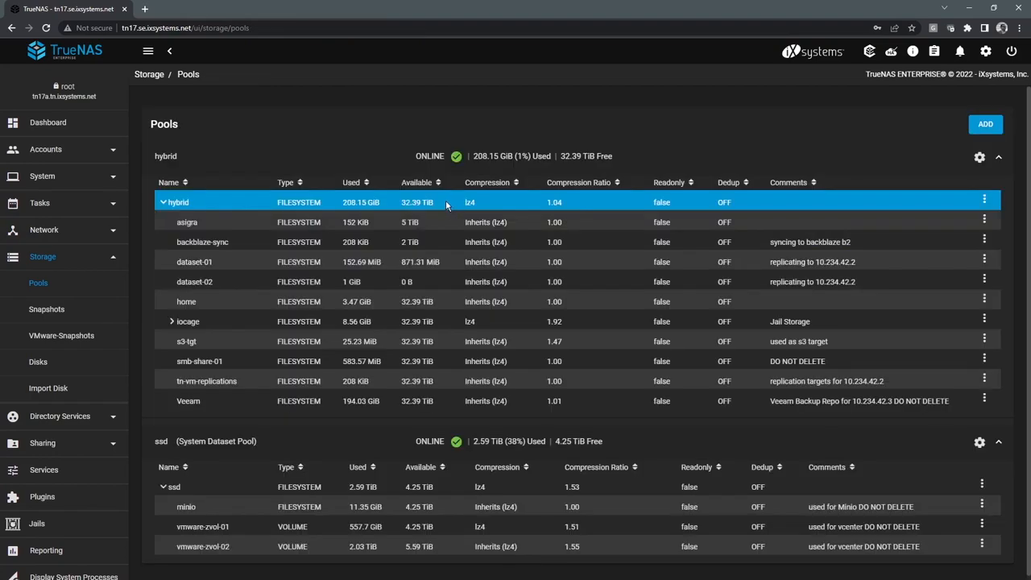
mouse_move(444, 206)
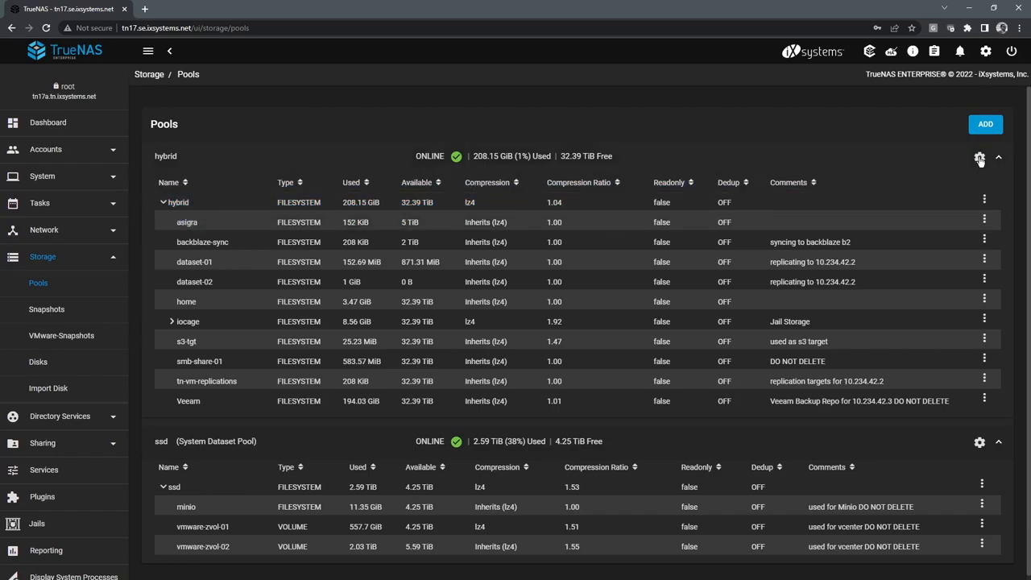
Step: Use Add Vdevs on the hybrid pool to stage da14 and da15 as a mirror data vdev
click(980, 156)
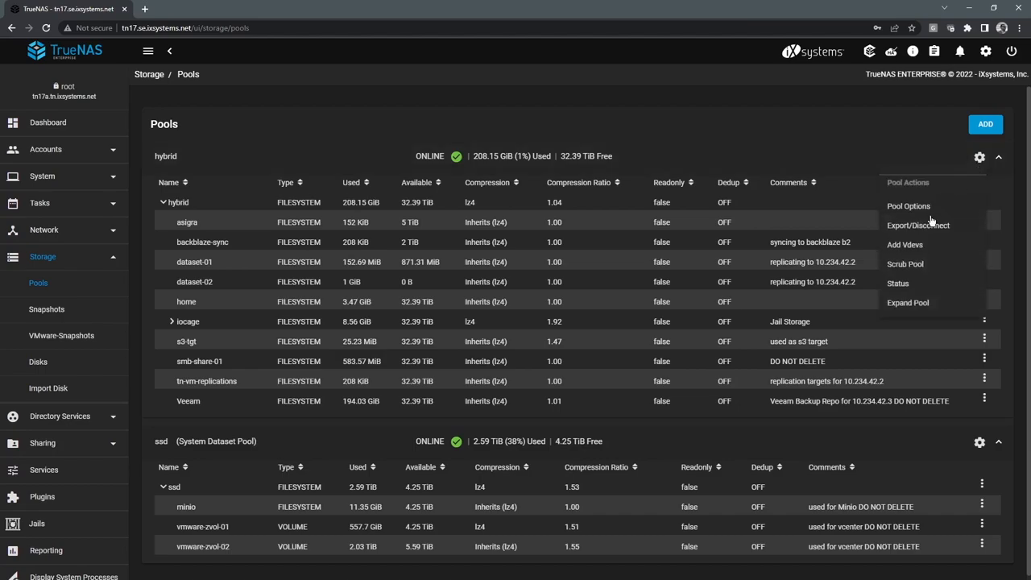
click(906, 245)
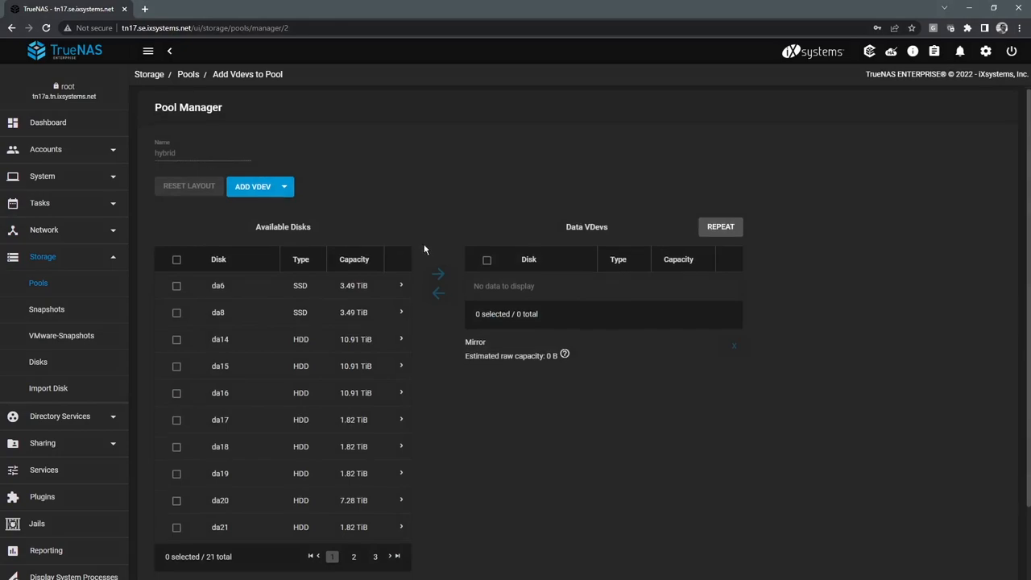
scroll(down, 3)
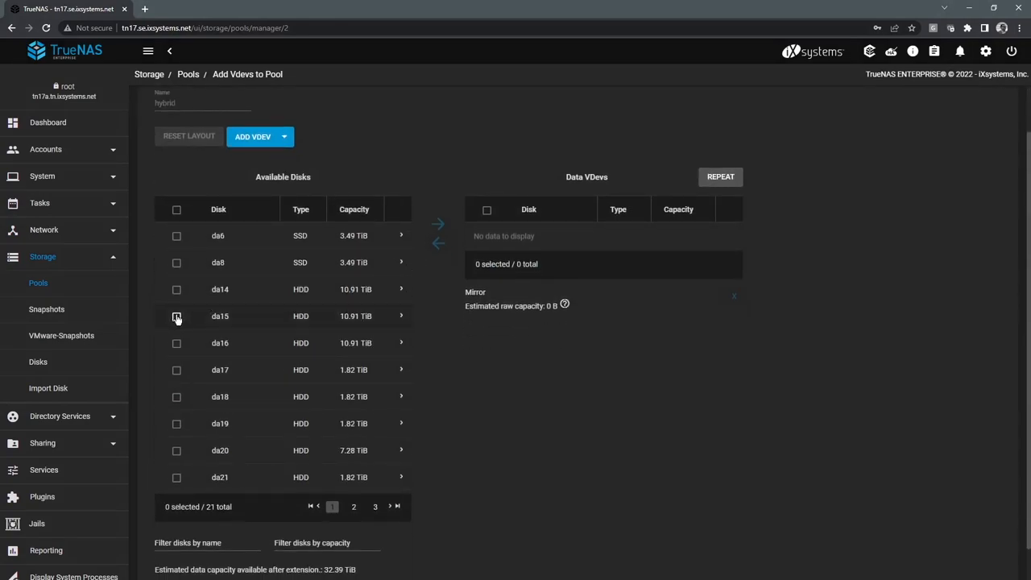
click(177, 316)
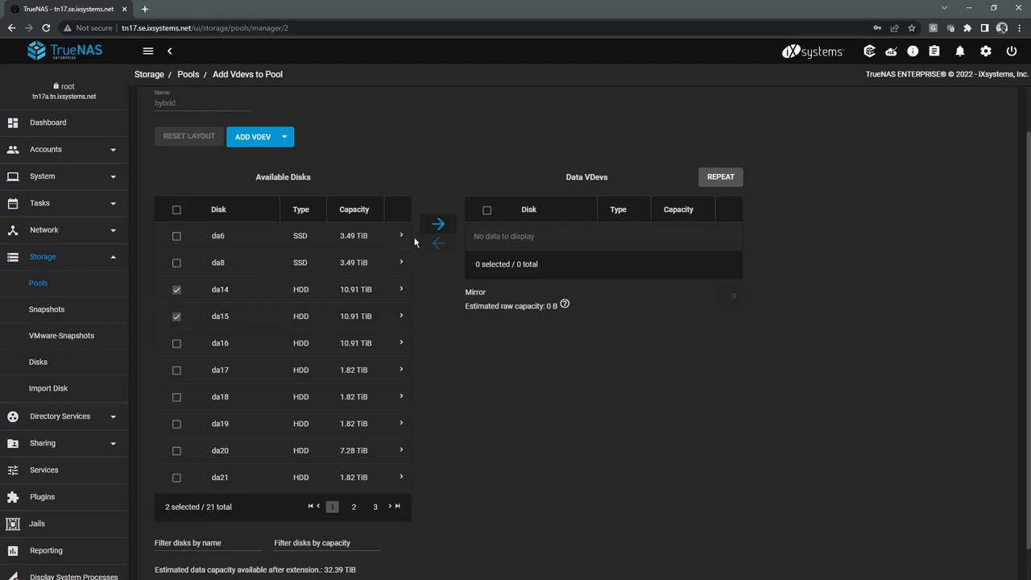
click(438, 224)
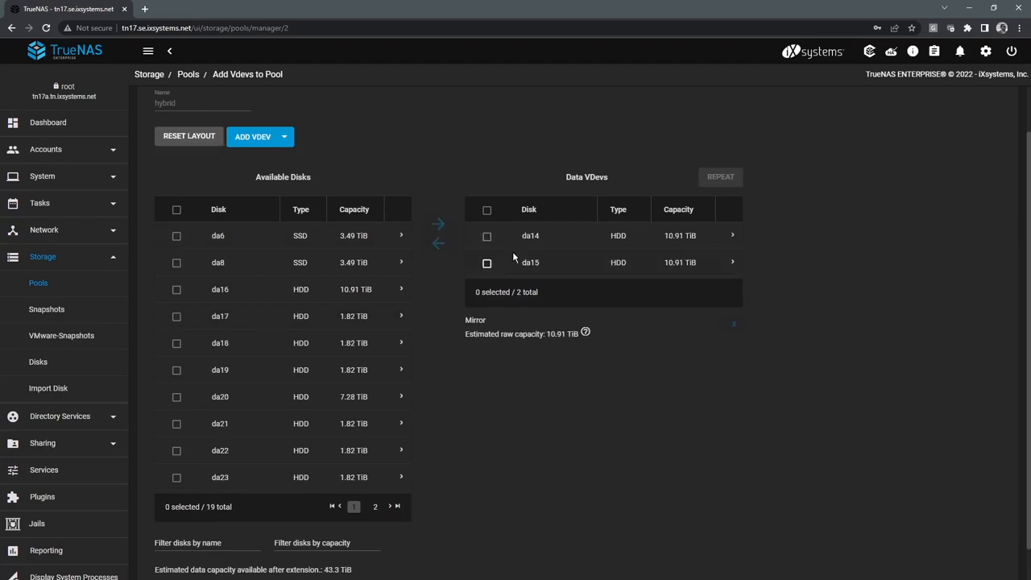
mouse_move(470, 396)
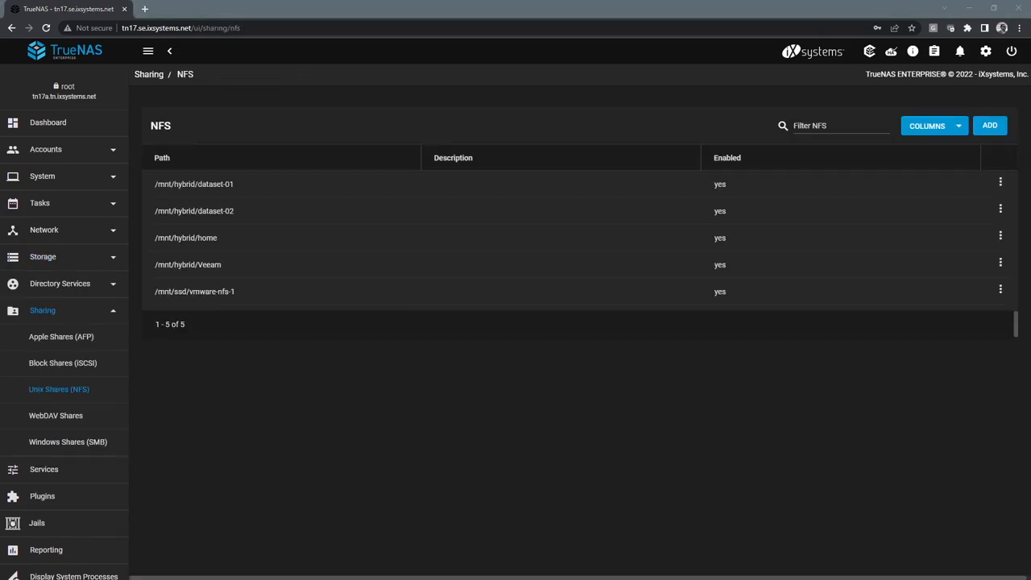
mouse_move(348, 374)
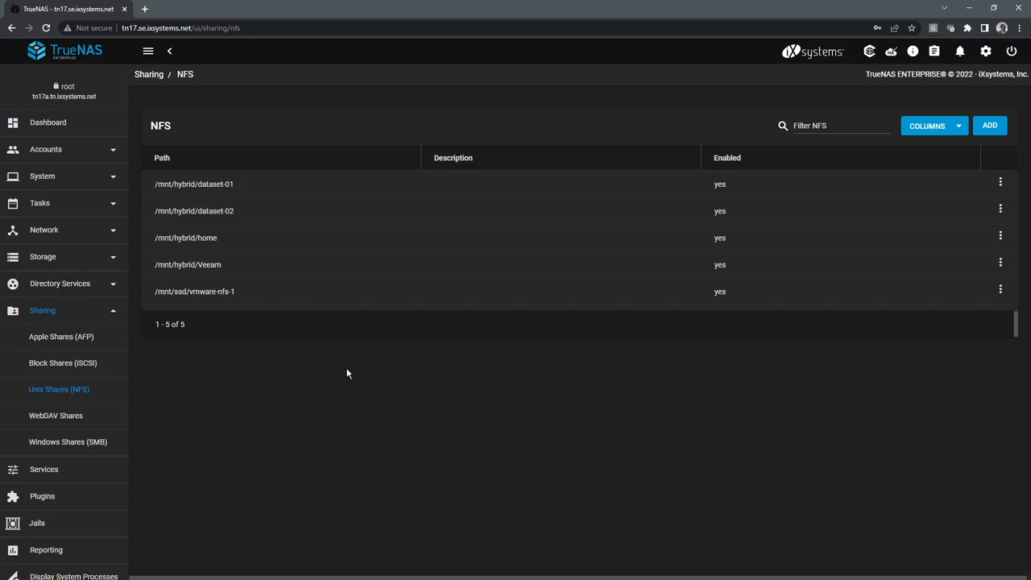
mouse_move(247, 211)
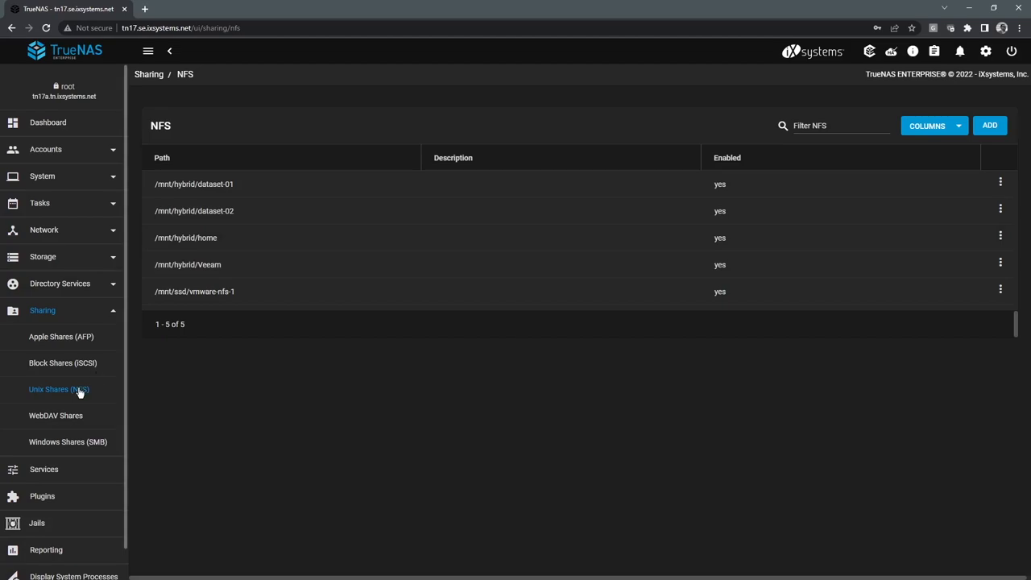
mouse_move(80, 397)
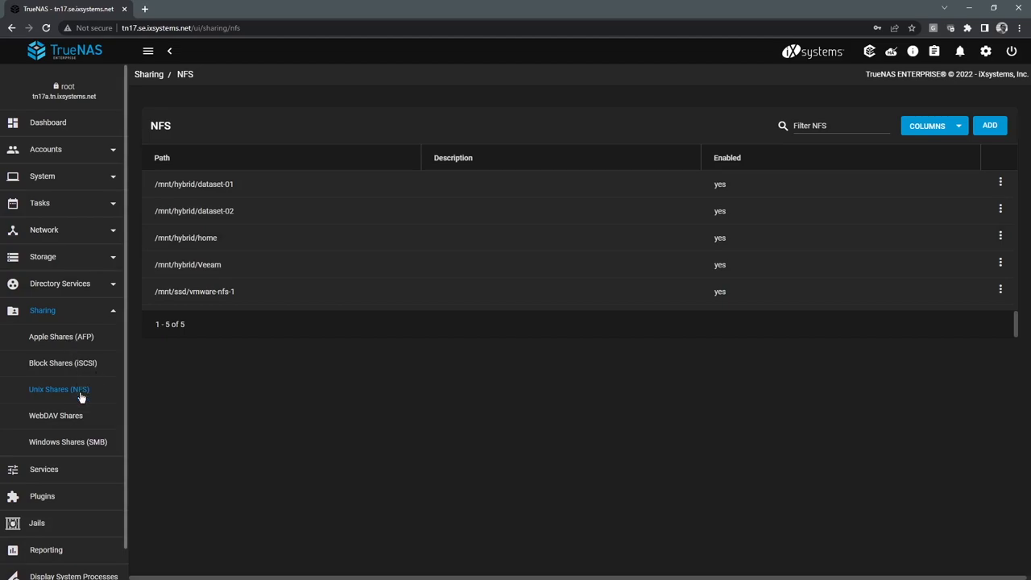
Step: Start a new SMB share with dataset-01 as its path and reveal its advanced options
click(68, 441)
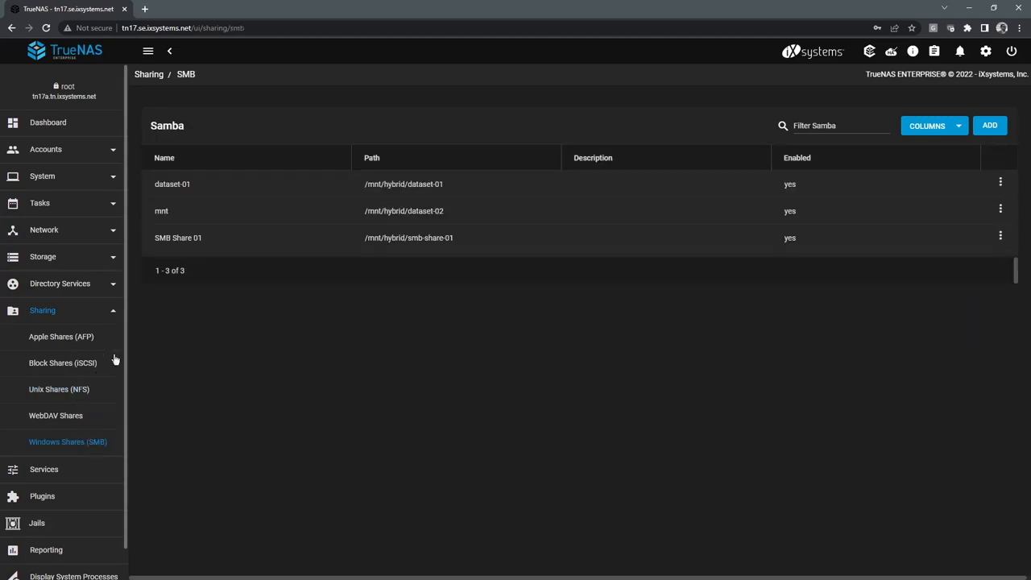
mouse_move(348, 211)
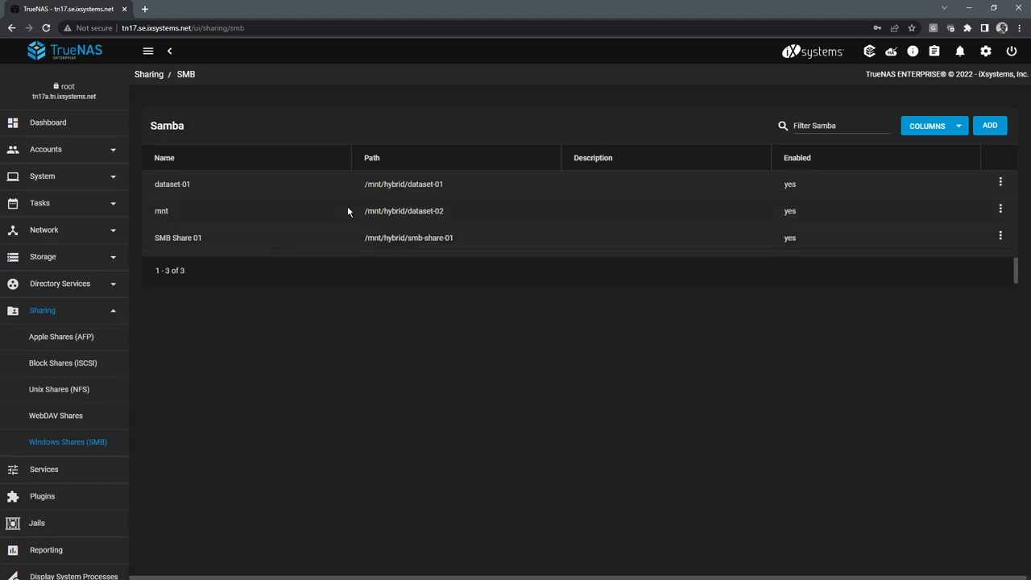
click(989, 126)
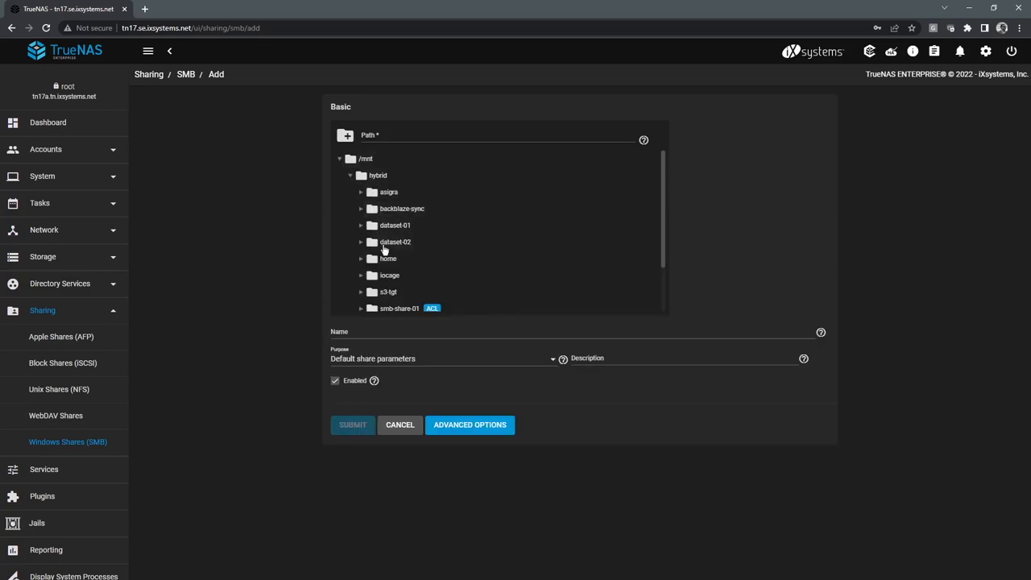
mouse_move(404, 245)
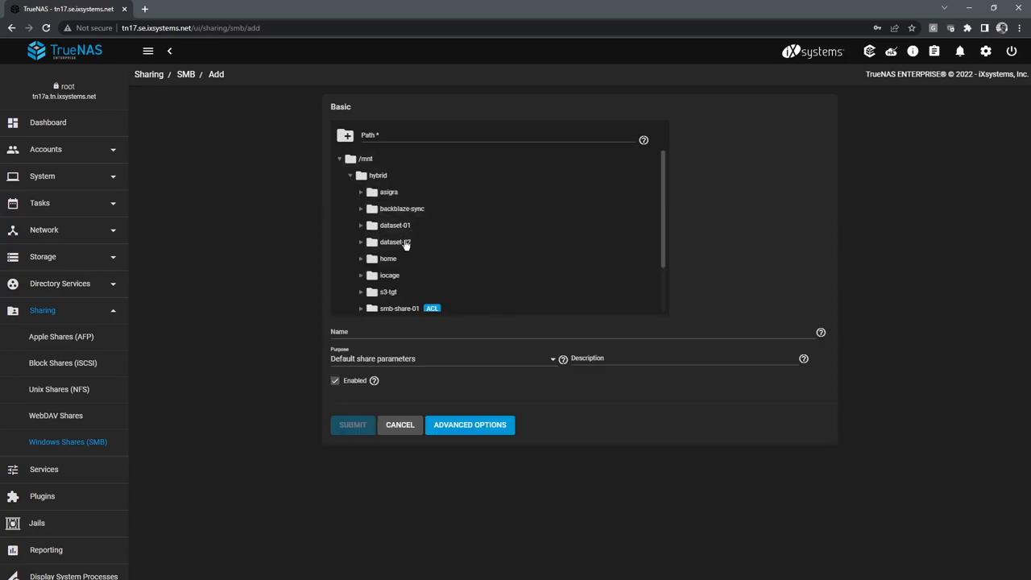
click(395, 226)
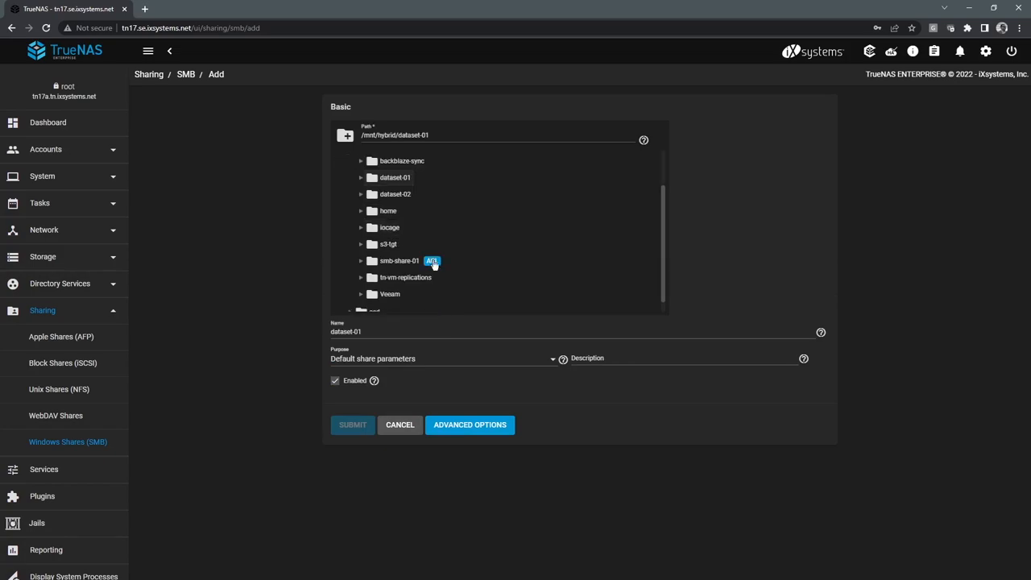
click(471, 425)
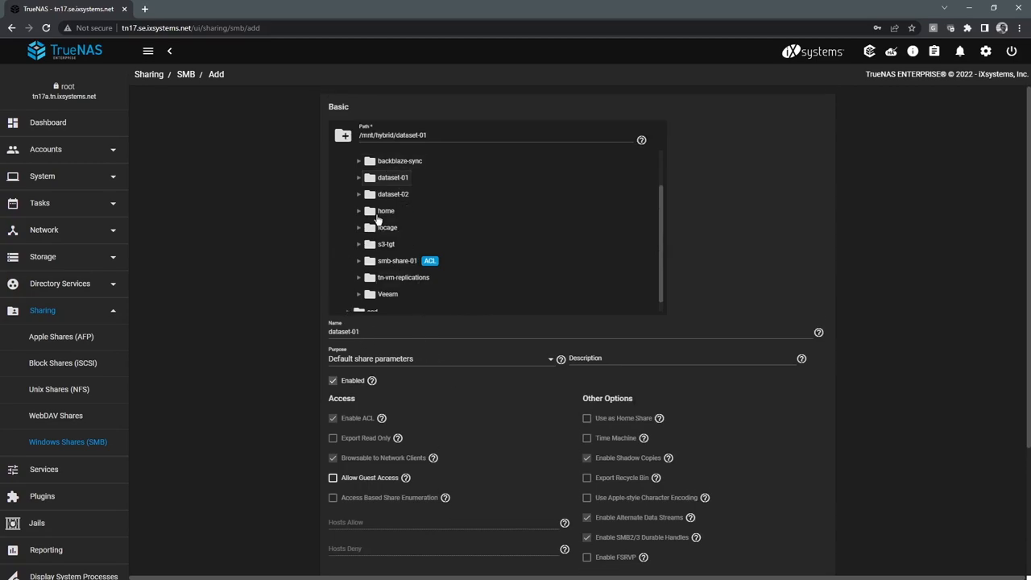
Step: Cancel the unsaved SMB share and show the Unix Shares (NFS) list
scroll(down, 3)
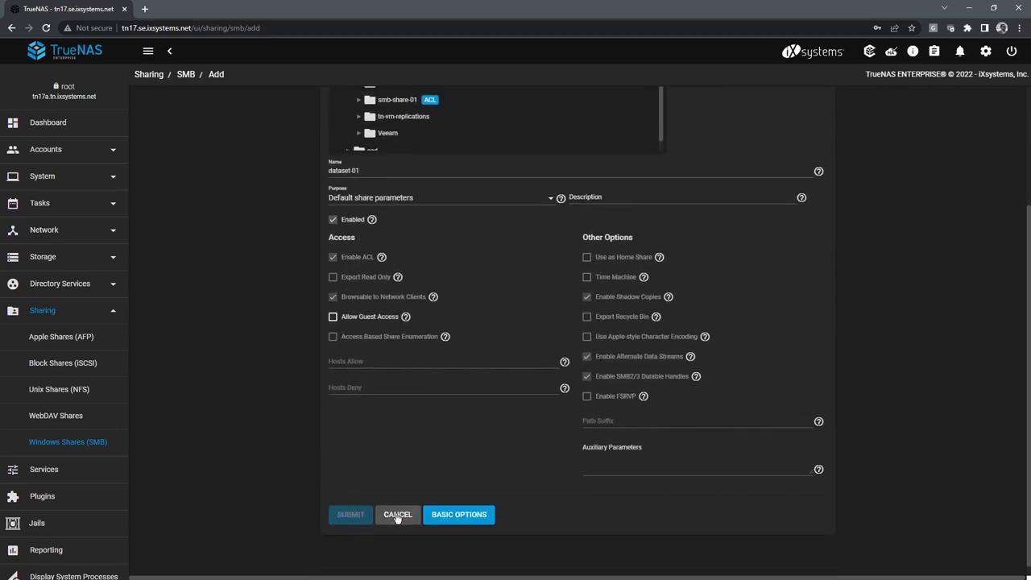
click(396, 514)
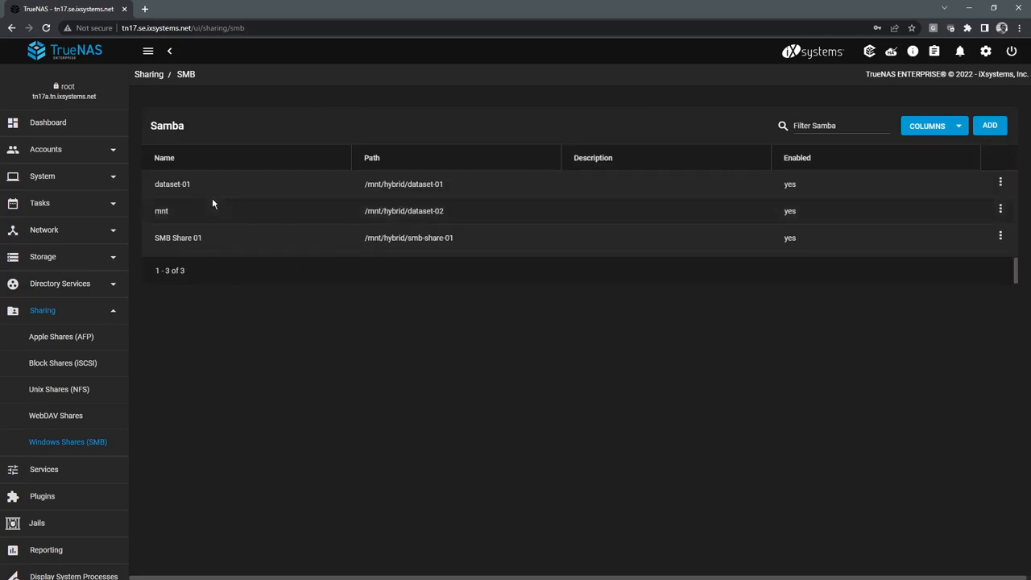
mouse_move(68, 397)
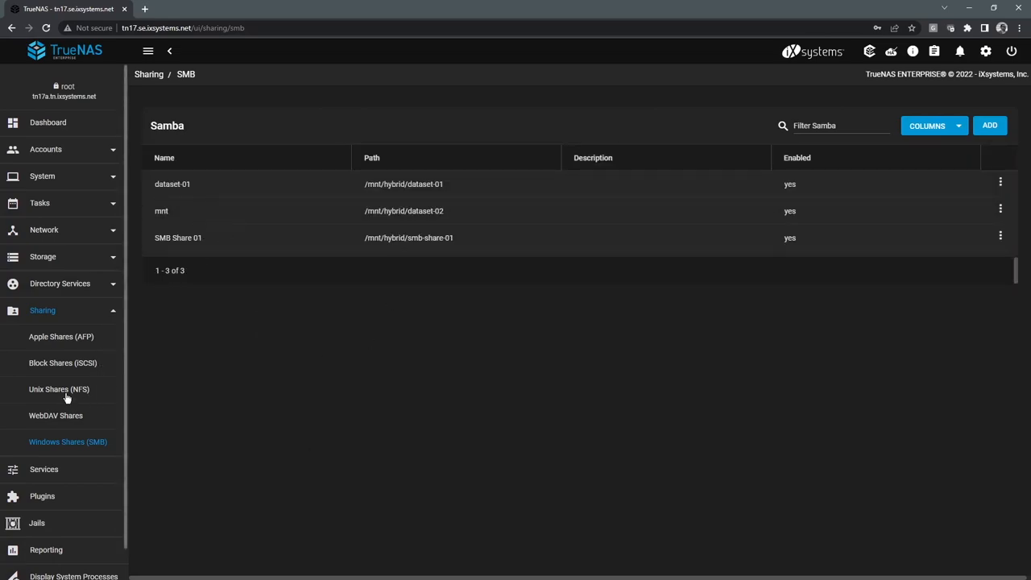
click(58, 389)
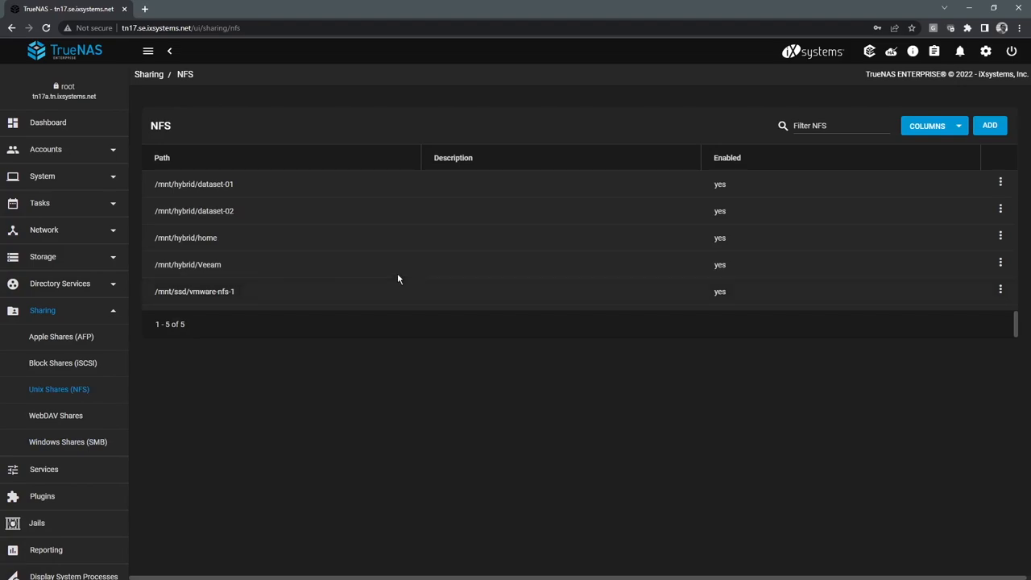
click(989, 125)
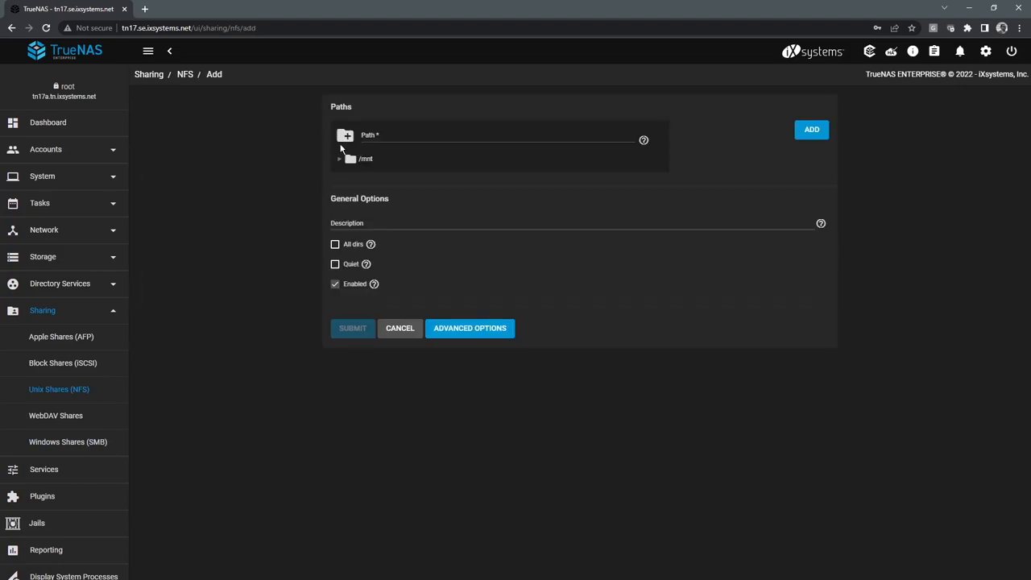
mouse_move(471, 329)
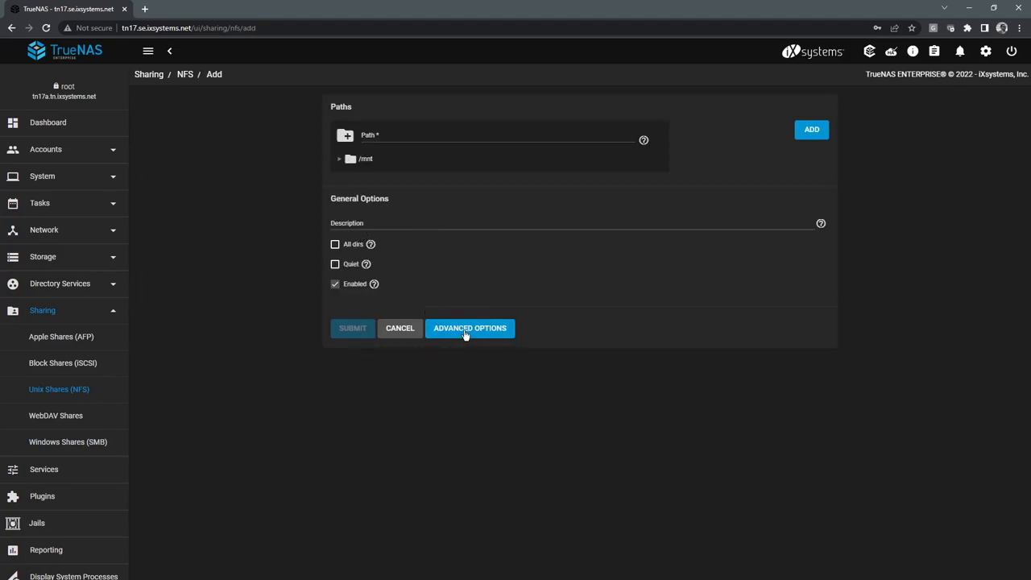
click(470, 328)
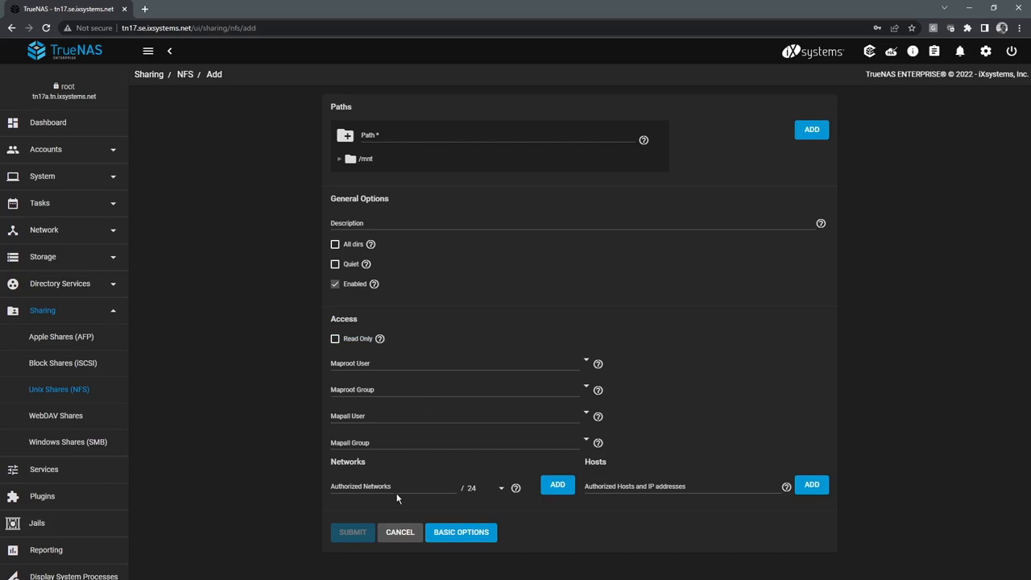
mouse_move(395, 489)
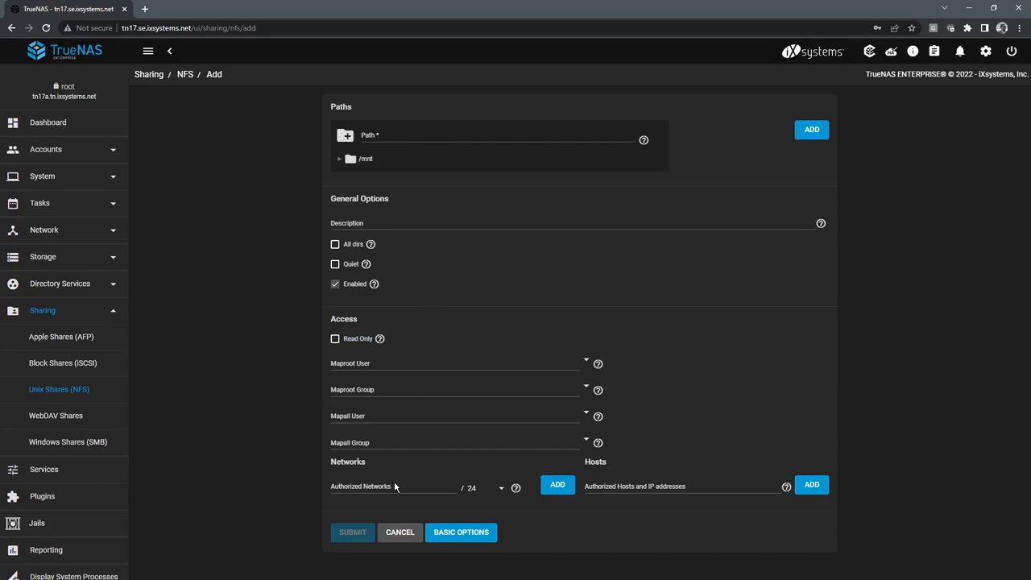
mouse_move(374, 486)
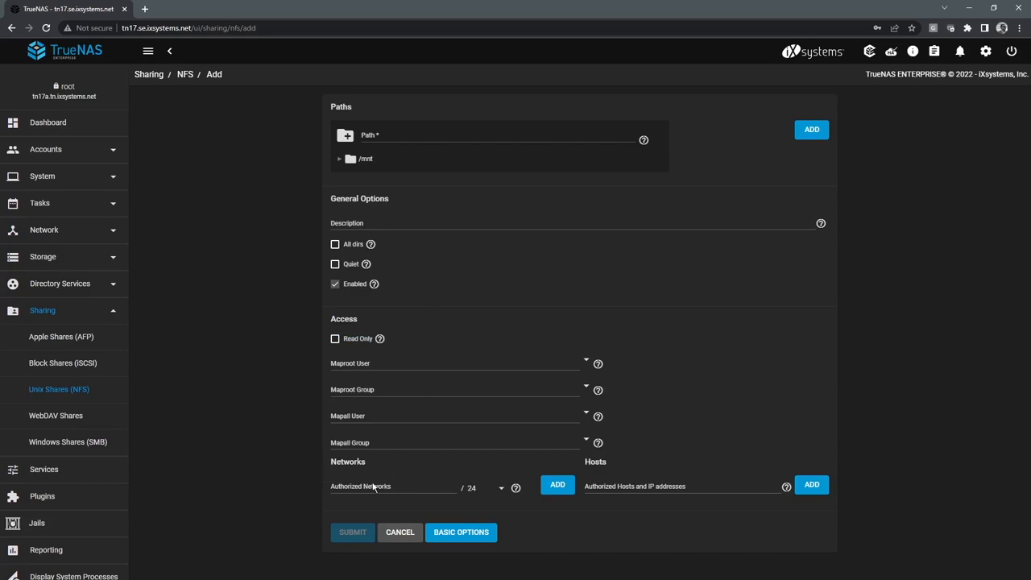
click(399, 532)
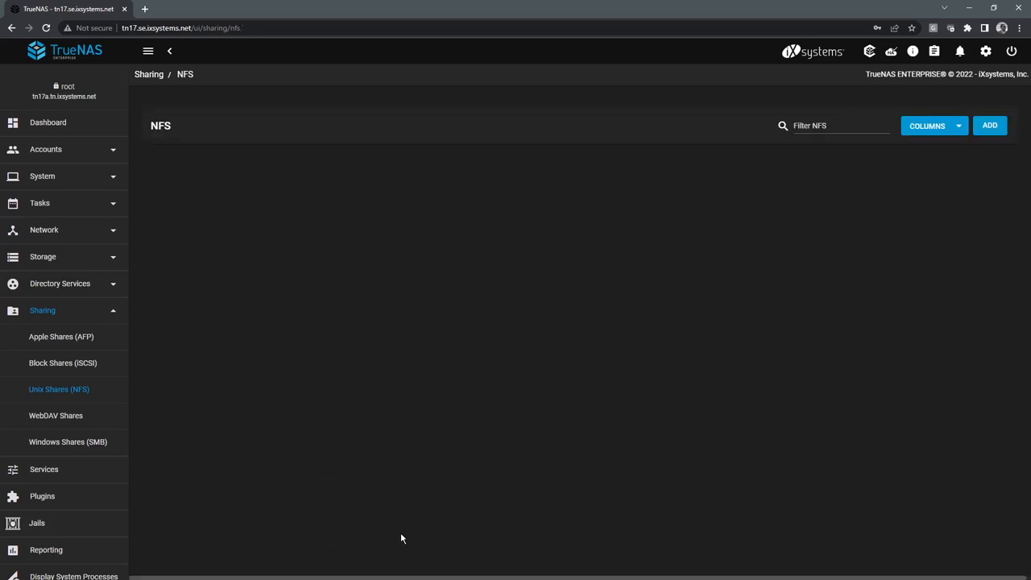
Step: Browse the iSCSI block share Portals, Initiators, Targets and Extents lists
click(62, 362)
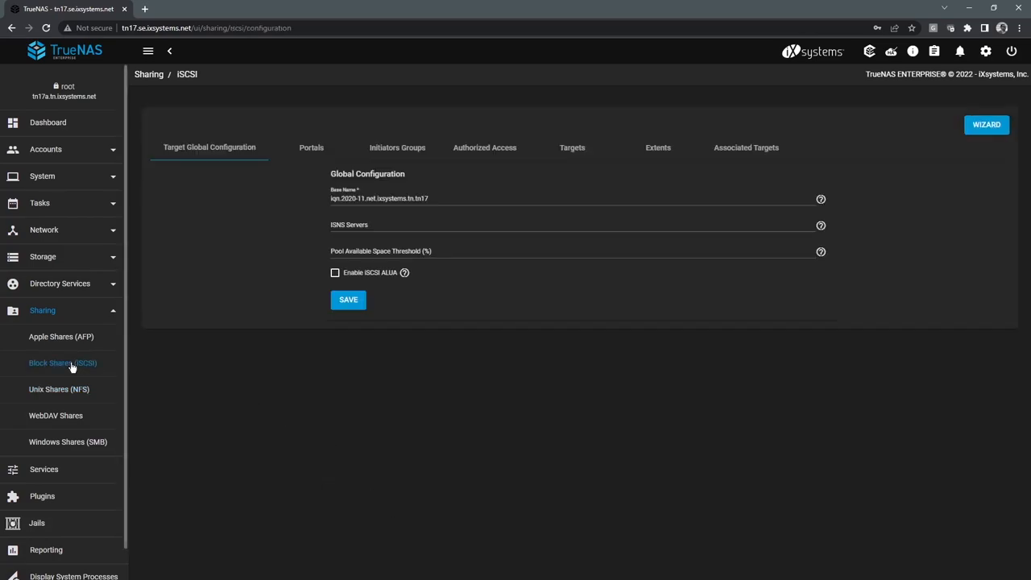
mouse_move(268, 211)
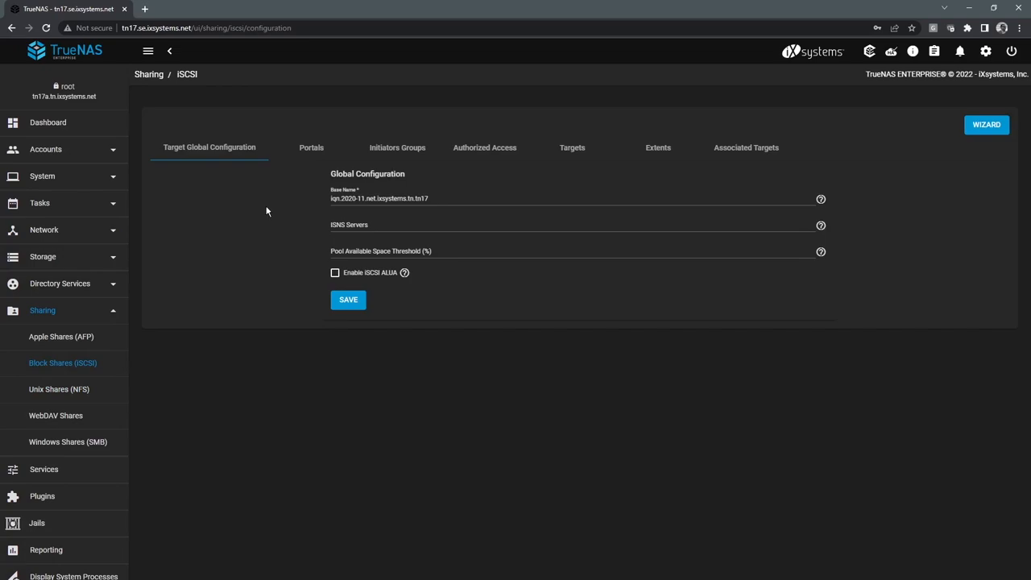
mouse_move(287, 164)
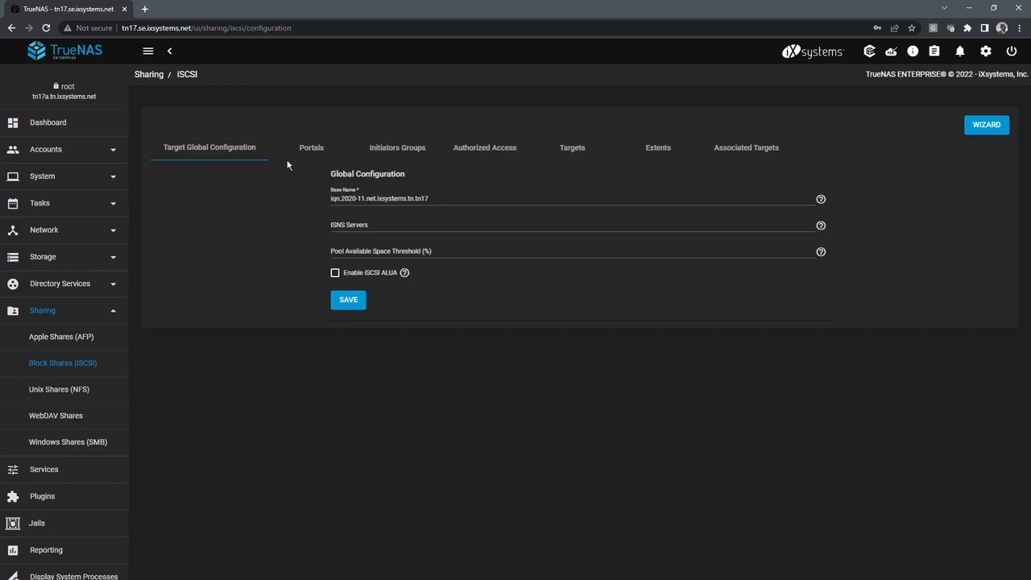
mouse_move(311, 154)
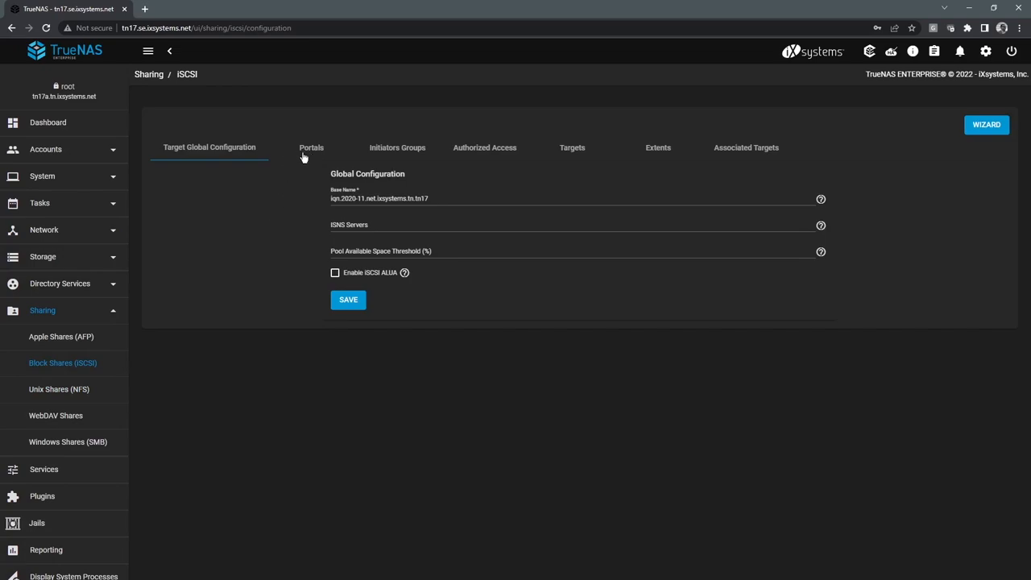
click(311, 149)
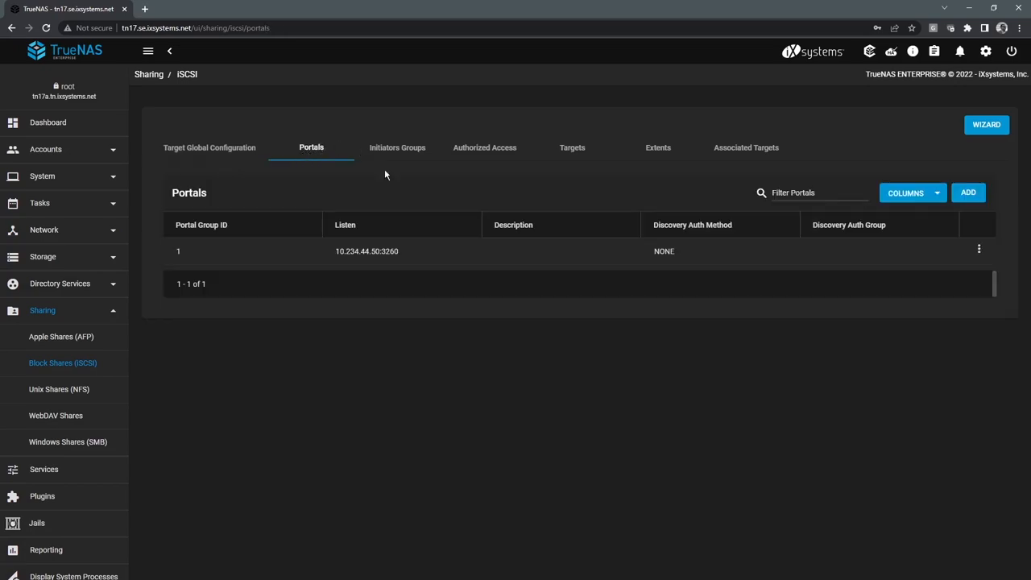
click(396, 148)
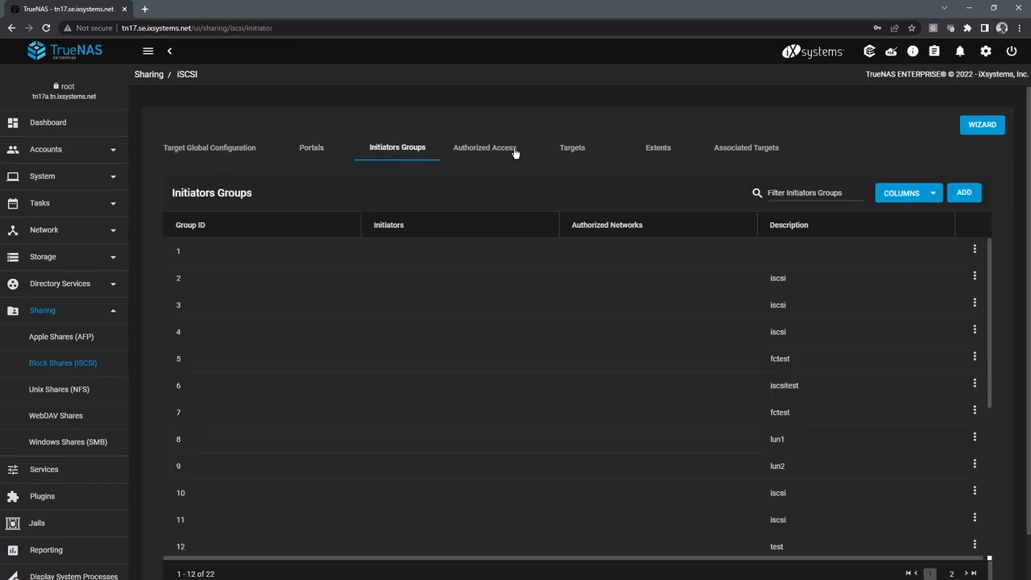
mouse_move(483, 148)
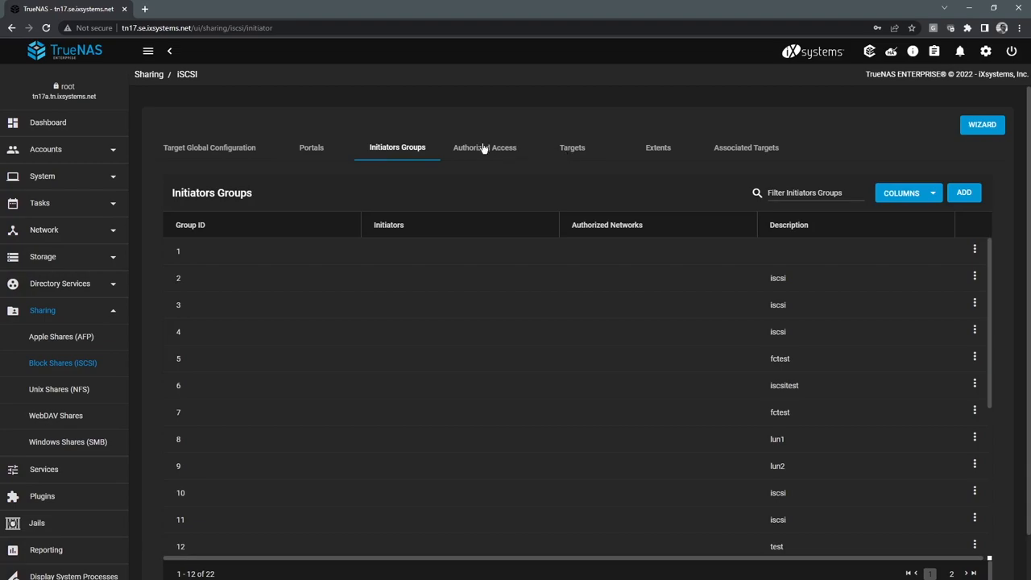
click(572, 148)
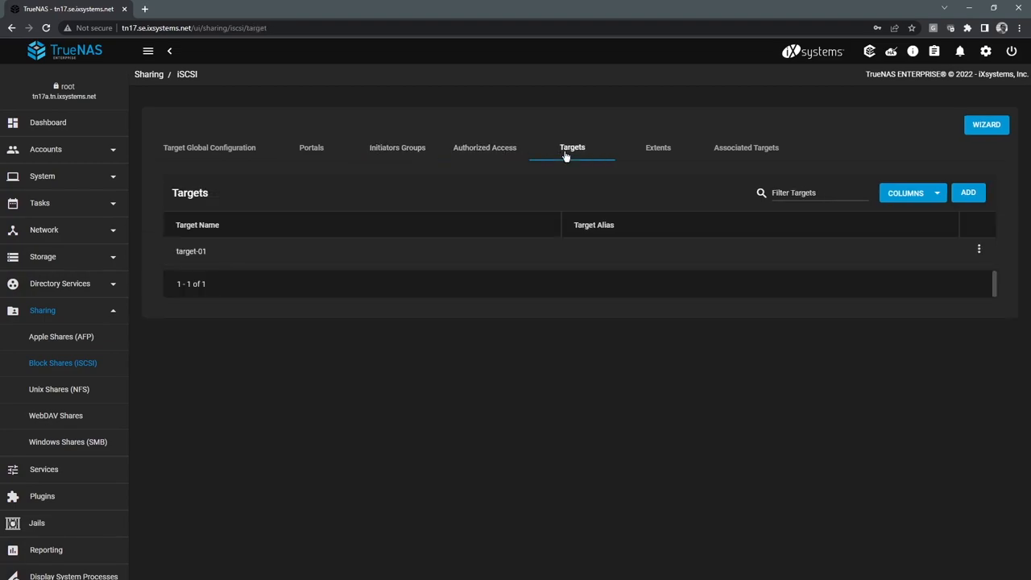
mouse_move(658, 149)
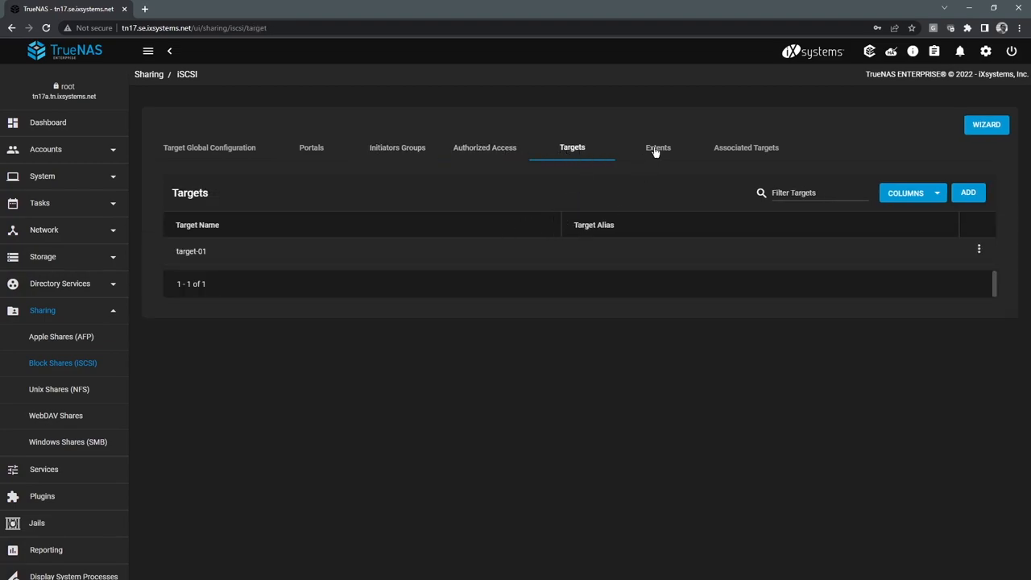
click(657, 149)
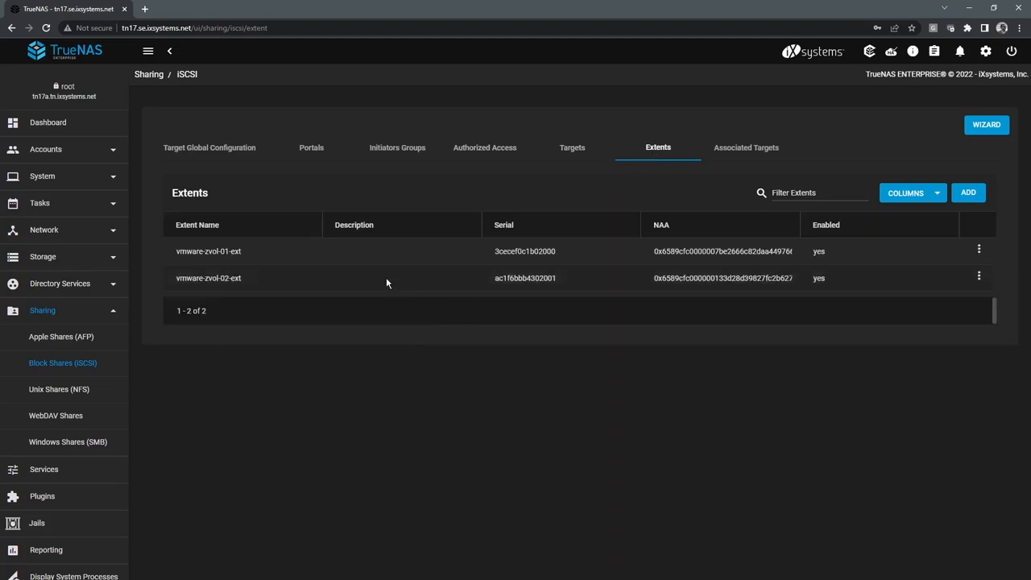
mouse_move(374, 266)
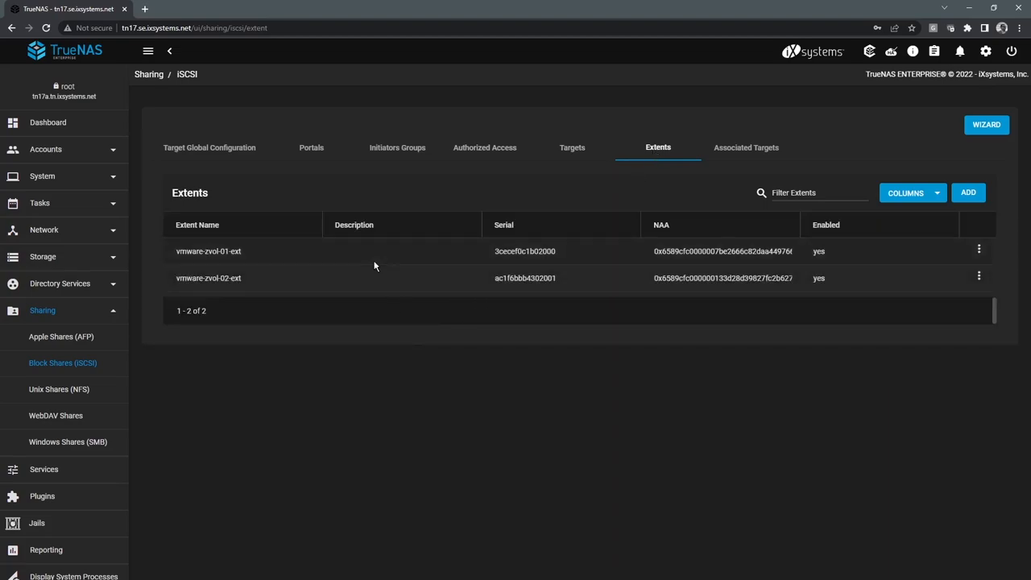
mouse_move(440, 253)
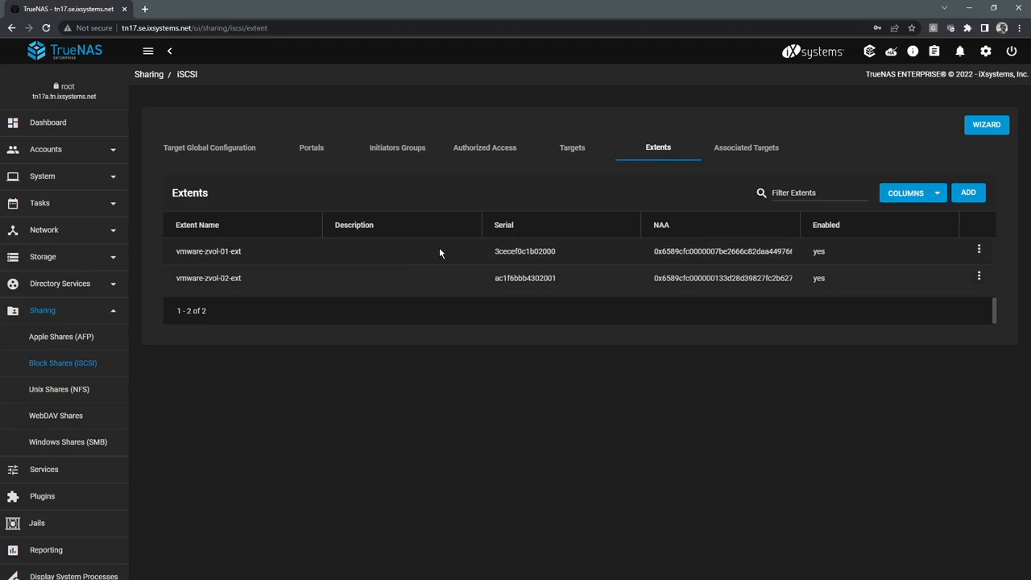
Step: Start and abandon a new extent, then view the Associated Targets with their LUN IDs
click(967, 193)
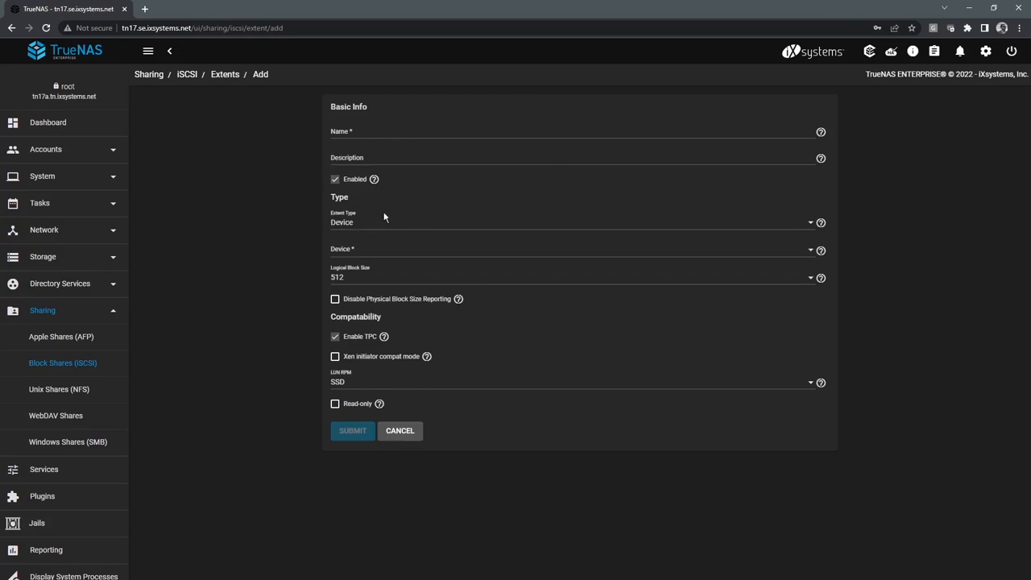
click(572, 250)
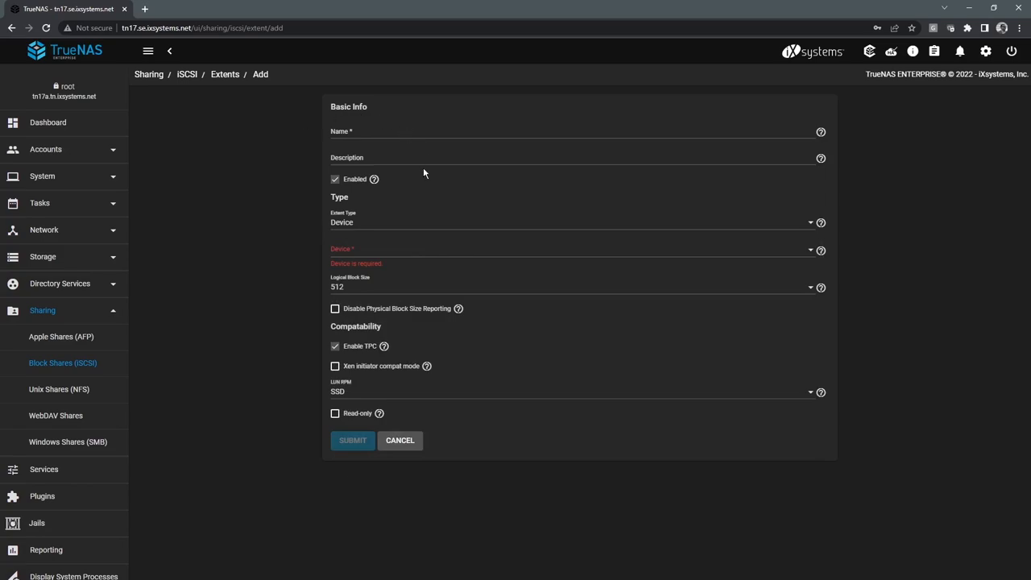
mouse_move(385, 286)
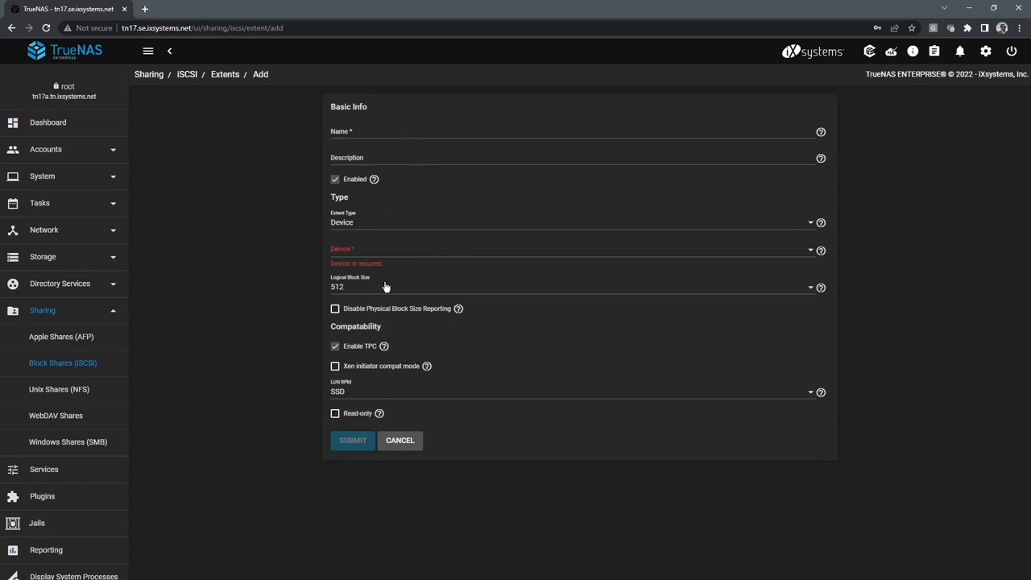
mouse_move(383, 416)
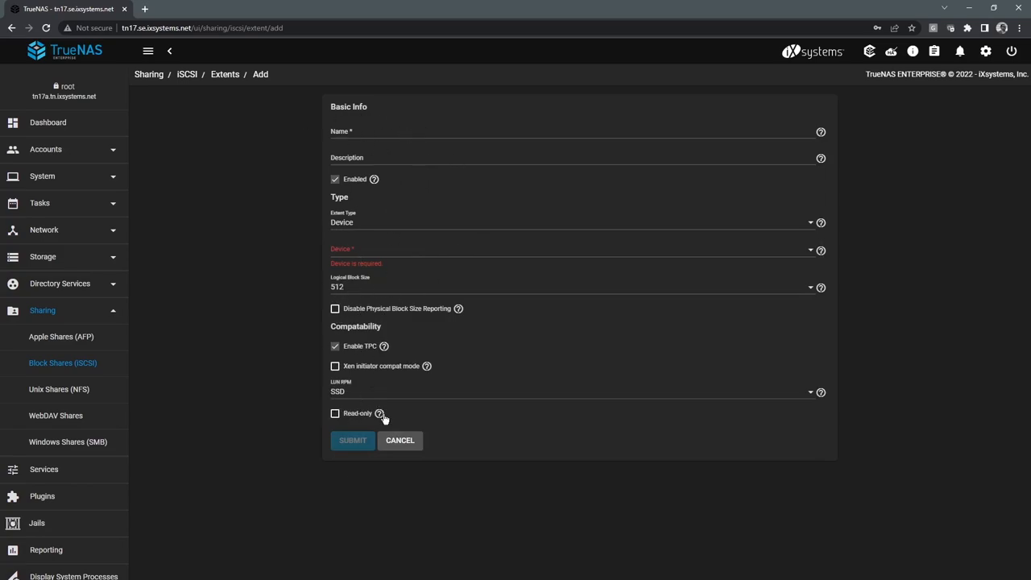
click(400, 440)
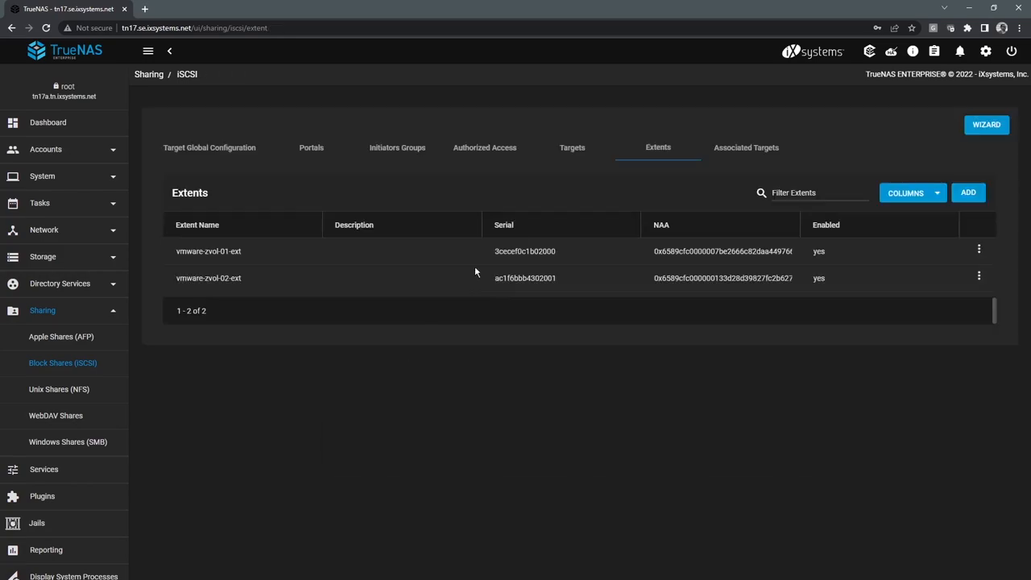
click(744, 149)
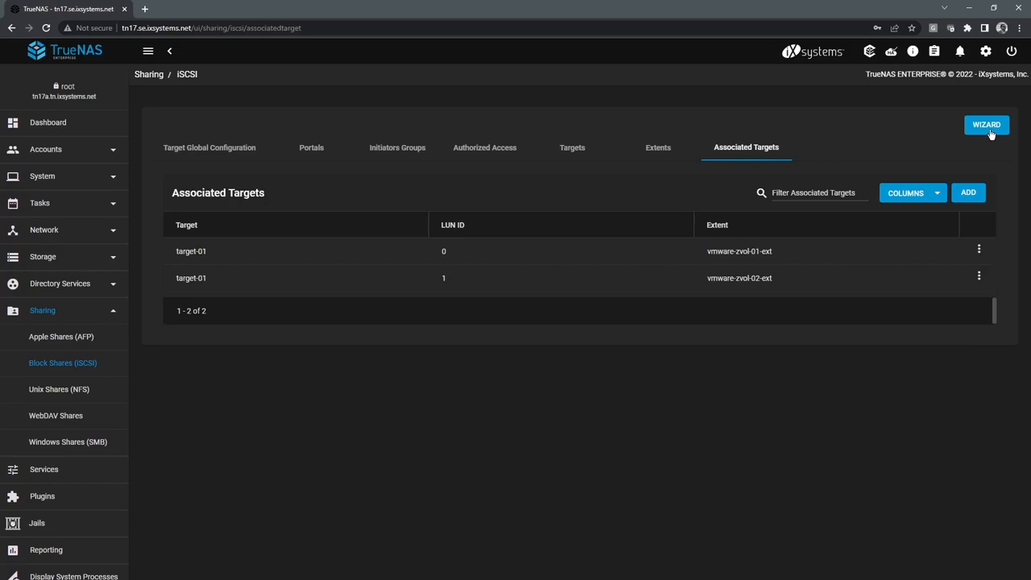
Step: Begin the iSCSI wizard with device ssd/vmware-zvol-01 and share name 'test'
click(986, 125)
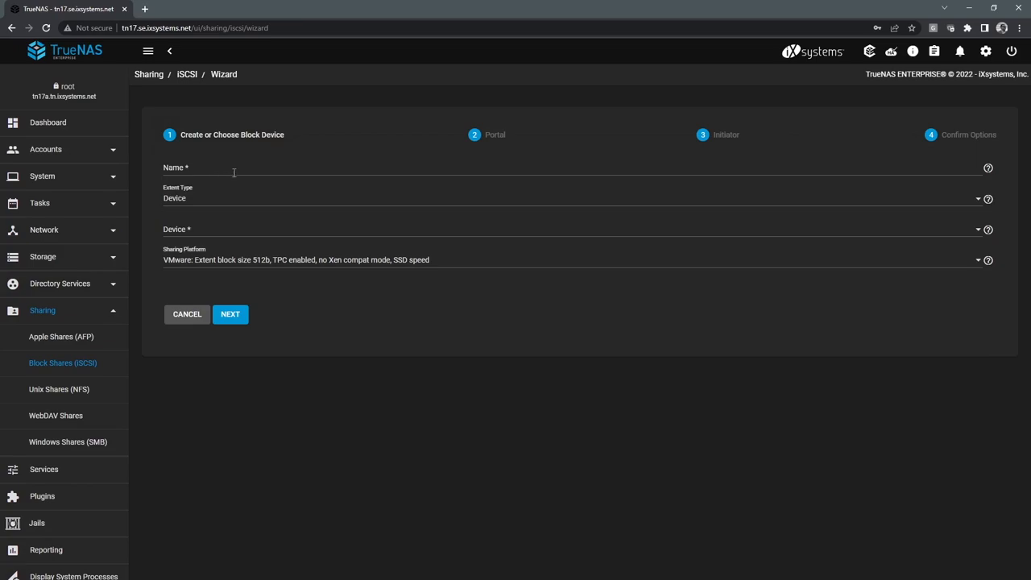
mouse_move(232, 181)
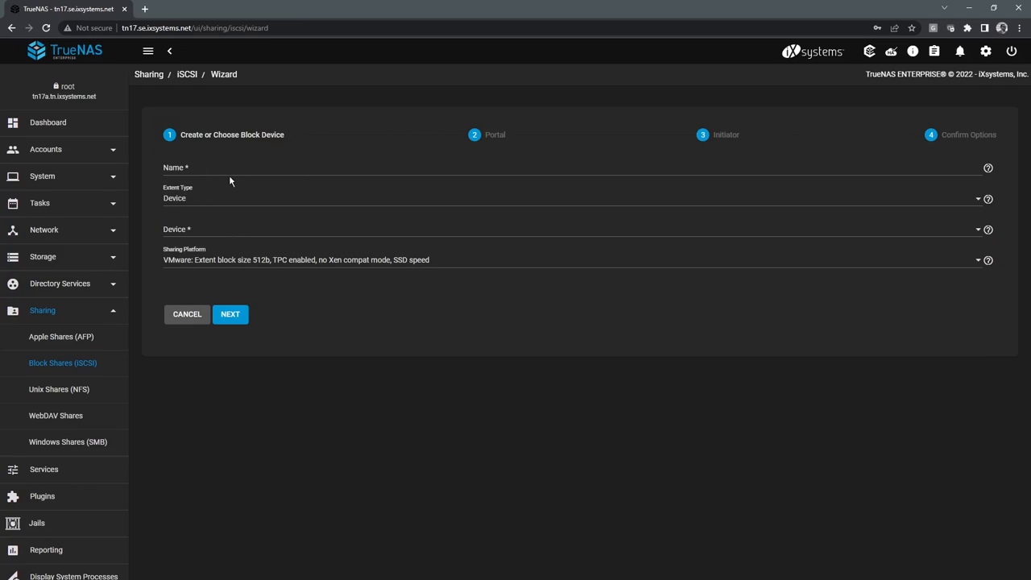
mouse_move(200, 187)
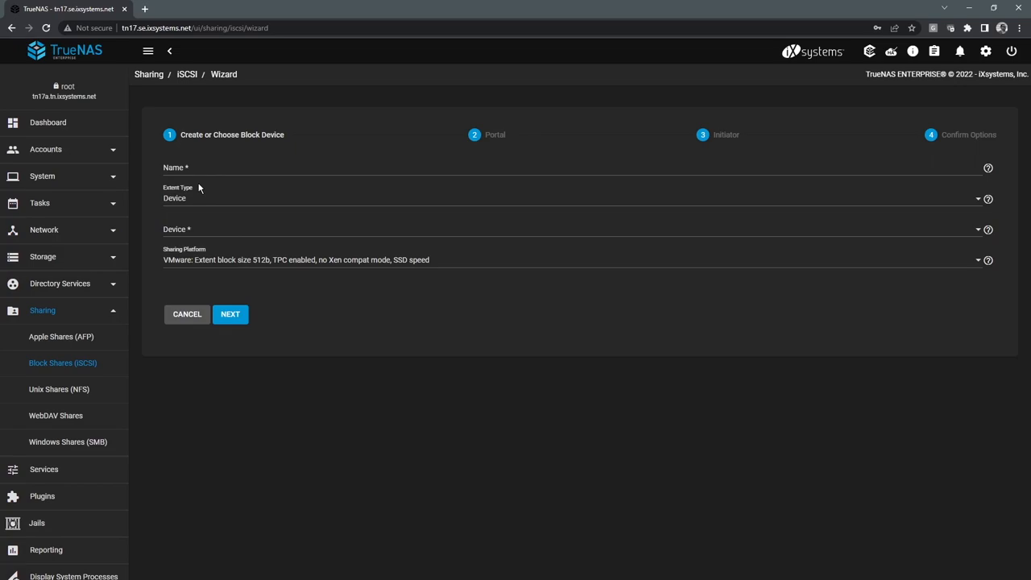
click(572, 229)
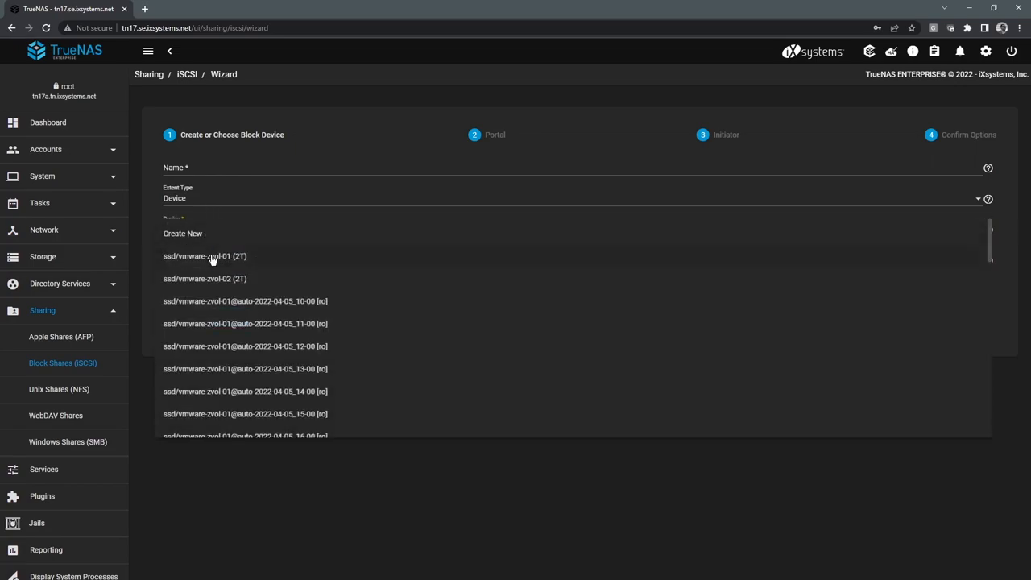
click(205, 256)
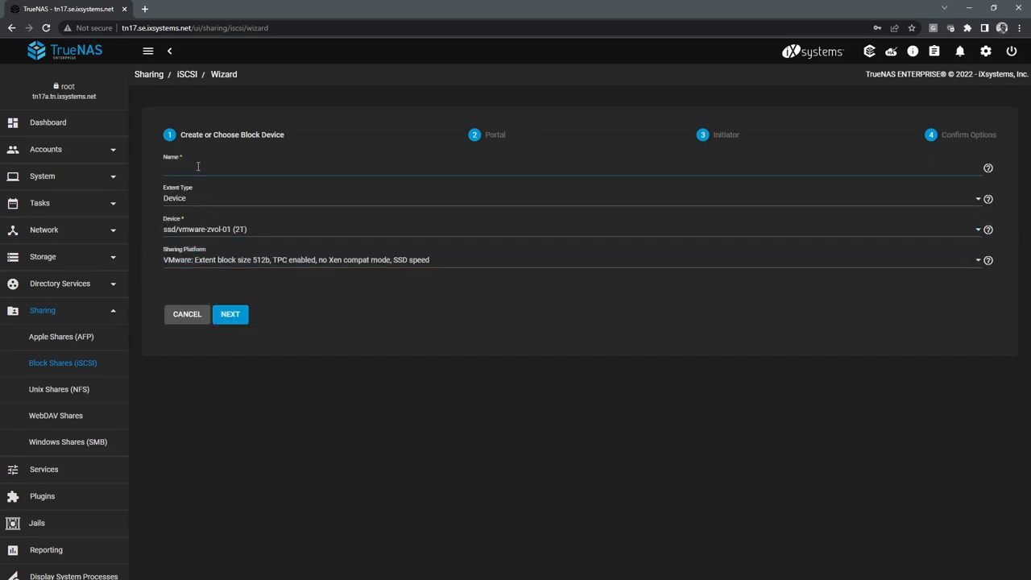
text(test)
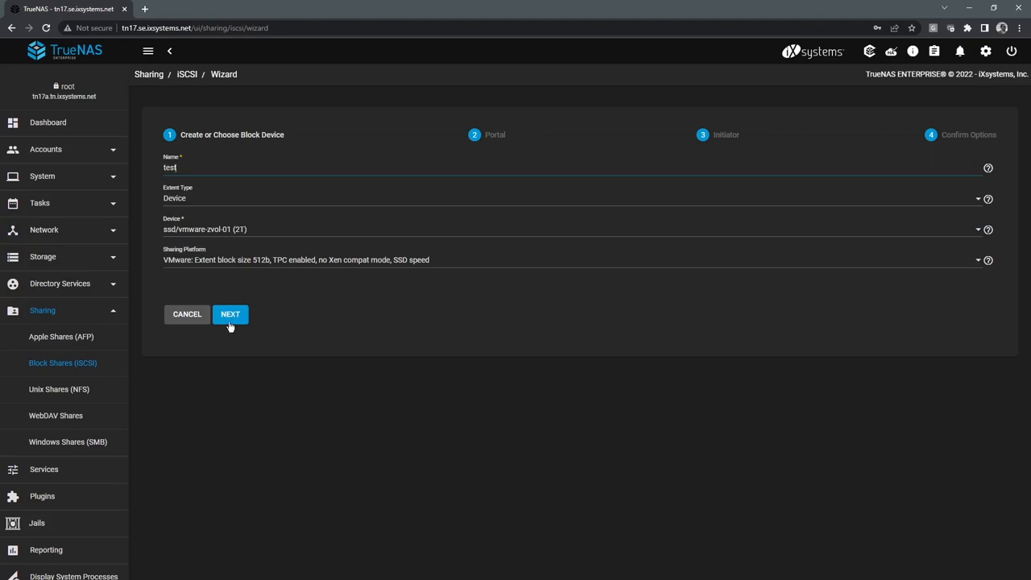
Step: Accept the default Portal and Initiator settings and reach the Confirm Options summary
click(229, 314)
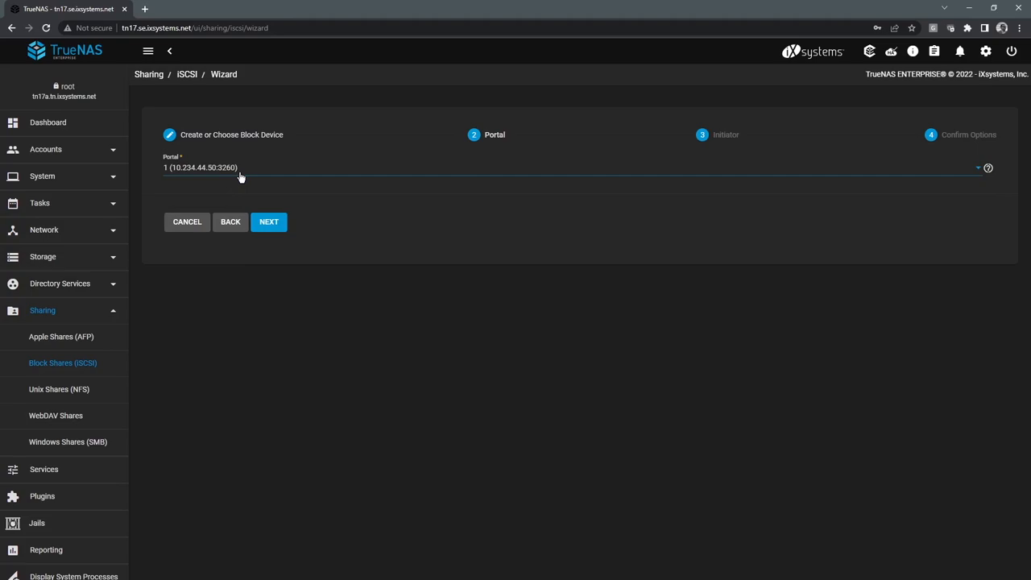
click(268, 222)
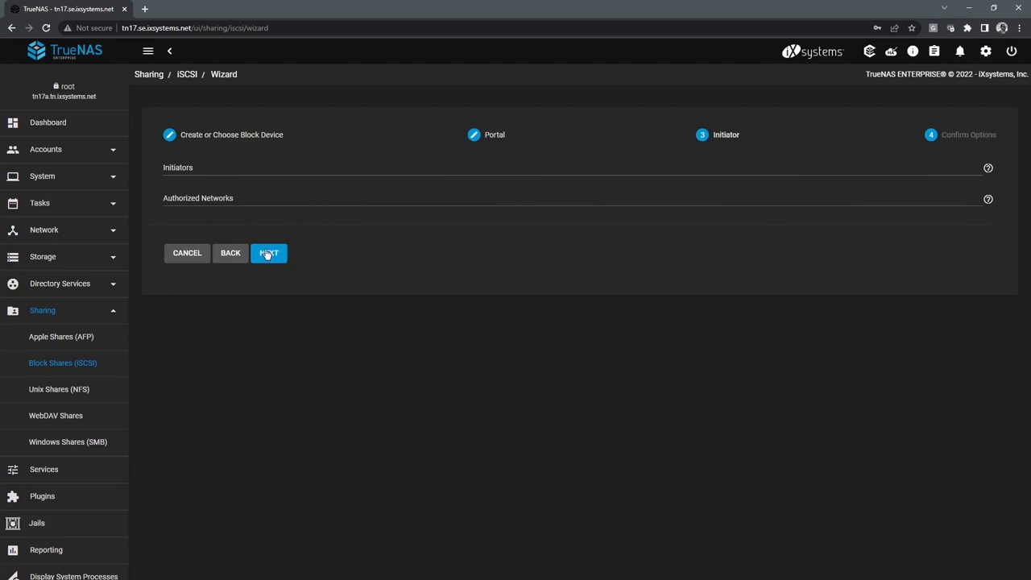
click(268, 253)
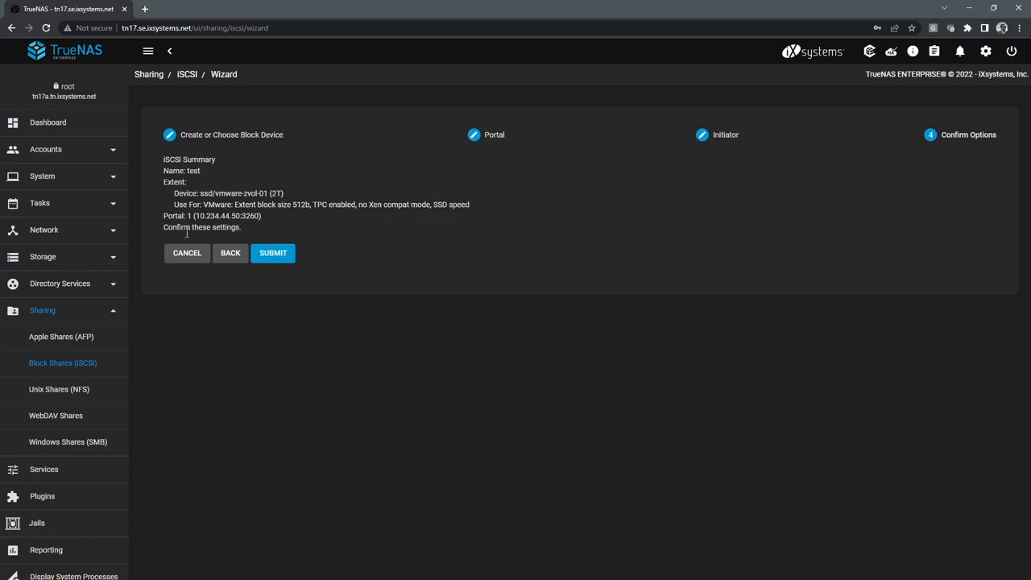
mouse_move(187, 253)
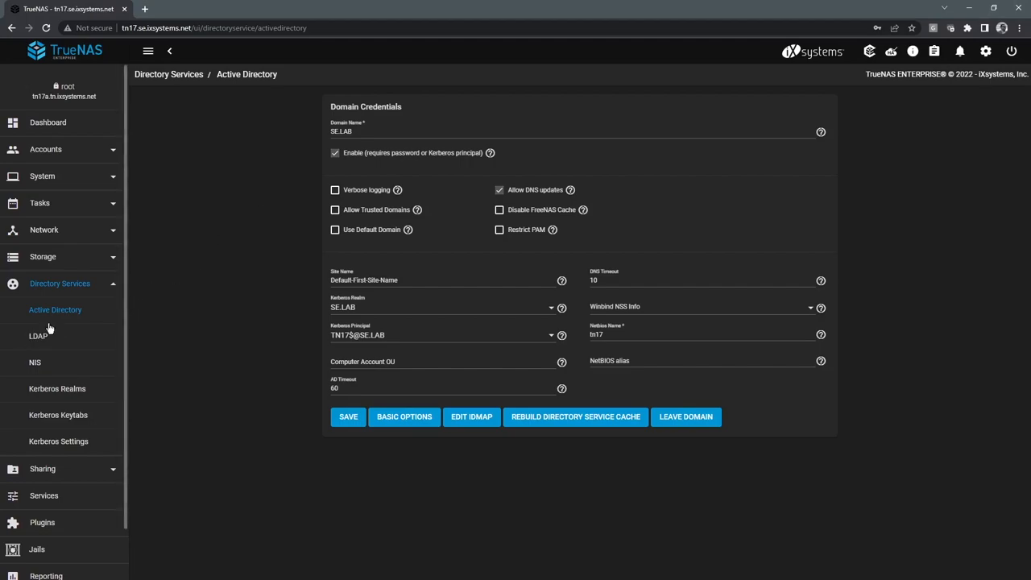
mouse_move(58, 332)
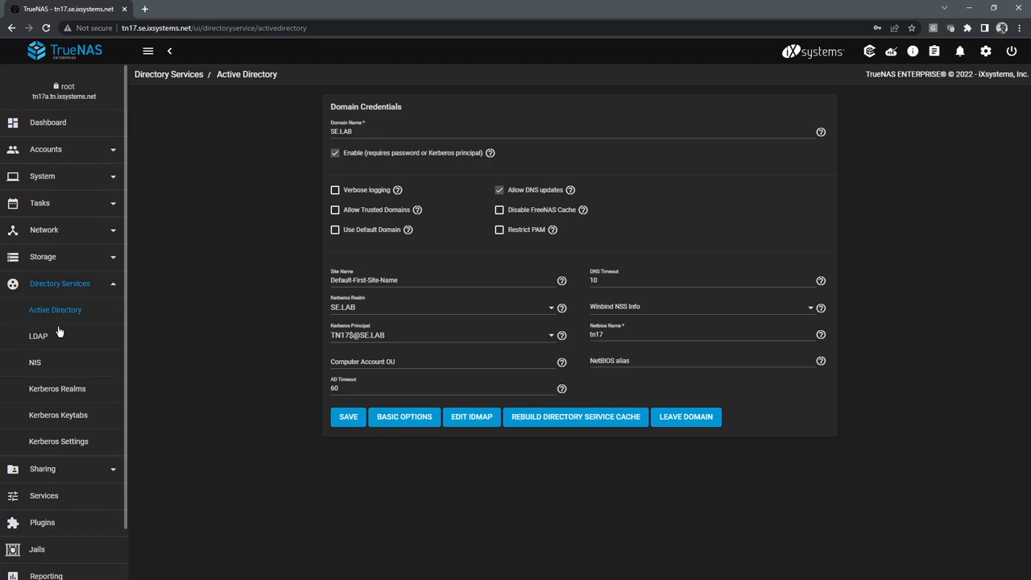
mouse_move(37, 351)
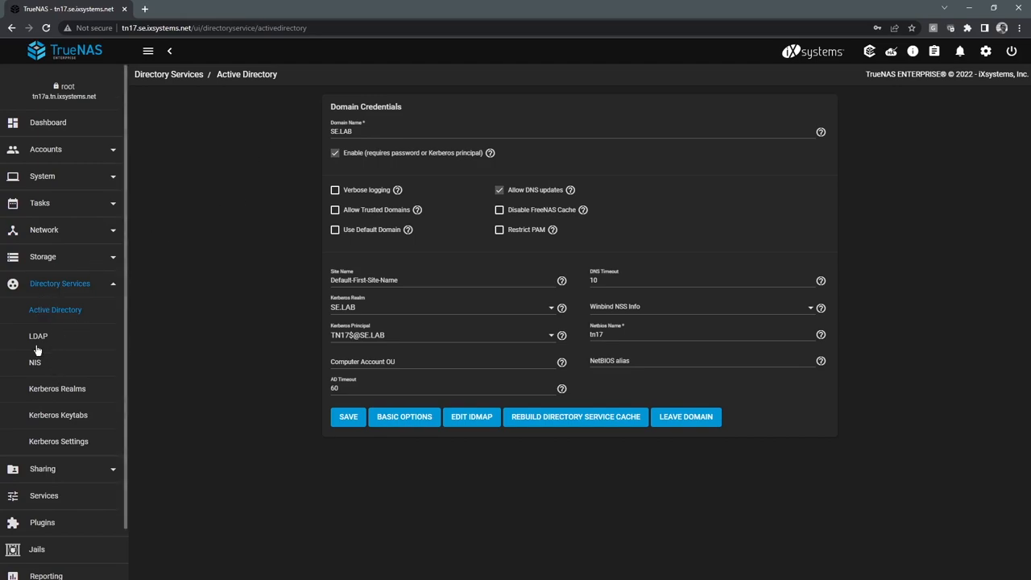
Step: View the LDAP and NIS pages, then the SE.LAB Active Directory settings with advanced options
click(38, 337)
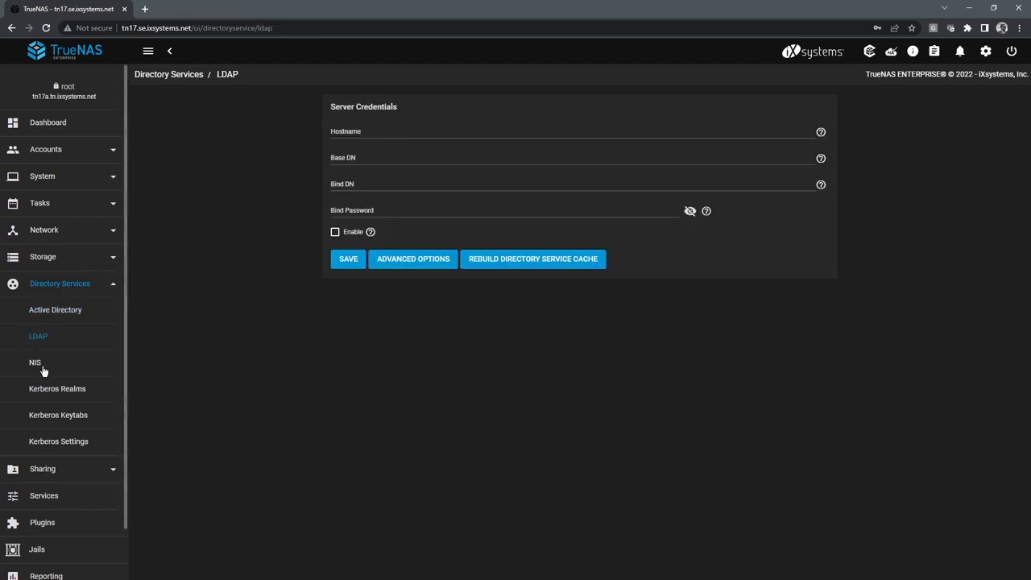
click(36, 362)
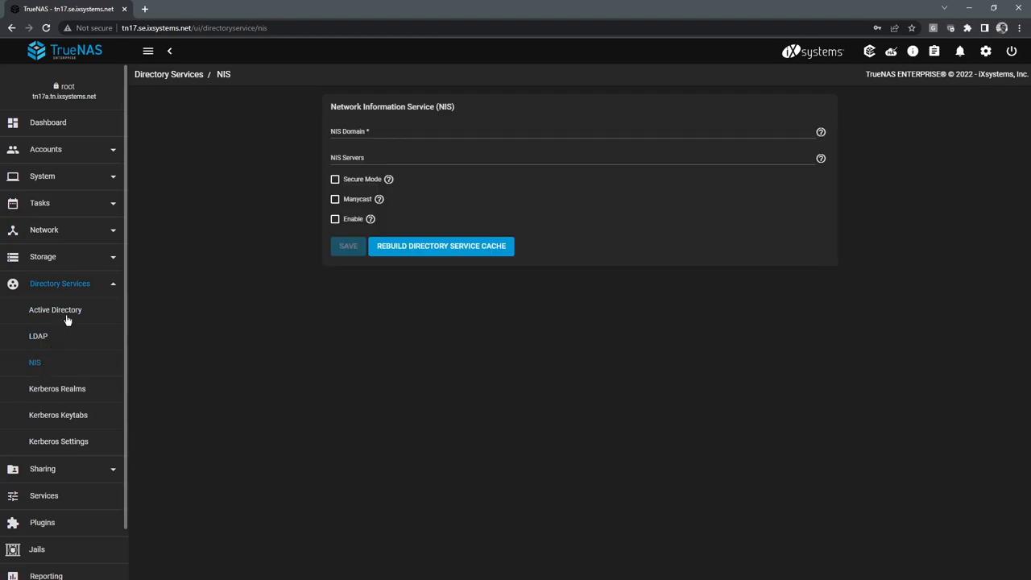
click(55, 309)
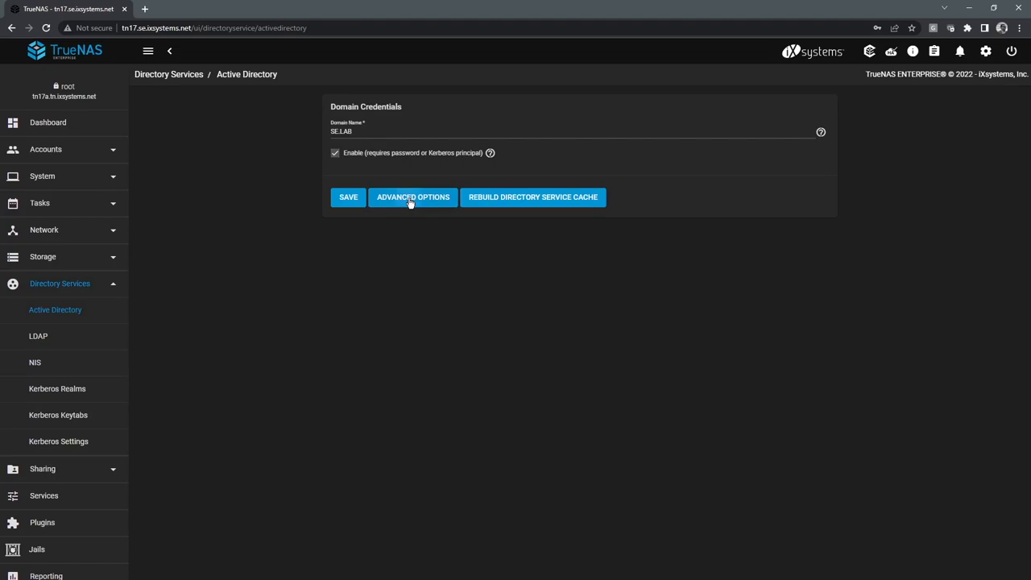
click(413, 196)
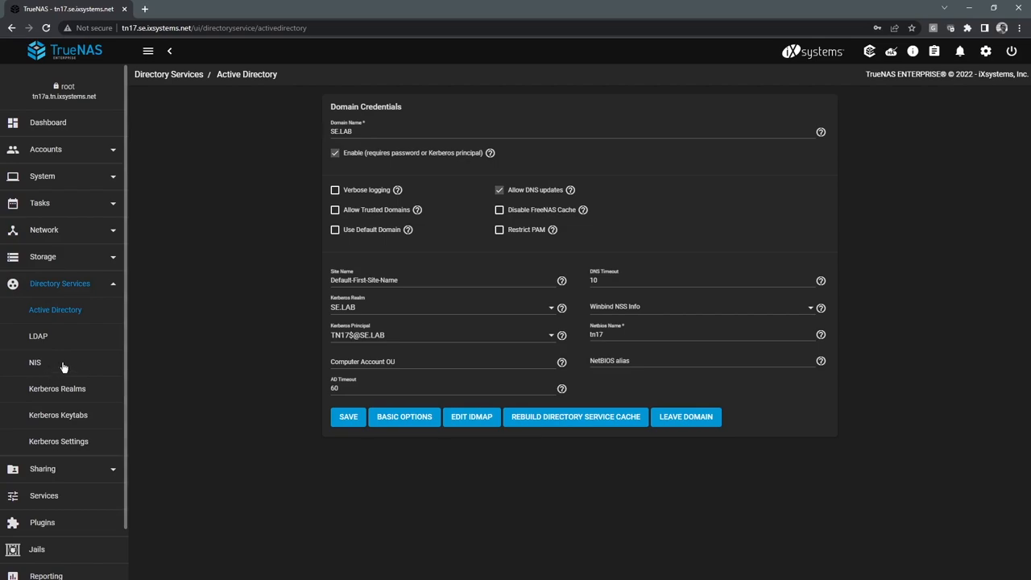
mouse_move(87, 287)
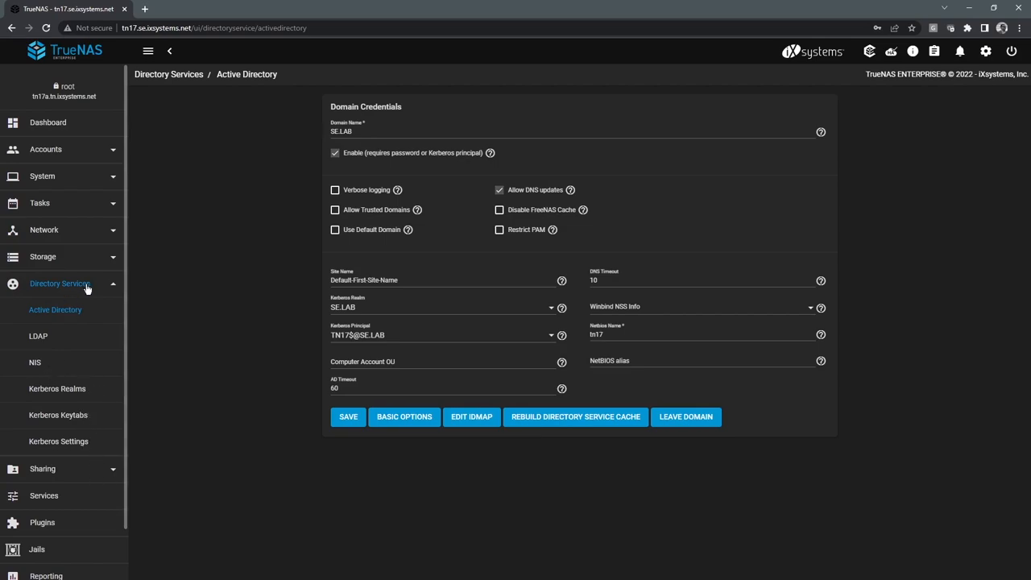
Step: View the CPU reports and zoom the System Load graph out to about a month
click(45, 418)
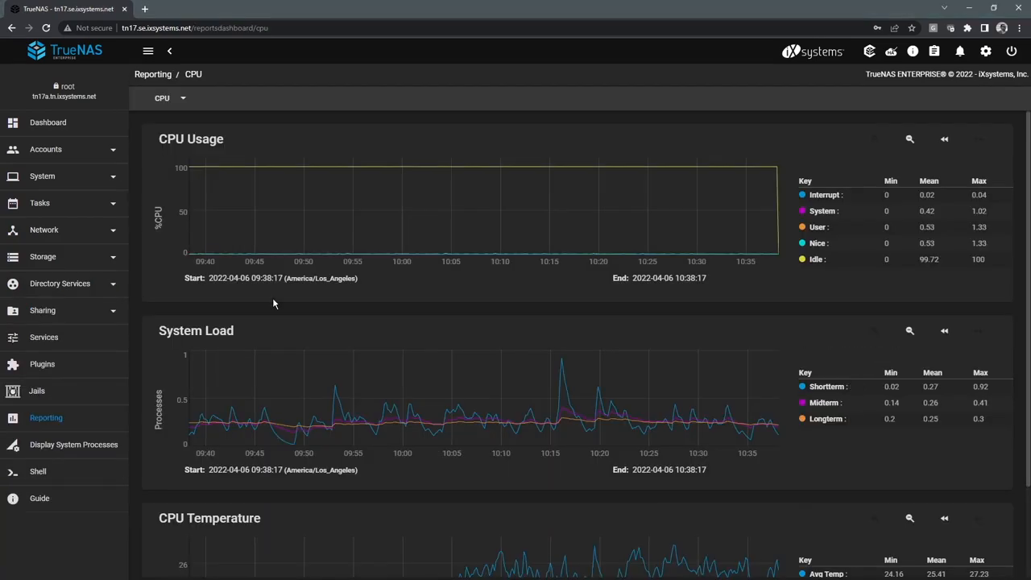
mouse_move(312, 313)
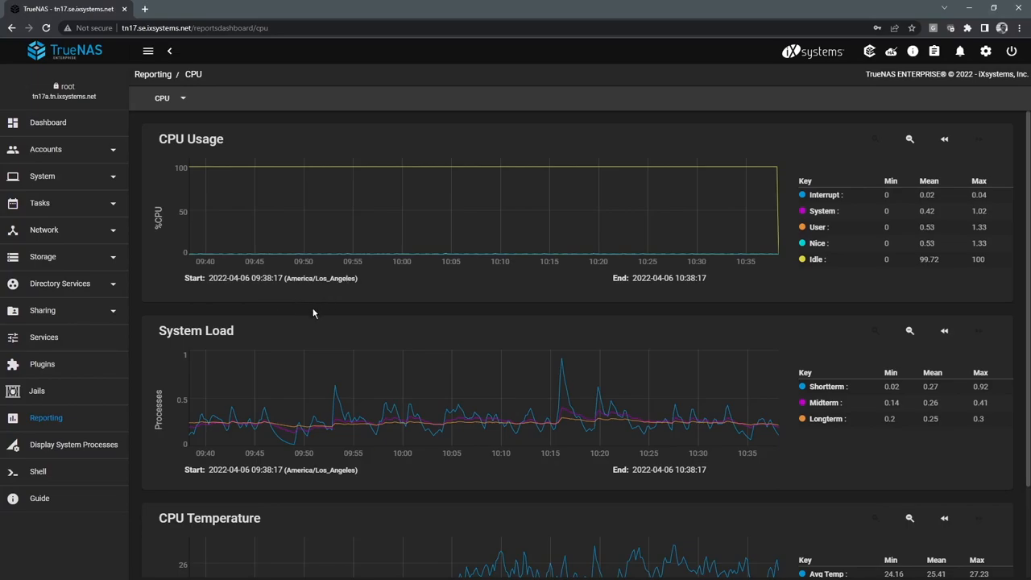
mouse_move(207, 139)
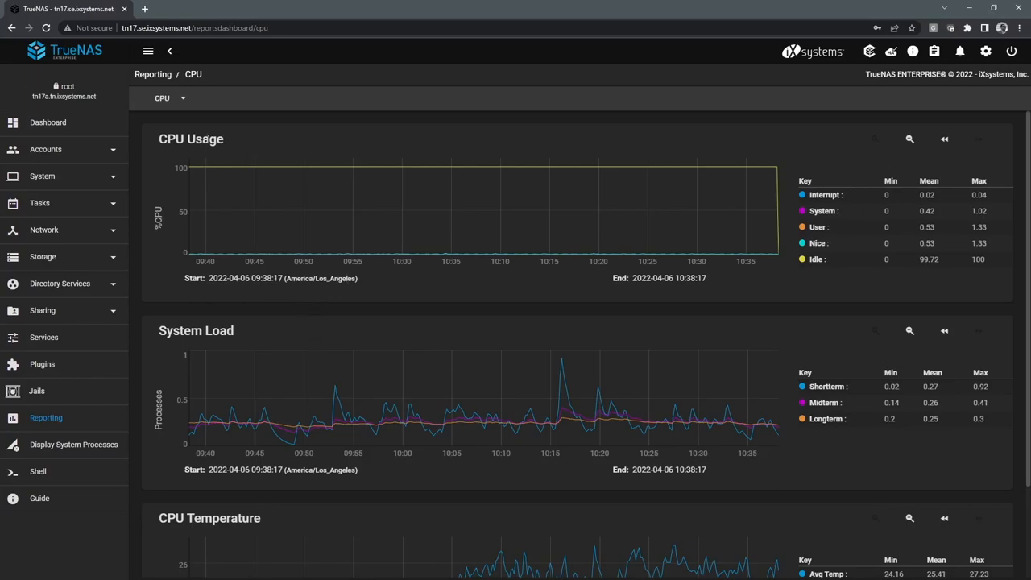
click(169, 98)
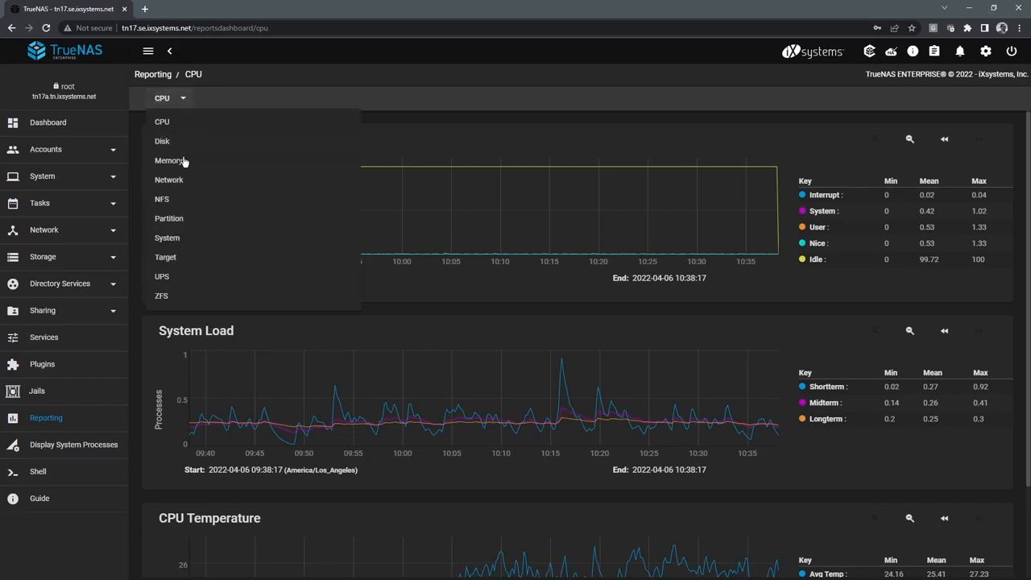
mouse_move(442, 129)
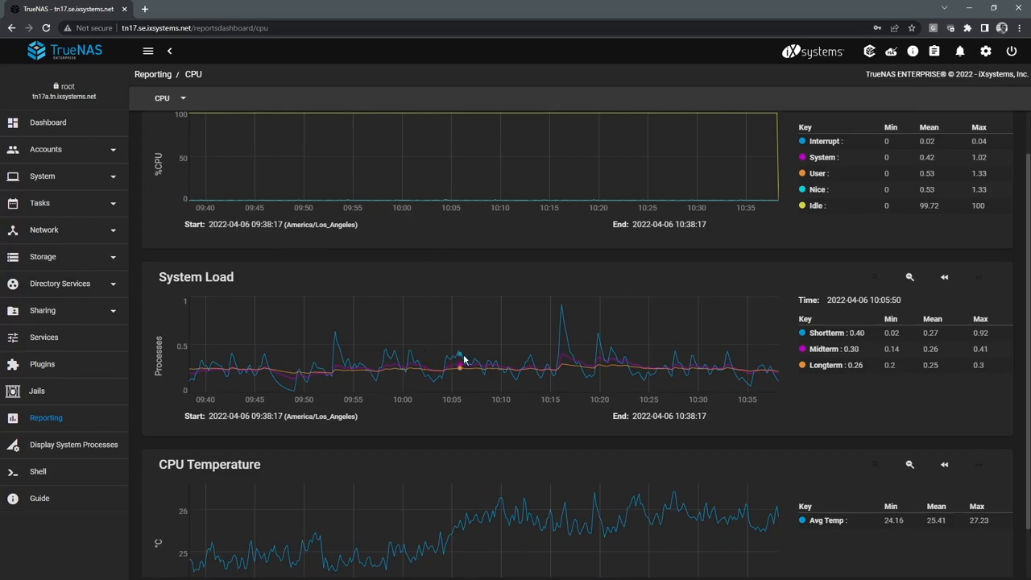
mouse_move(909, 280)
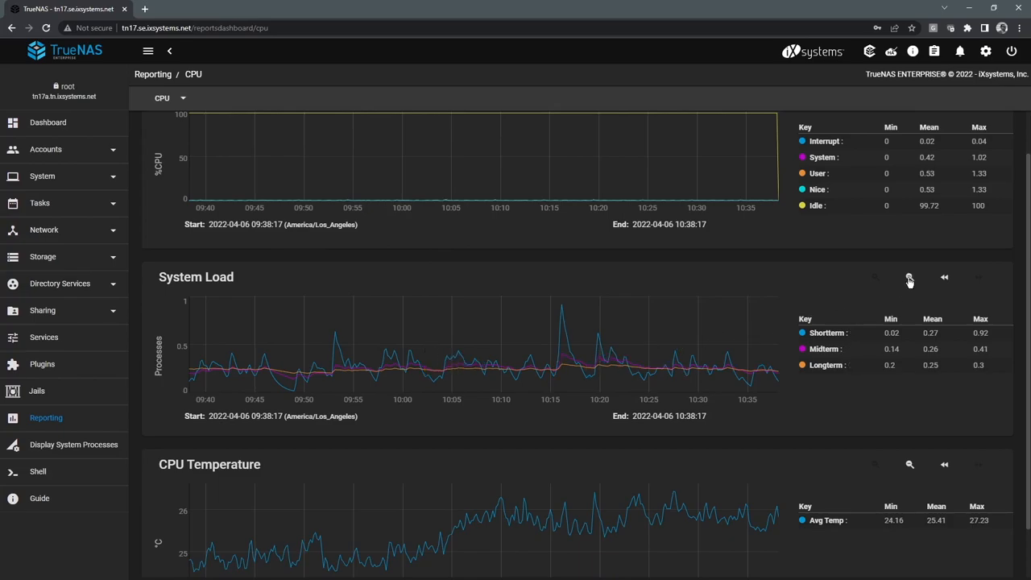
mouse_move(234, 371)
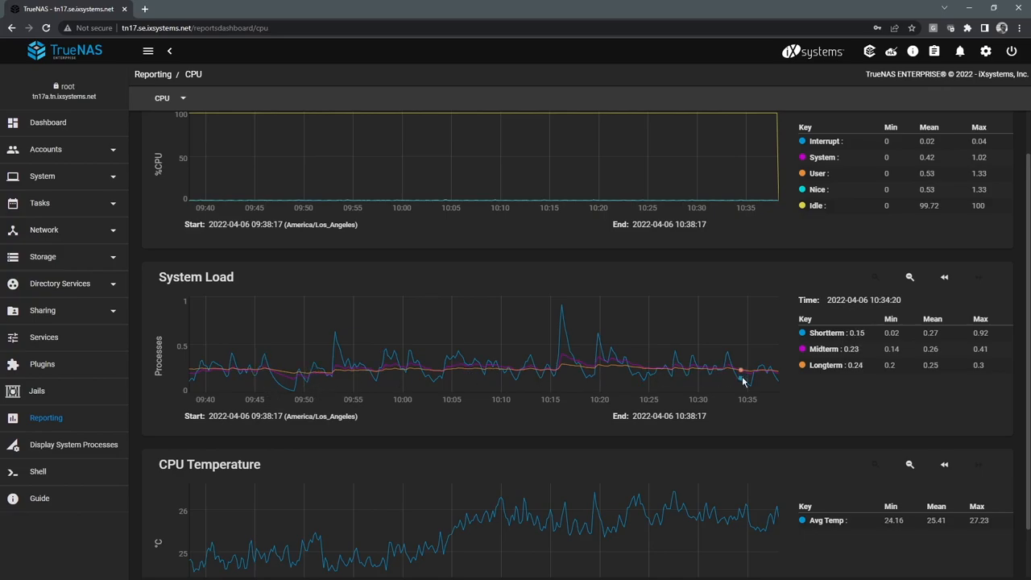
mouse_move(780, 387)
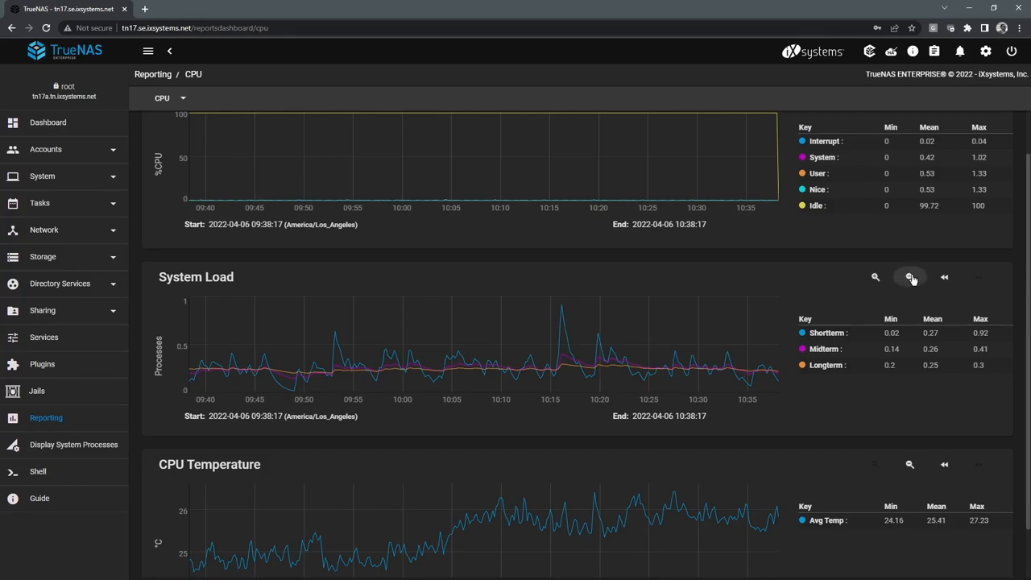
click(909, 277)
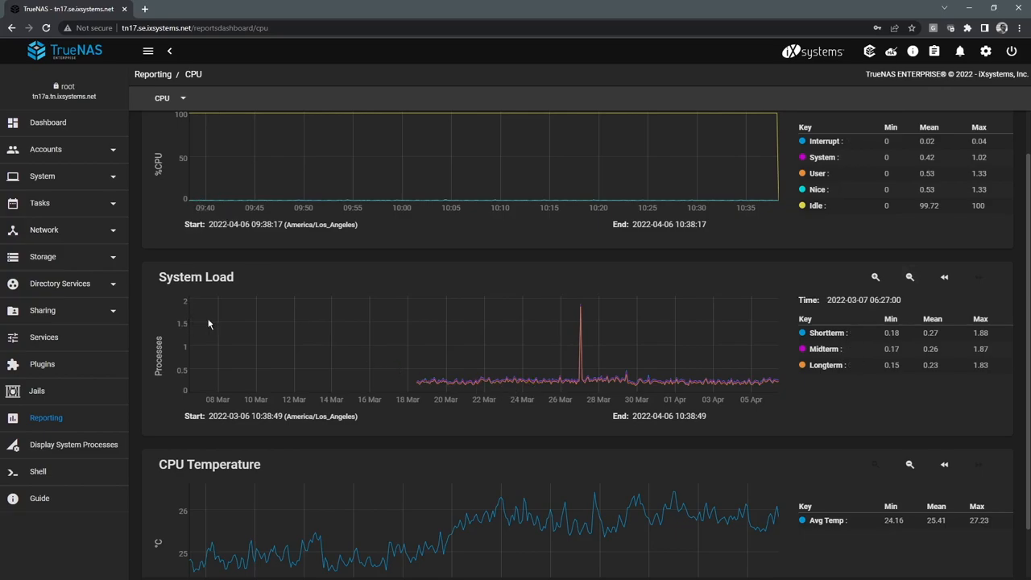
mouse_move(545, 383)
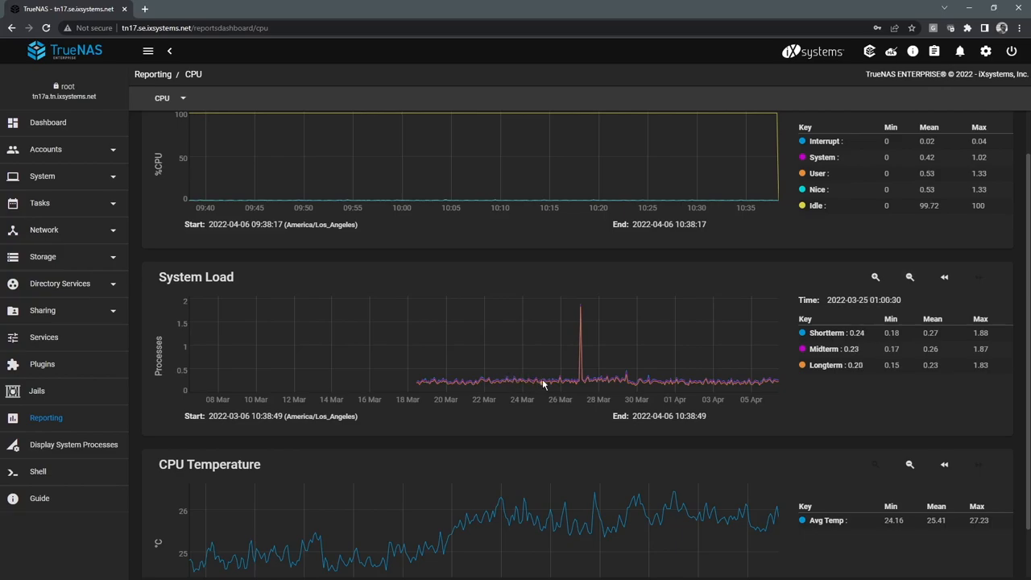
mouse_move(709, 382)
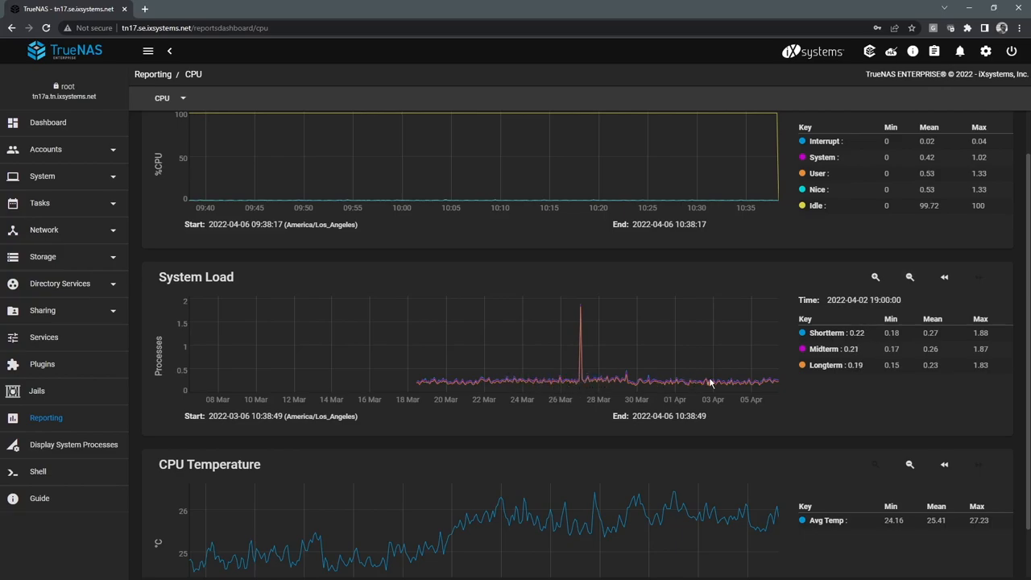
click(169, 99)
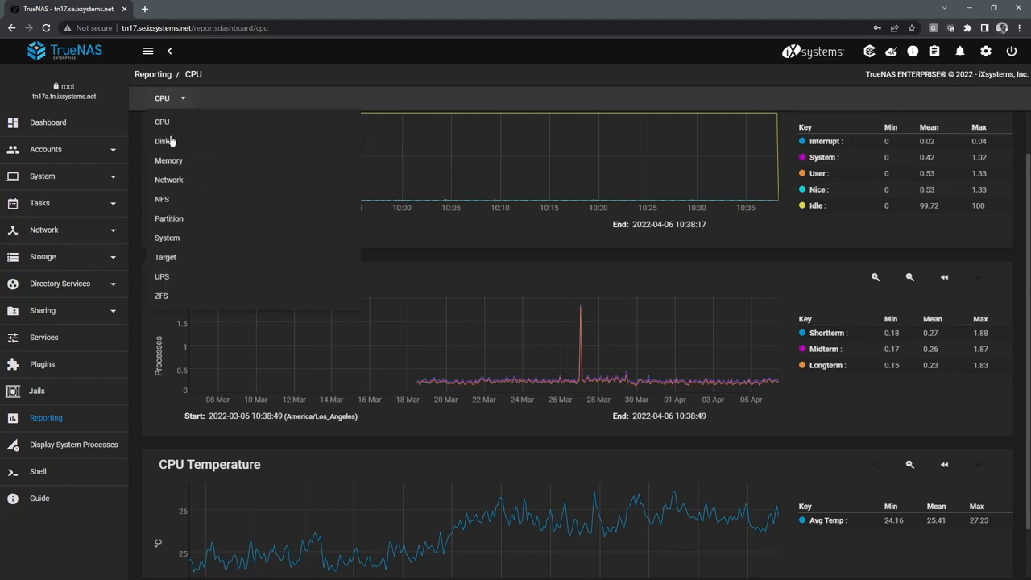
Step: Chart Disk Busy for disks da8, da9 and da10 and look through their graphs
click(164, 142)
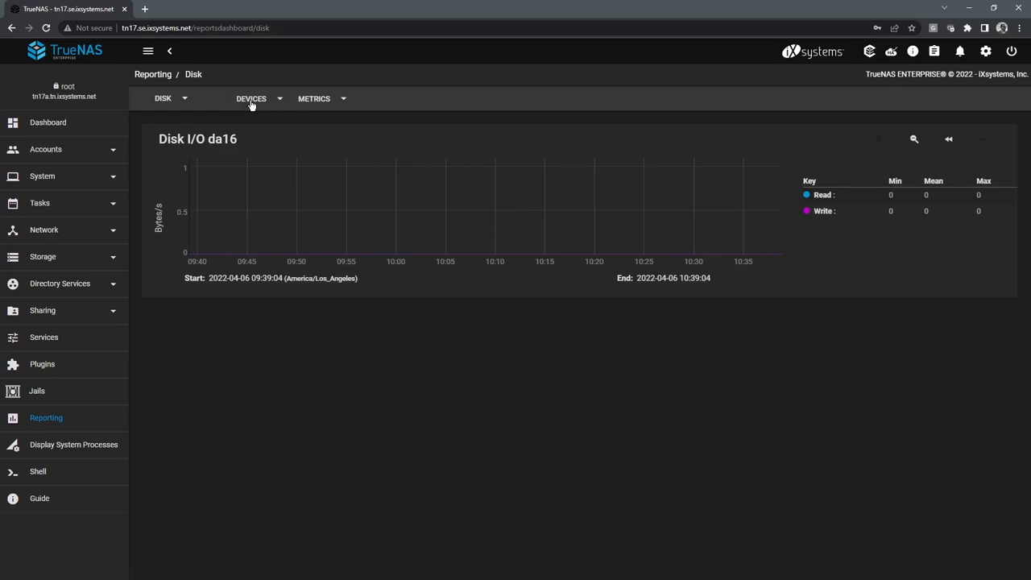
click(252, 99)
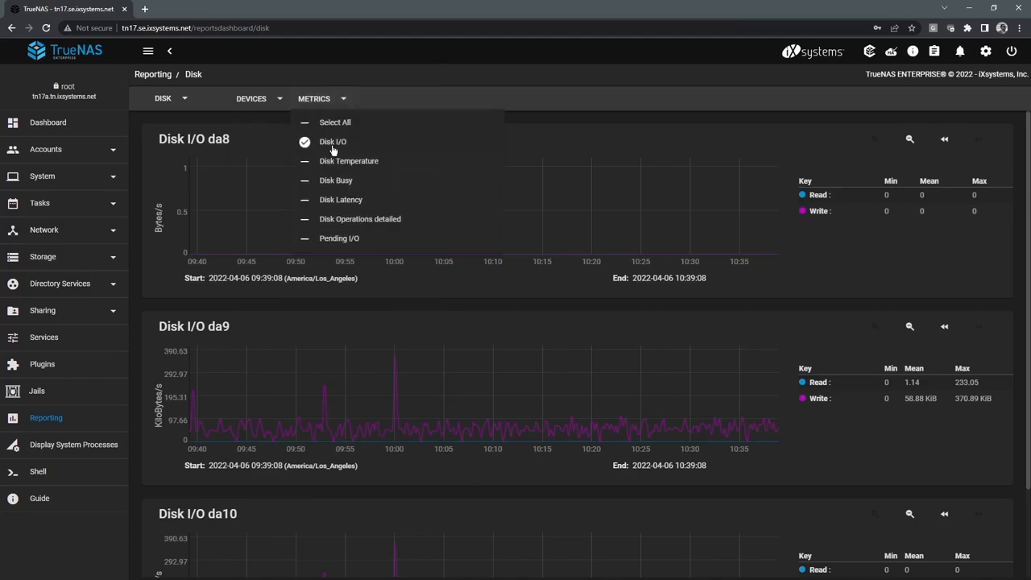
mouse_move(337, 183)
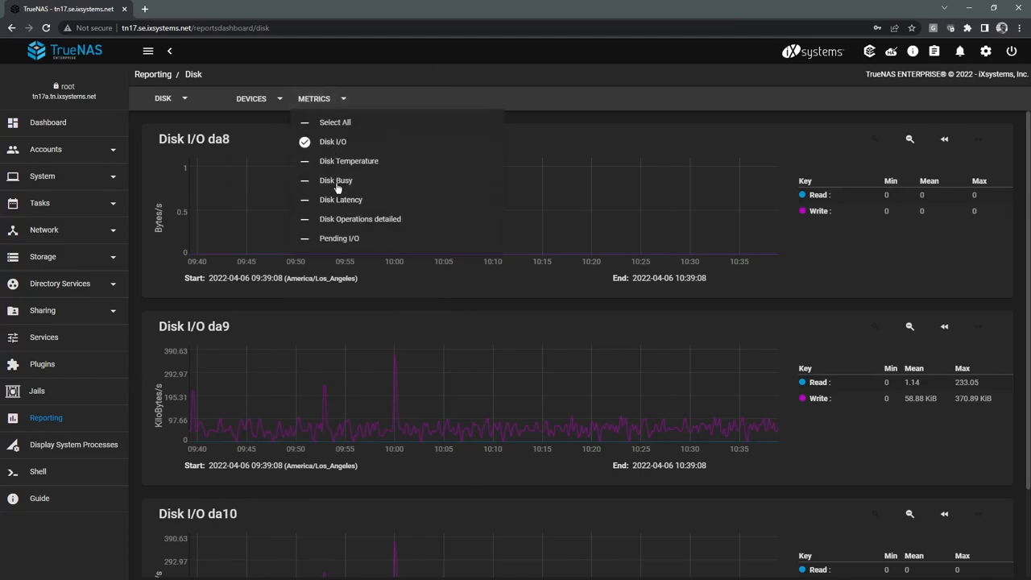
click(335, 181)
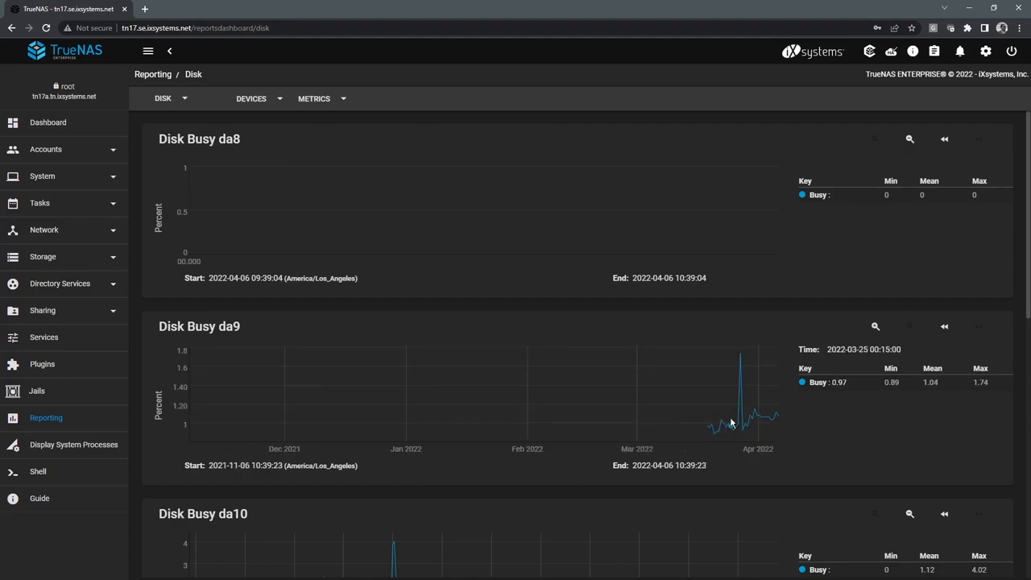
scroll(down, 3)
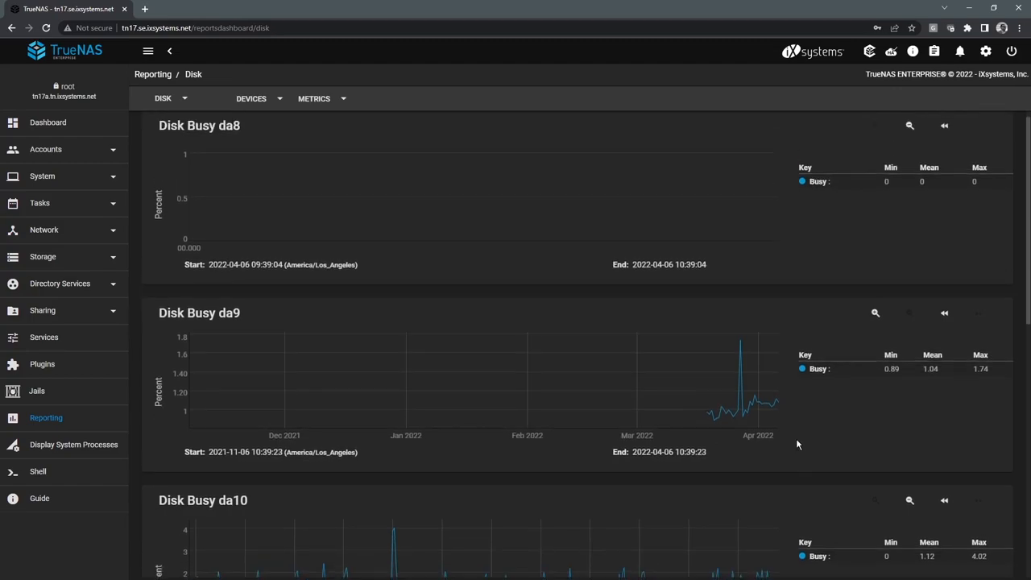
scroll(down, 3)
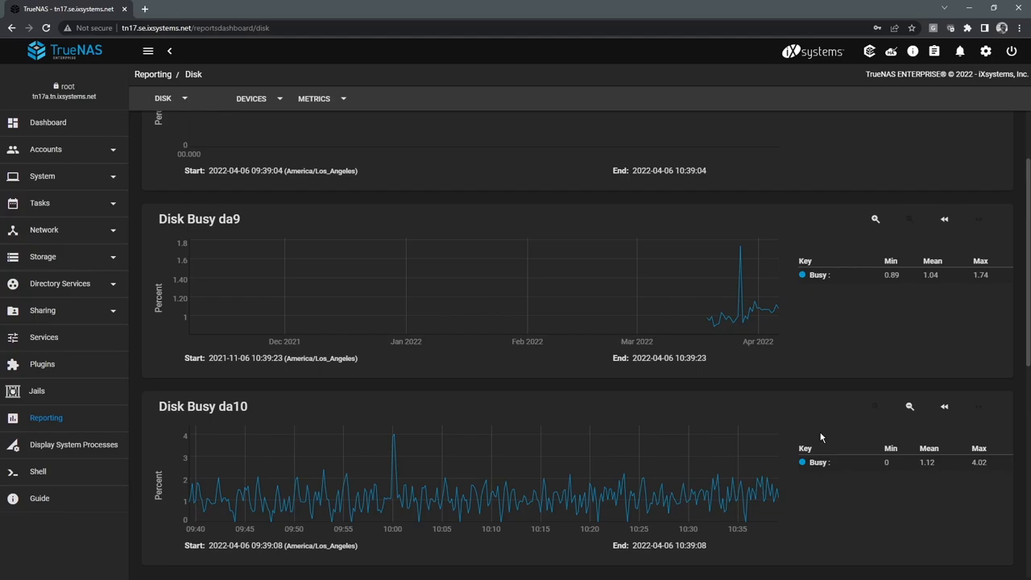
mouse_move(740, 424)
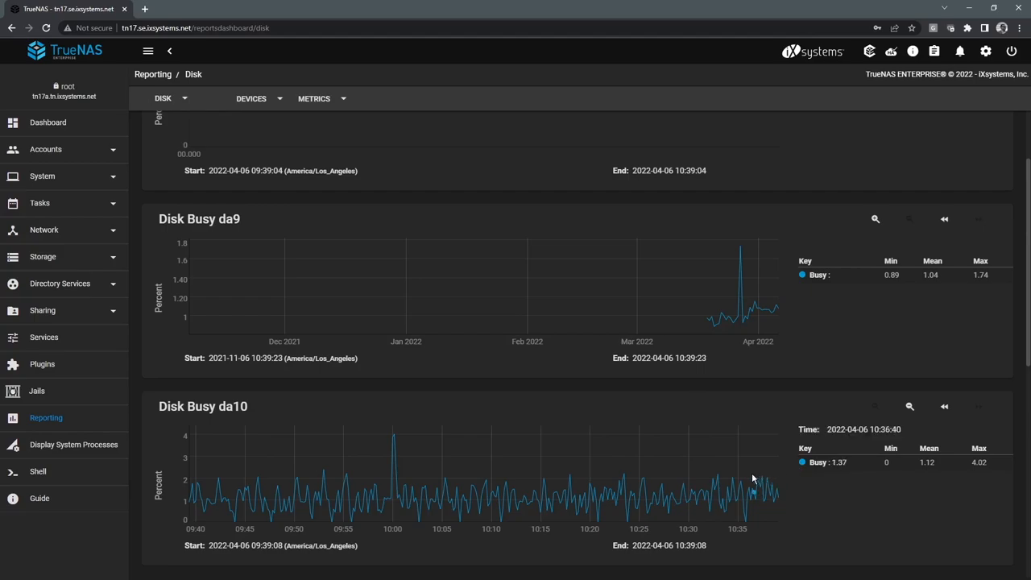
mouse_move(394, 484)
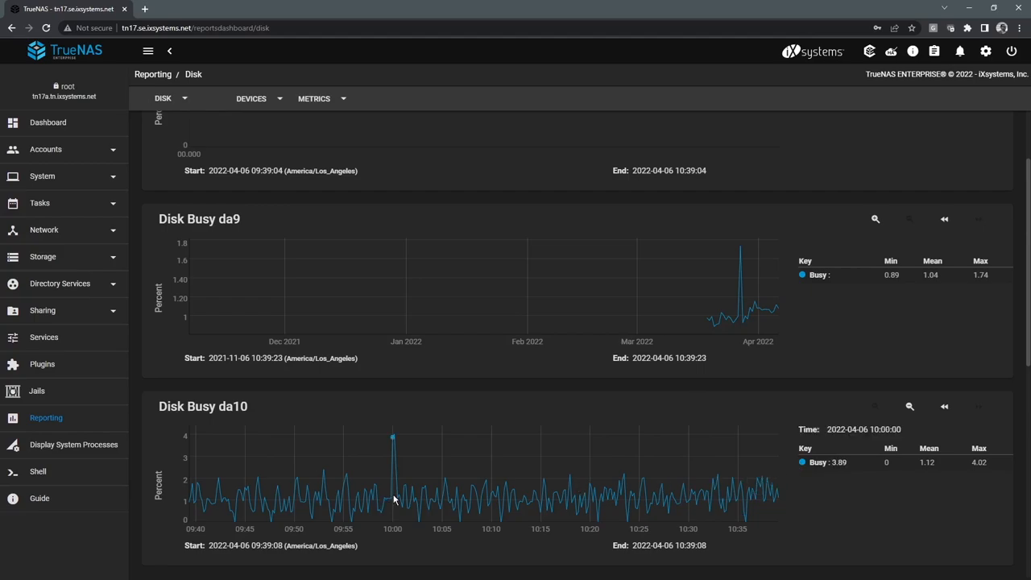
mouse_move(313, 342)
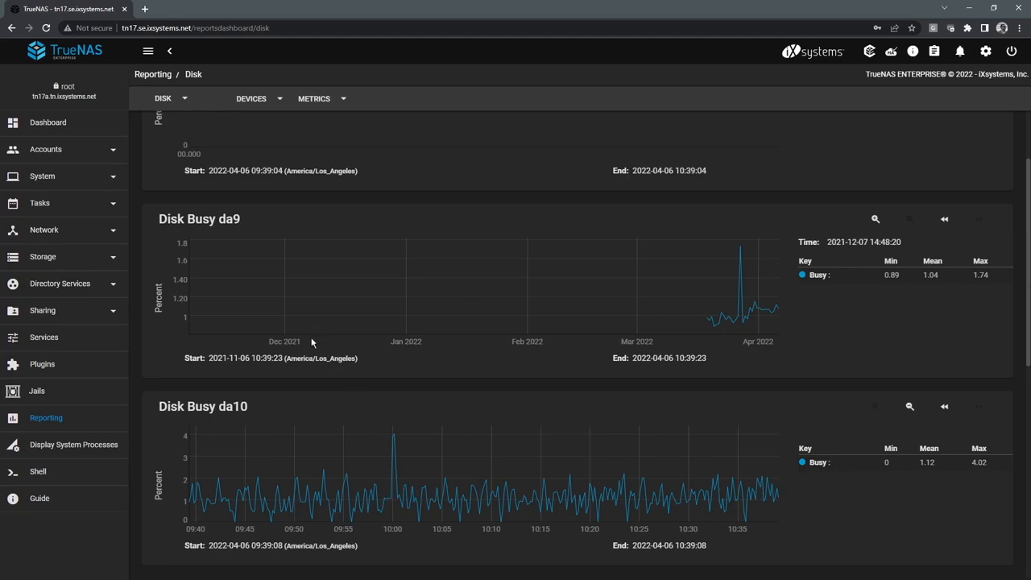
Step: Bring up the web shell showing the FreeBSD banner, HA status and root prompt
click(38, 471)
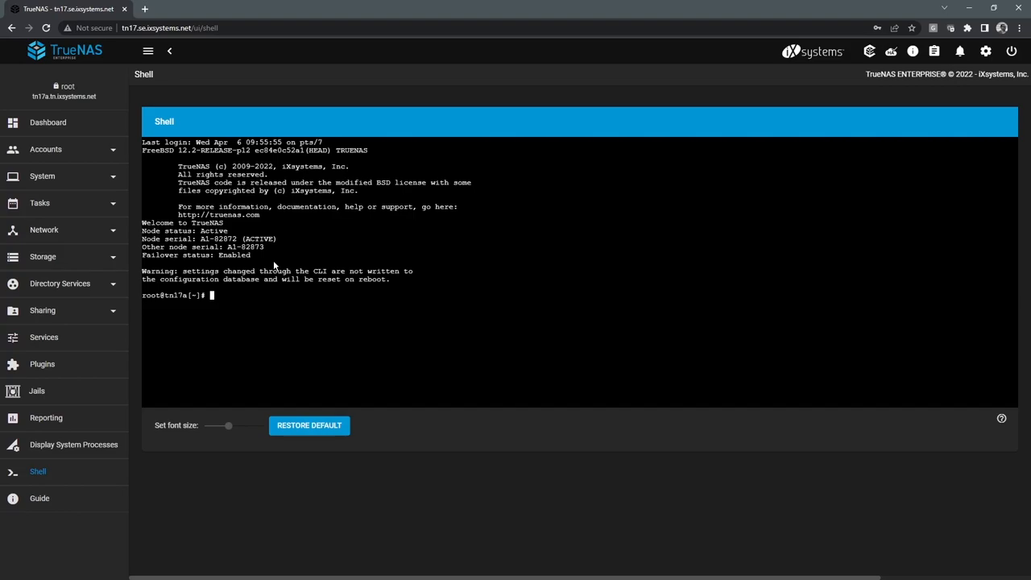
mouse_move(371, 274)
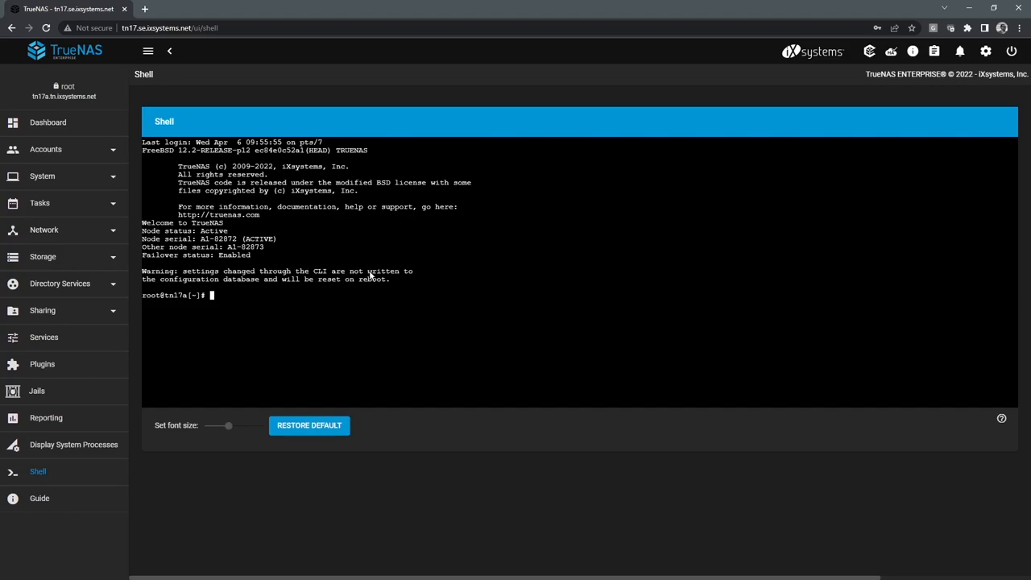
mouse_move(406, 301)
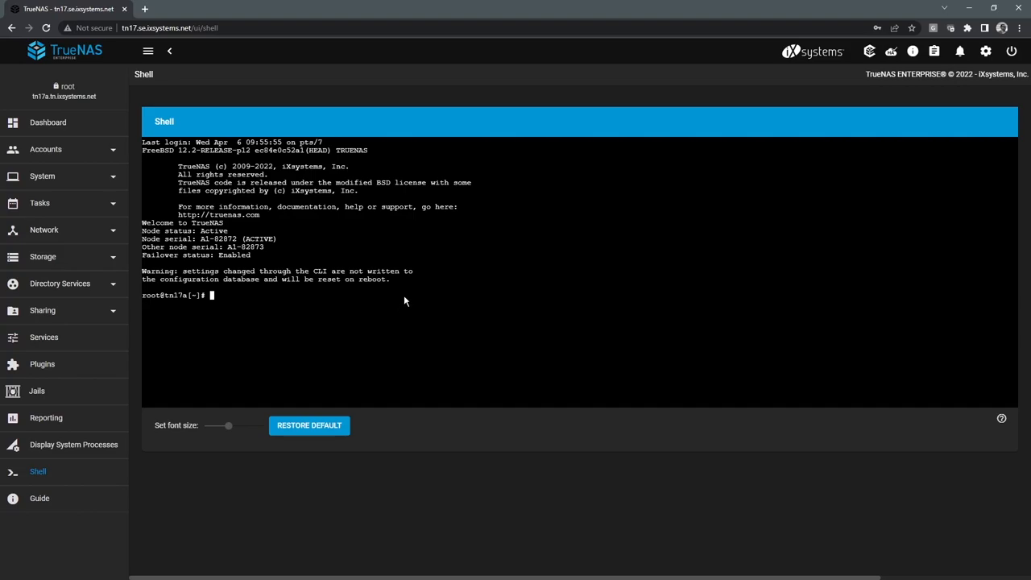
mouse_move(428, 323)
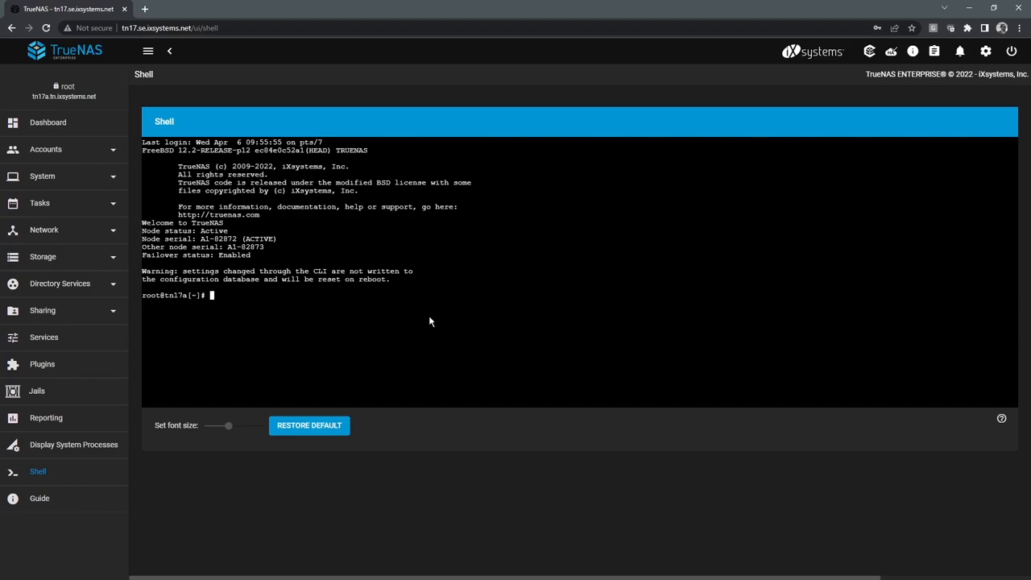
mouse_move(448, 324)
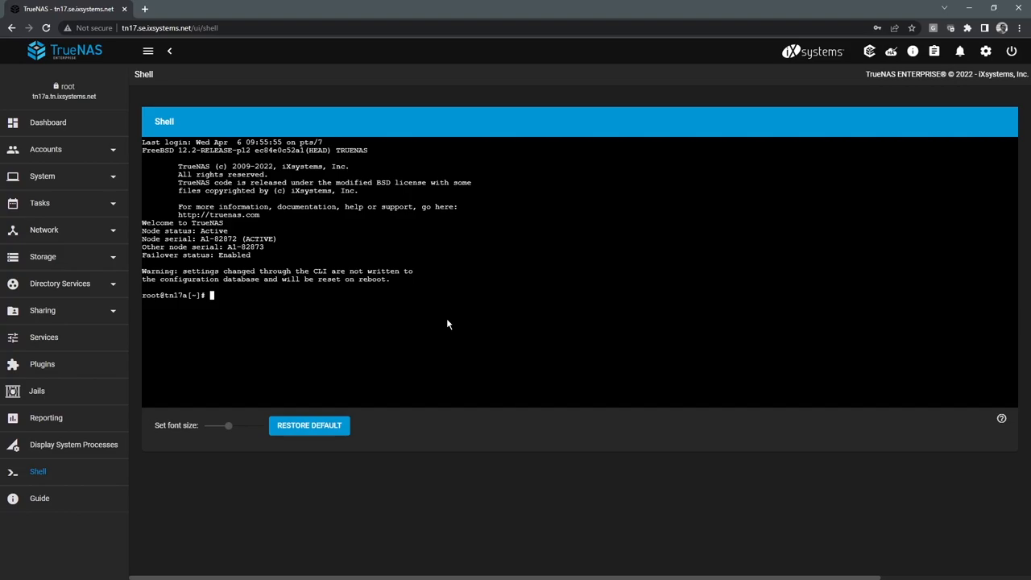
mouse_move(457, 311)
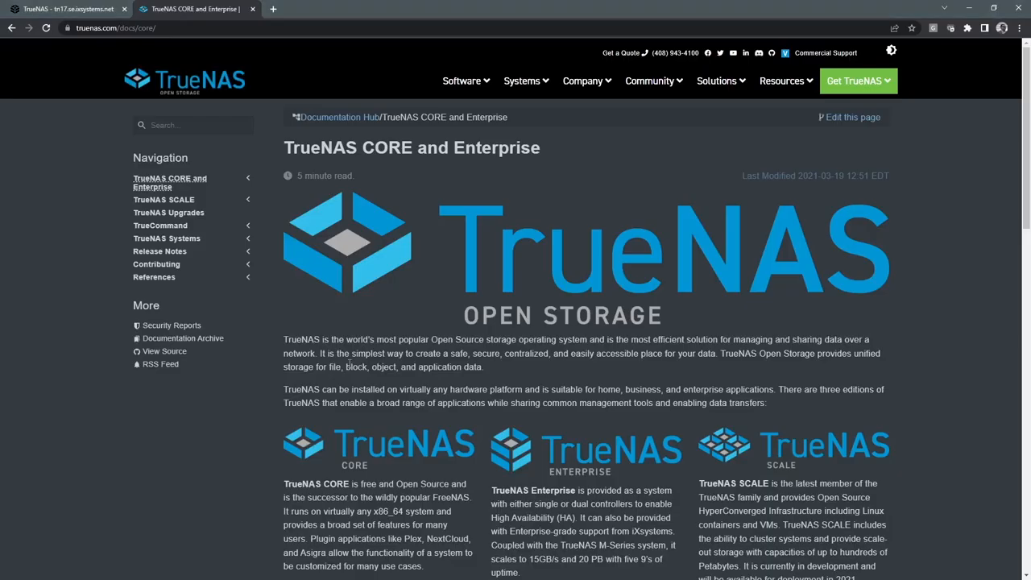
mouse_move(234, 161)
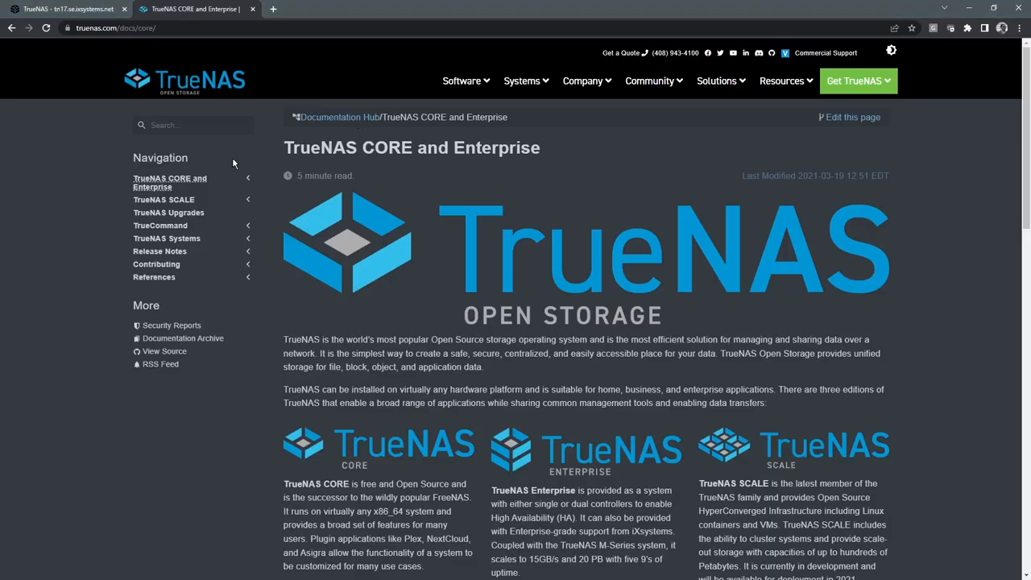
mouse_move(251, 221)
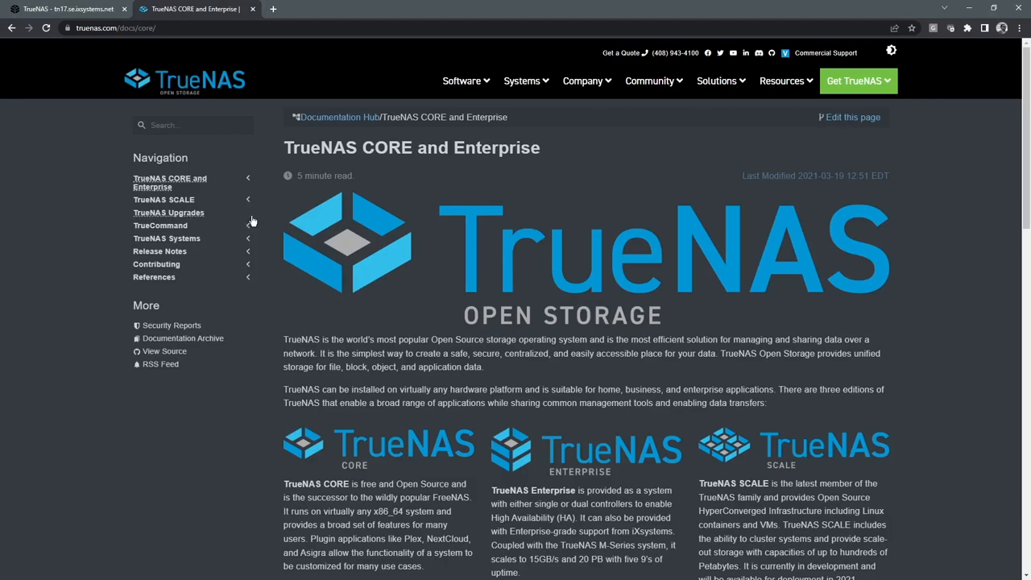
mouse_move(239, 194)
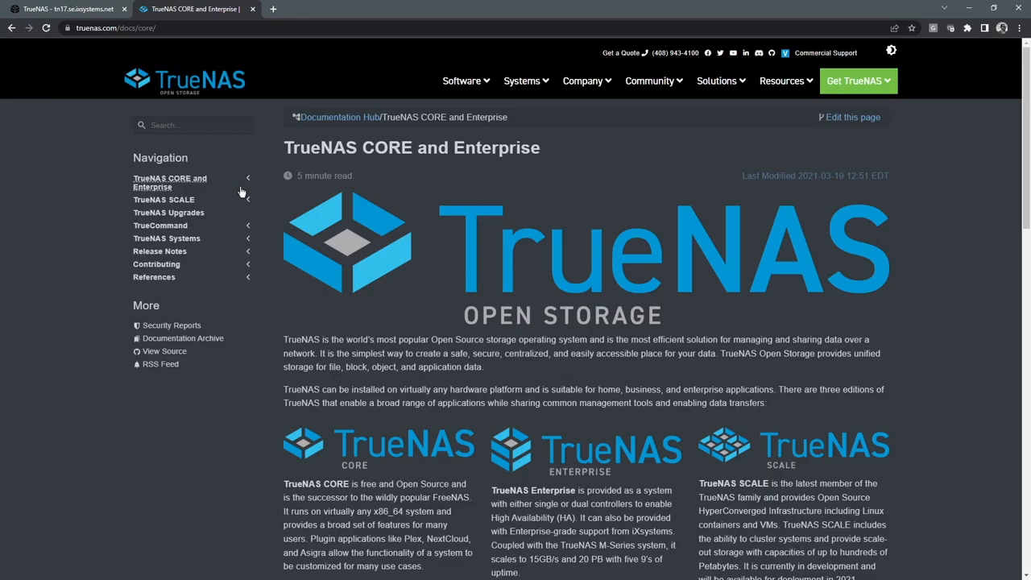
mouse_move(161, 226)
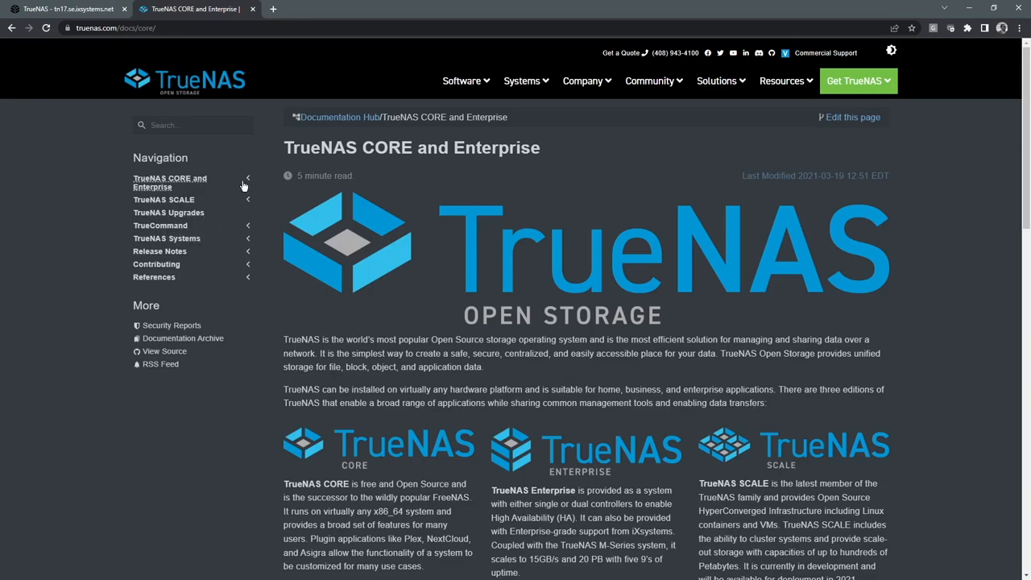
Step: Navigate CORE and Enterprise > Sharing > Unix Shares (NFS) to the Share Creation article
click(169, 182)
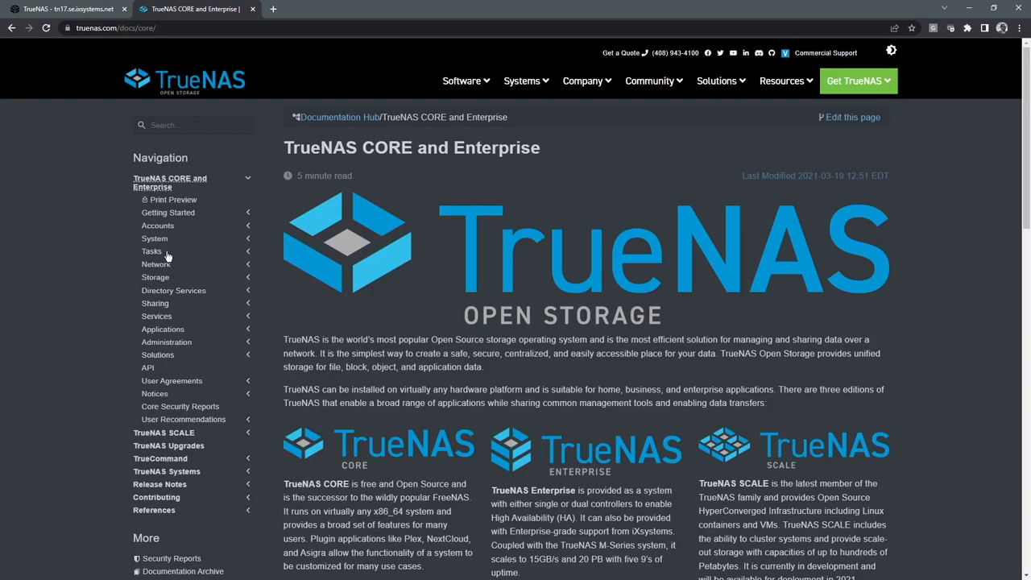
mouse_move(176, 251)
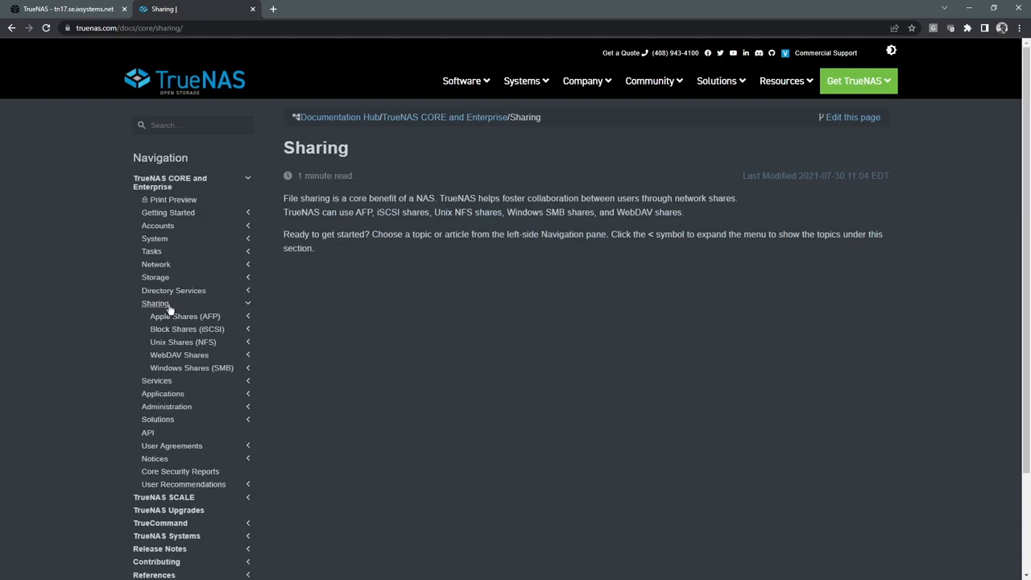
click(184, 342)
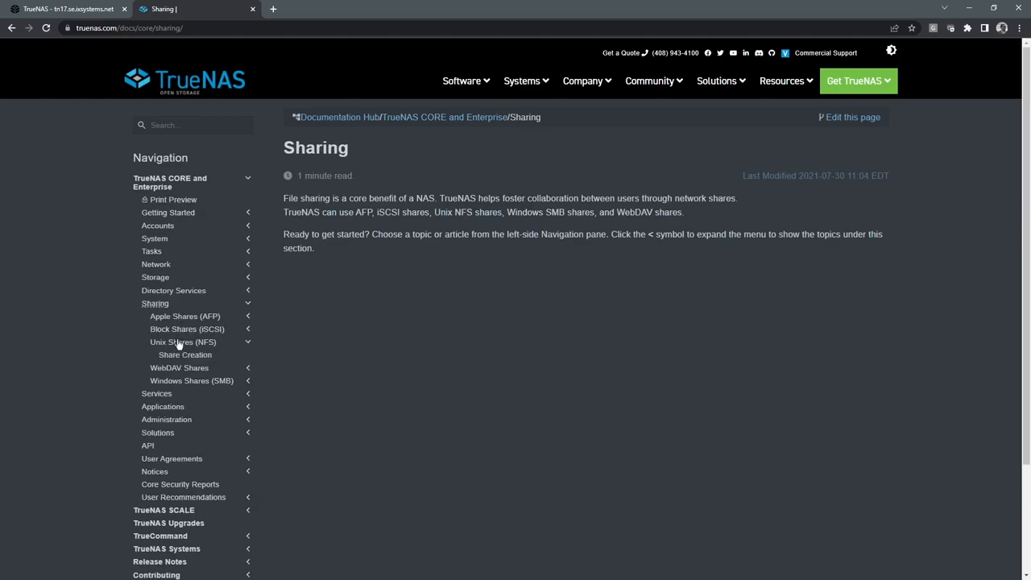
click(185, 354)
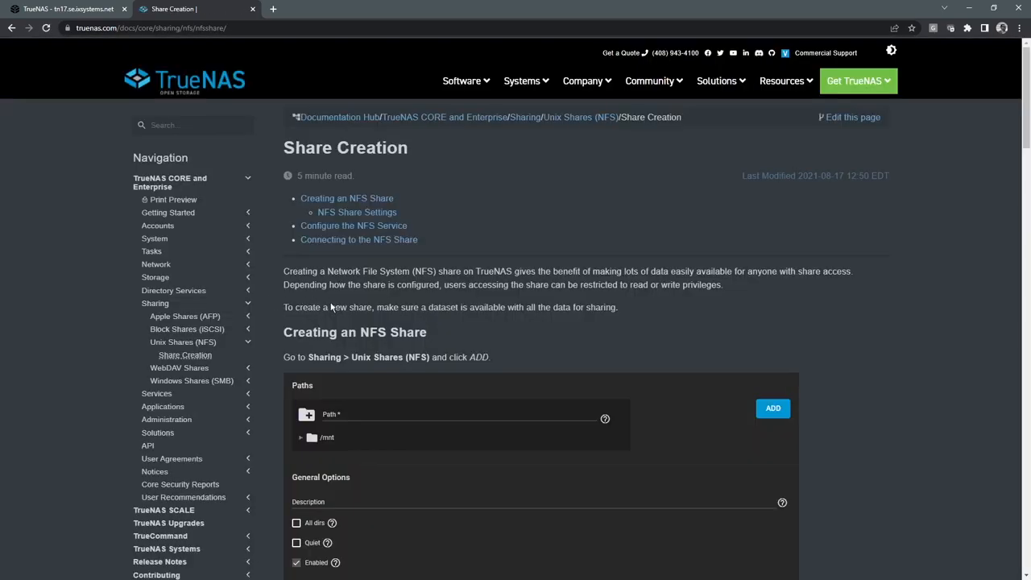
Step: Read through the Share Creation article's settings and service configuration sections
scroll(down, 3)
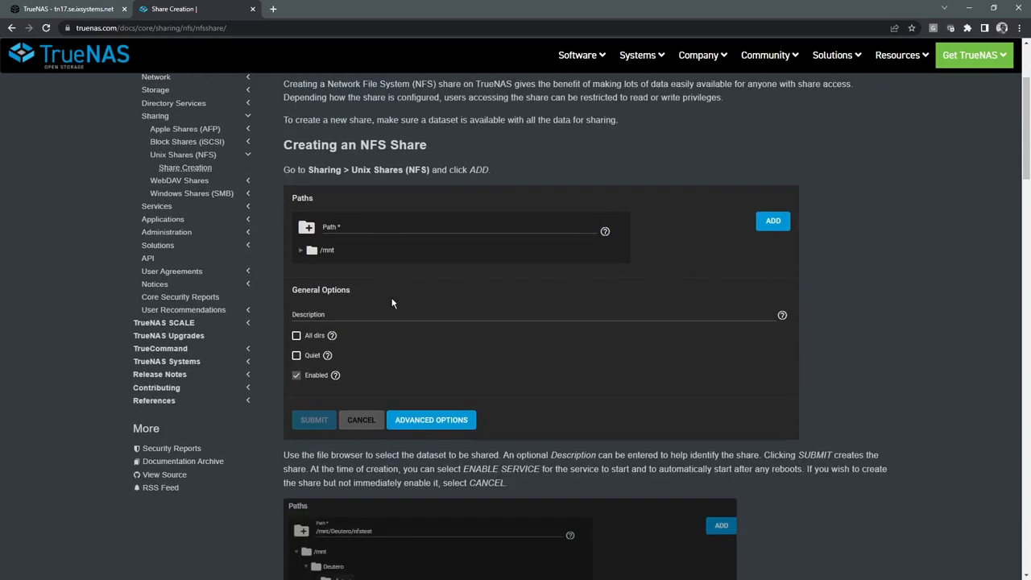
scroll(down, 3)
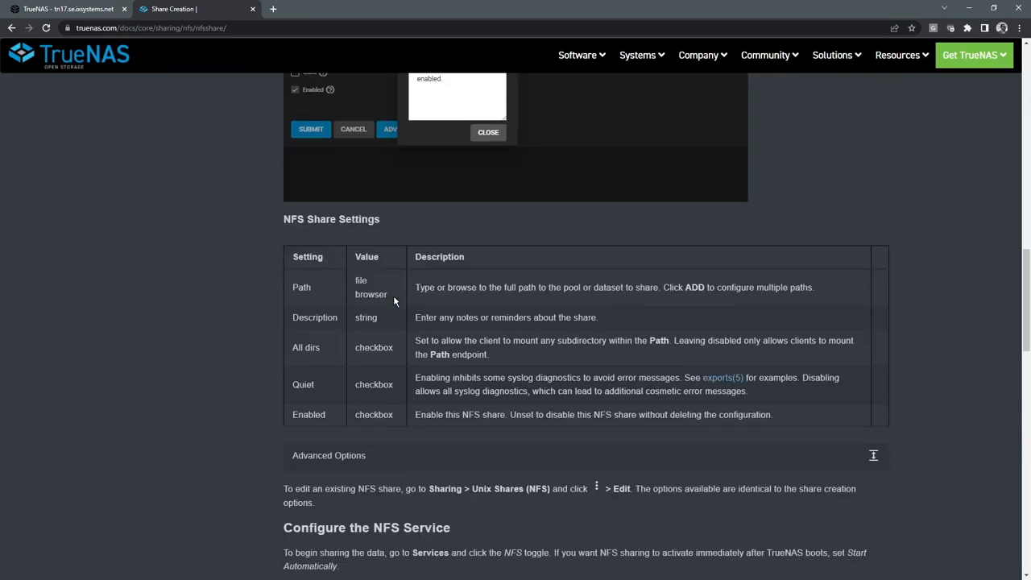
scroll(down, 3)
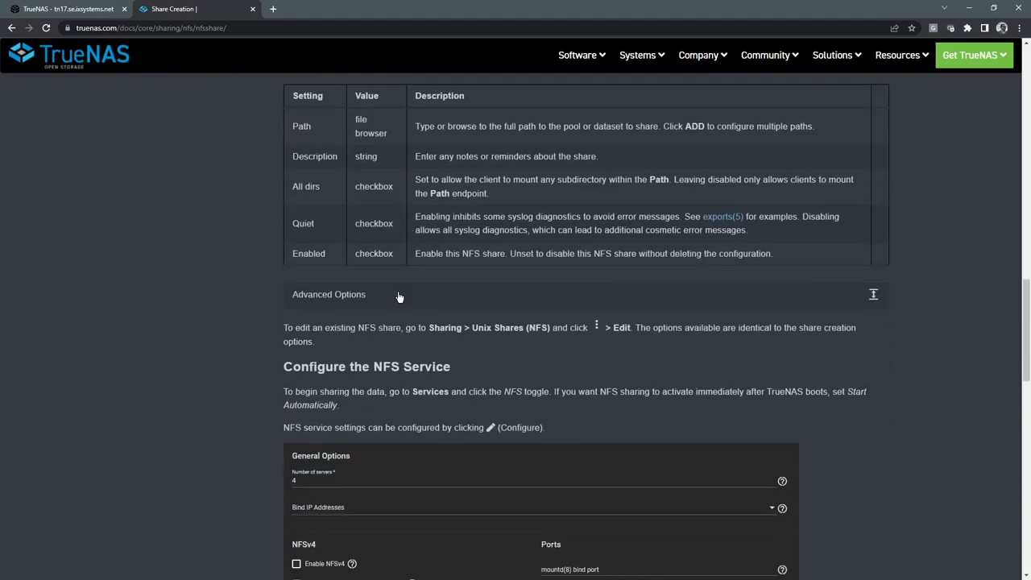
scroll(up, 3)
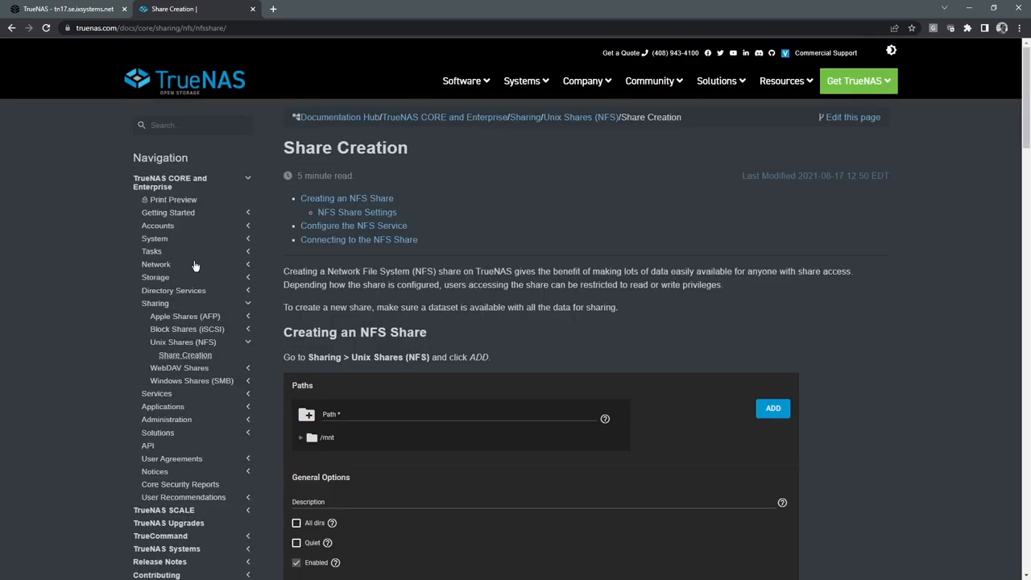